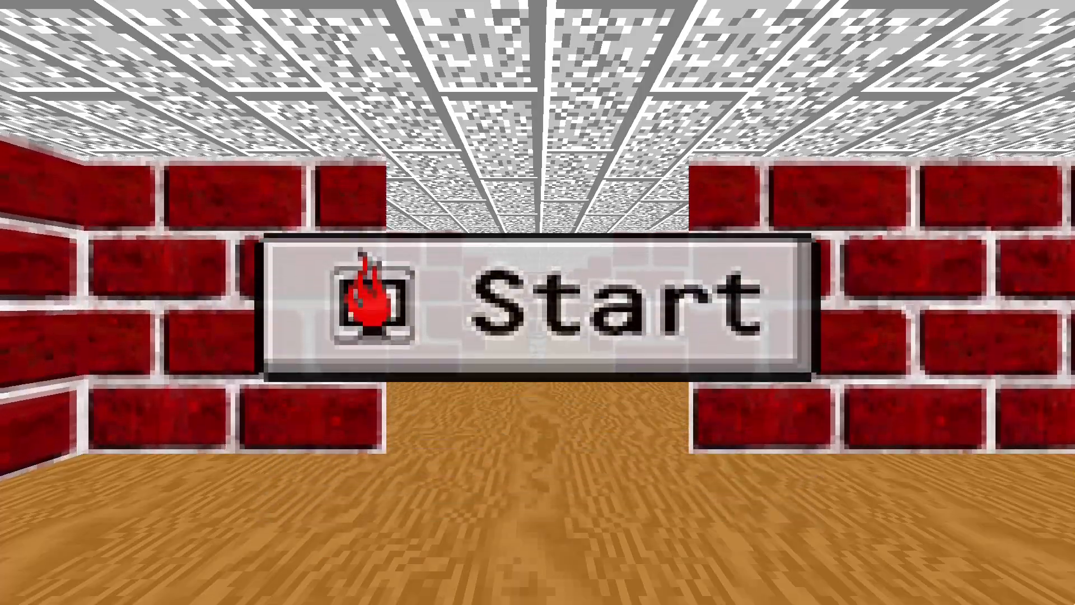
Dismiss the 3D maze screensaver playing over Firefox.
click(535, 308)
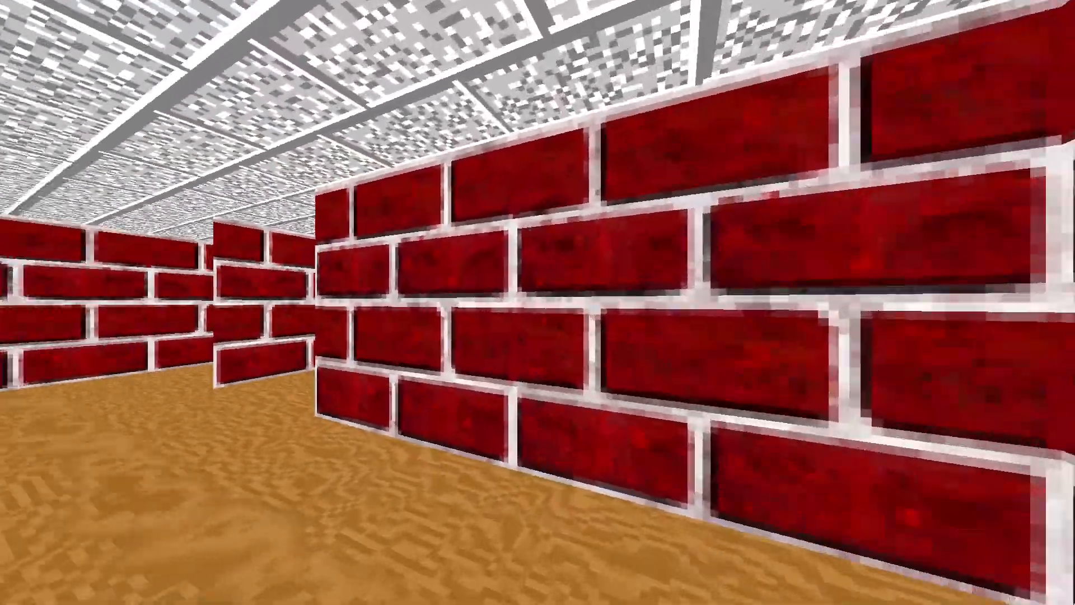
mouse_move(537, 302)
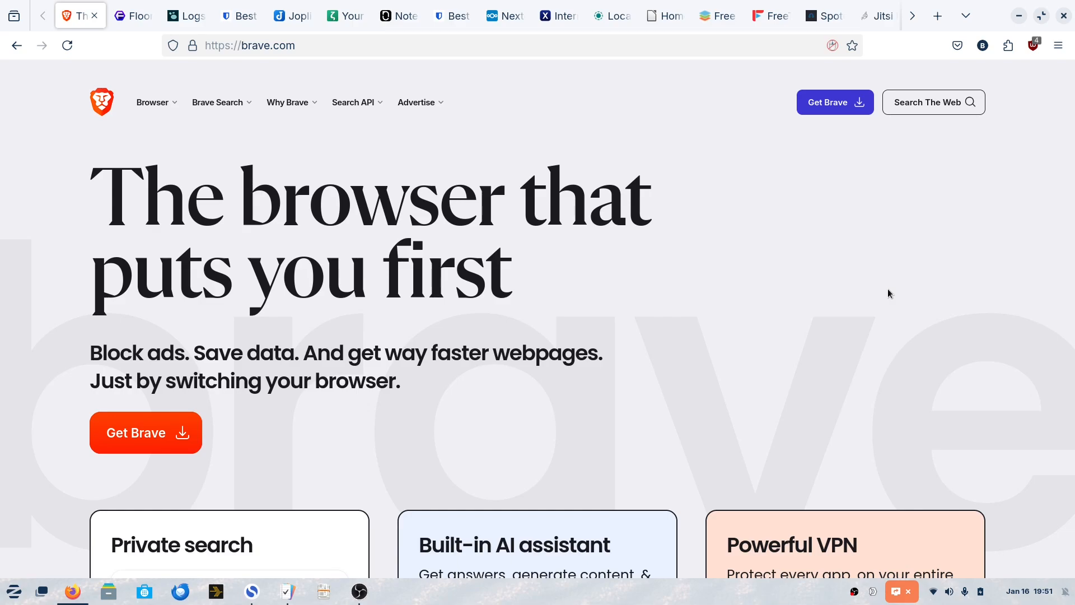
Scroll brave.com down to its footer and back, then switch to the Floorp tab.
scroll(down, 3)
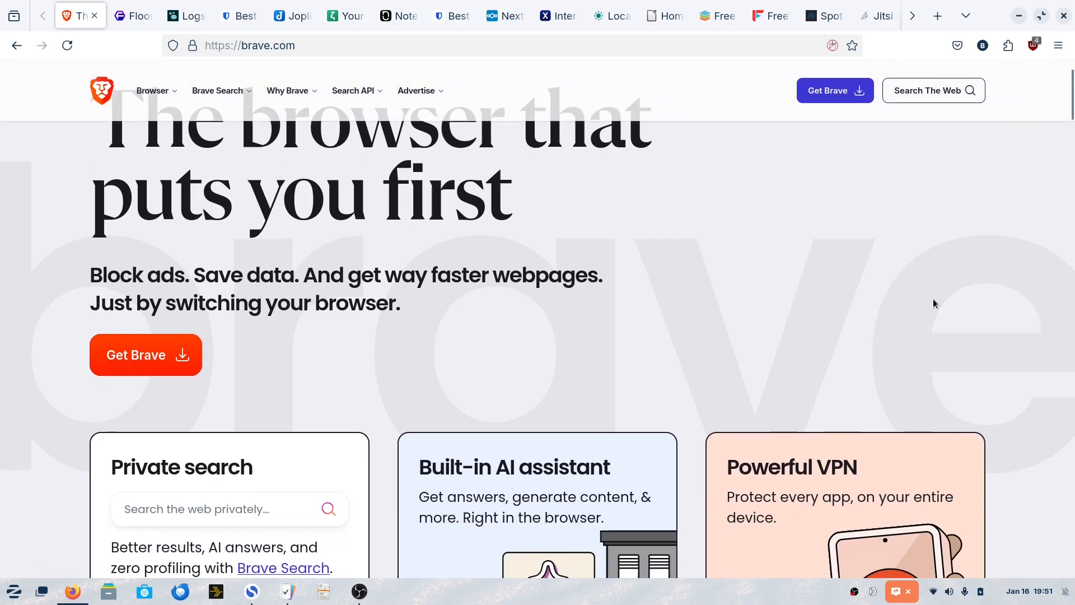
scroll(down, 3)
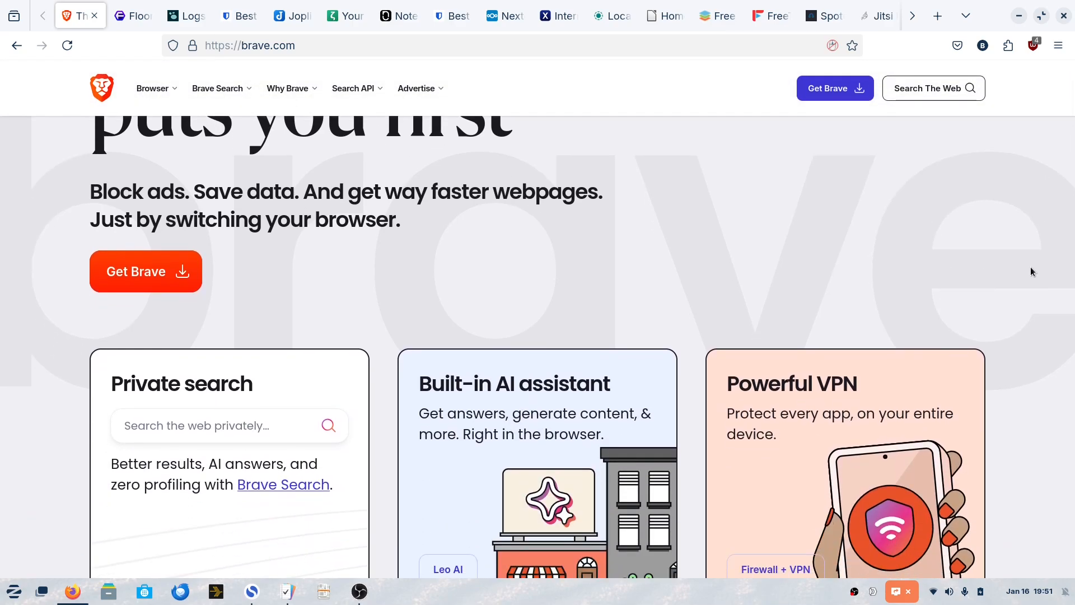
scroll(down, 3)
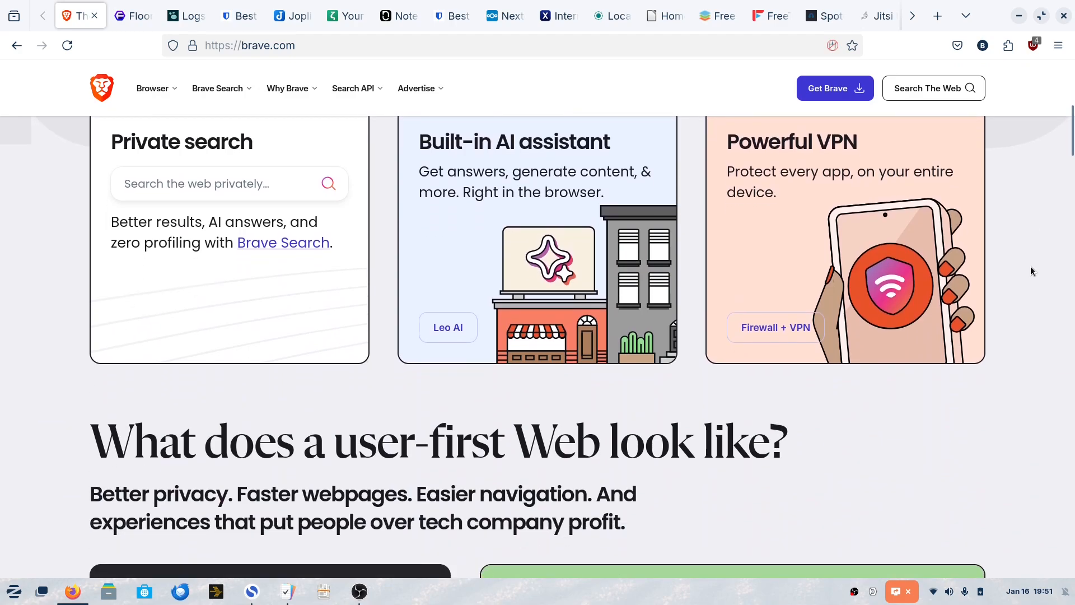
scroll(down, 3)
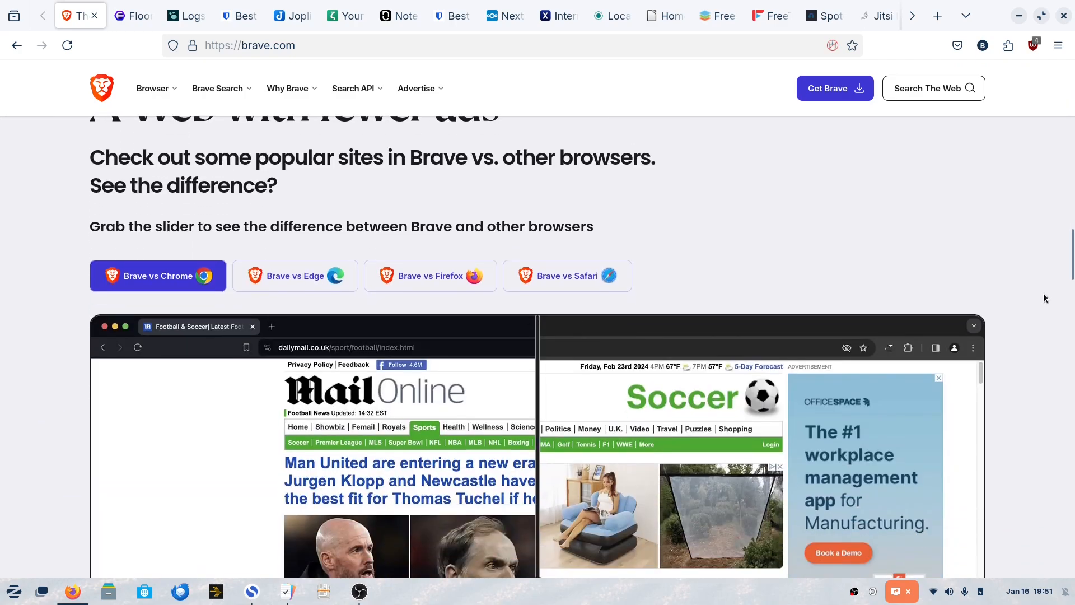
scroll(down, 3)
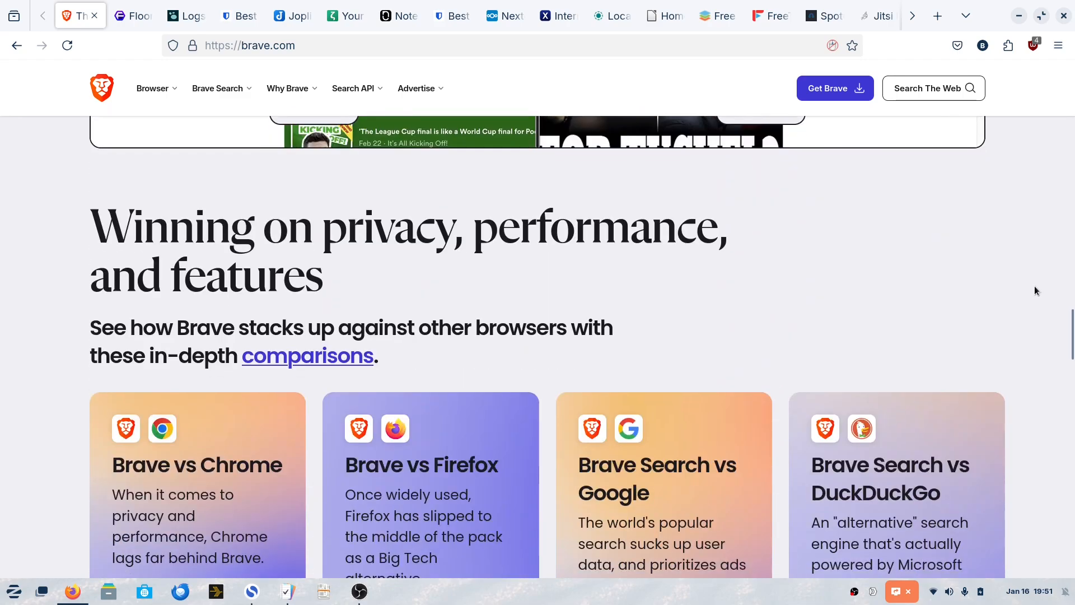
scroll(down, 3)
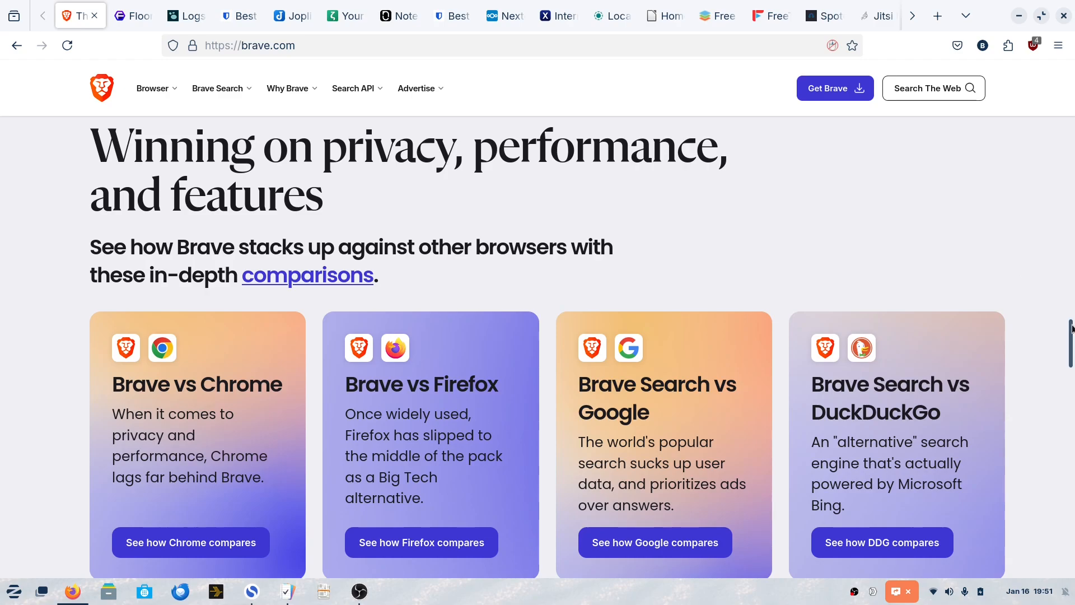
scroll(up, 3)
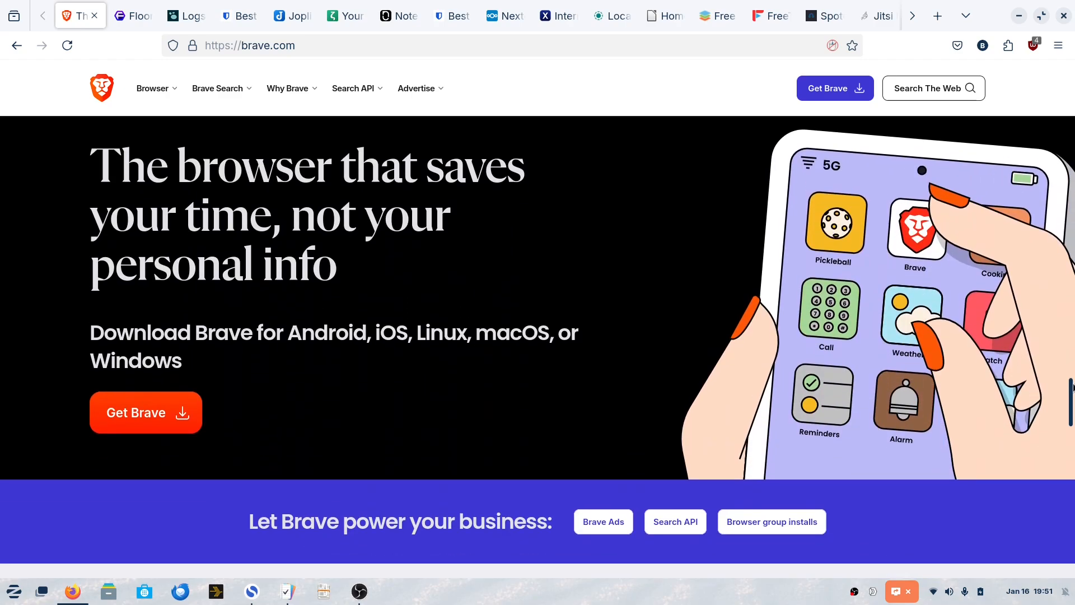
scroll(down, 3)
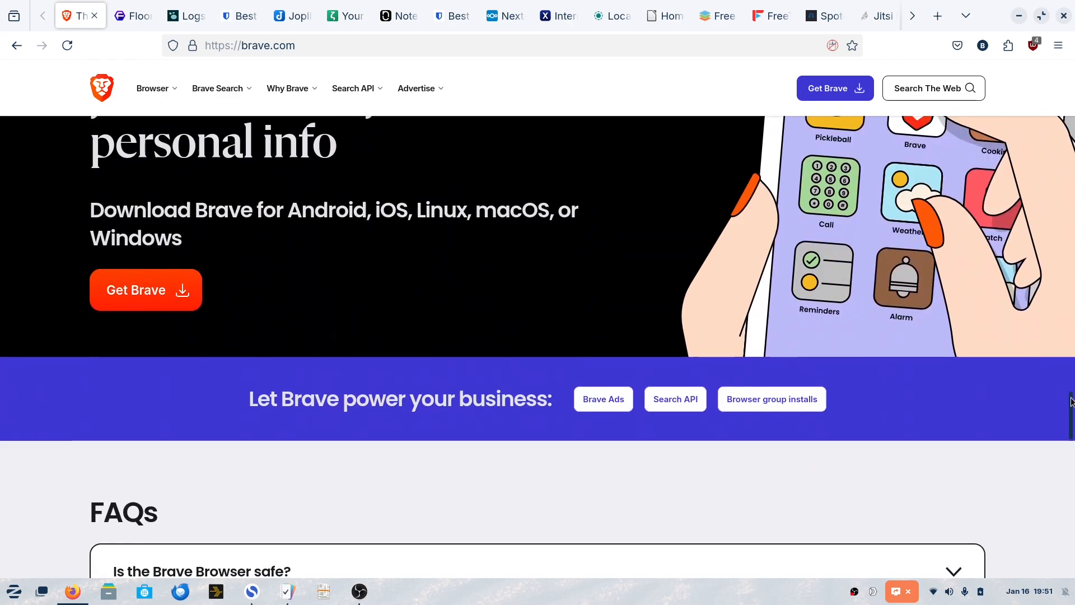
scroll(down, 3)
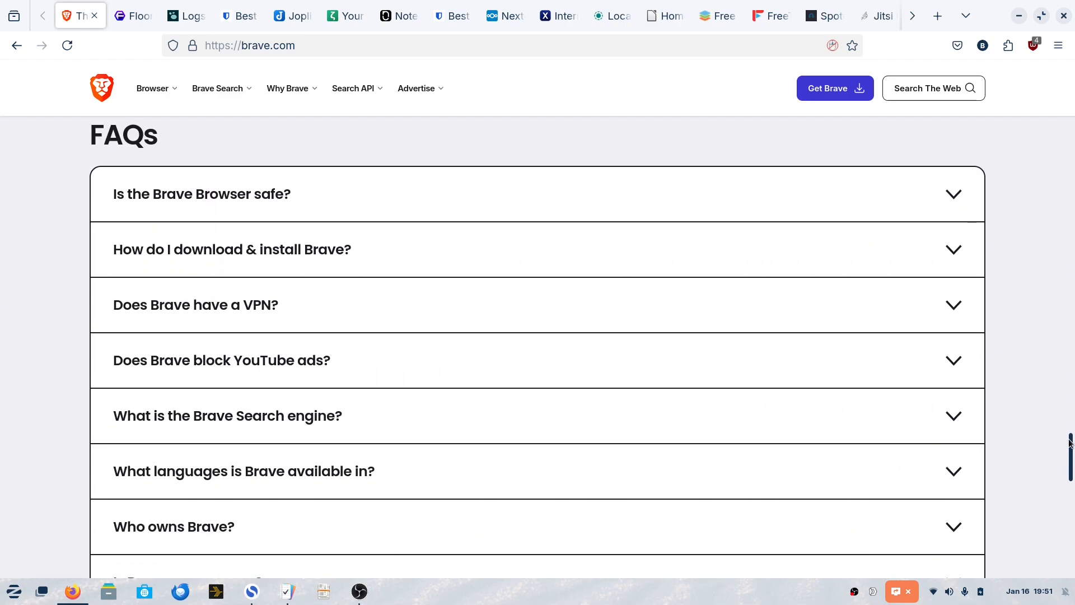
scroll(down, 3)
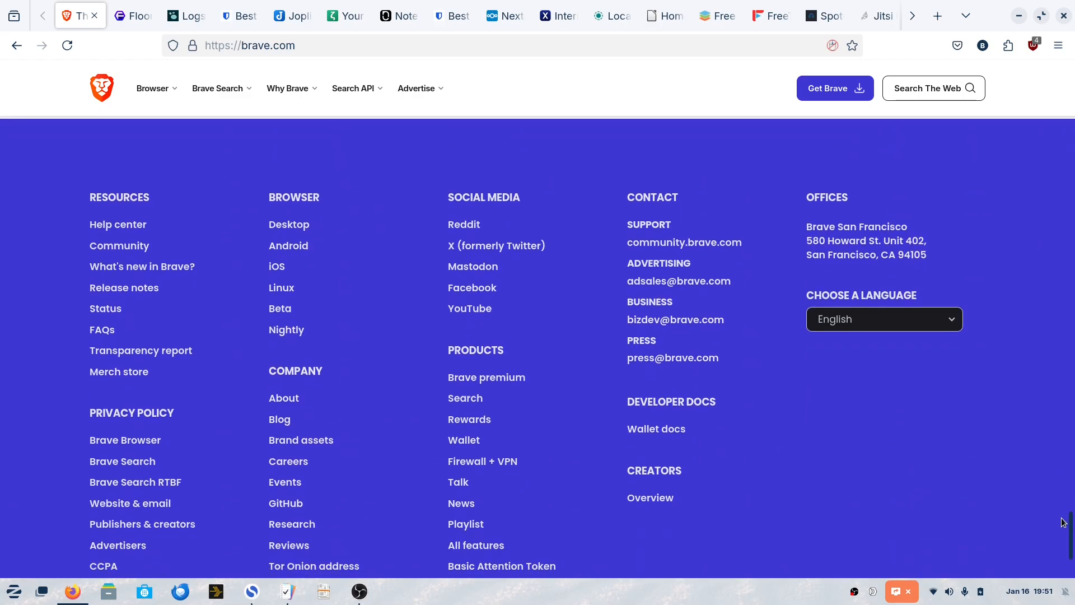
scroll(up, 3)
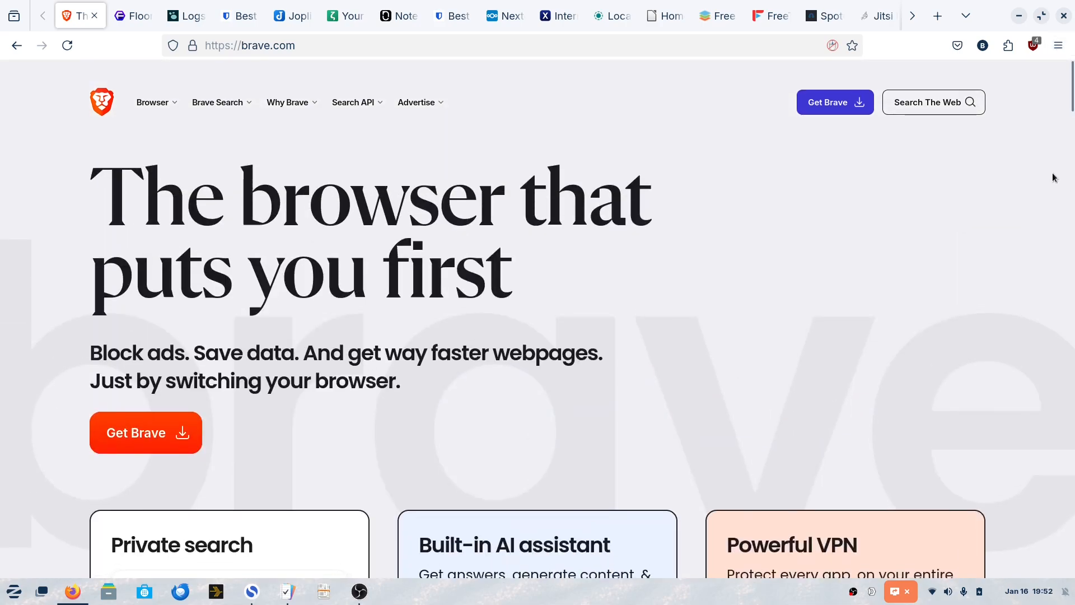
mouse_move(473, 211)
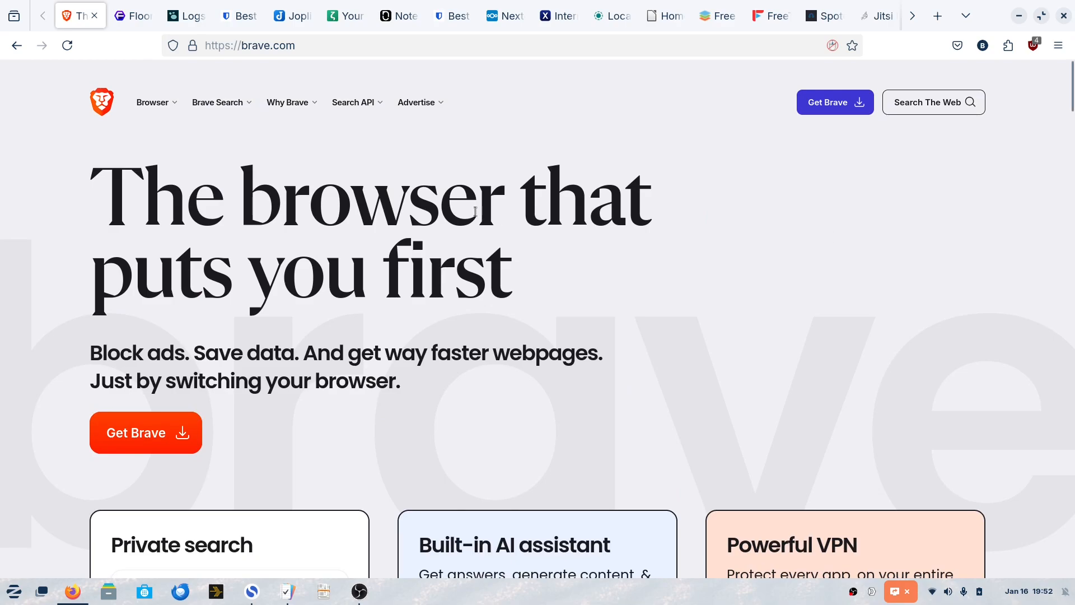
mouse_move(96, 177)
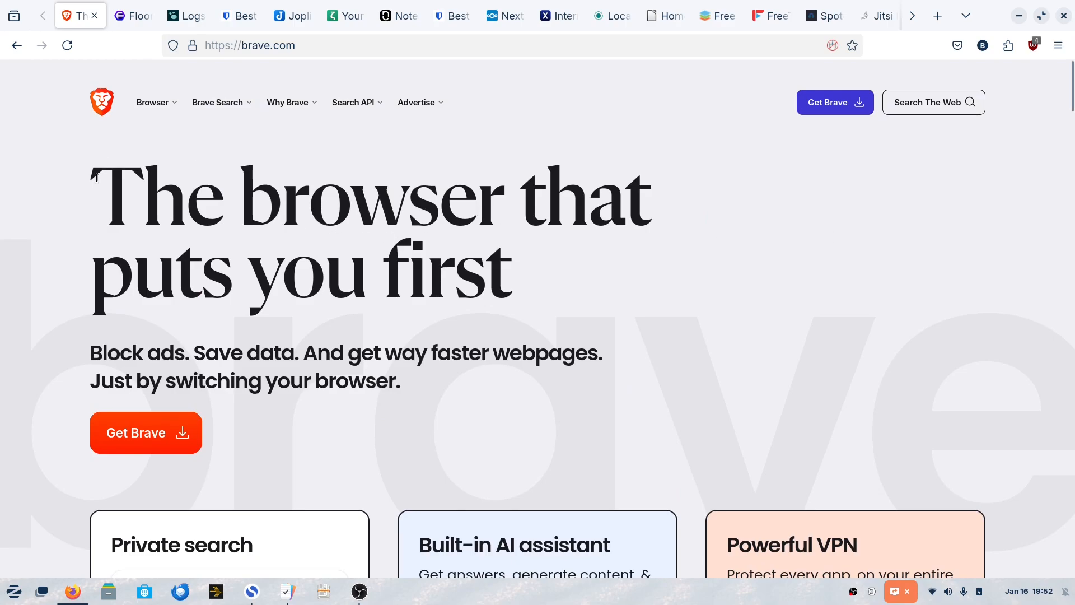
click(133, 15)
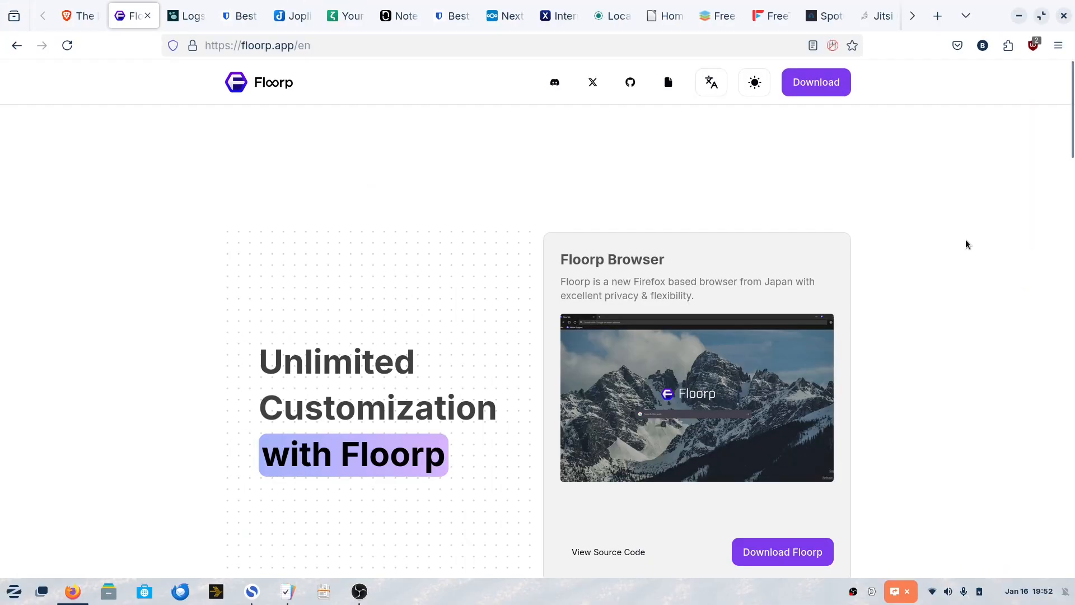
scroll(down, 3)
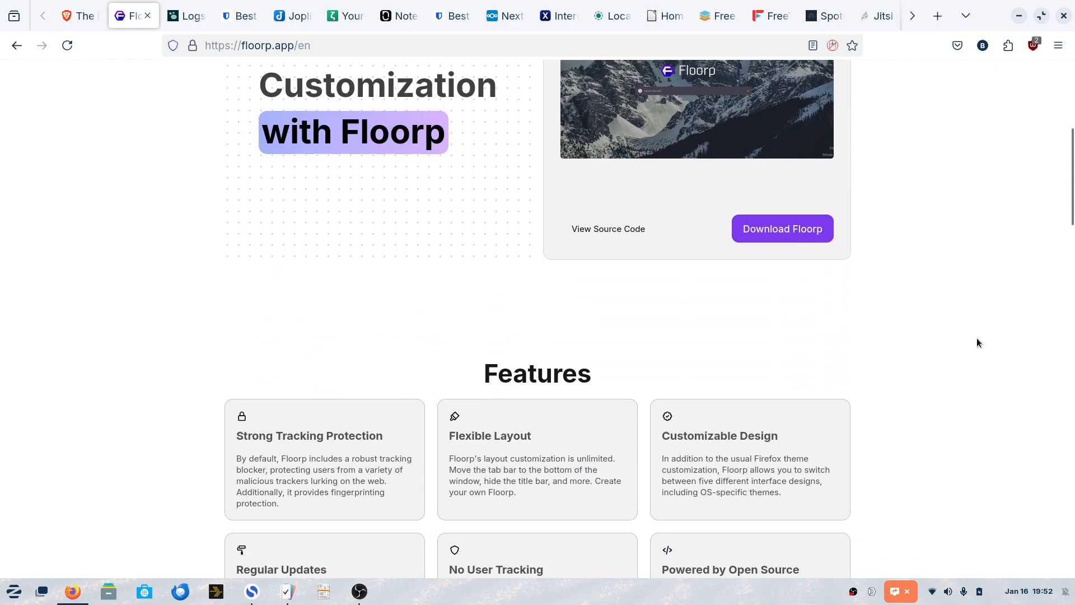
scroll(down, 3)
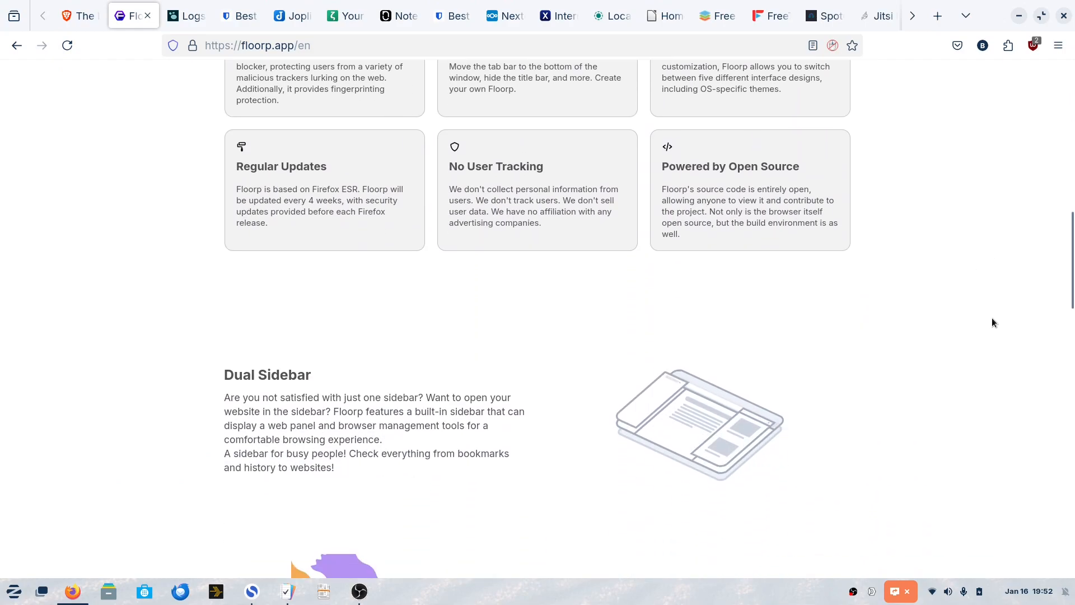
scroll(down, 3)
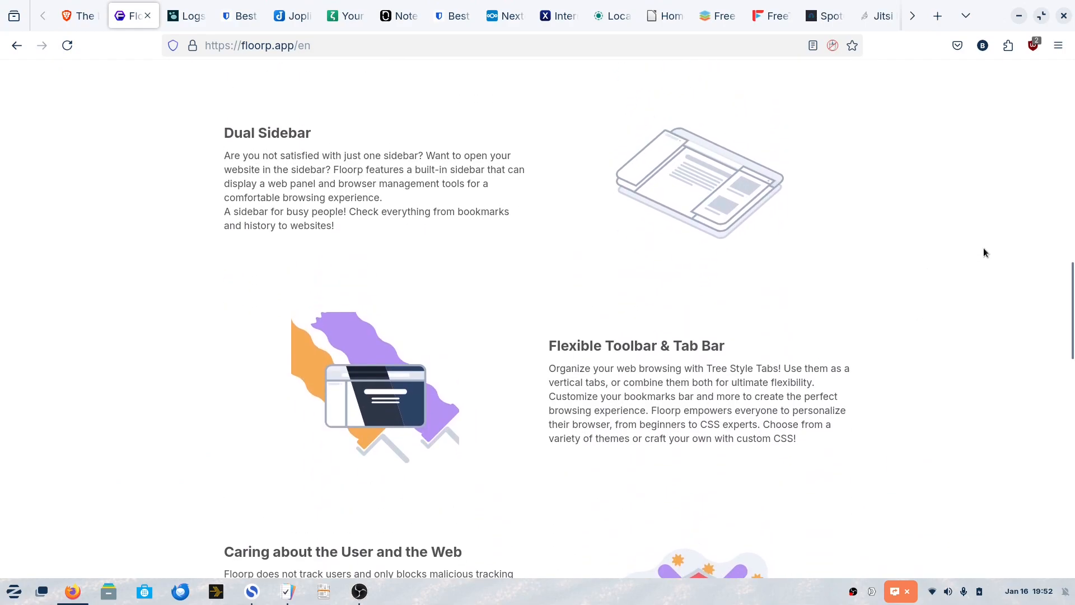
mouse_move(989, 266)
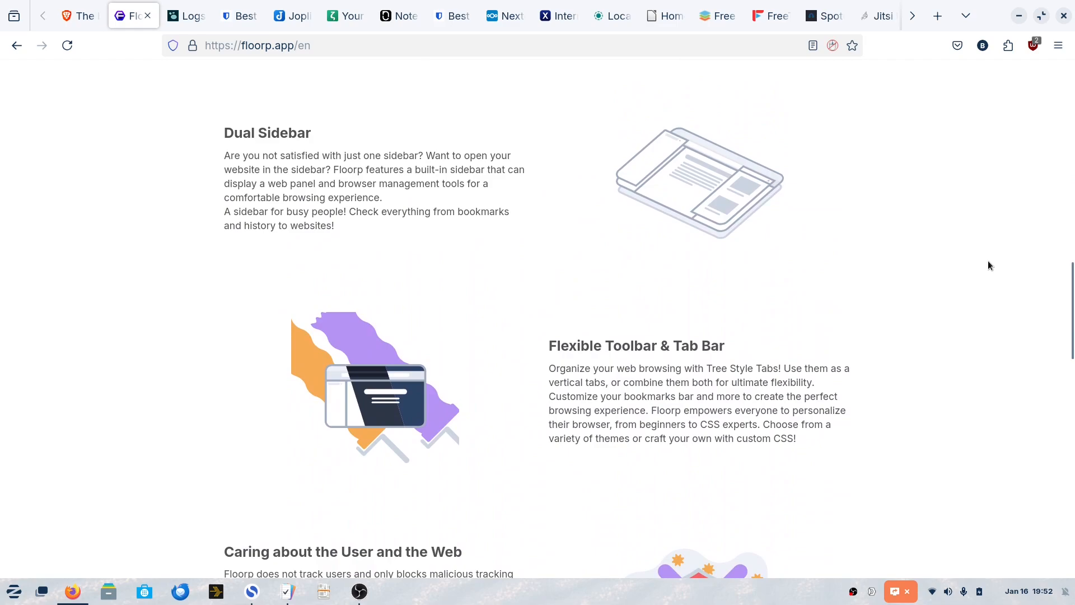
scroll(up, 3)
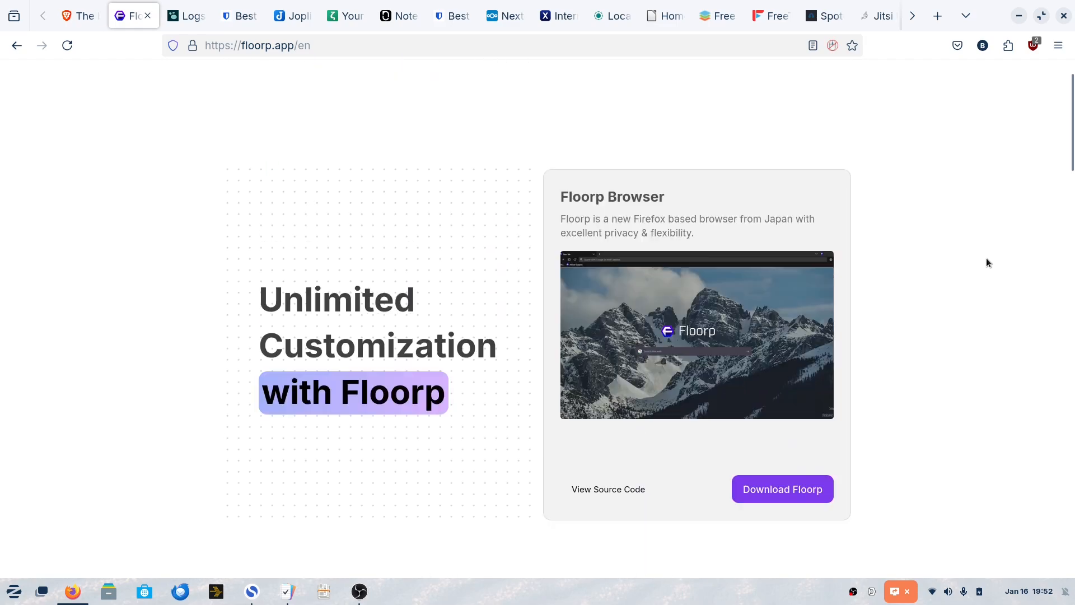
scroll(up, 3)
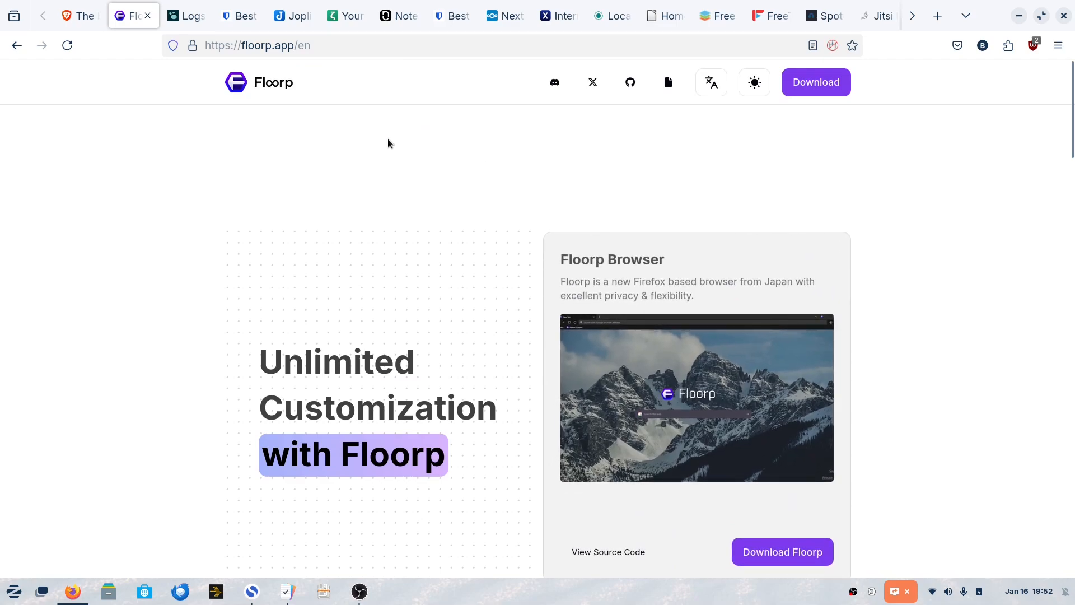
mouse_move(1015, 181)
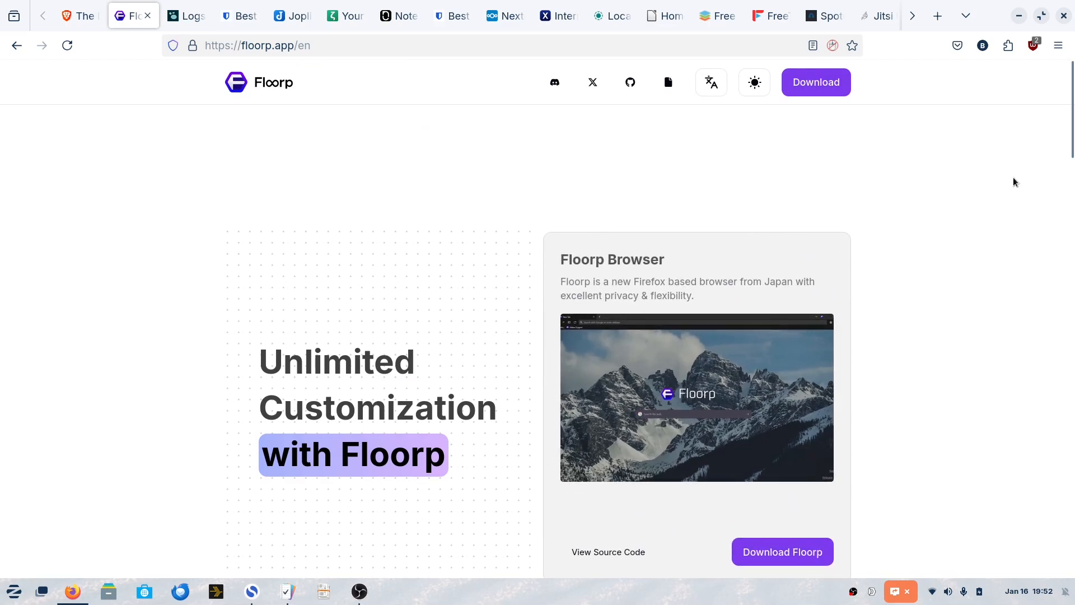
scroll(down, 3)
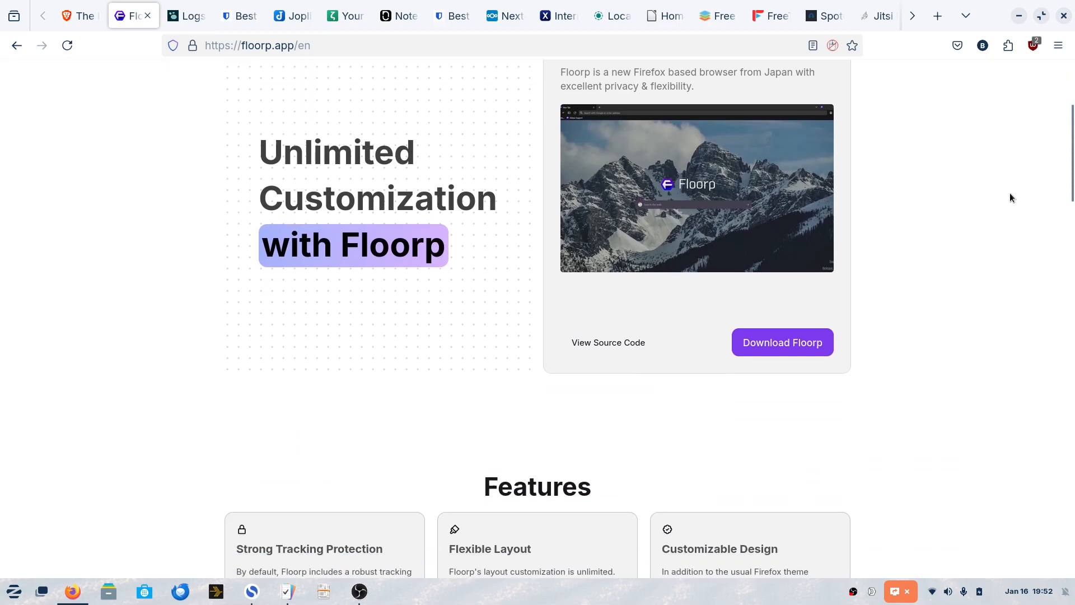
scroll(down, 3)
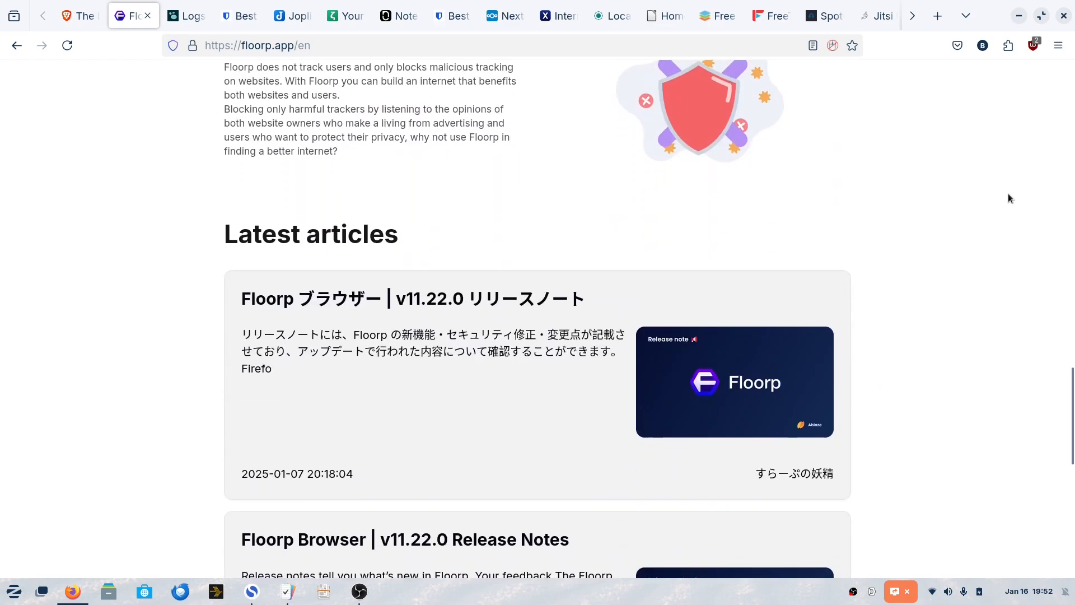
scroll(up, 3)
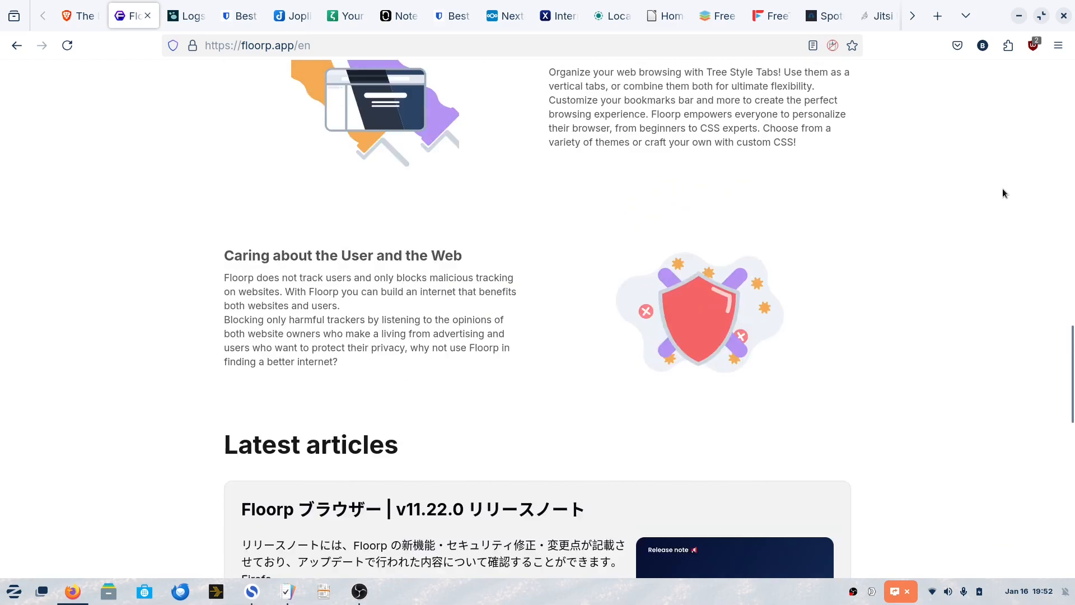
scroll(up, 3)
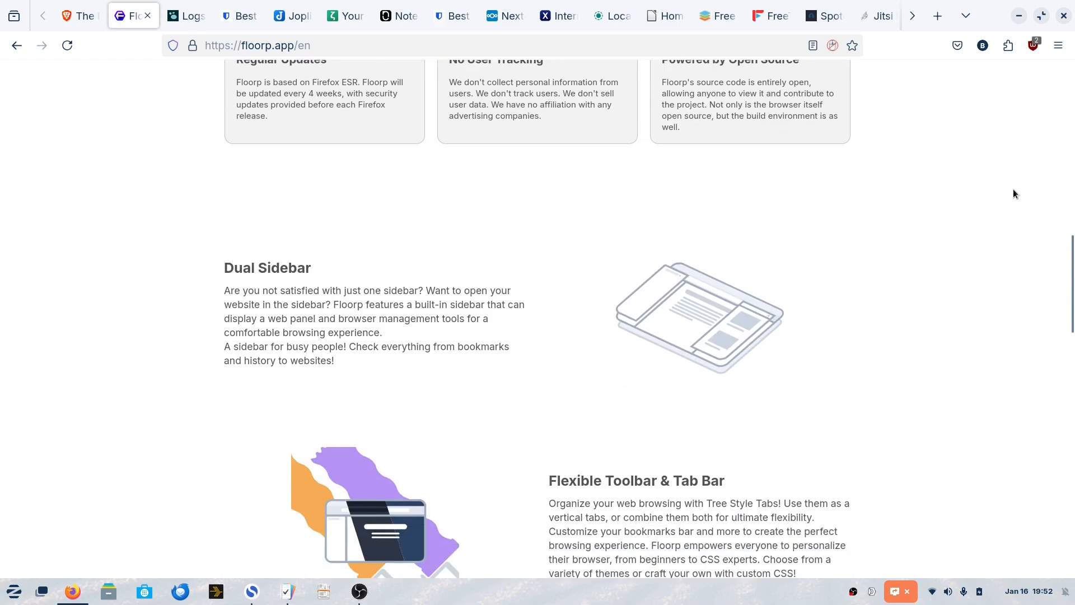
scroll(down, 3)
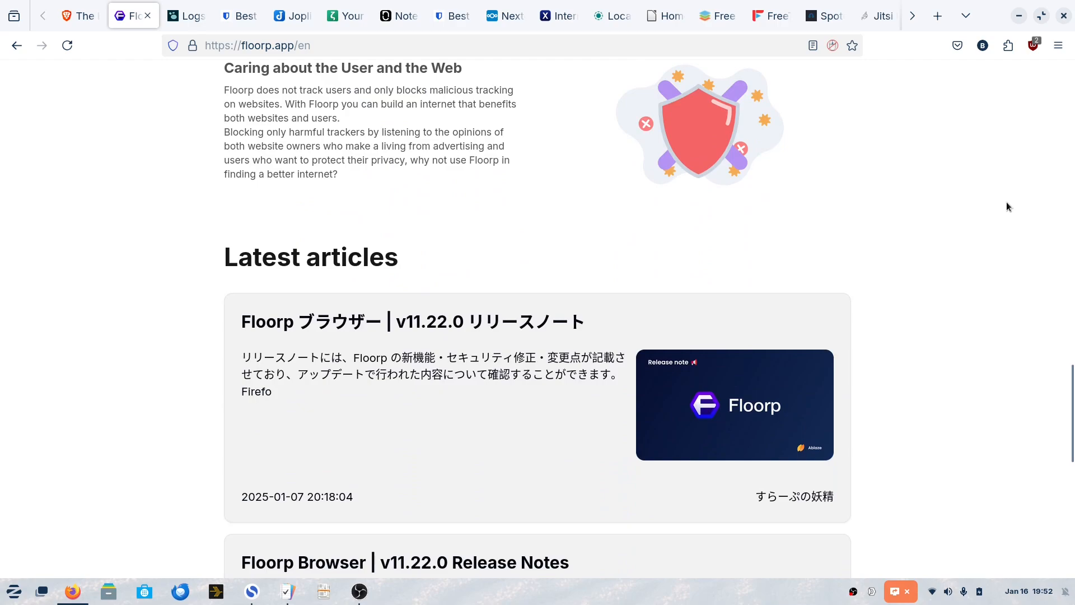
scroll(up, 3)
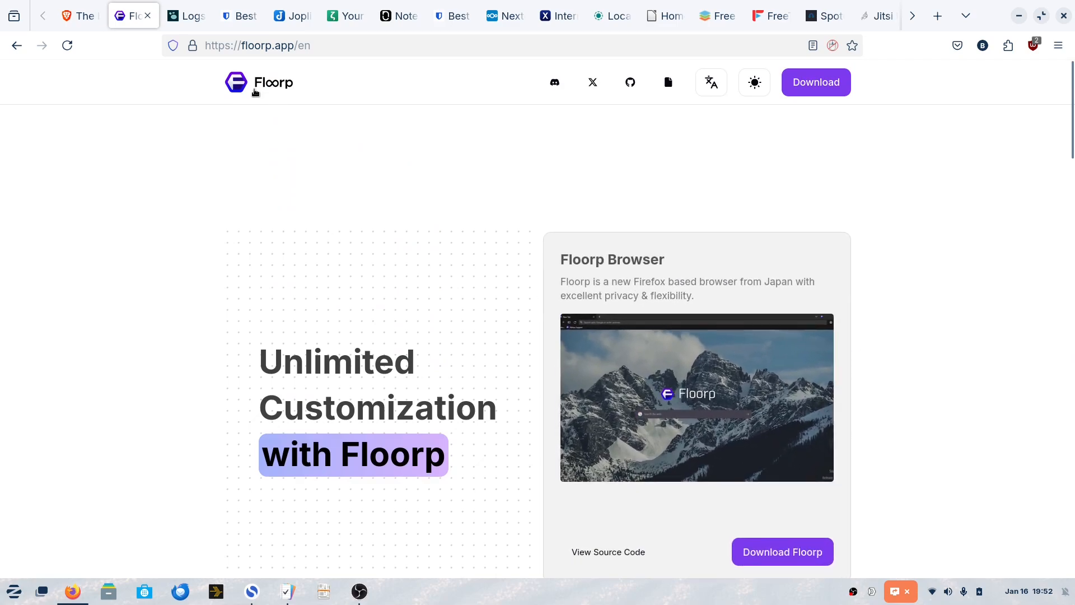
click(181, 15)
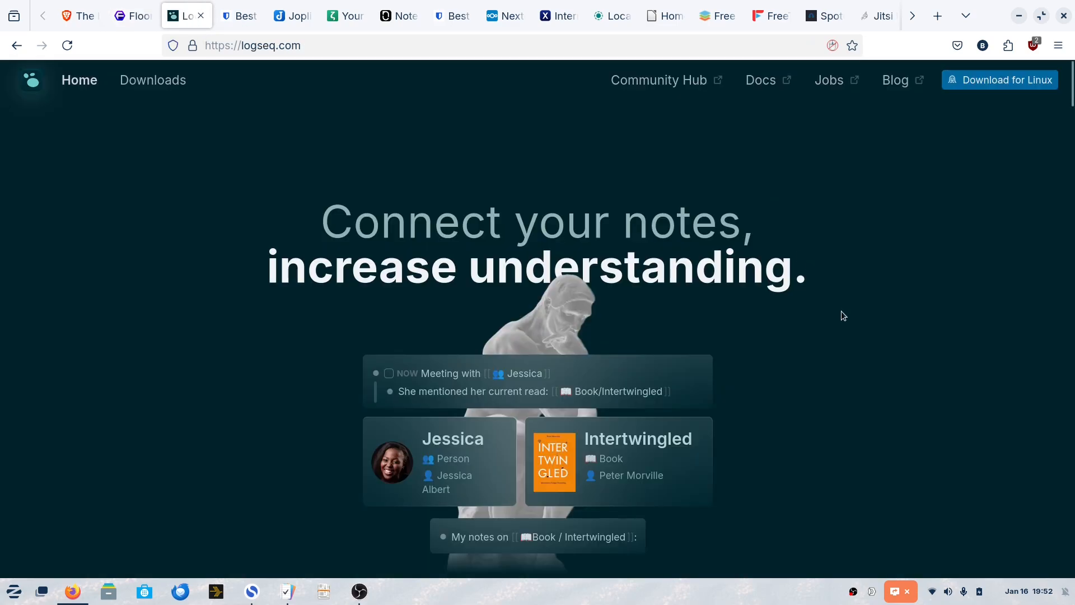
mouse_move(1069, 137)
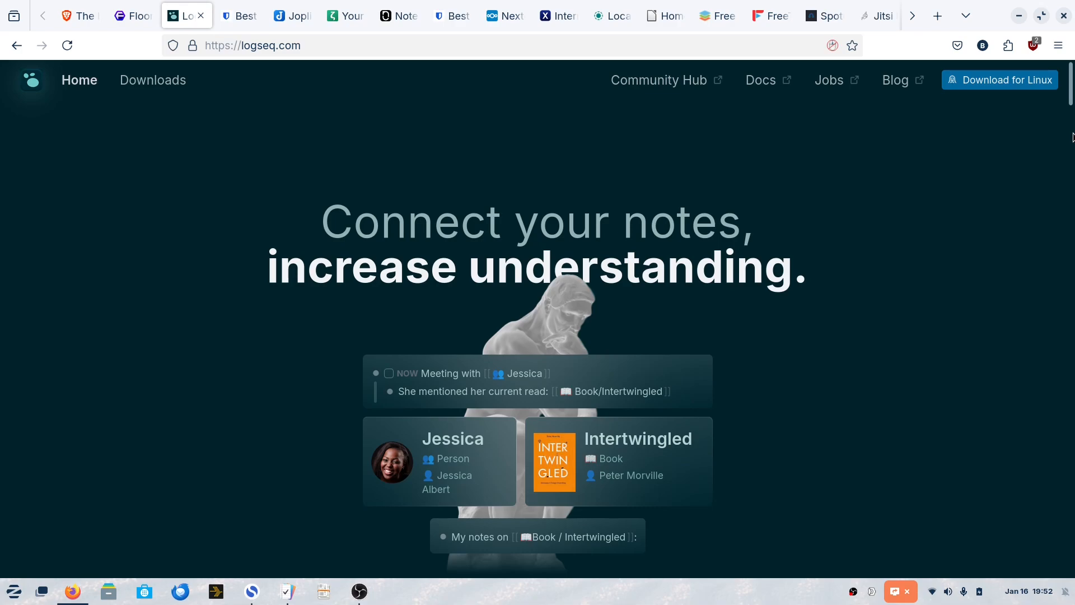
mouse_move(1034, 181)
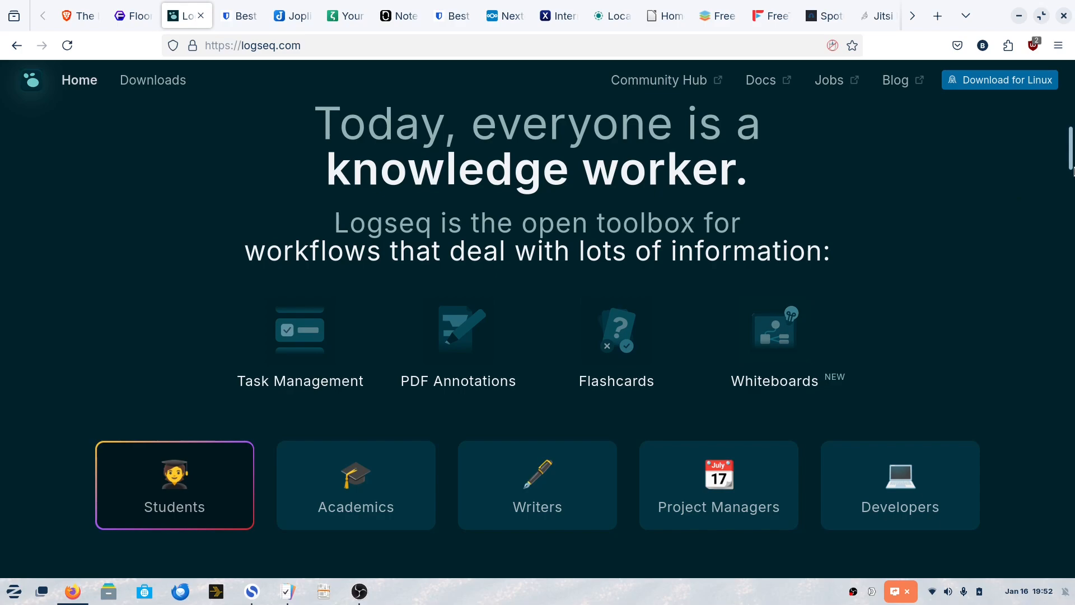
scroll(down, 3)
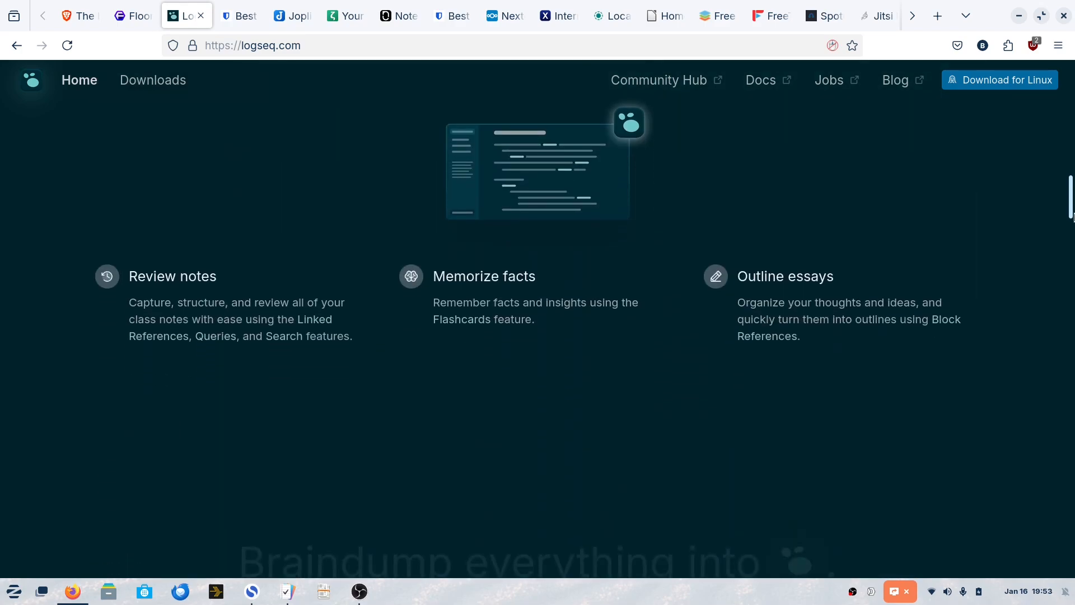
scroll(down, 3)
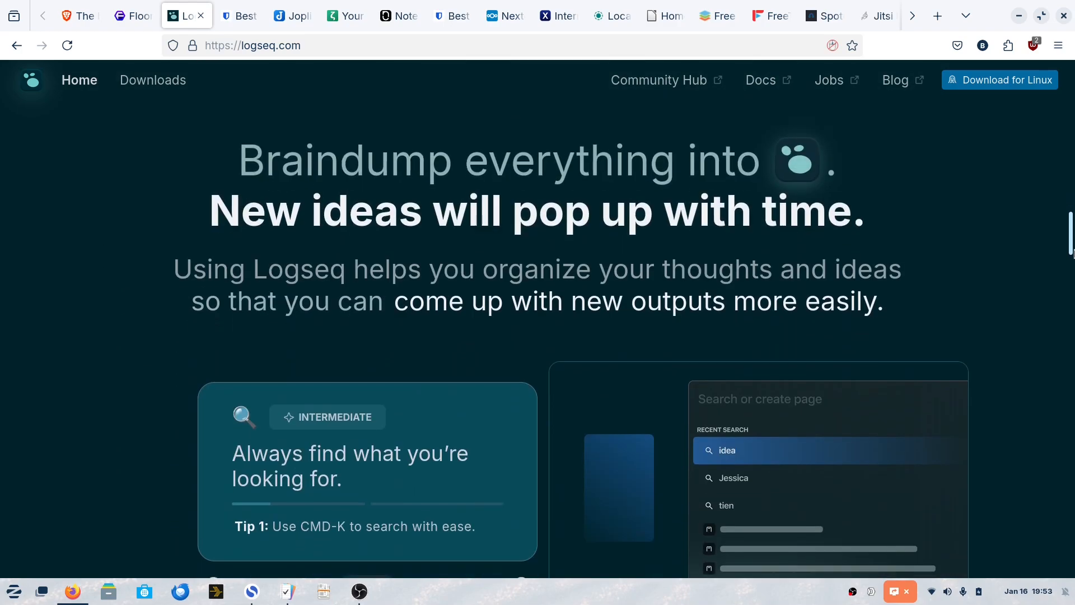
scroll(down, 3)
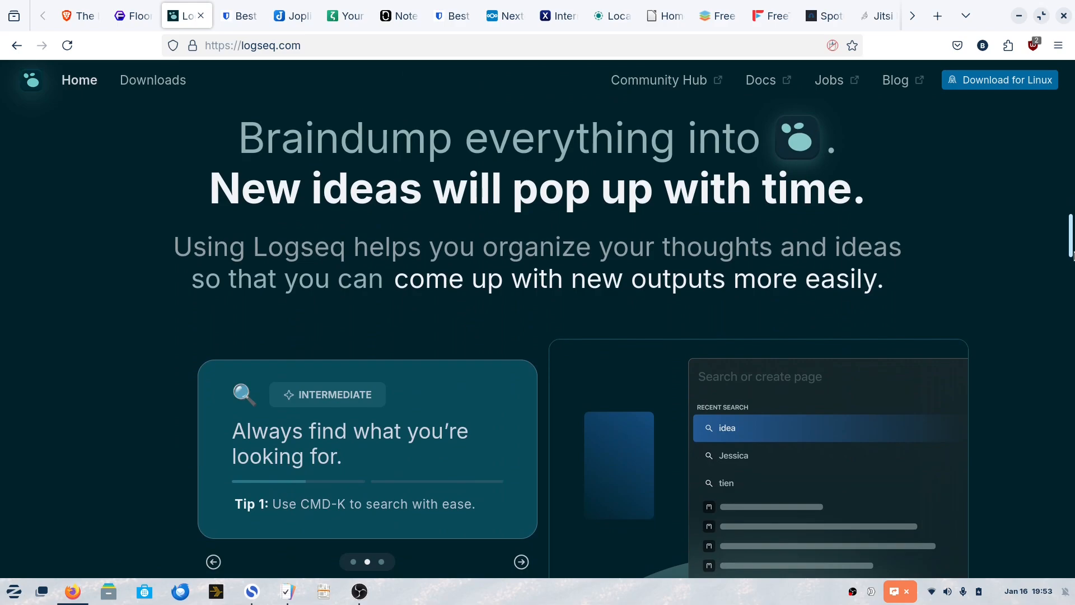
scroll(down, 3)
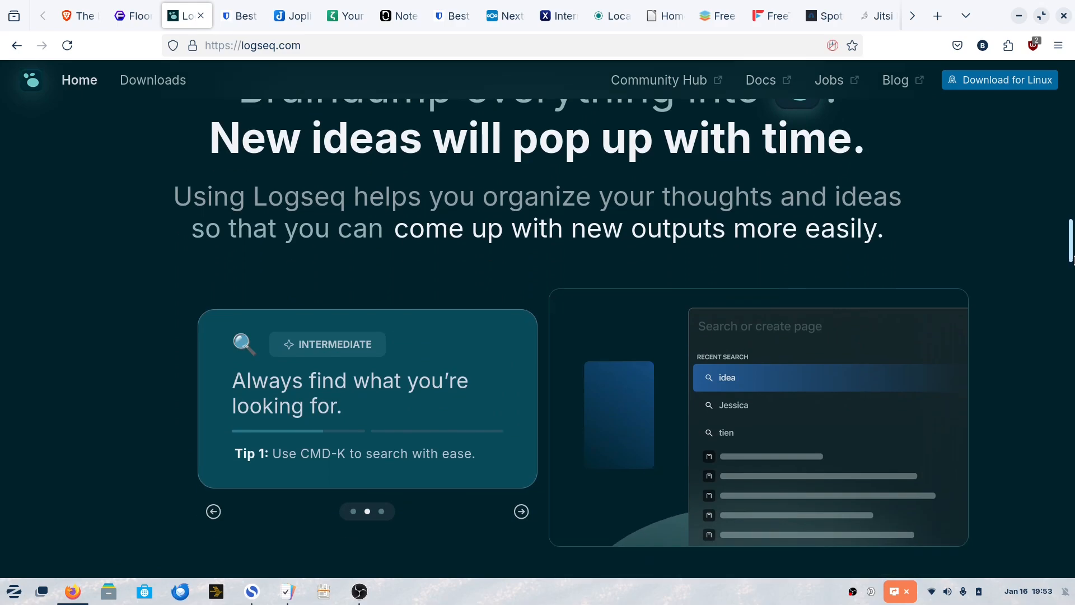
scroll(up, 3)
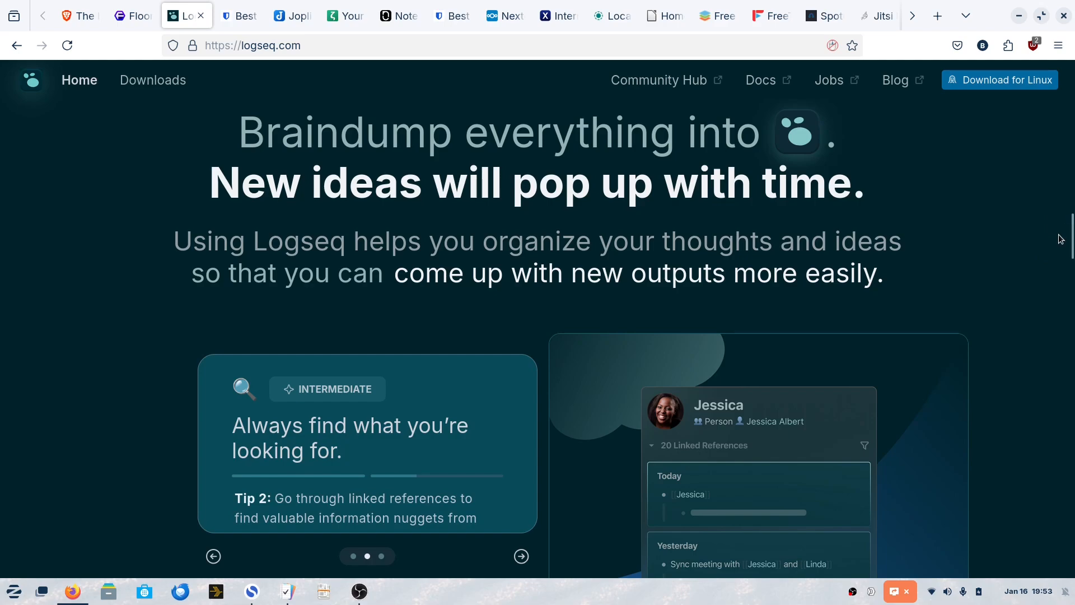
scroll(down, 3)
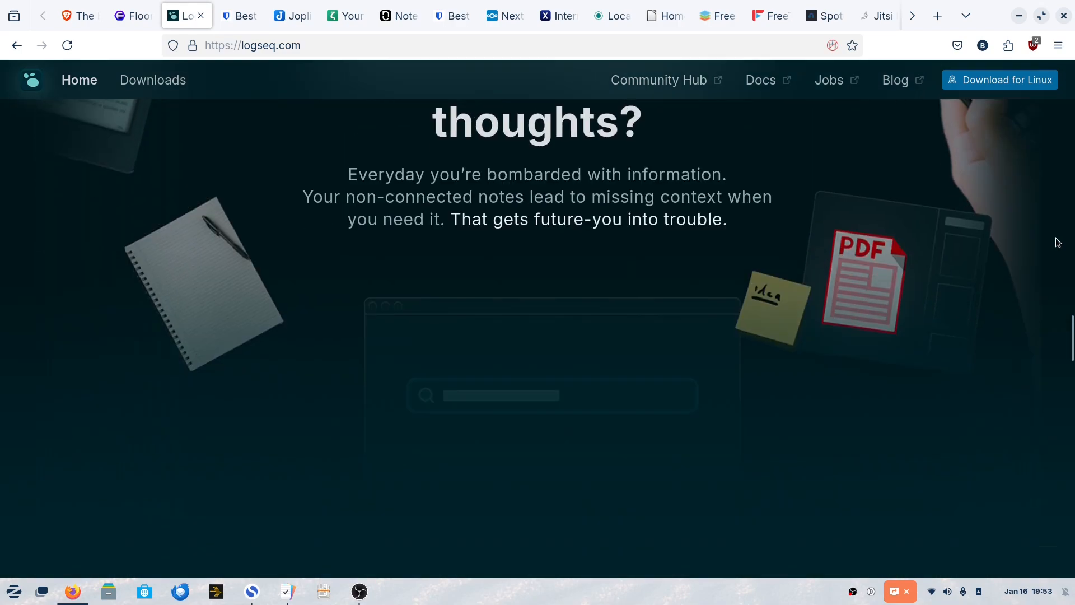
scroll(down, 3)
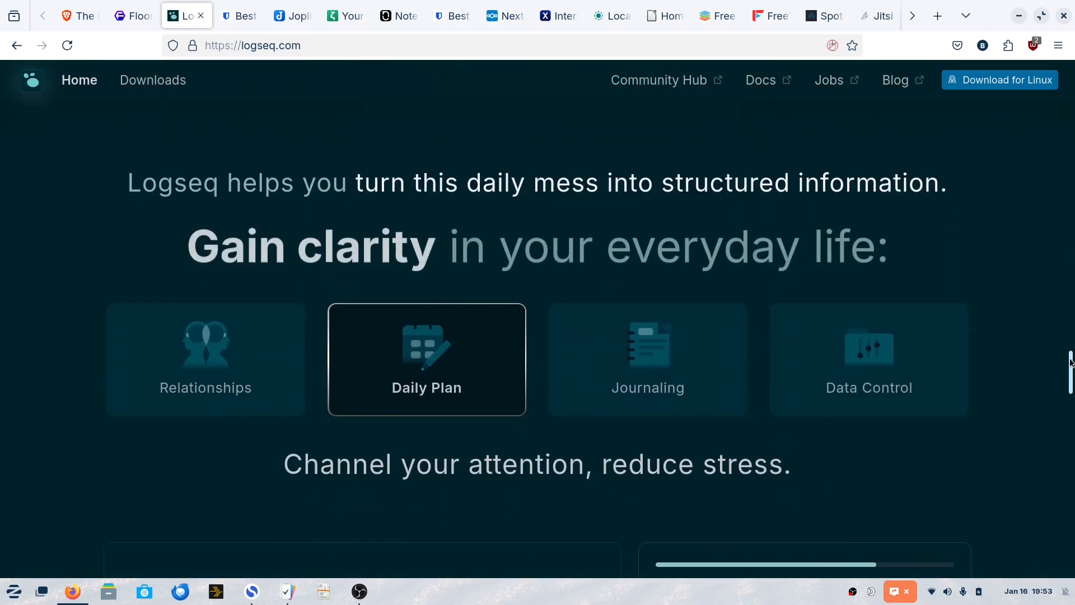
scroll(down, 3)
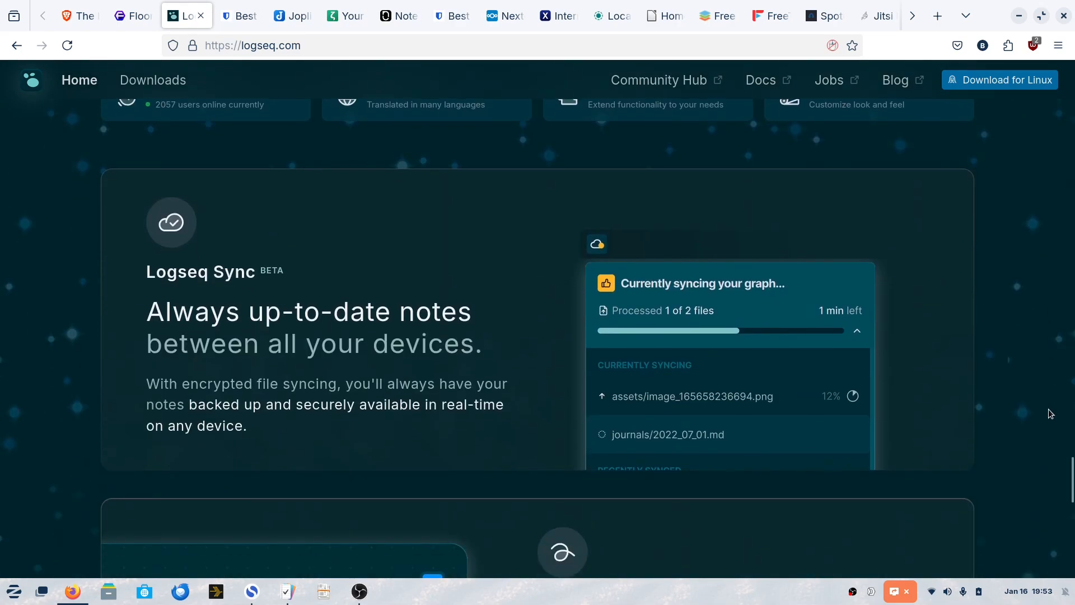
scroll(down, 3)
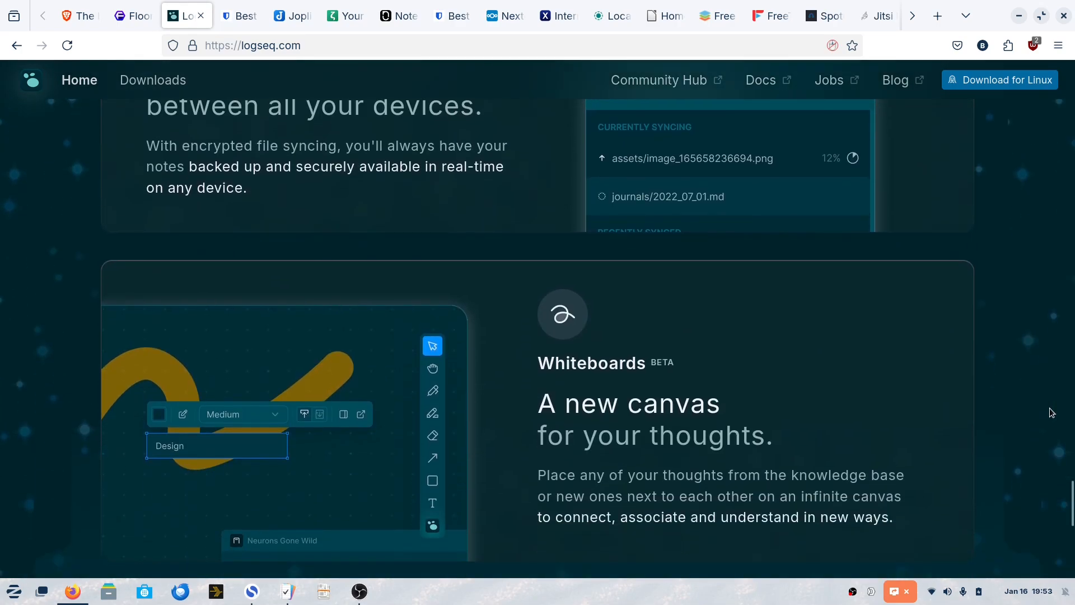
scroll(down, 3)
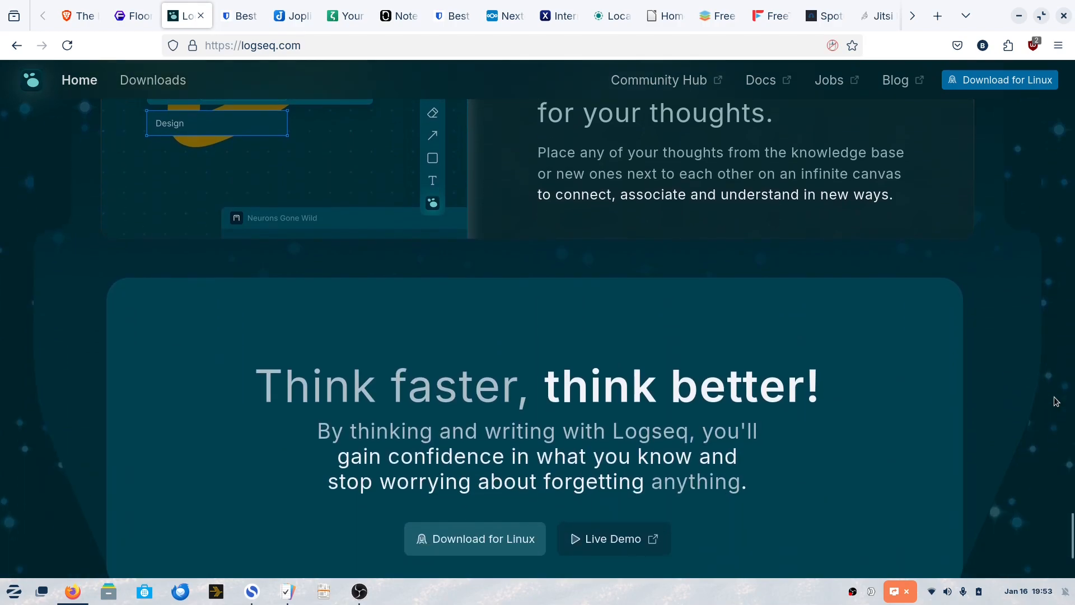
scroll(down, 3)
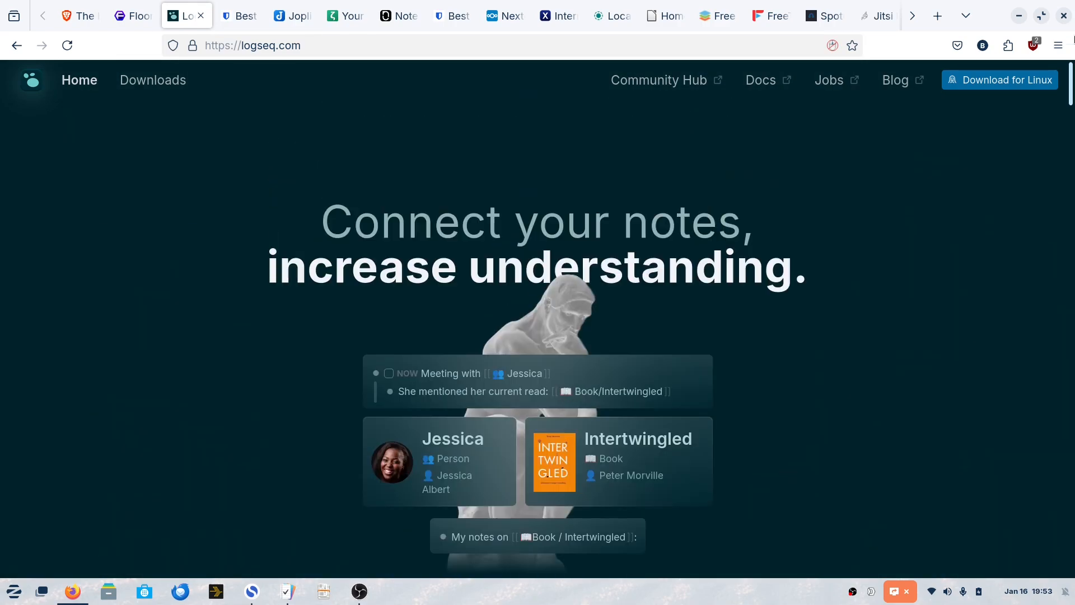
mouse_move(274, 67)
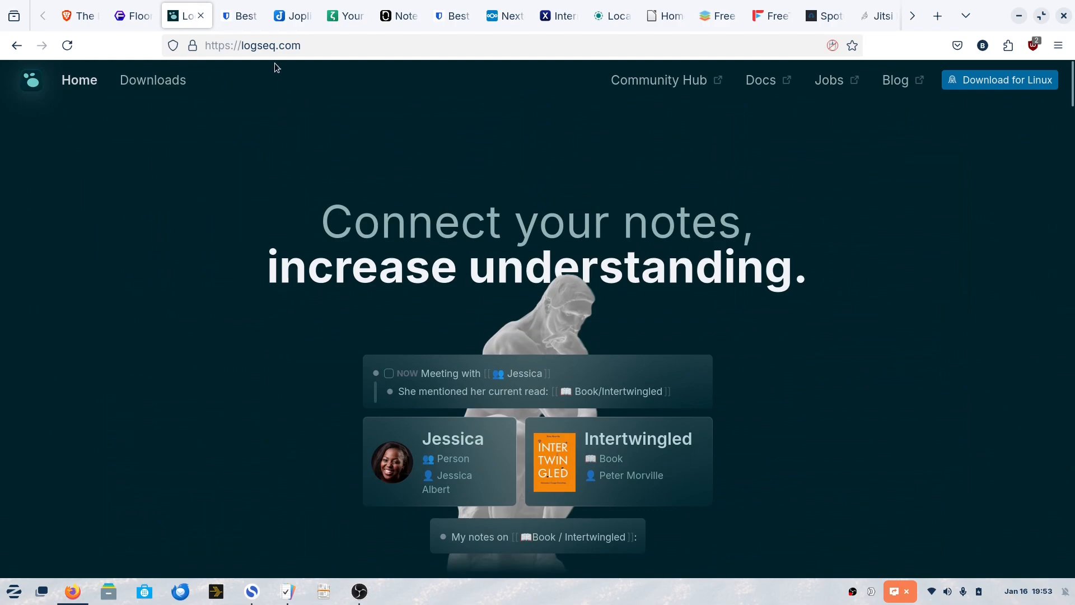
Switch to the Bitwarden tab and glance at its feature highlights before returning to top.
click(239, 16)
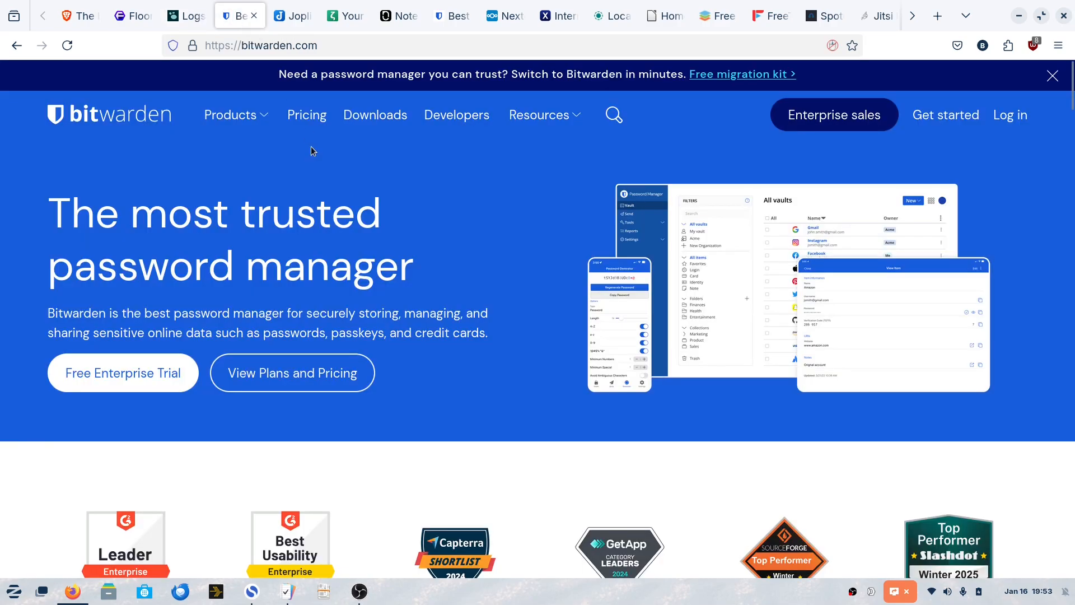
mouse_move(364, 305)
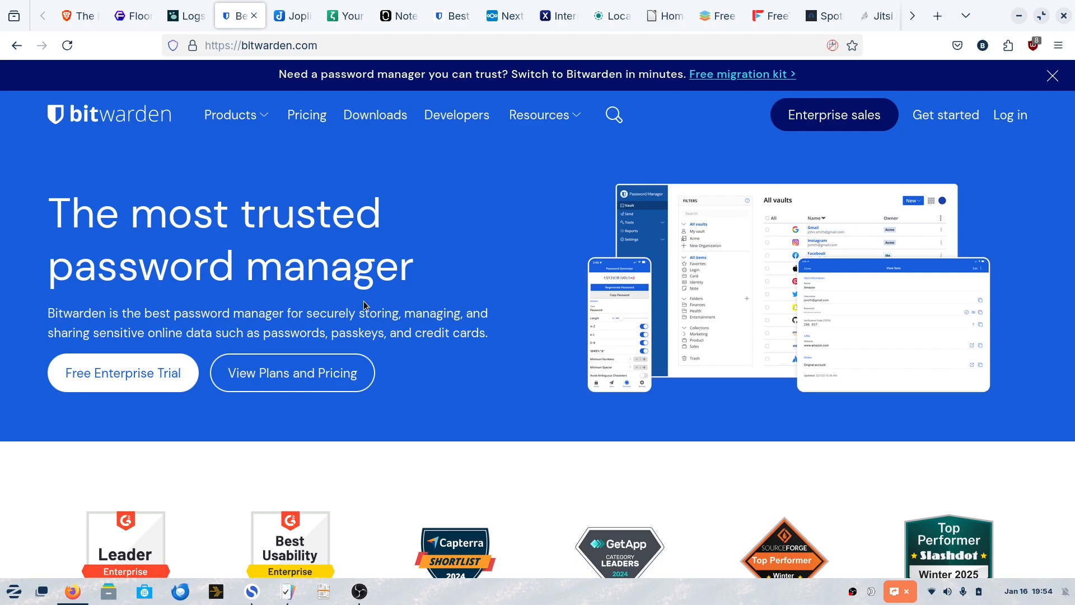
mouse_move(573, 404)
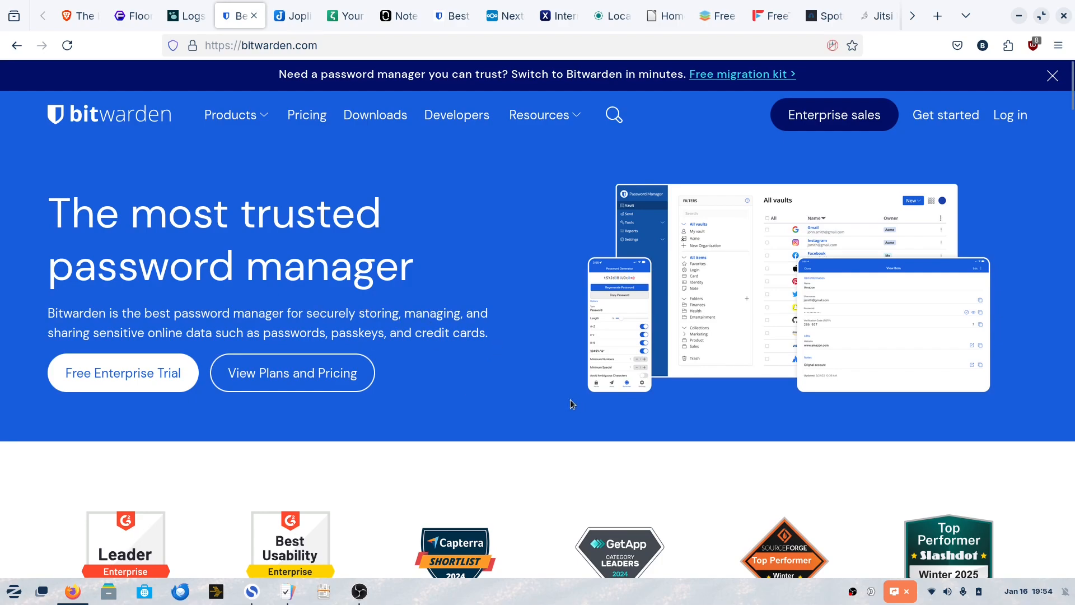
mouse_move(368, 498)
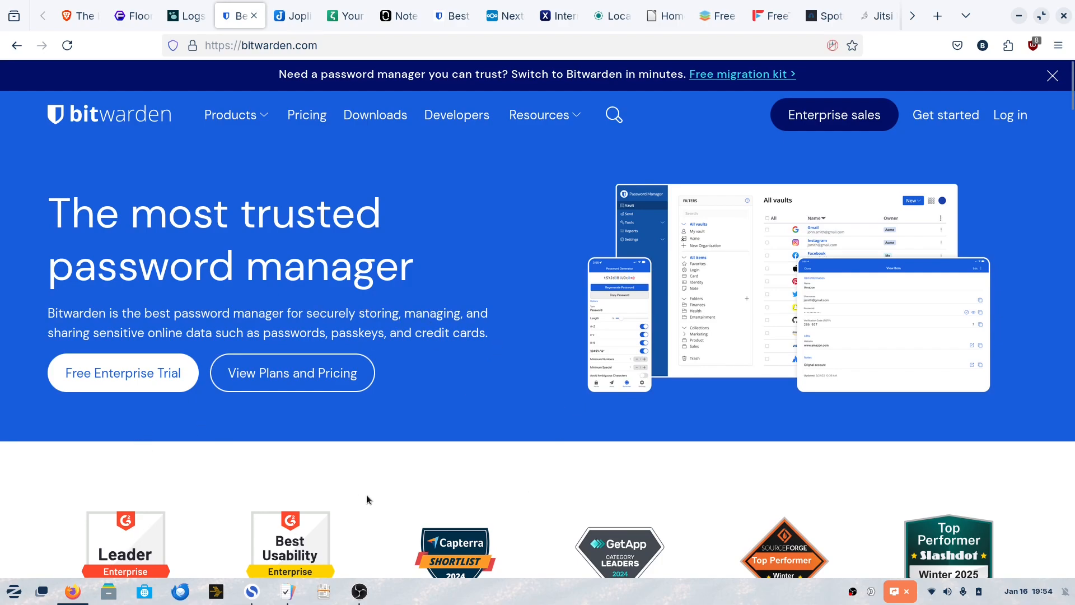
mouse_move(309, 242)
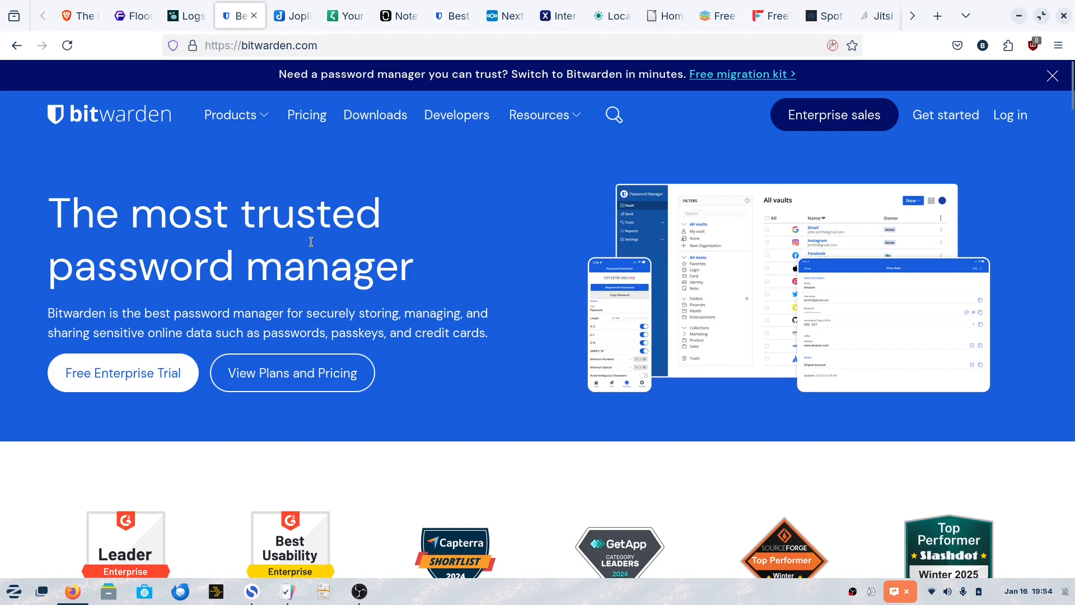
mouse_move(519, 403)
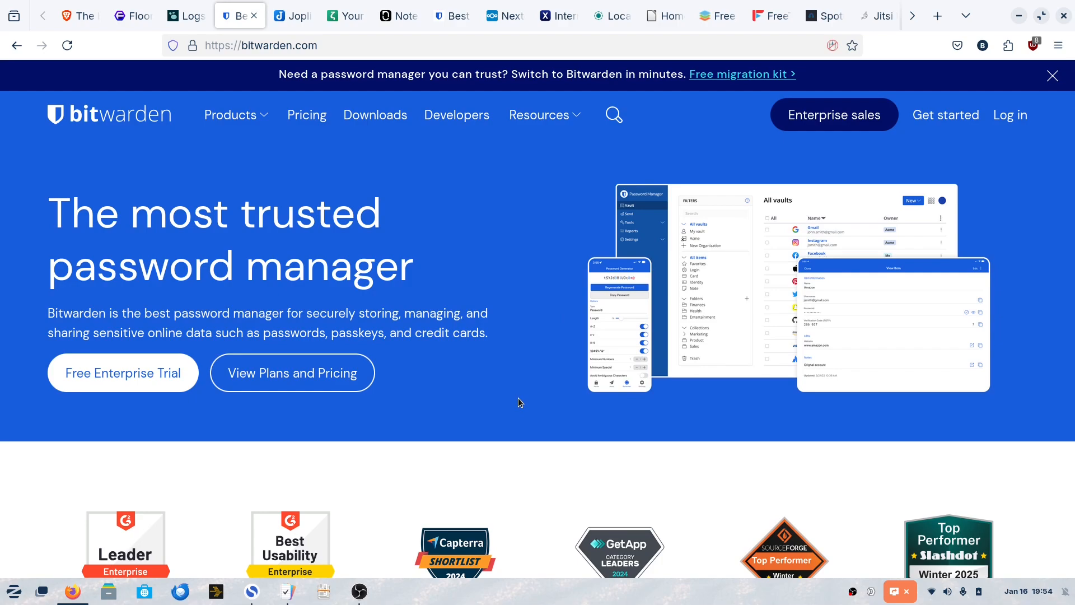
mouse_move(253, 310)
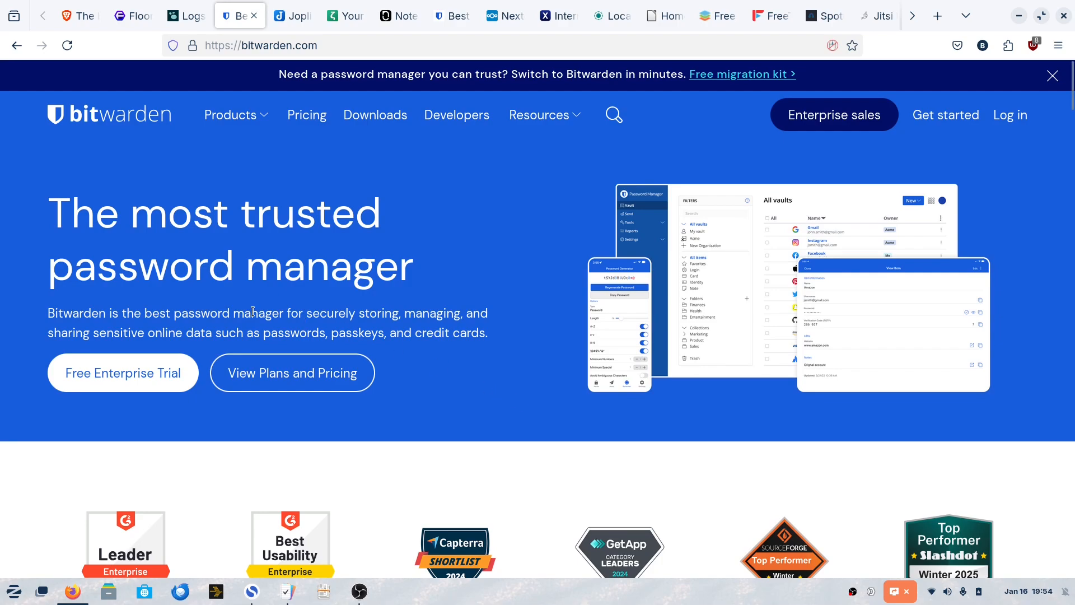
mouse_move(204, 280)
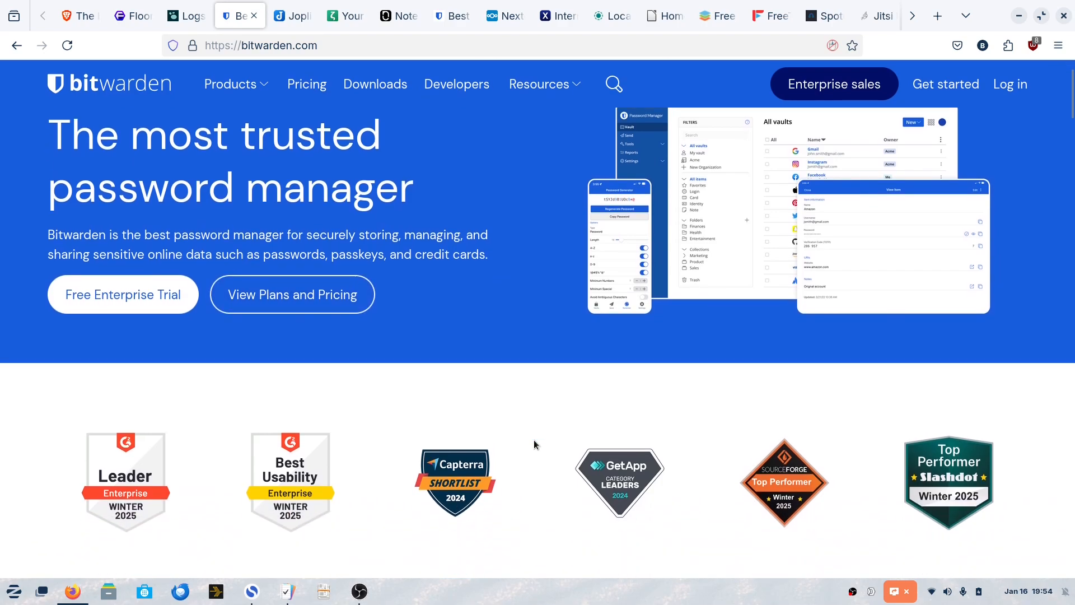
scroll(down, 3)
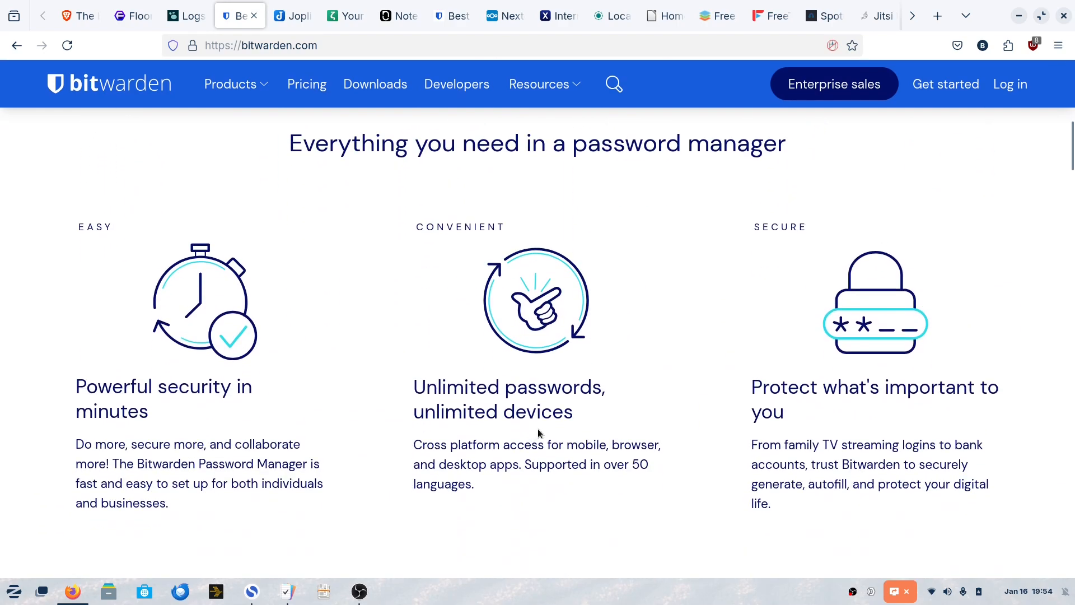
scroll(up, 3)
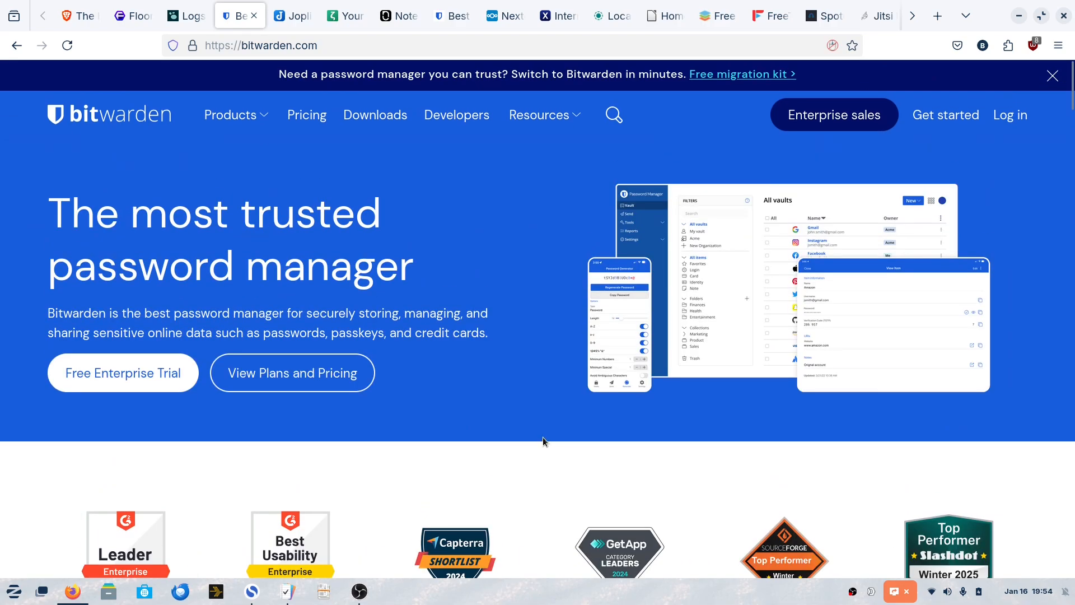
mouse_move(561, 349)
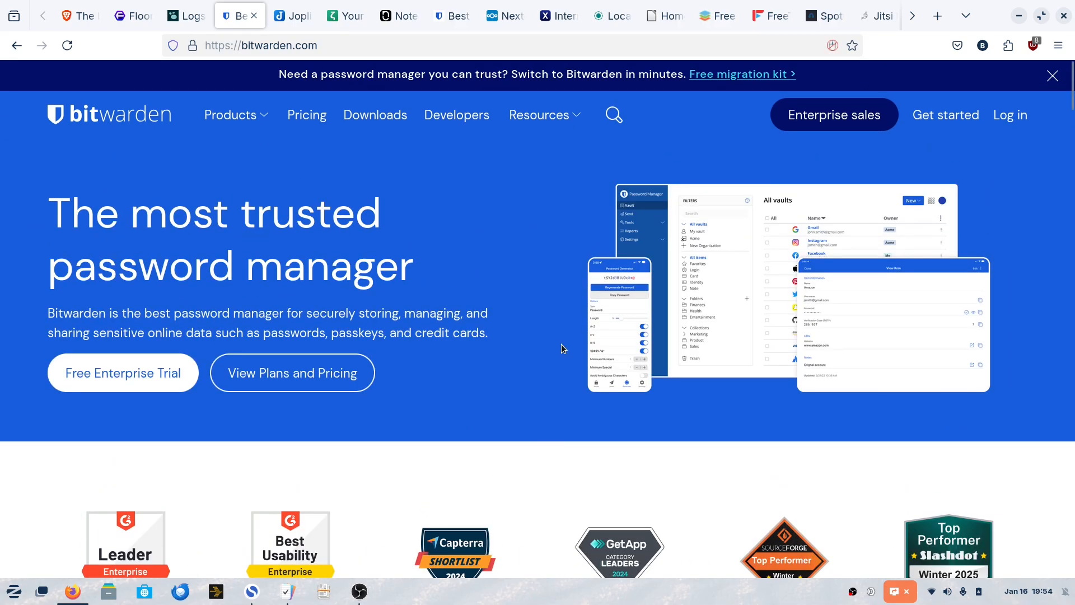
mouse_move(77, 162)
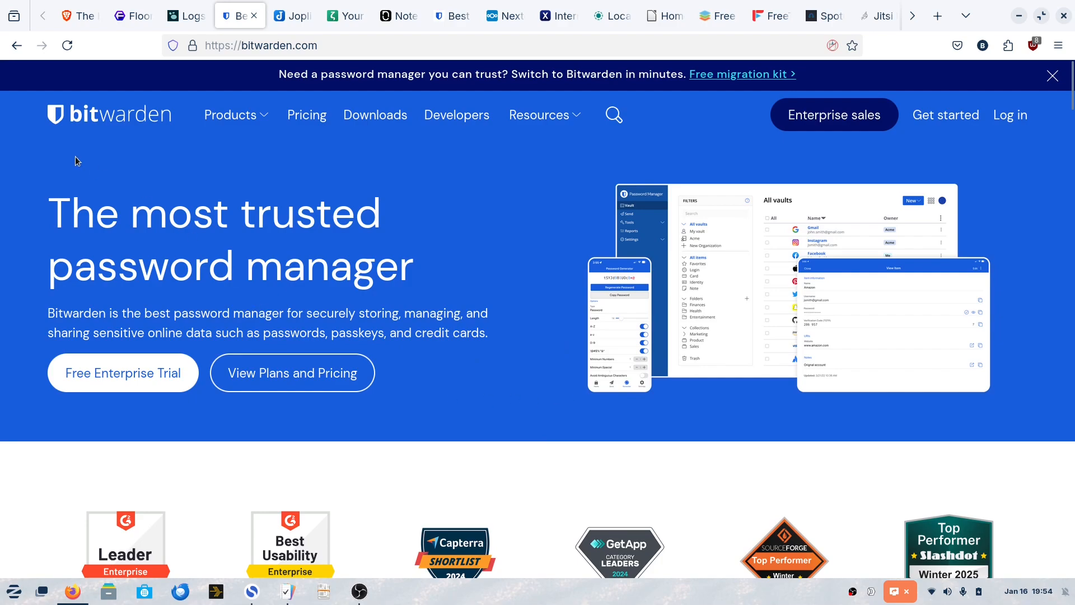
mouse_move(416, 250)
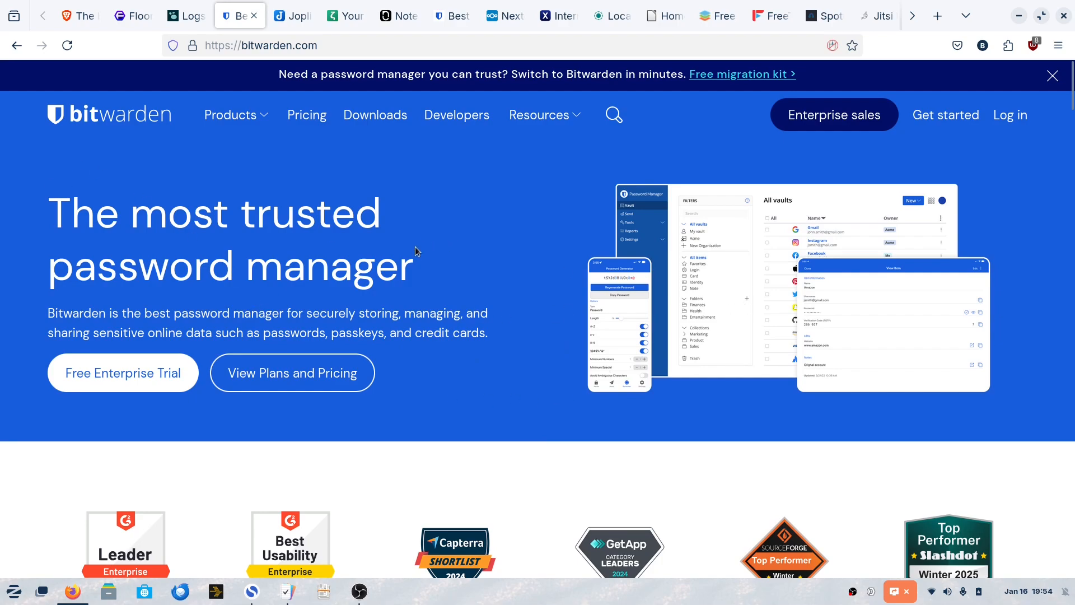
mouse_move(291, 145)
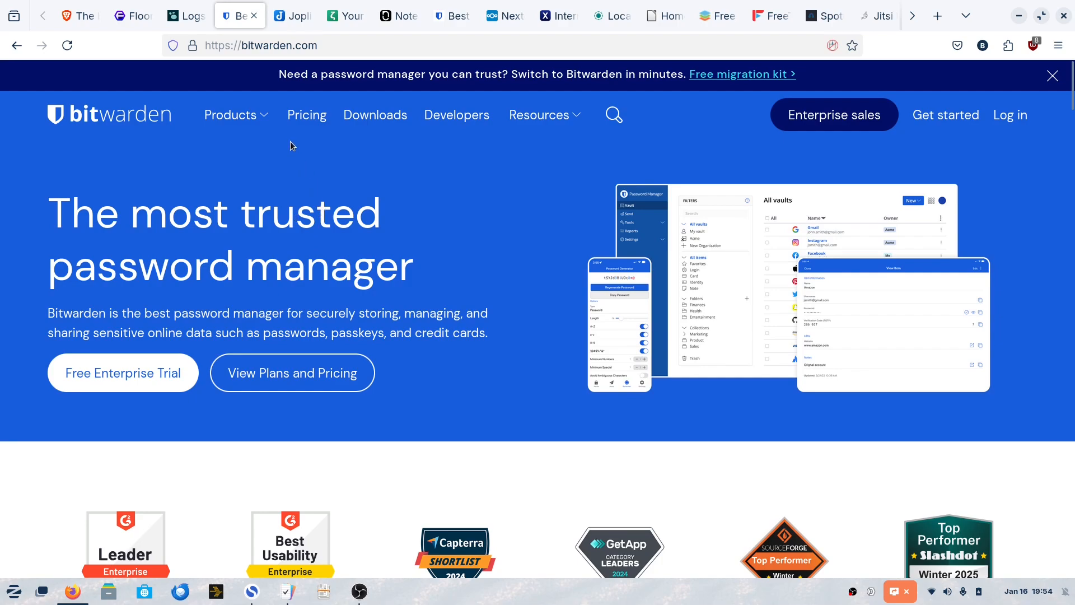
mouse_move(295, 15)
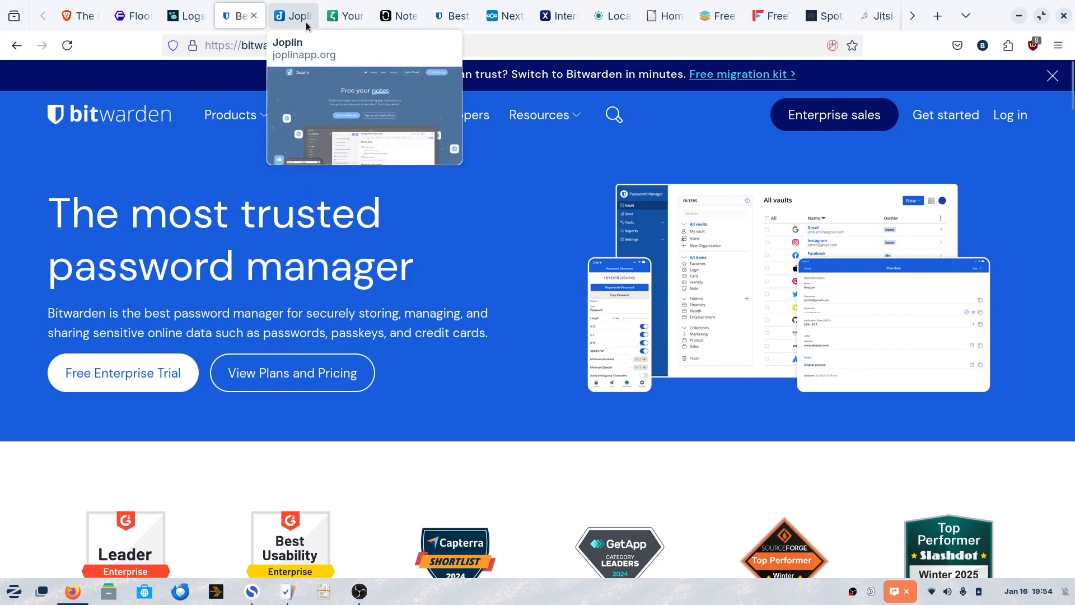
click(291, 15)
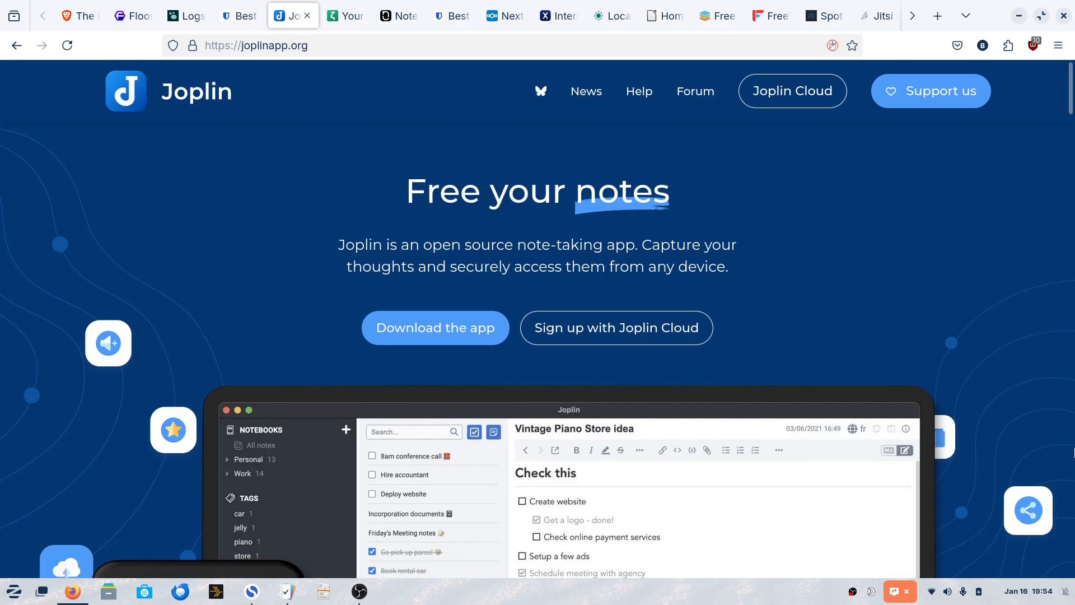
mouse_move(1039, 343)
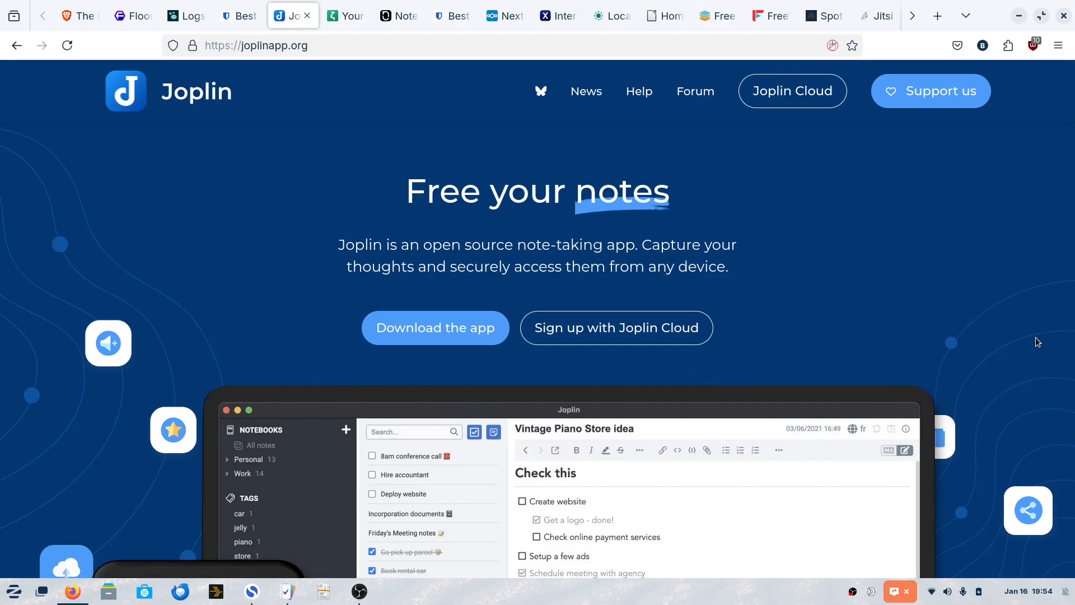
mouse_move(1022, 356)
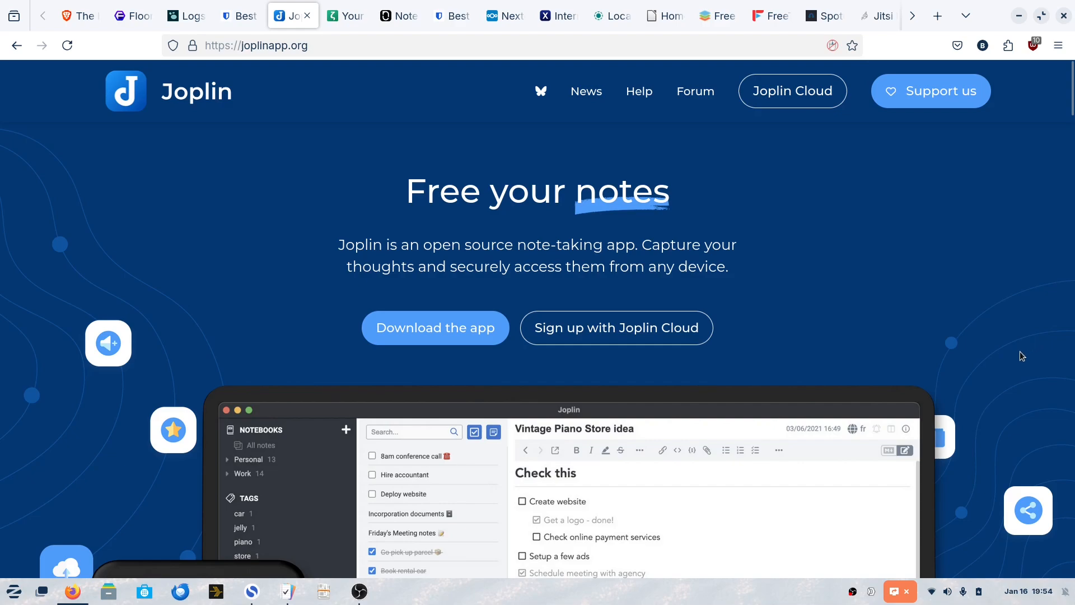
scroll(down, 3)
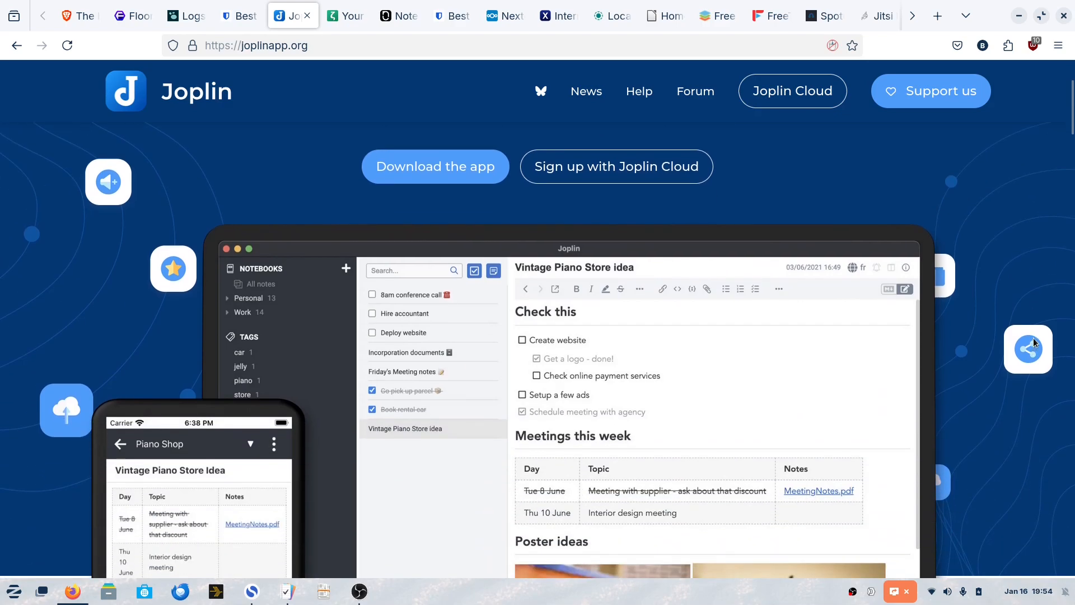
scroll(down, 3)
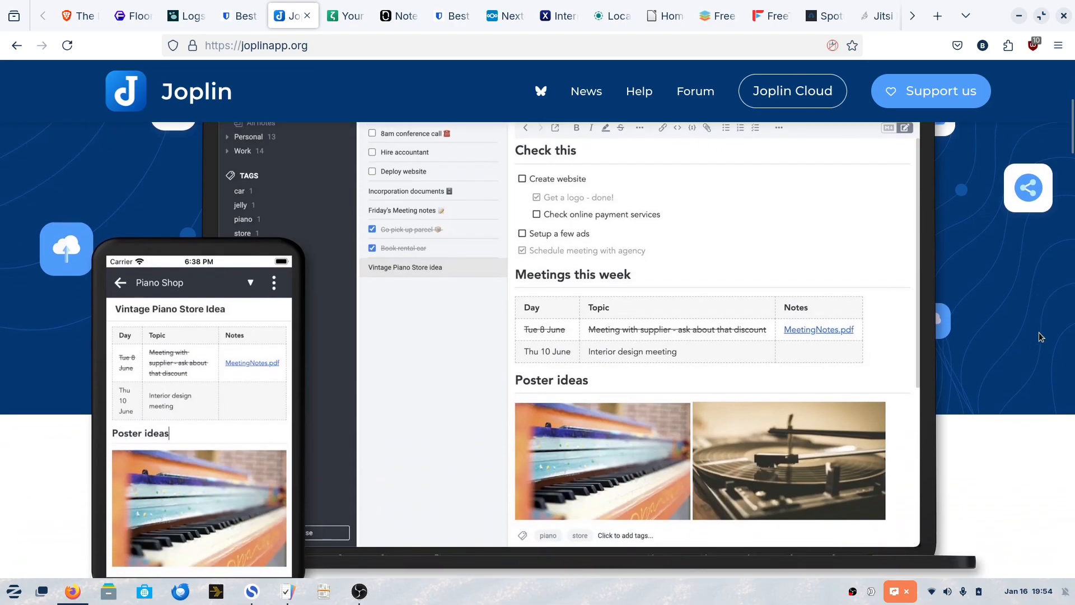
scroll(down, 3)
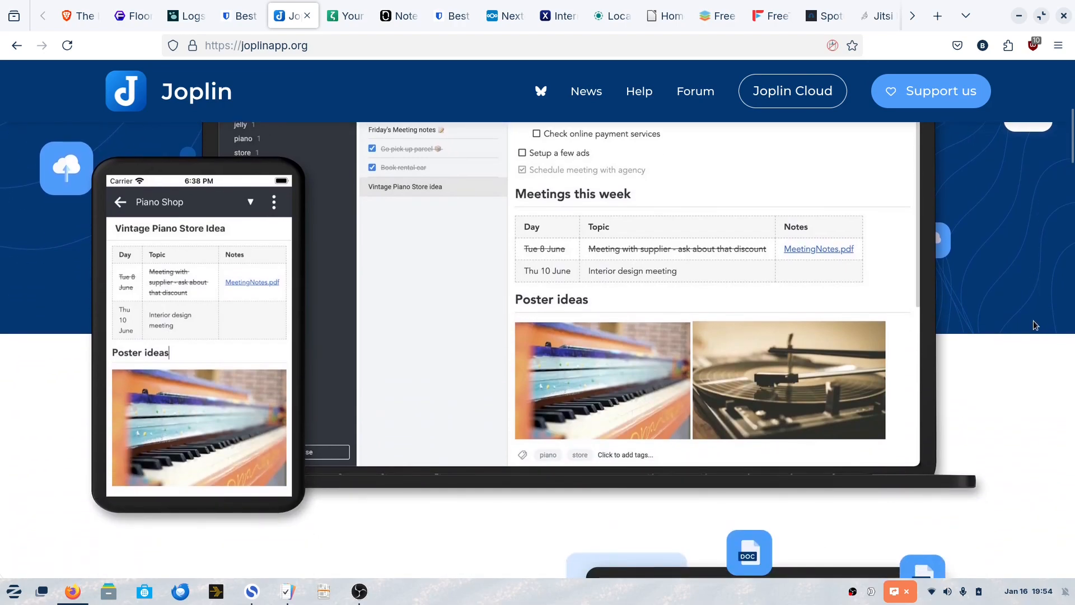
scroll(up, 3)
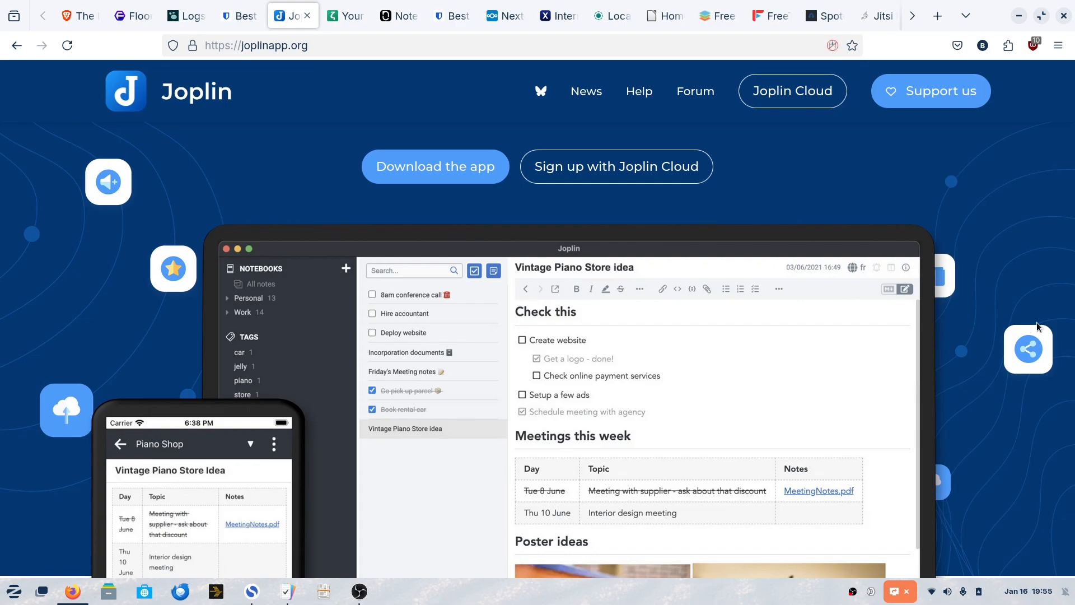
scroll(down, 3)
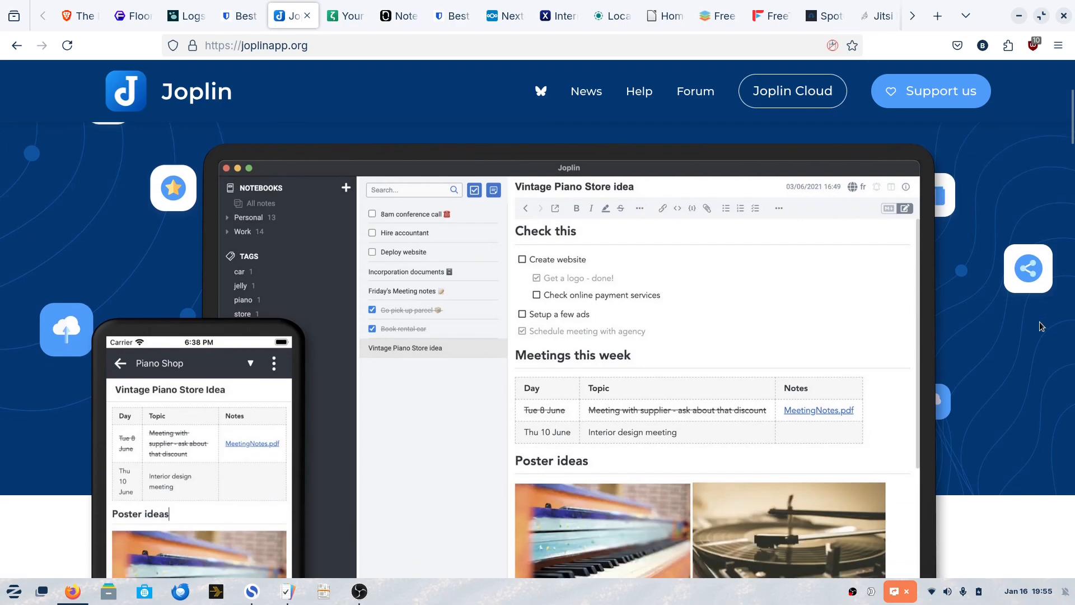
scroll(down, 3)
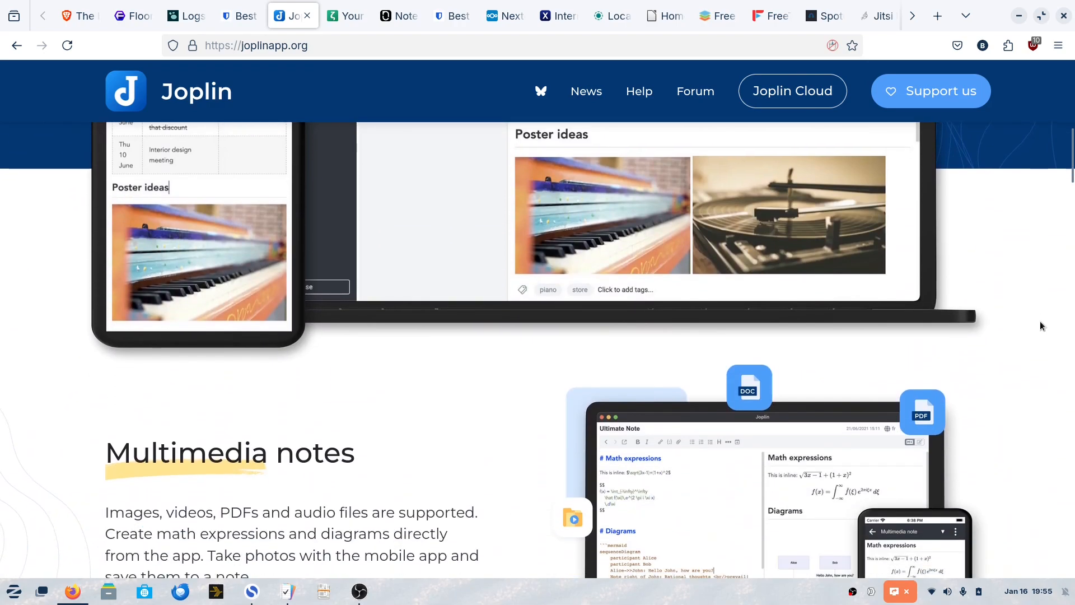
scroll(down, 3)
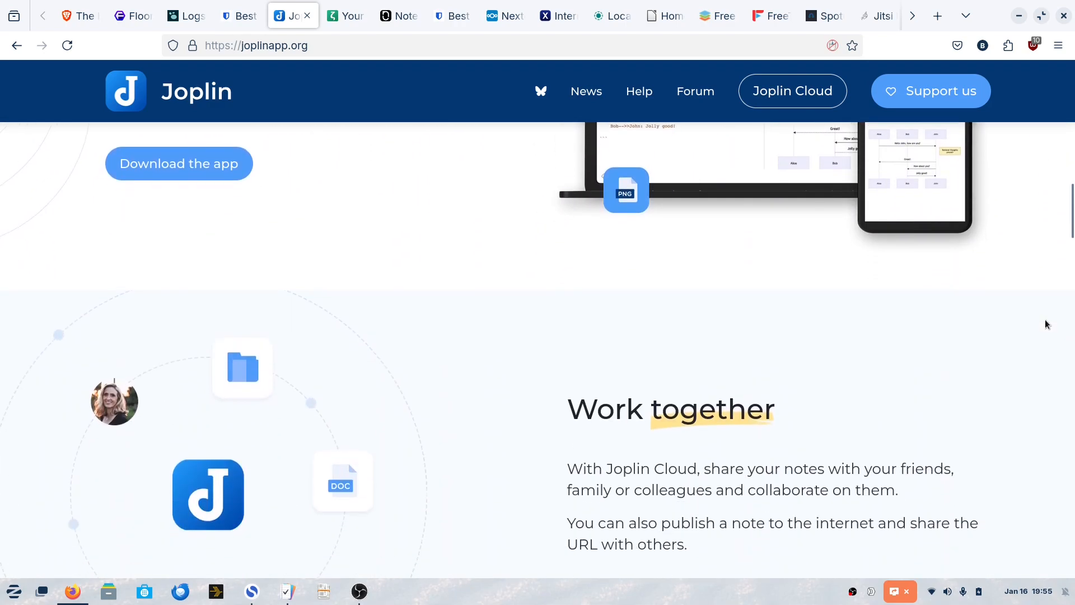
scroll(down, 3)
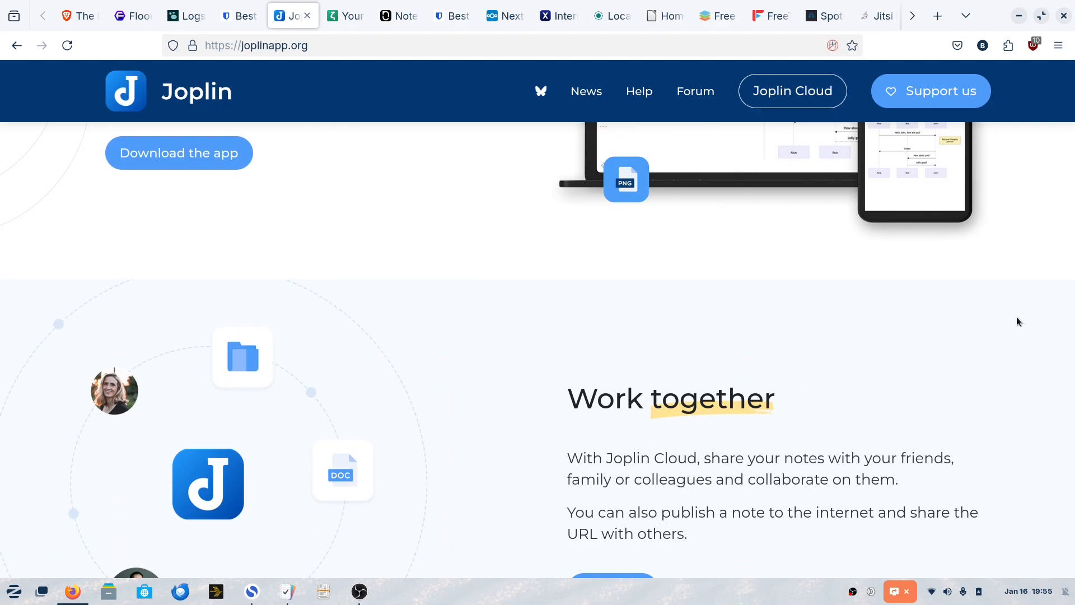
scroll(down, 3)
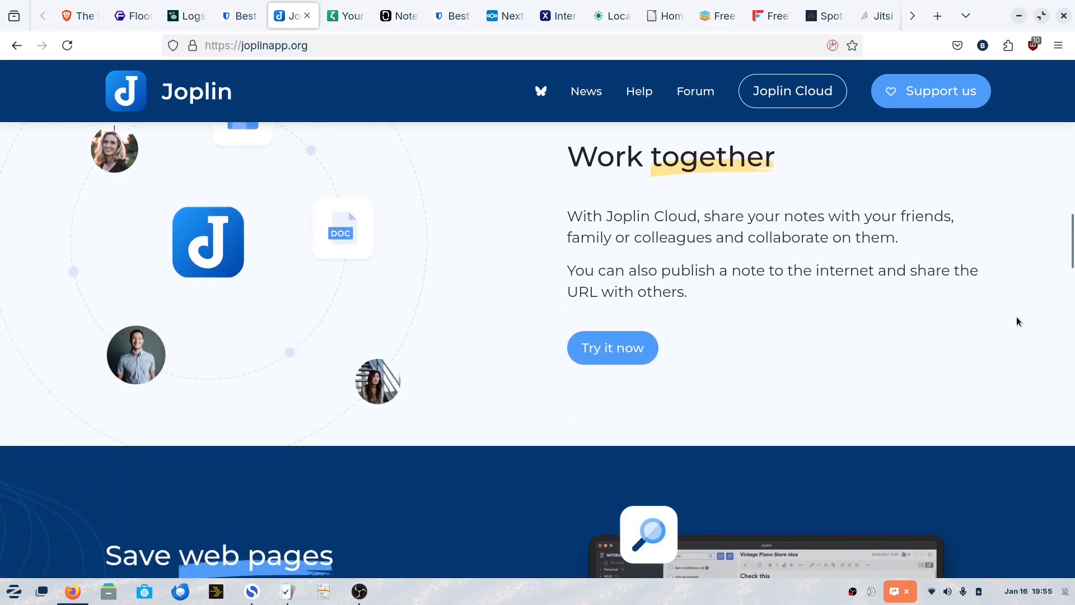
scroll(down, 3)
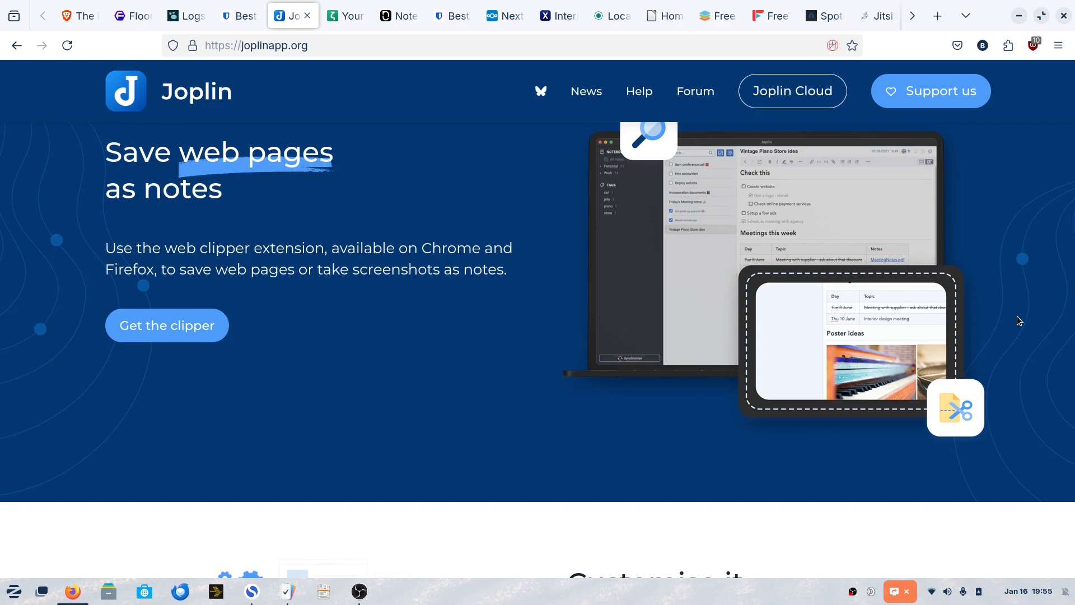
scroll(down, 3)
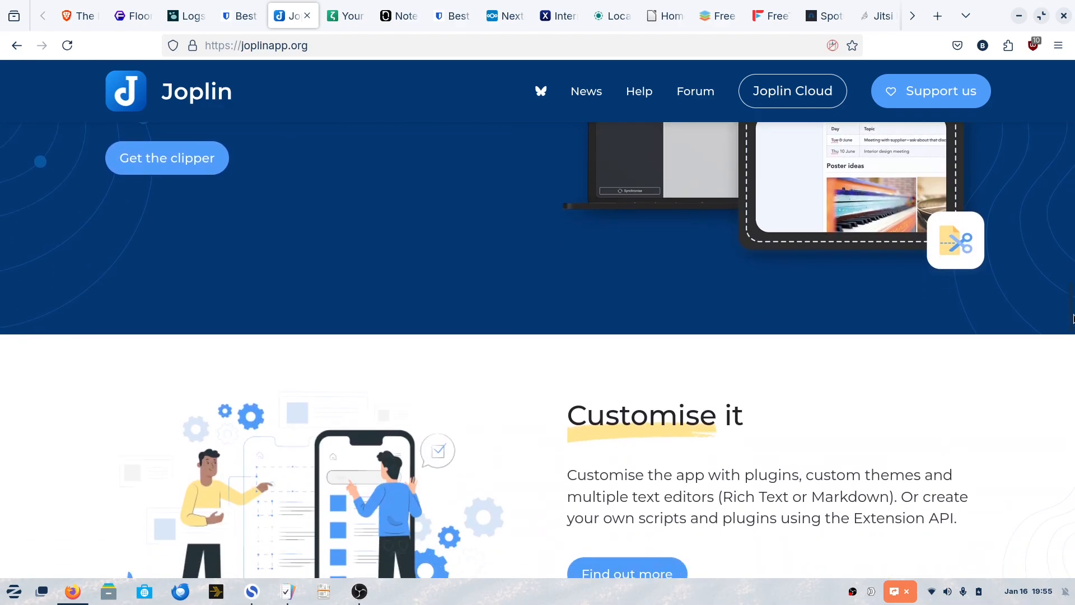
scroll(down, 3)
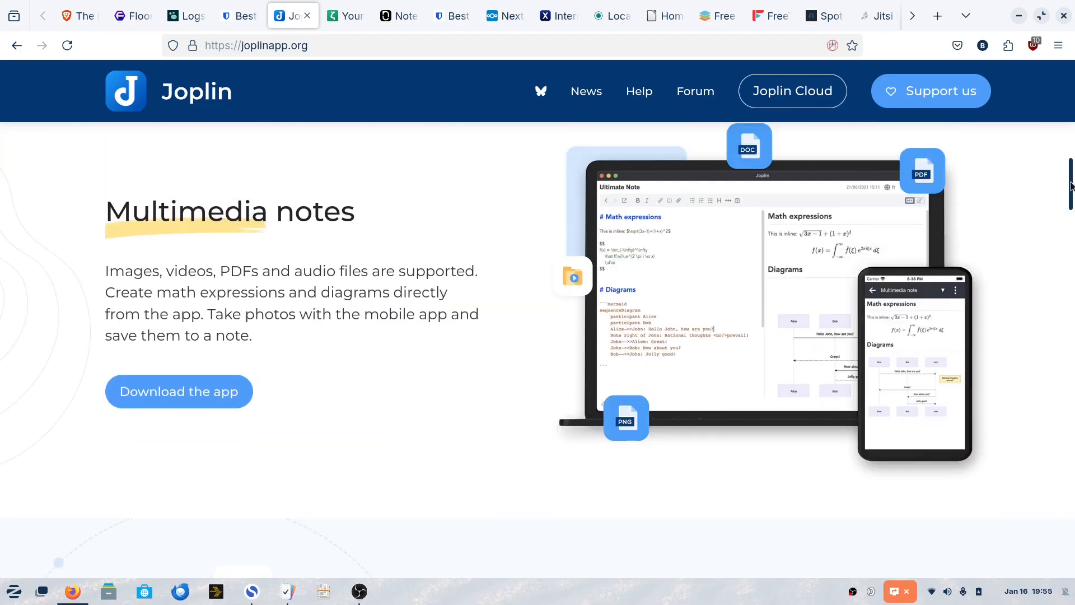
scroll(up, 3)
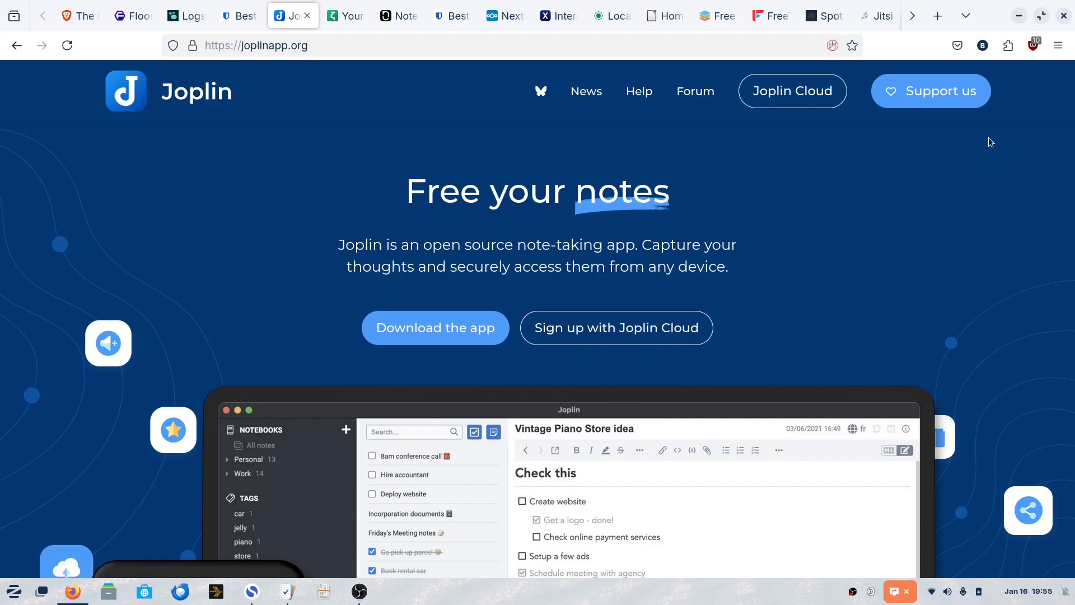
mouse_move(851, 256)
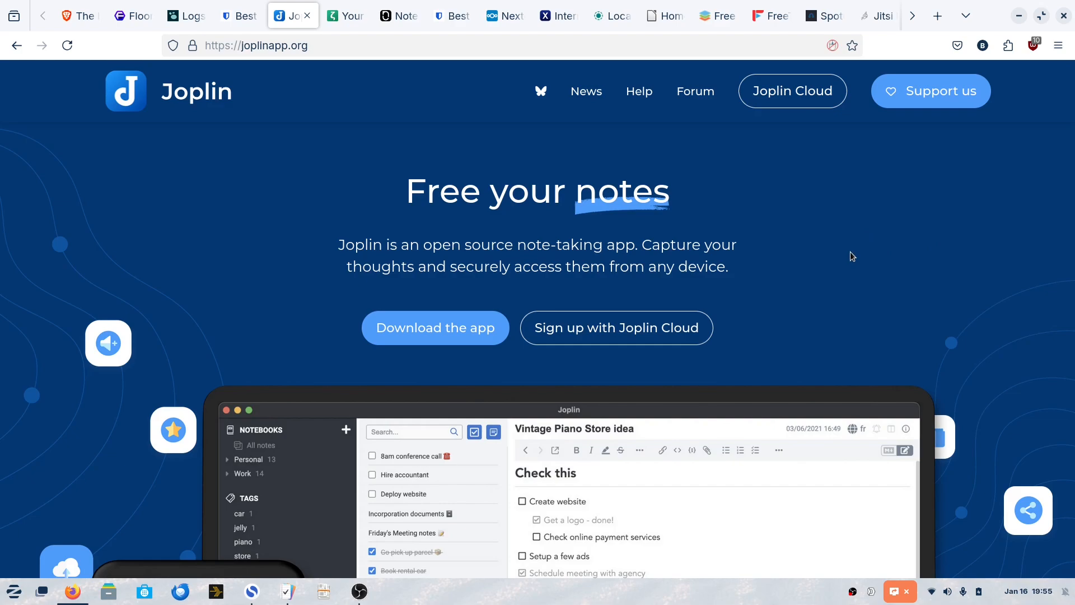
mouse_move(366, 95)
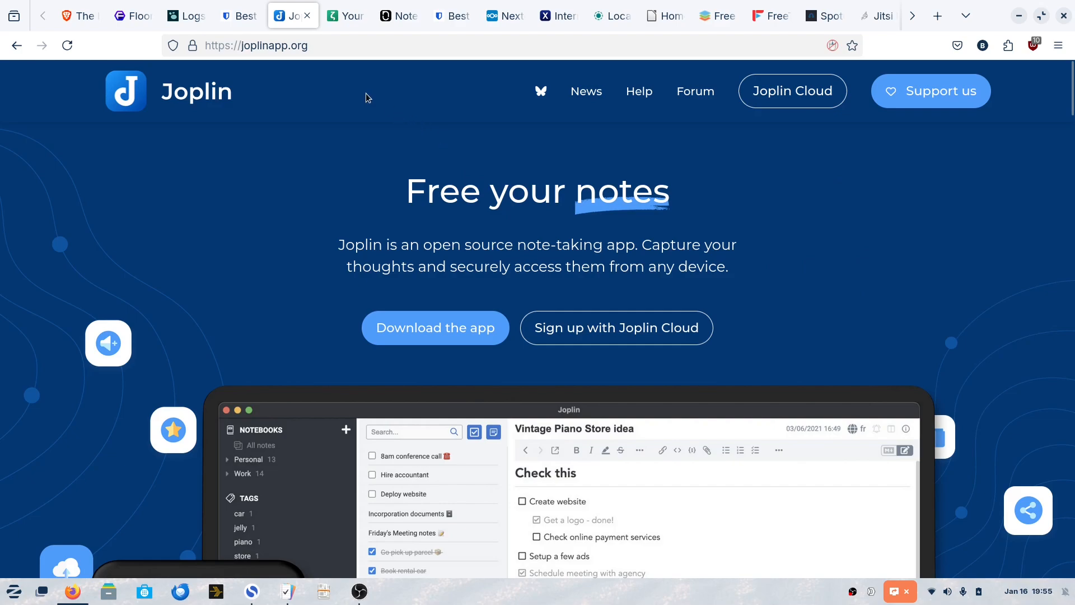
Switch to the Zettlr tab and scroll through features, interface preview and testimonials.
click(346, 15)
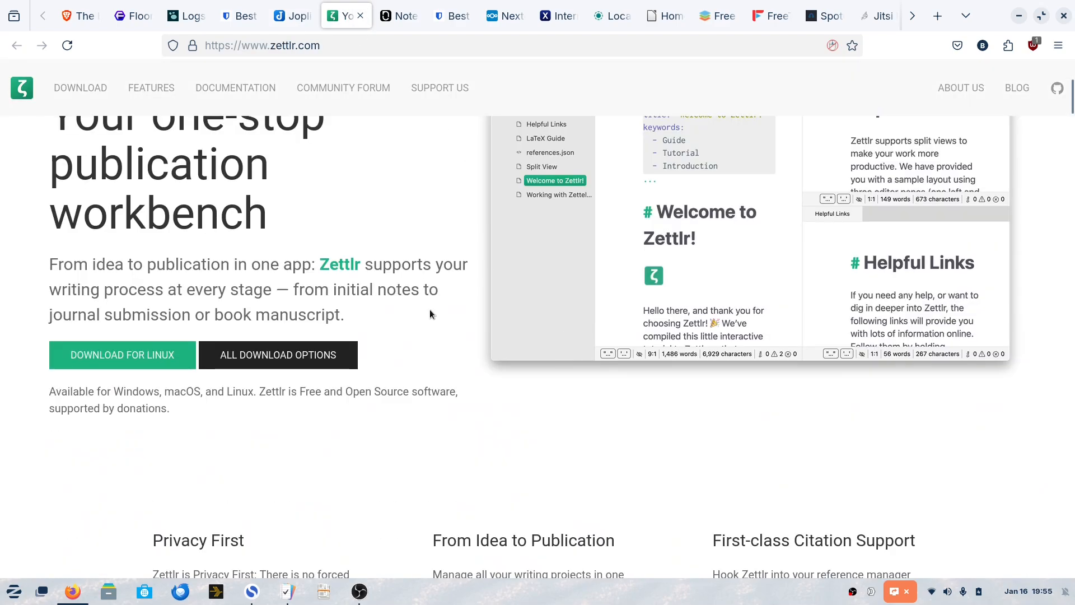
mouse_move(485, 348)
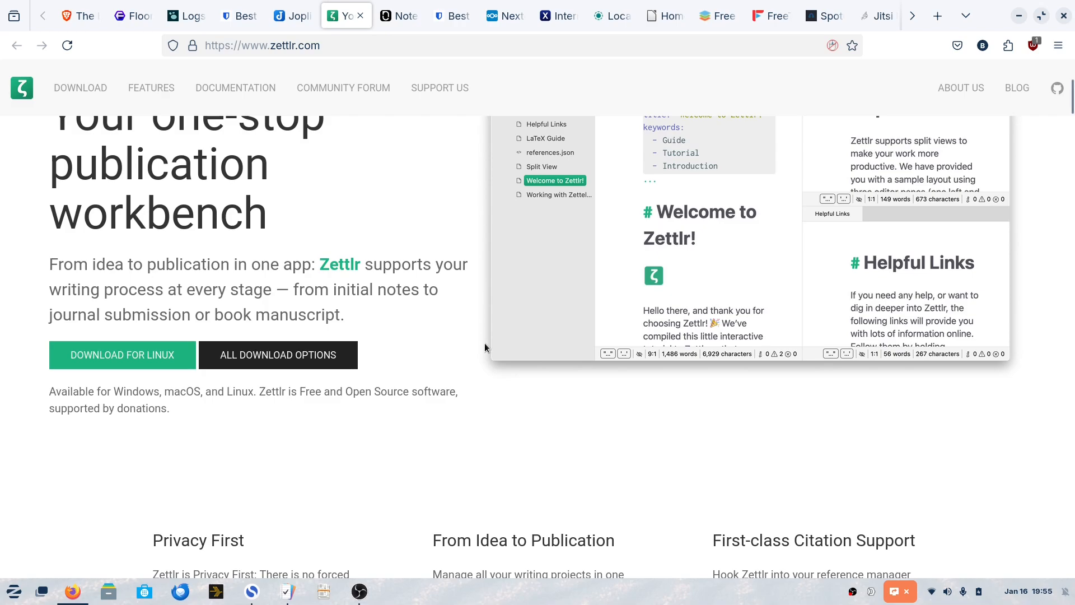
scroll(up, 3)
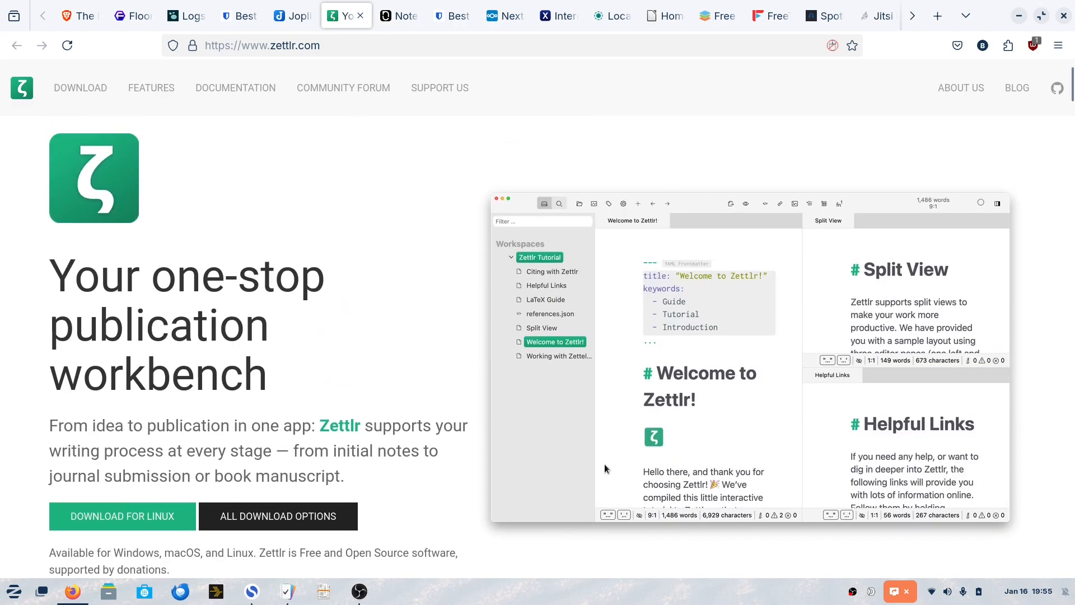
mouse_move(440, 336)
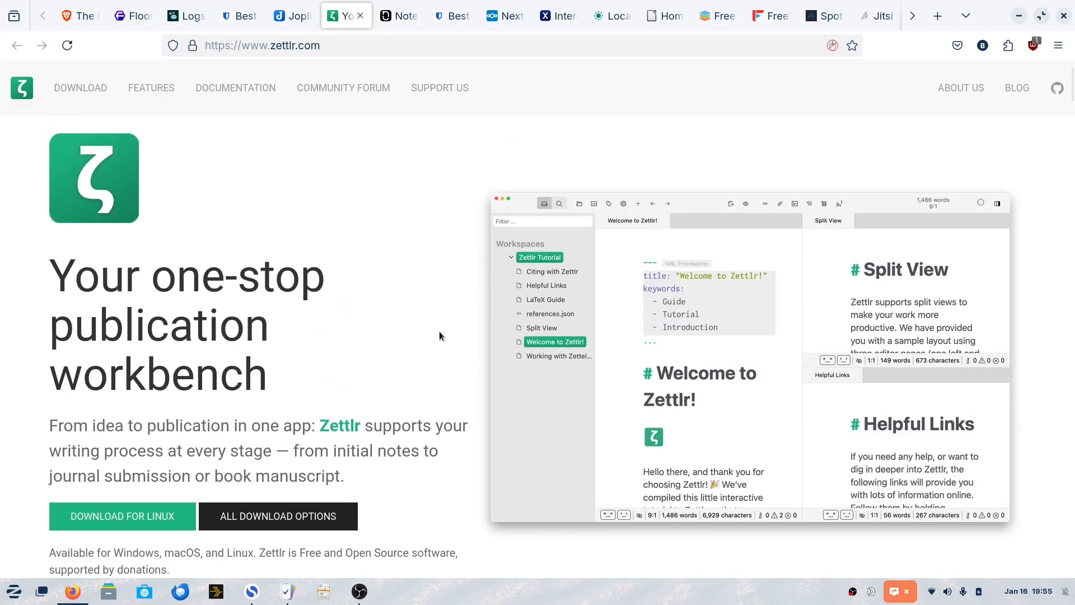
scroll(down, 3)
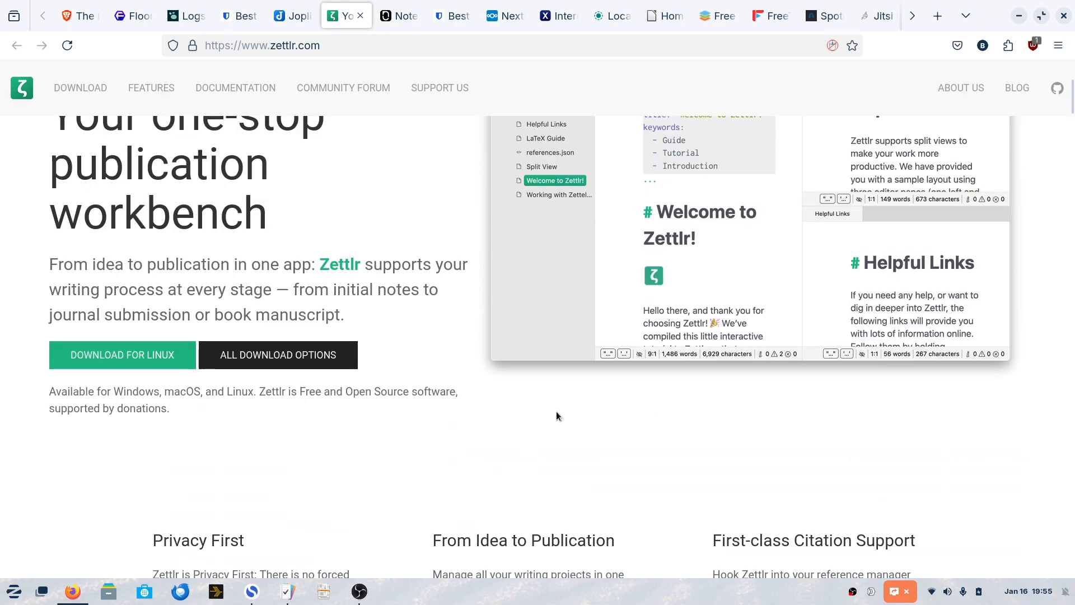
scroll(down, 3)
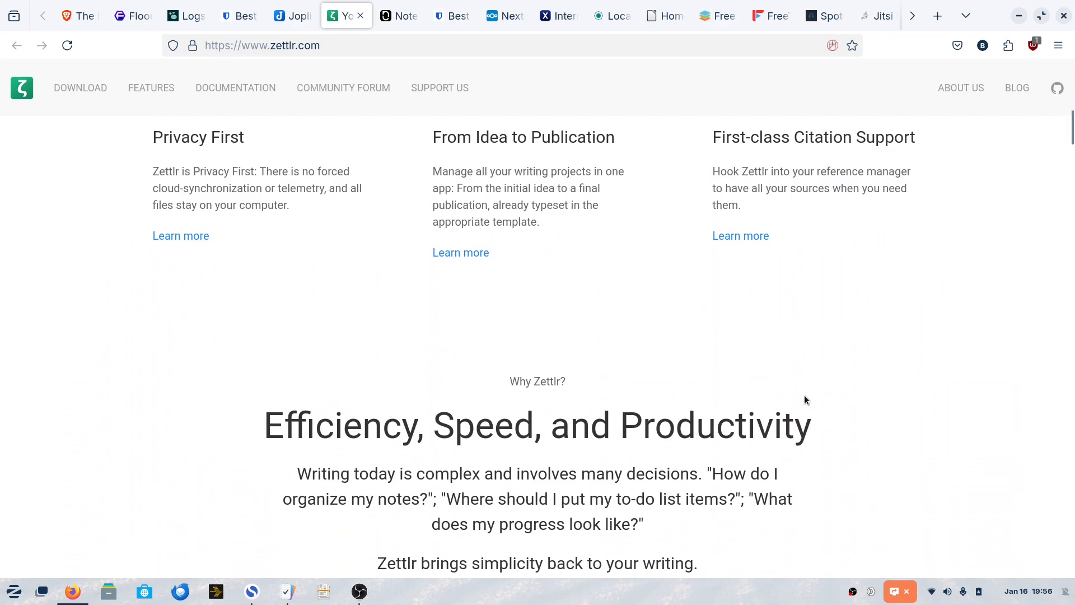
scroll(down, 3)
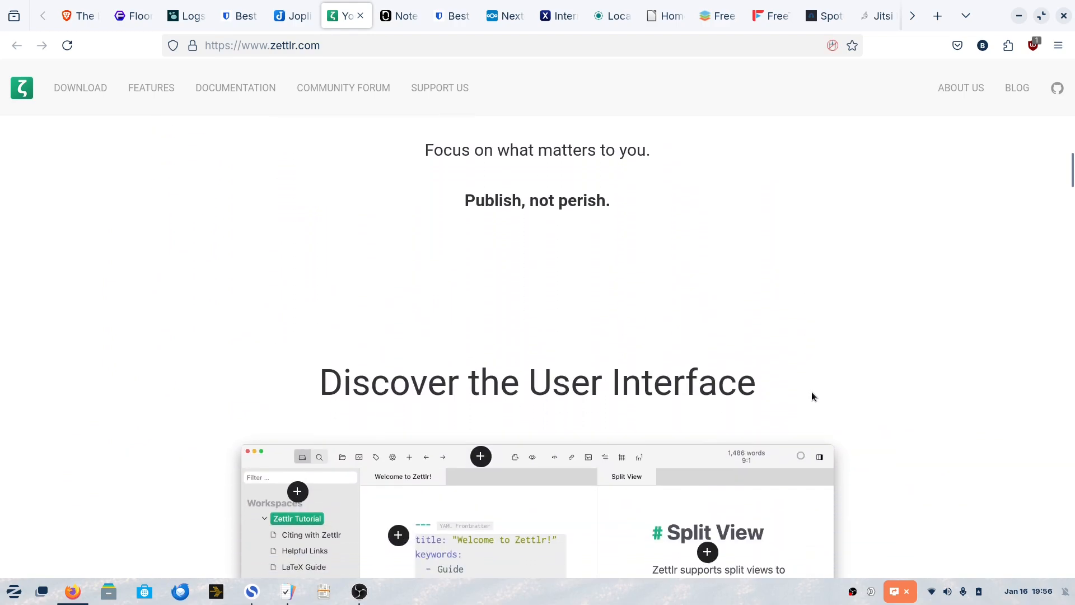
scroll(down, 3)
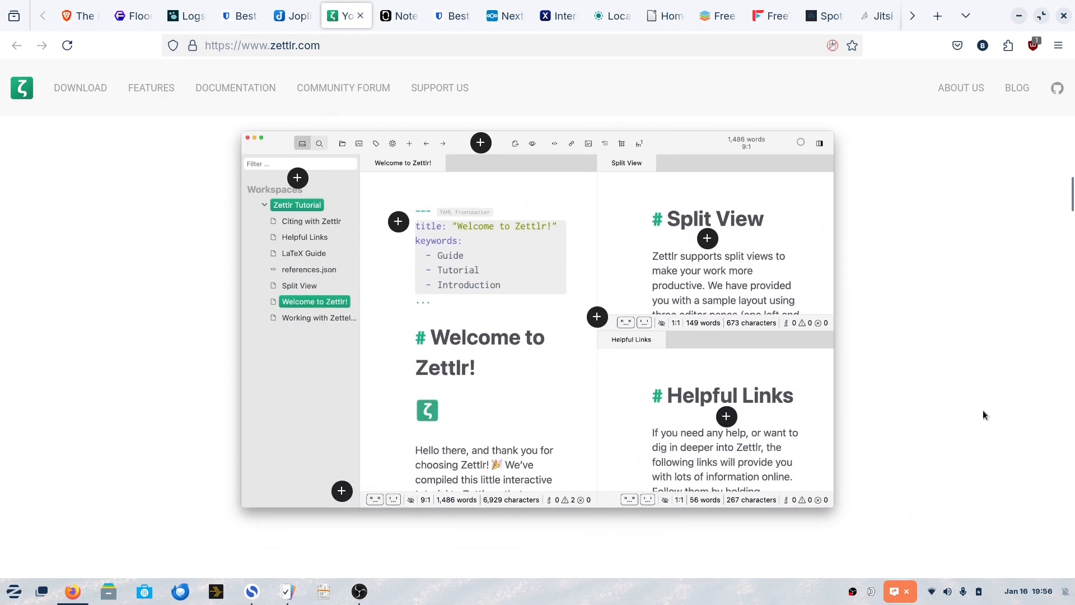
scroll(down, 3)
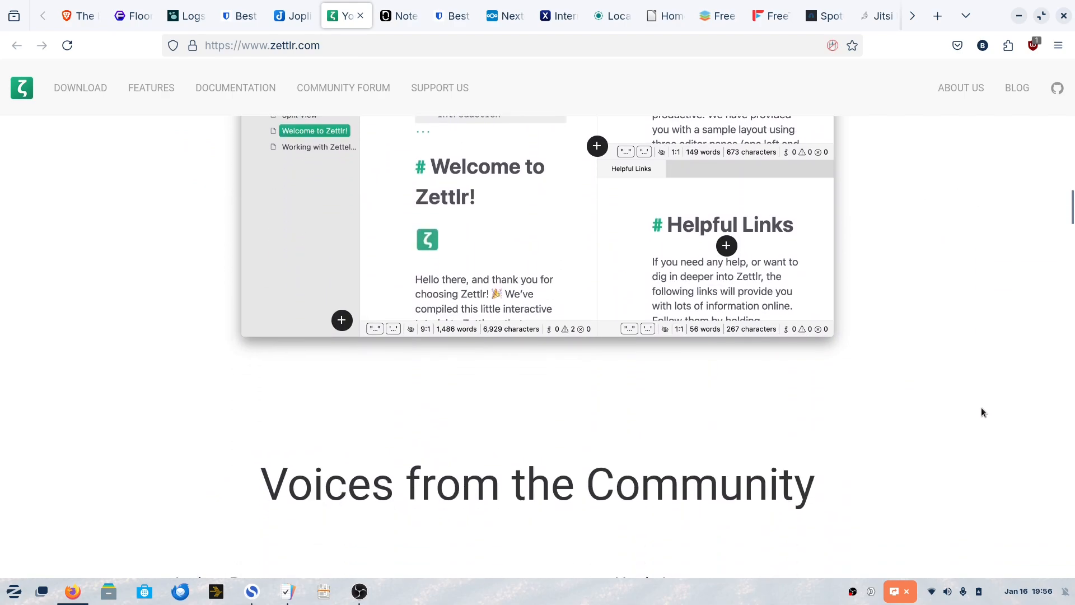
scroll(down, 3)
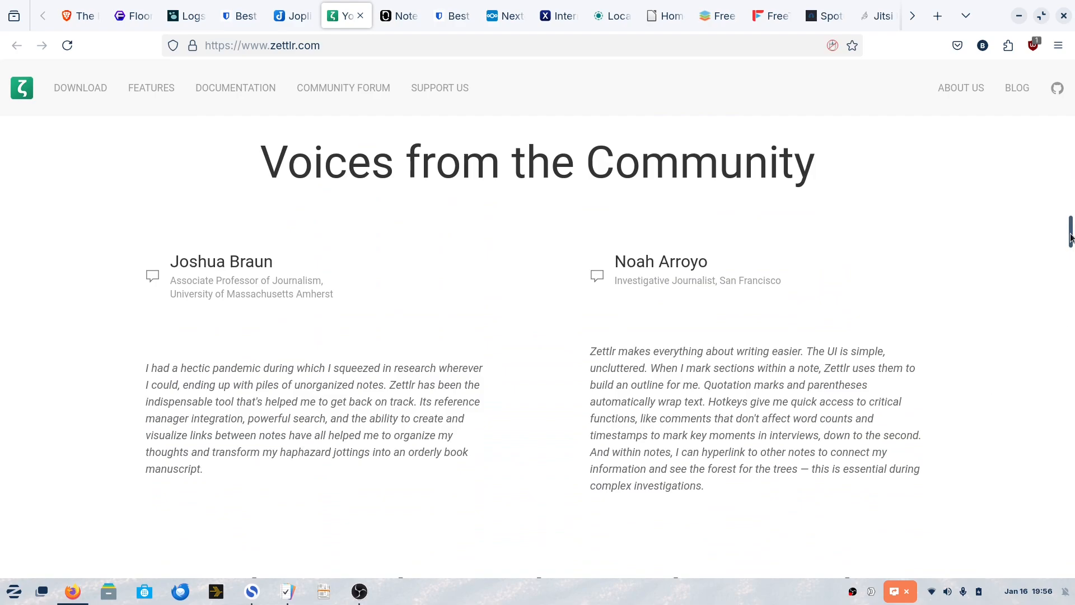
scroll(up, 3)
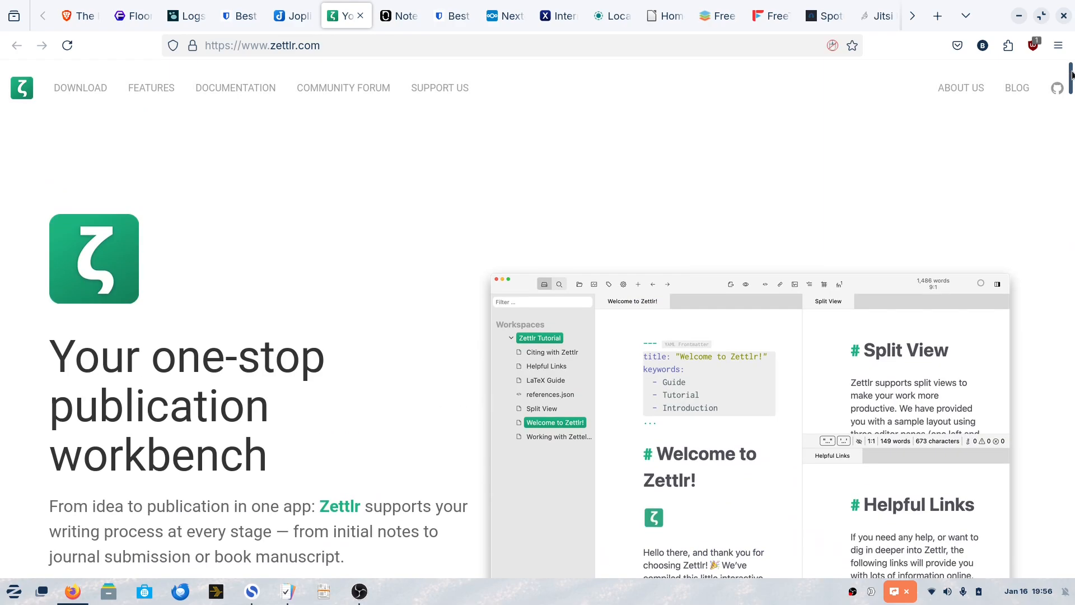
Switch to the Notesnook tab and scroll through its encrypted note syncing demo.
click(396, 15)
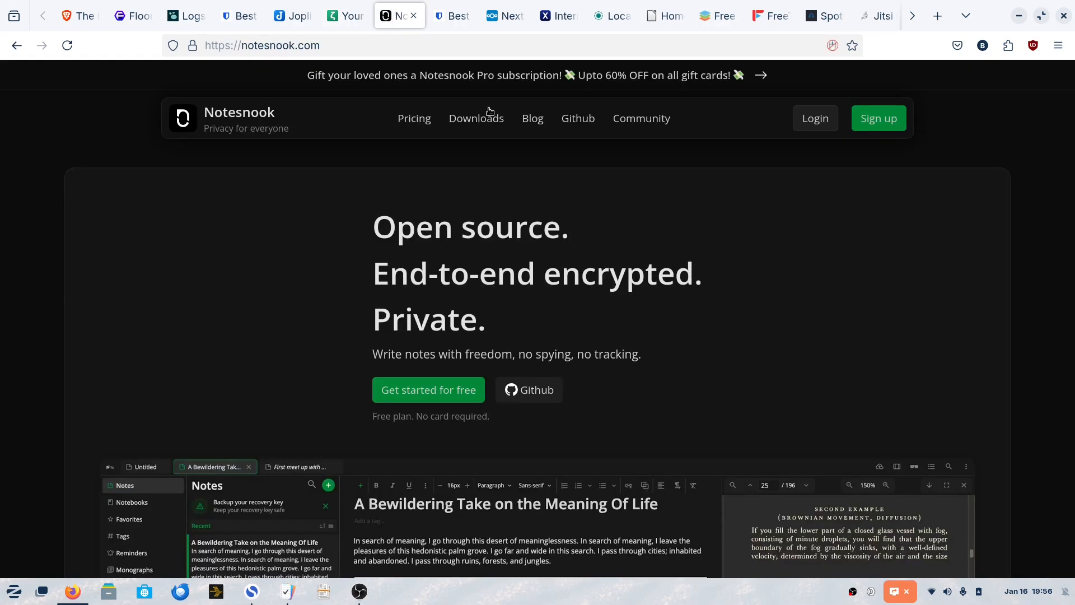
mouse_move(477, 283)
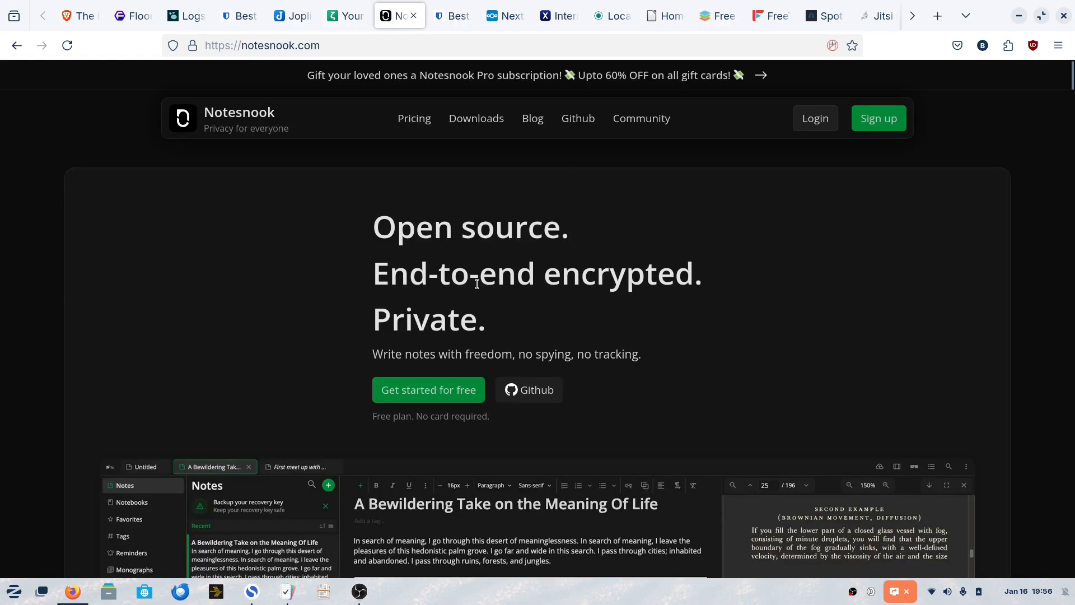
scroll(down, 3)
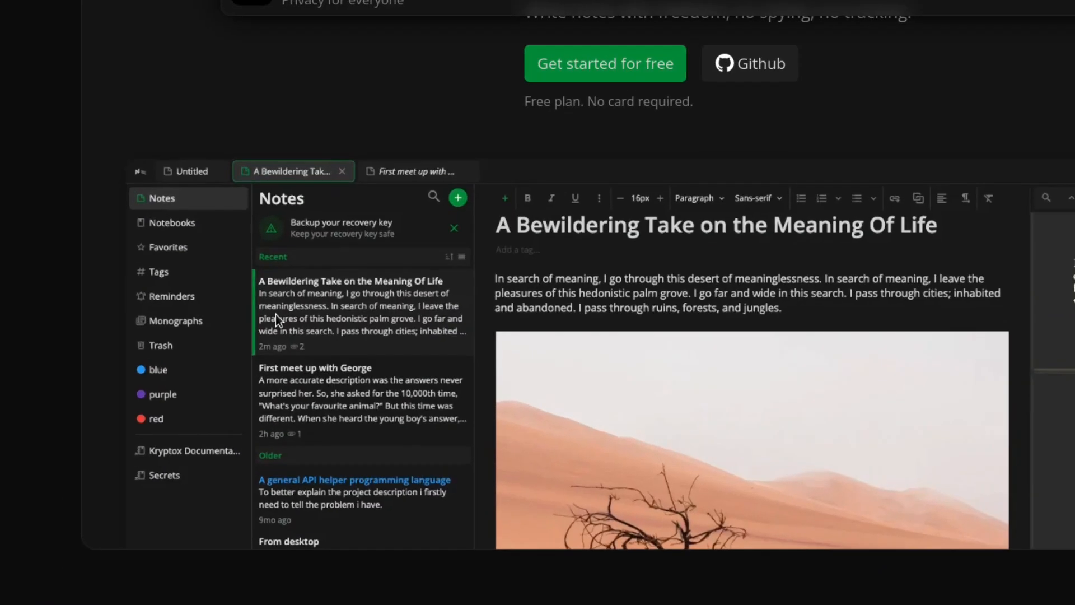
scroll(down, 3)
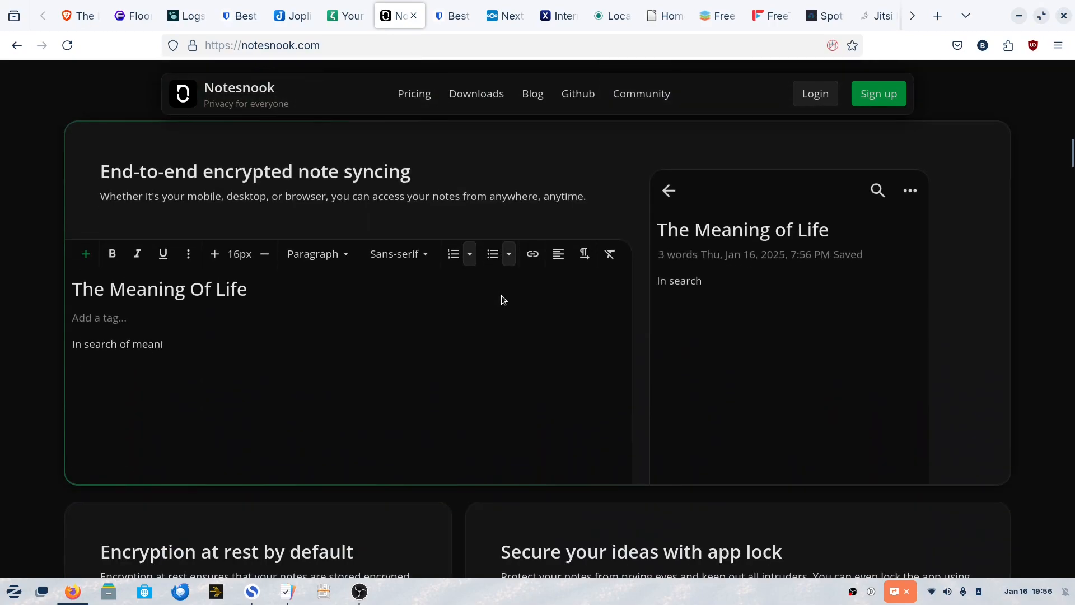
text(ng, I go through this dese)
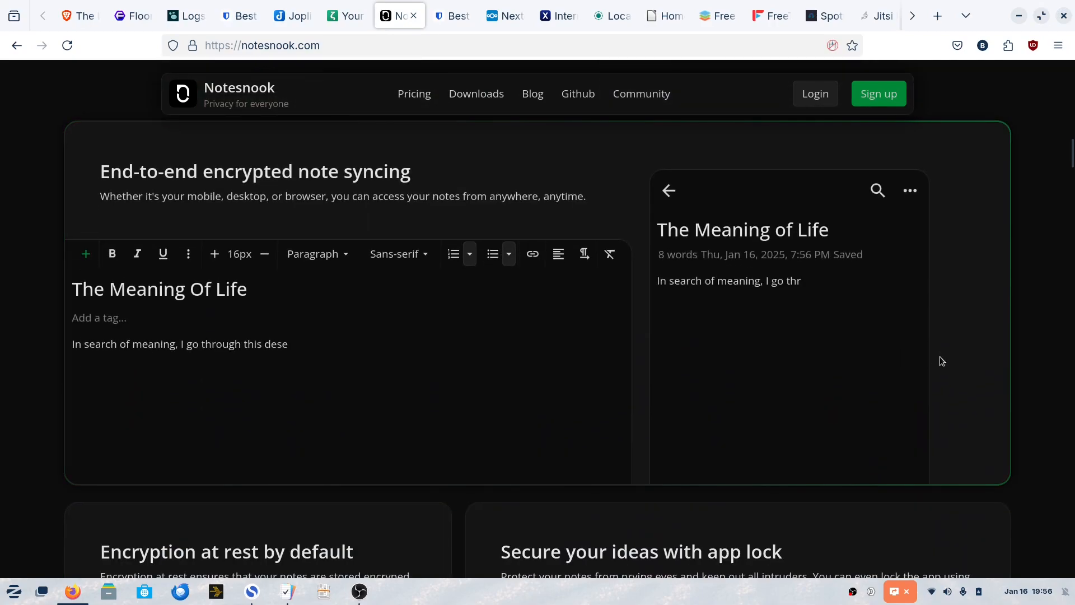
scroll(down, 3)
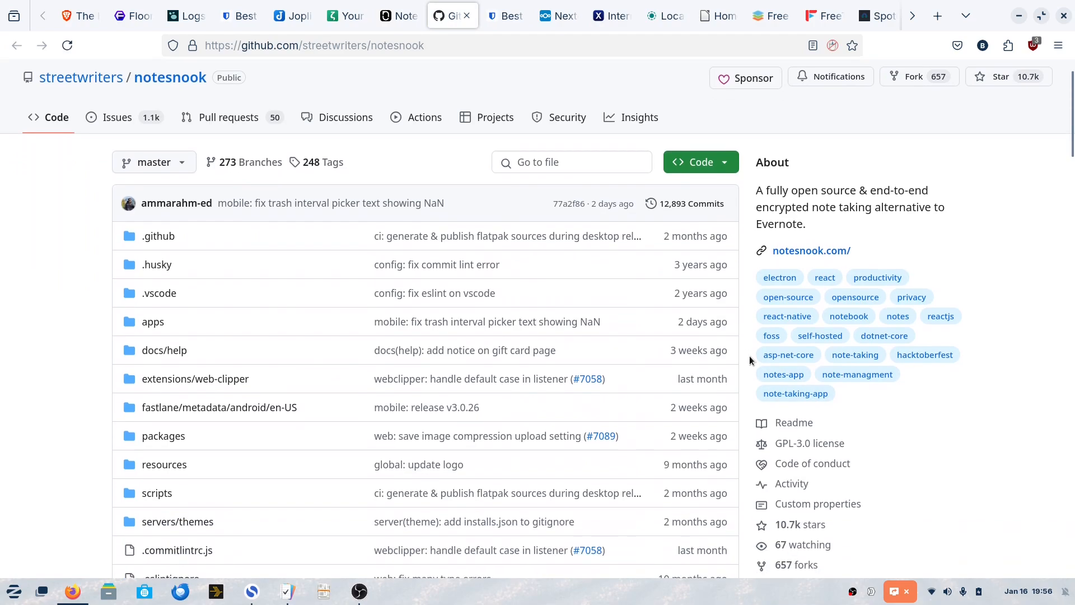
Scroll the notesnook GitHub repository past its file list to contributors, languages and README.
scroll(down, 3)
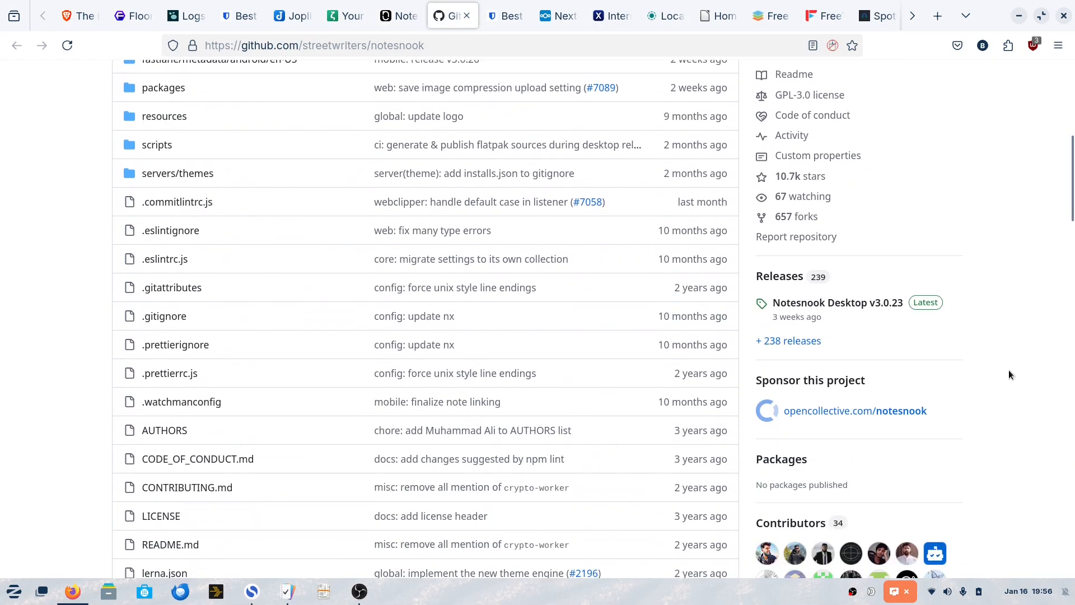
scroll(down, 3)
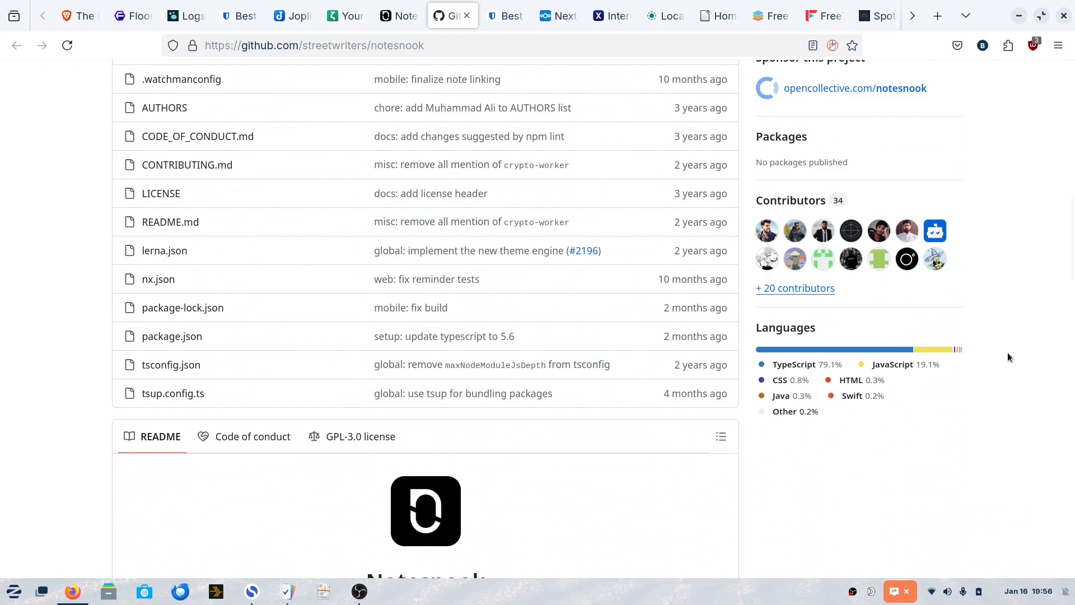
mouse_move(505, 15)
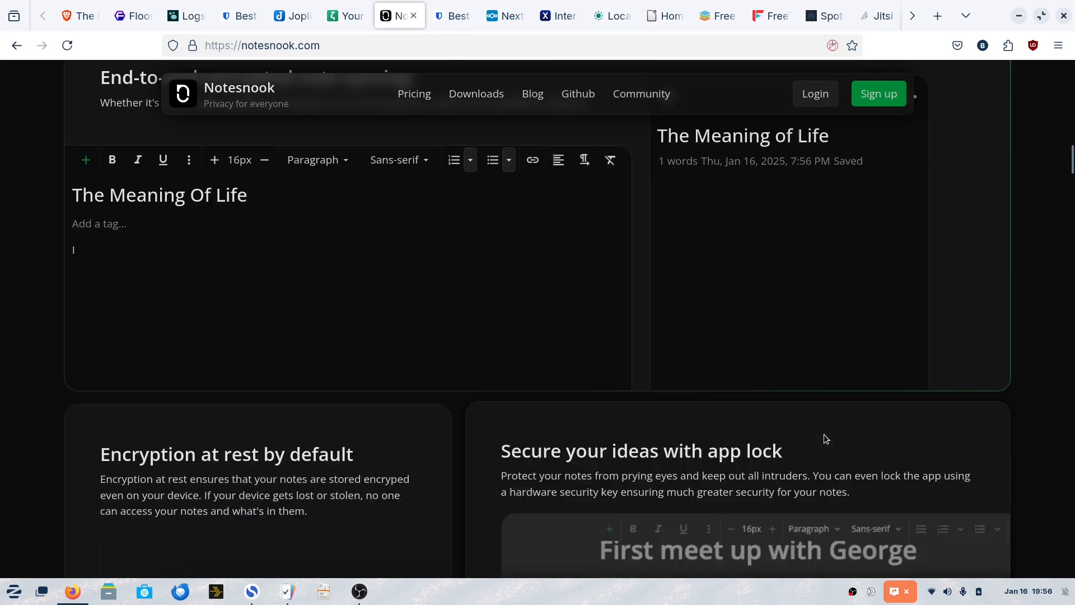
Scroll notesnook.com back to the top and switch to the Nextcloud tab.
scroll(up, 3)
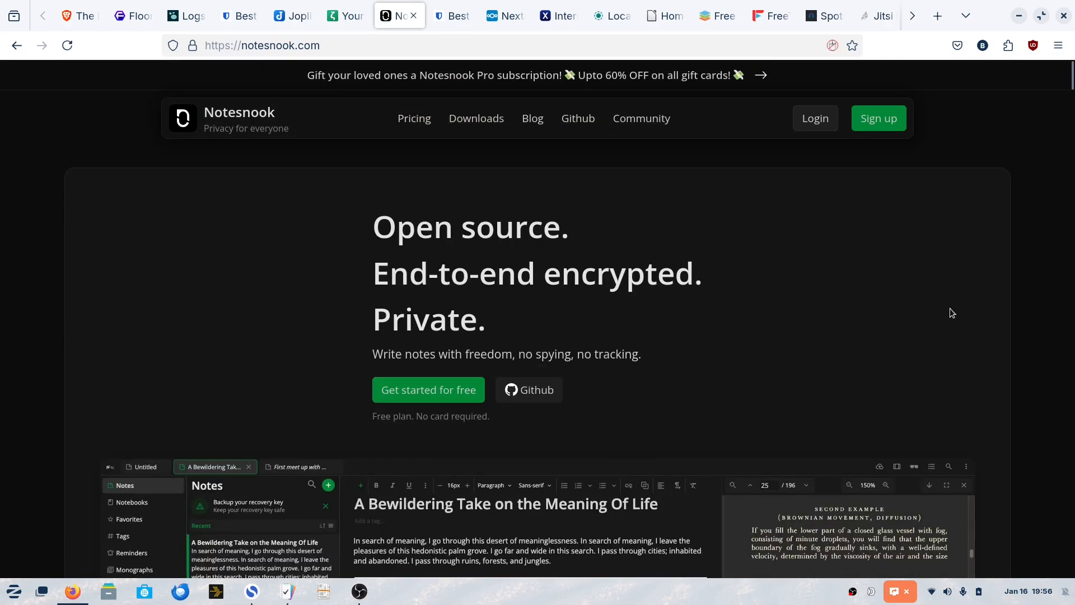
mouse_move(676, 259)
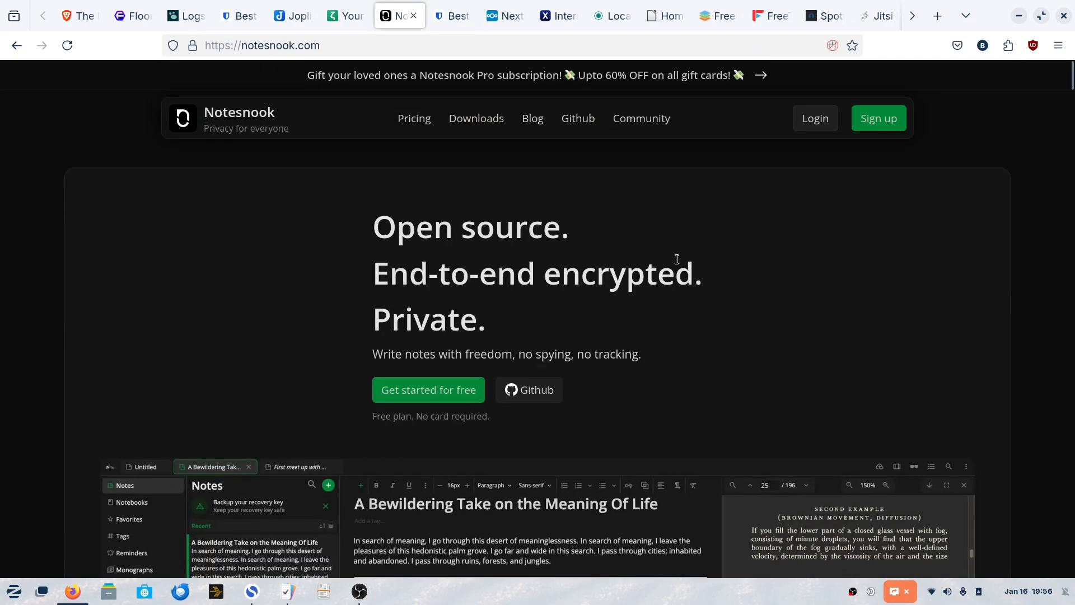
mouse_move(545, 100)
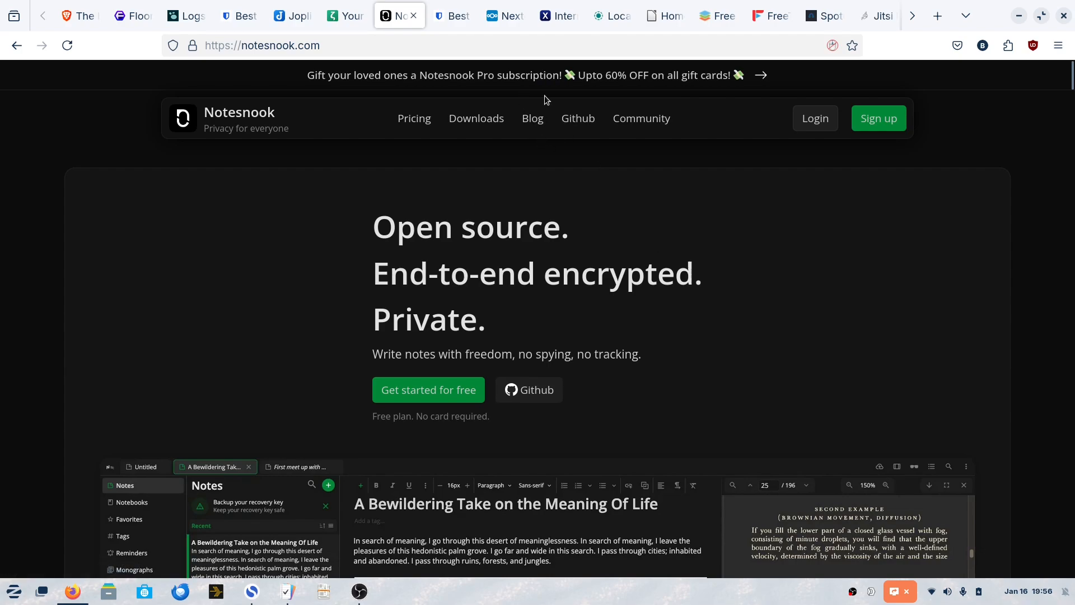
click(501, 15)
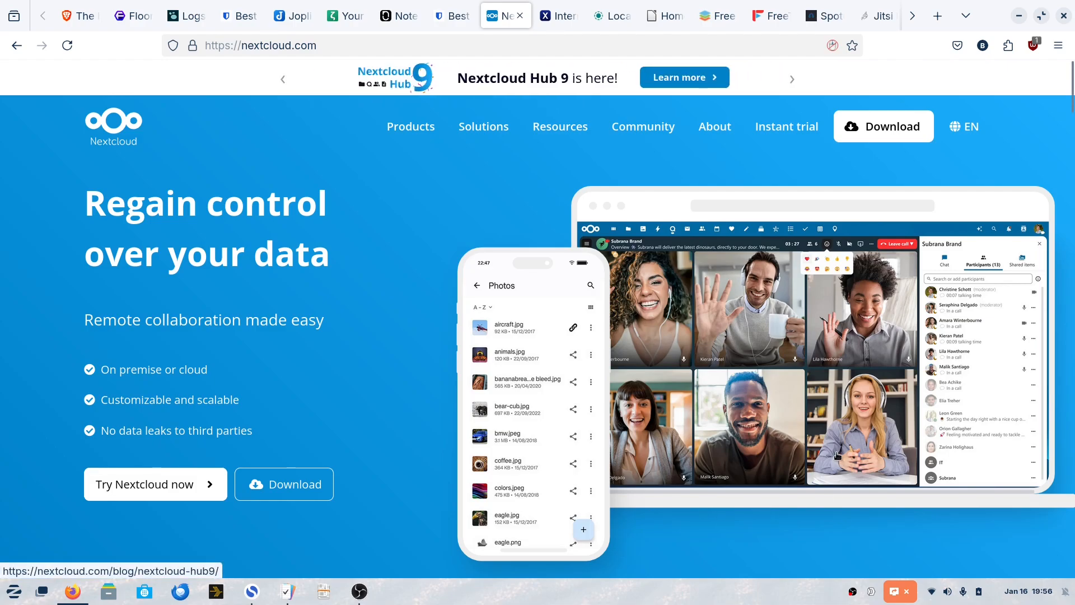
Scroll nextcloud.com through its Hub products and sectors, then switch to the Internxt tab.
scroll(down, 3)
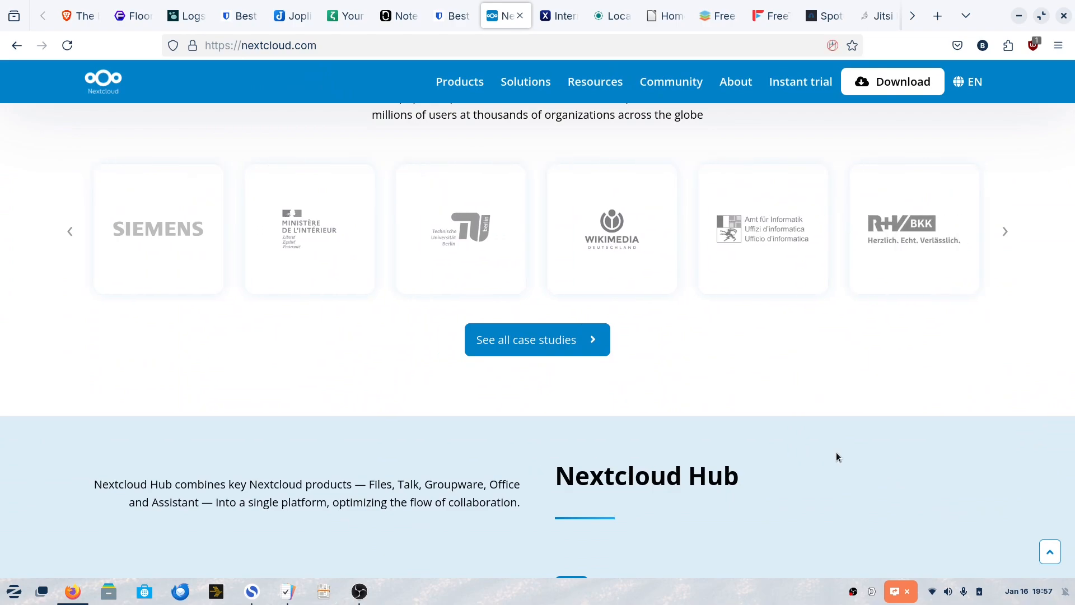
scroll(down, 3)
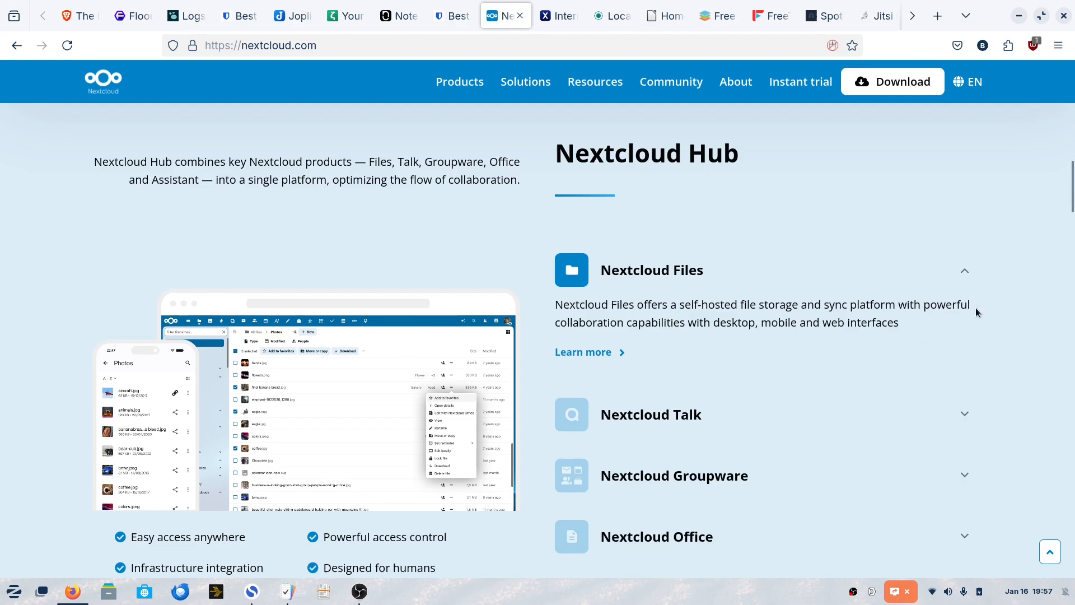
scroll(down, 3)
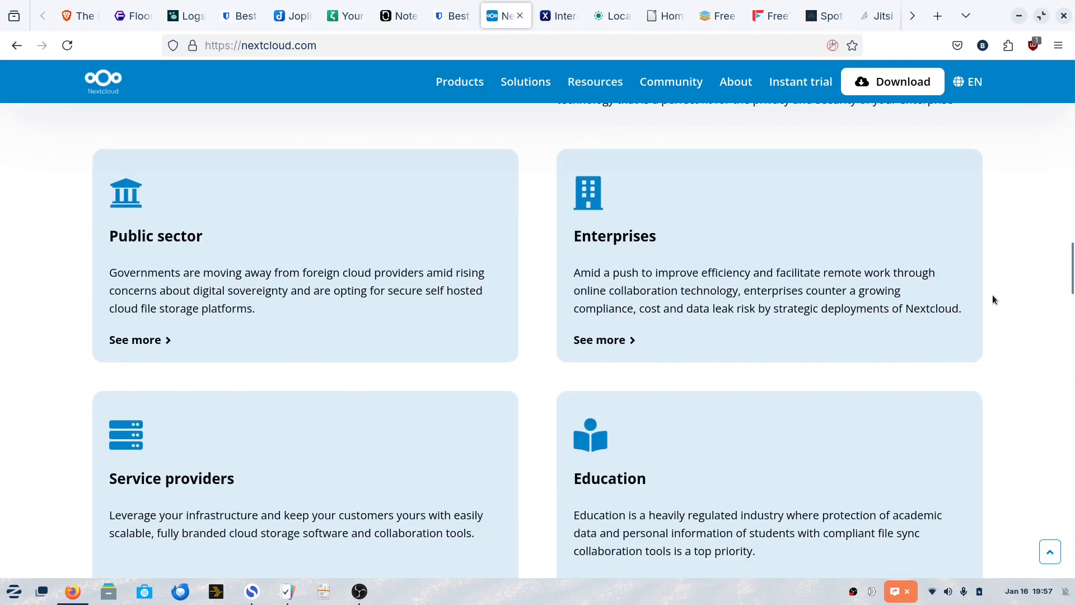
scroll(down, 3)
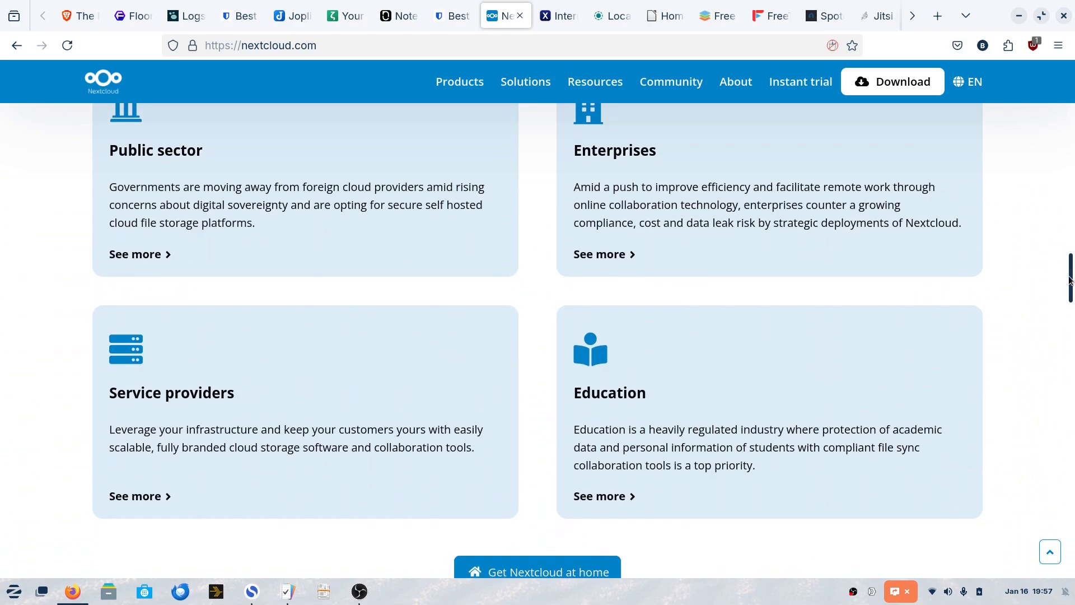
scroll(up, 3)
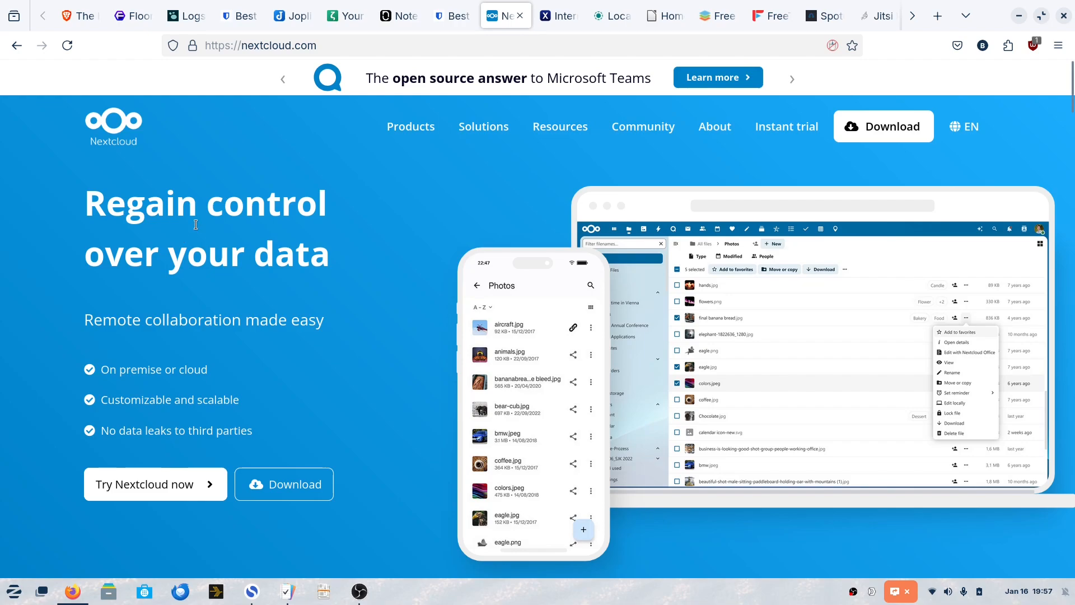
click(560, 126)
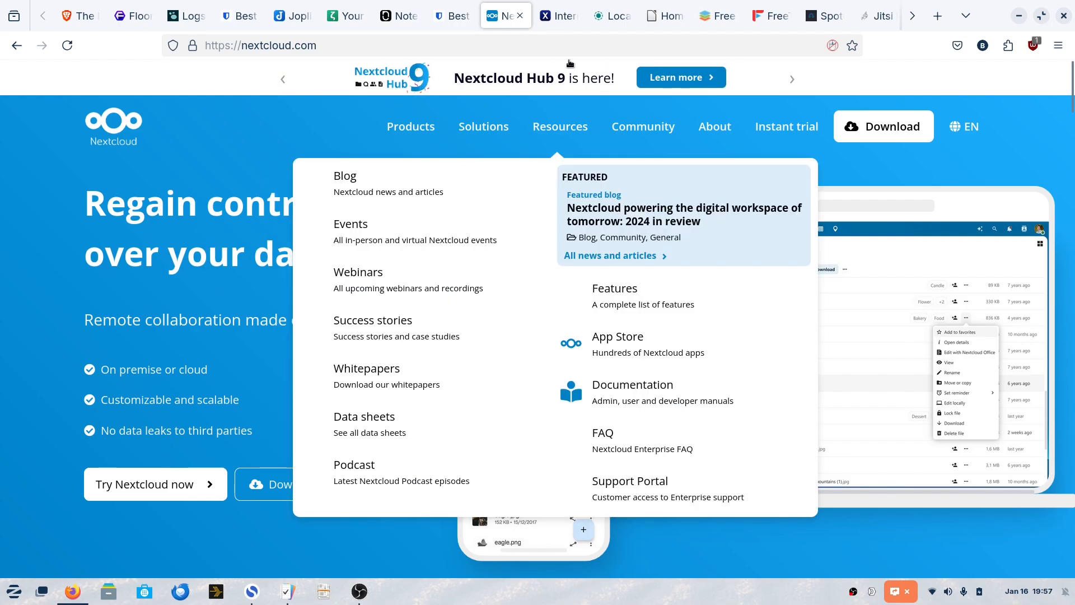
click(553, 15)
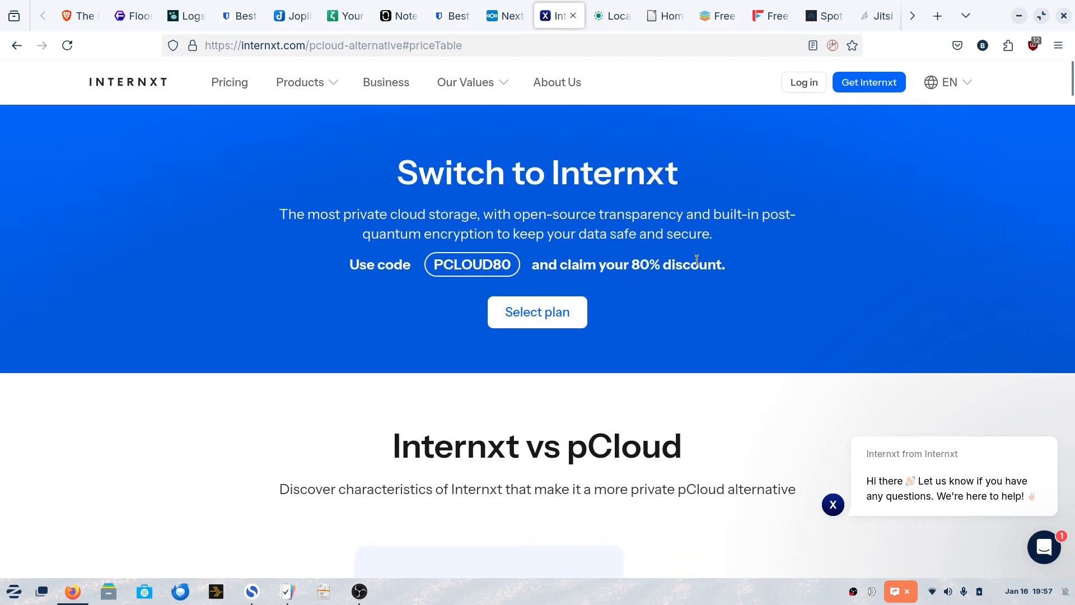
Scroll through Internxt's individual pricing plans and pCloud comparison table.
scroll(down, 3)
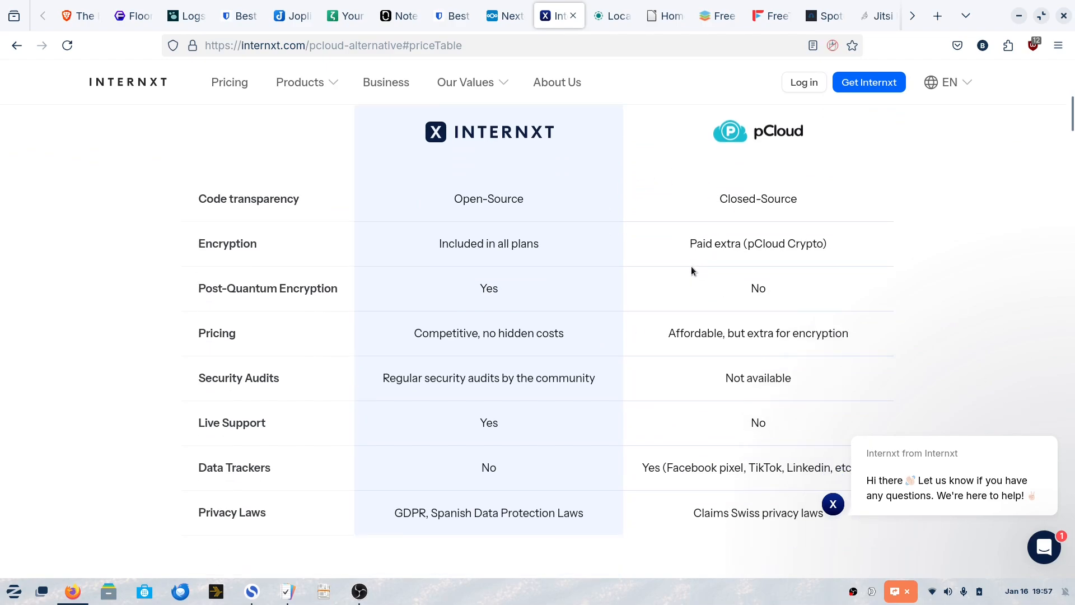
scroll(down, 3)
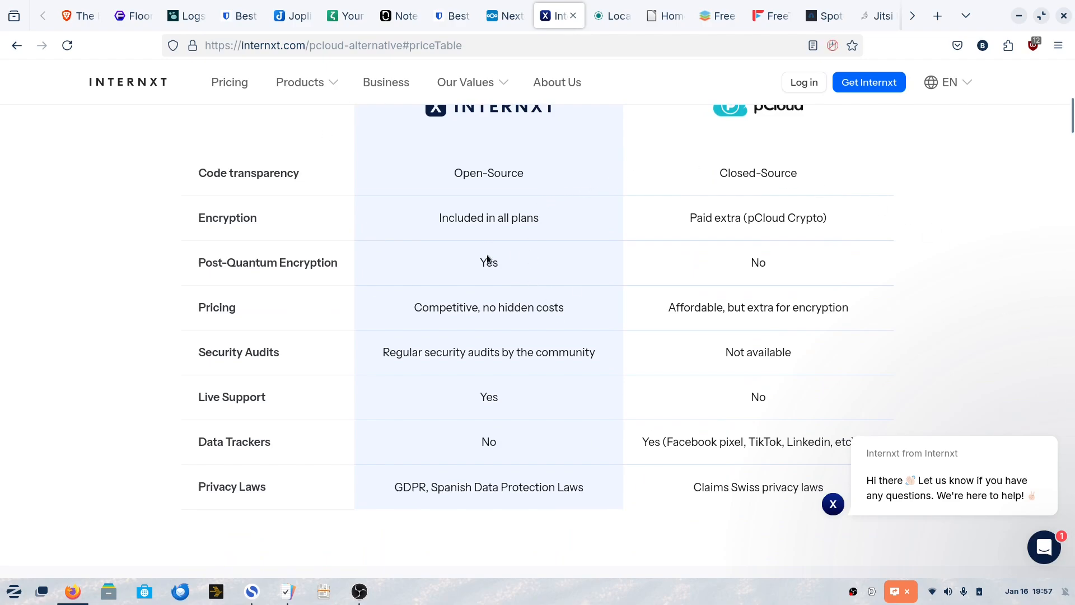
scroll(down, 3)
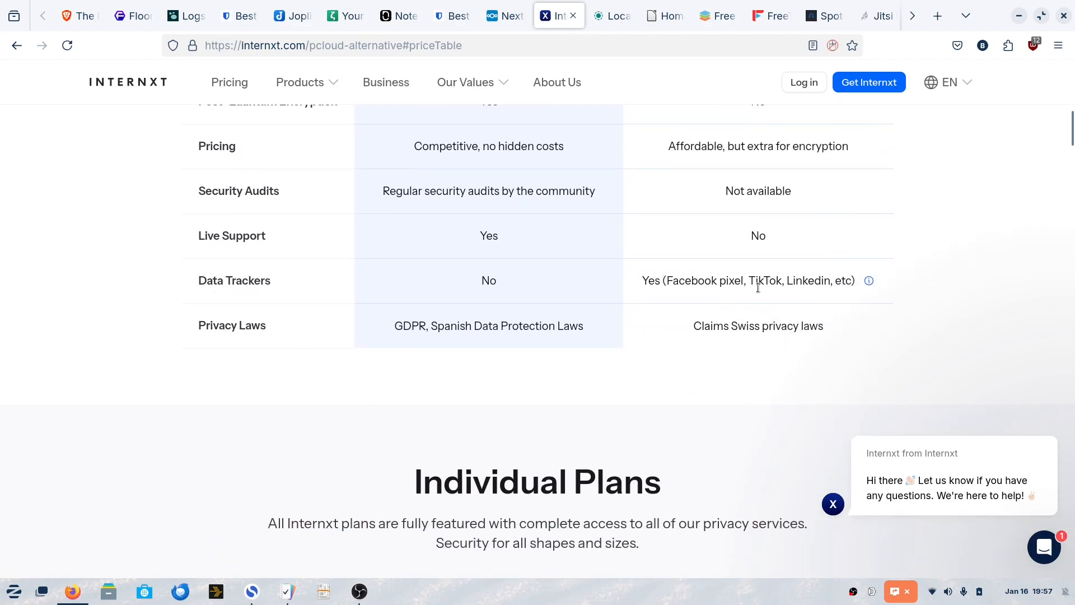
scroll(down, 3)
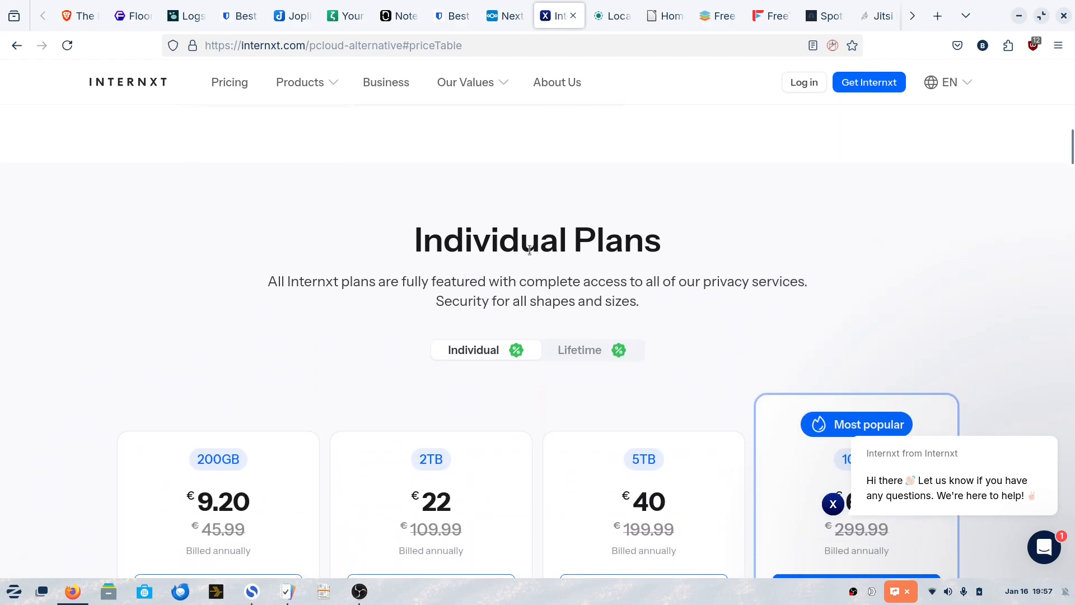
scroll(down, 3)
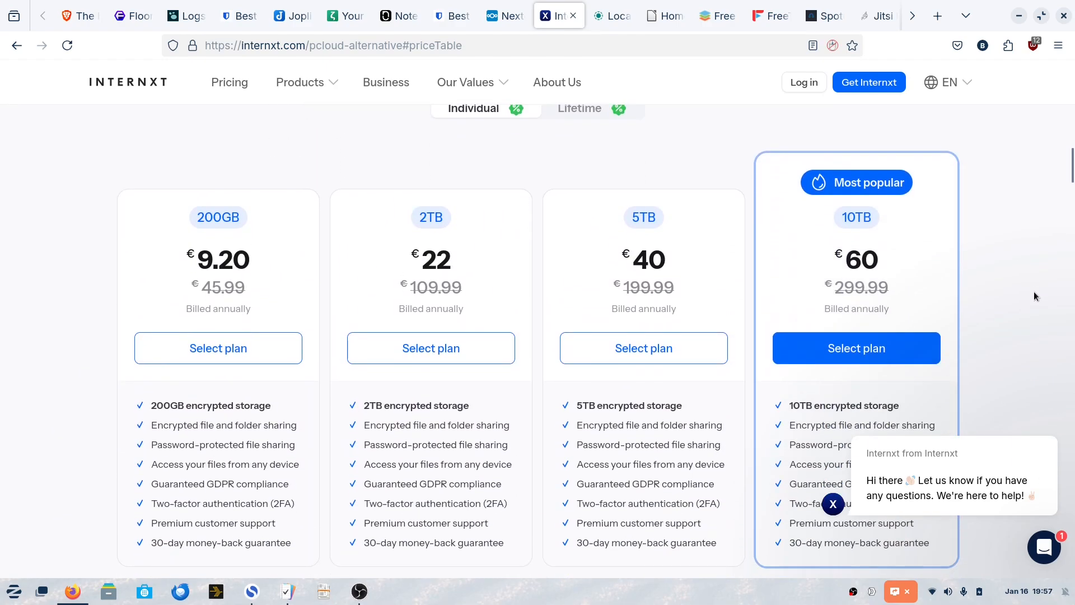
mouse_move(311, 299)
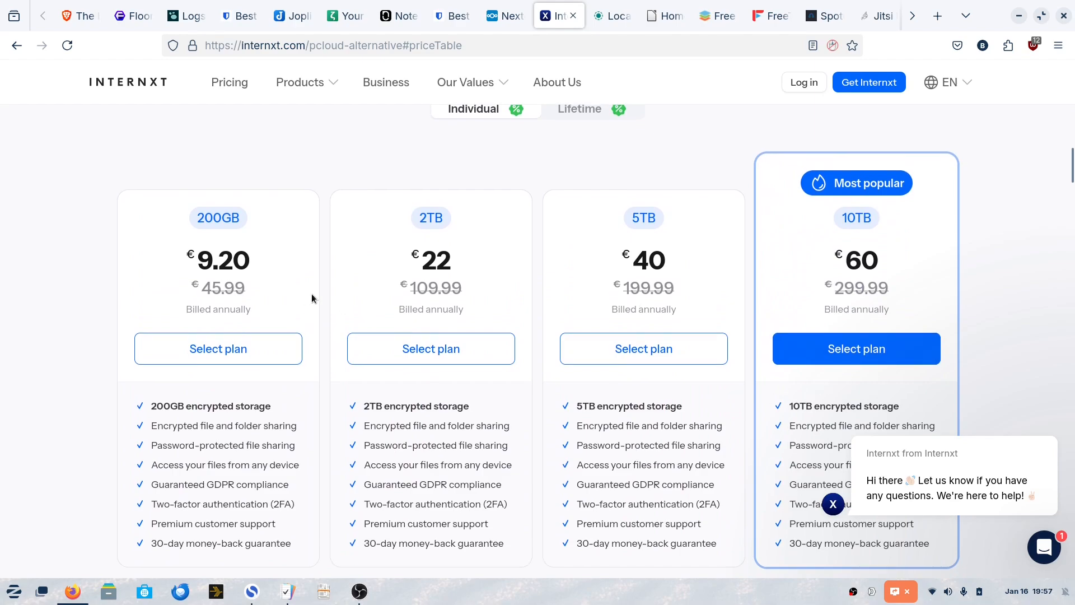
scroll(up, 3)
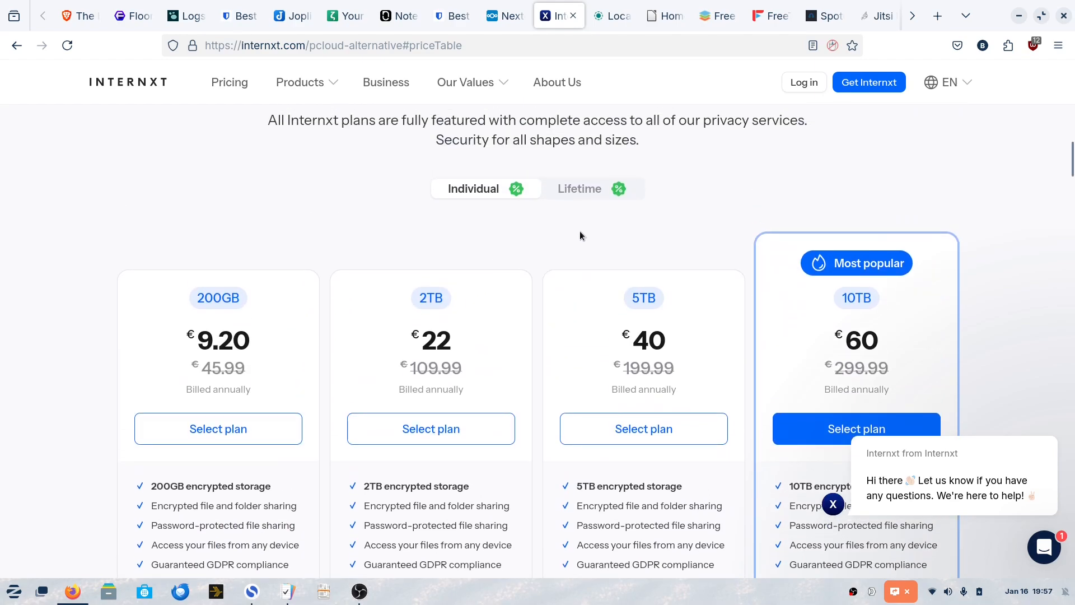
Show Internxt's lifetime storage plans, then return to the Nextcloud tab.
click(578, 189)
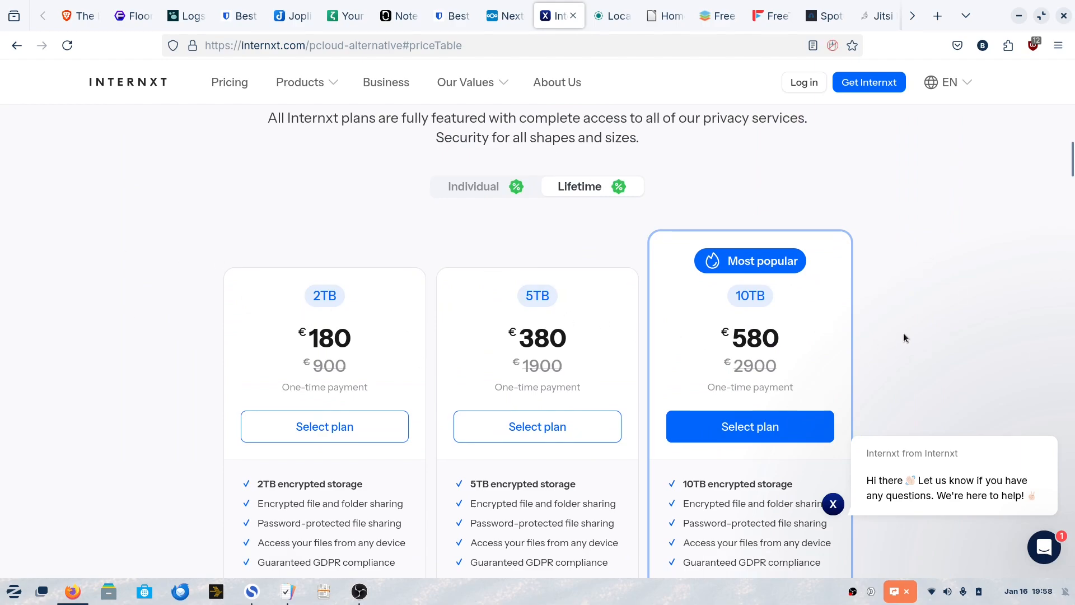
scroll(down, 3)
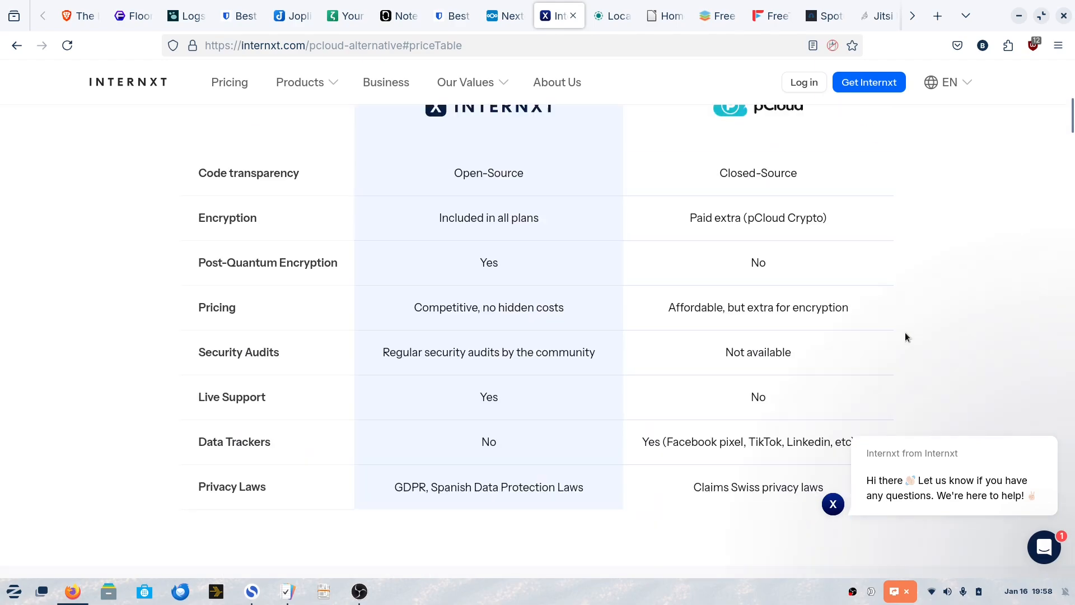
scroll(up, 3)
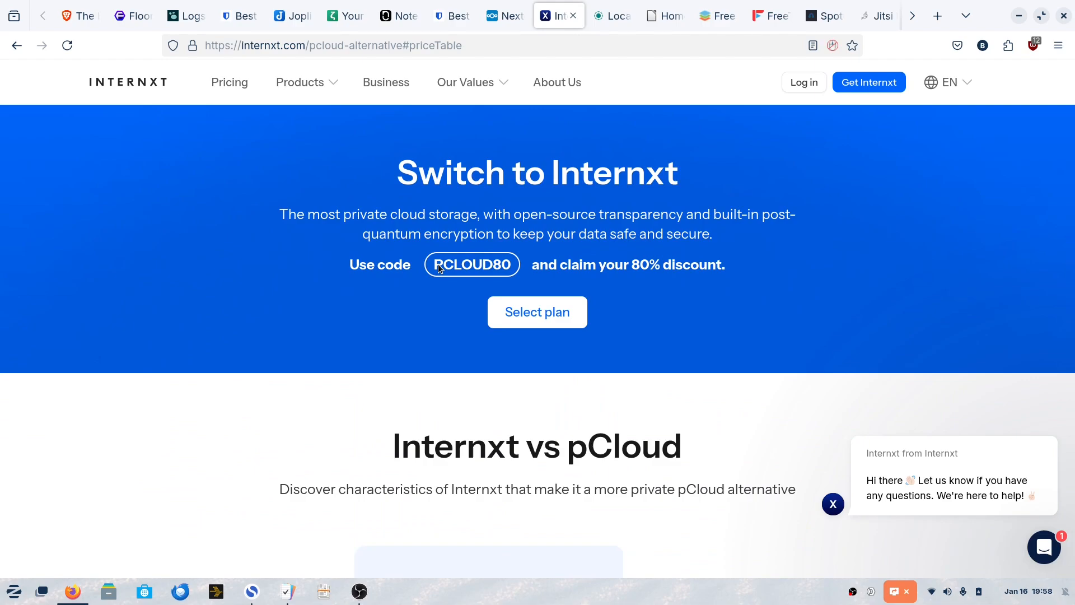
mouse_move(575, 226)
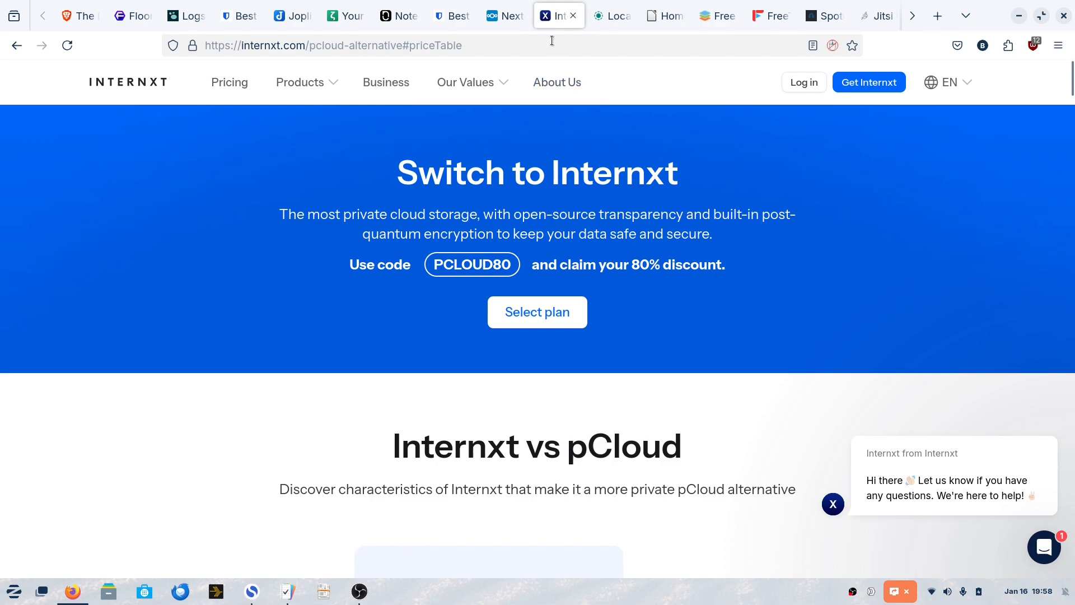
click(505, 15)
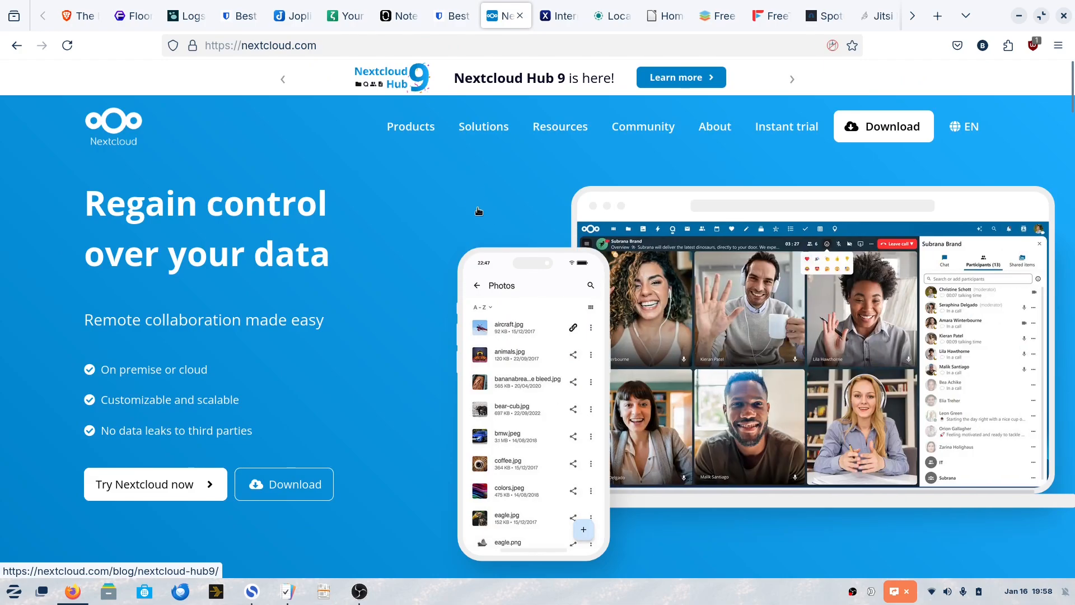
Scroll nextcloud.com briefly, check the Internxt tab, then open the Thunderbird tab.
scroll(down, 3)
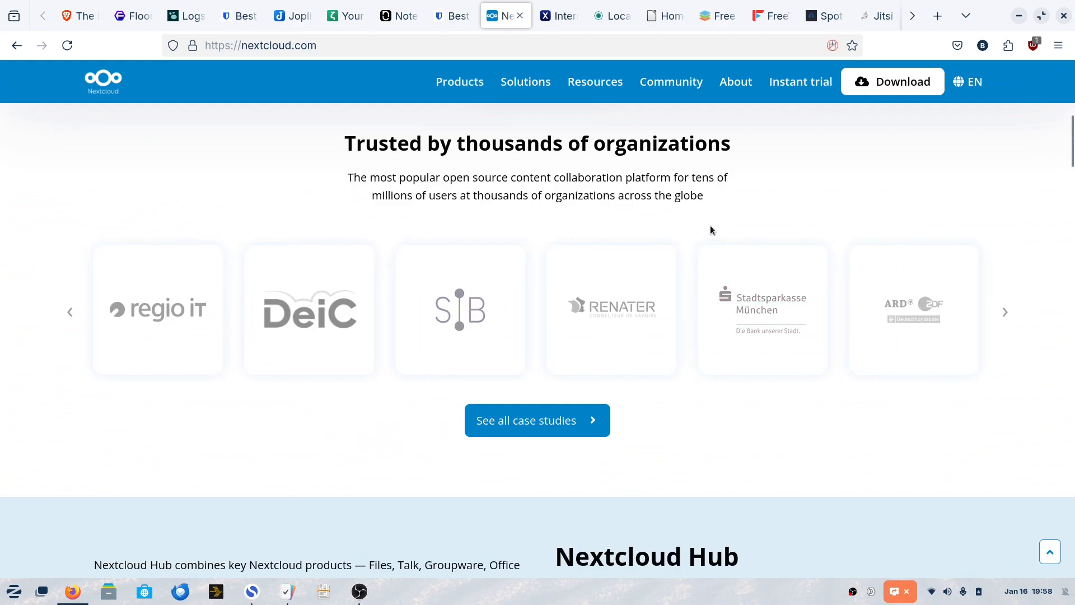
click(559, 15)
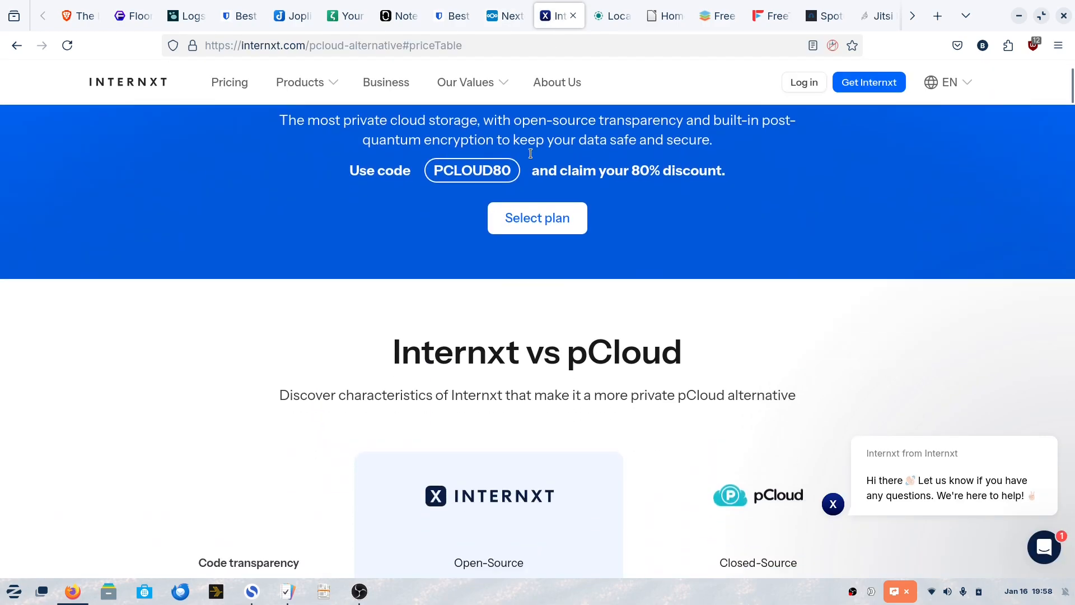
click(128, 16)
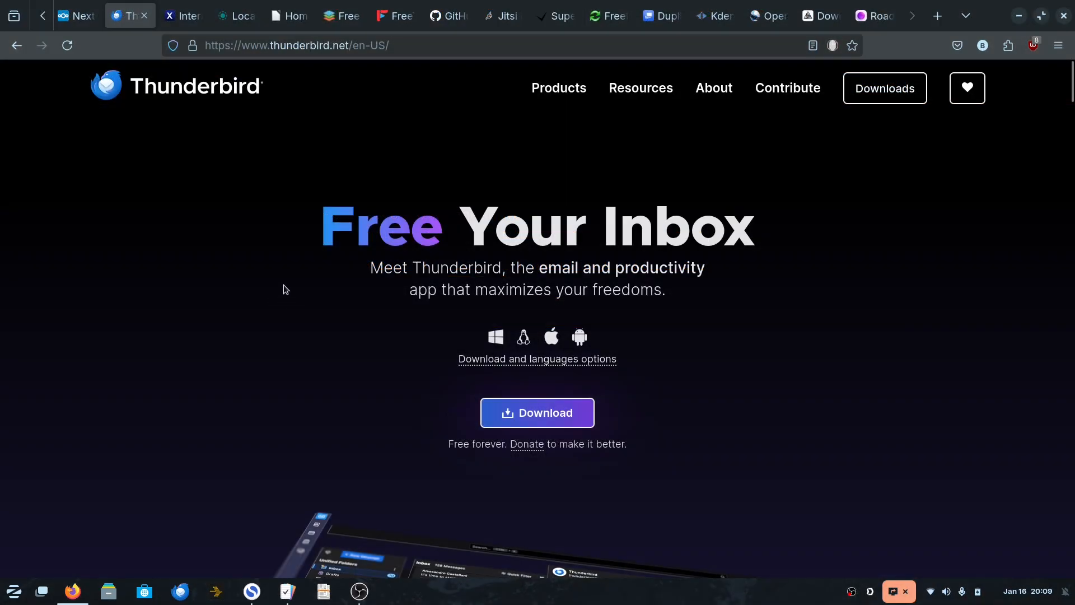
mouse_move(214, 238)
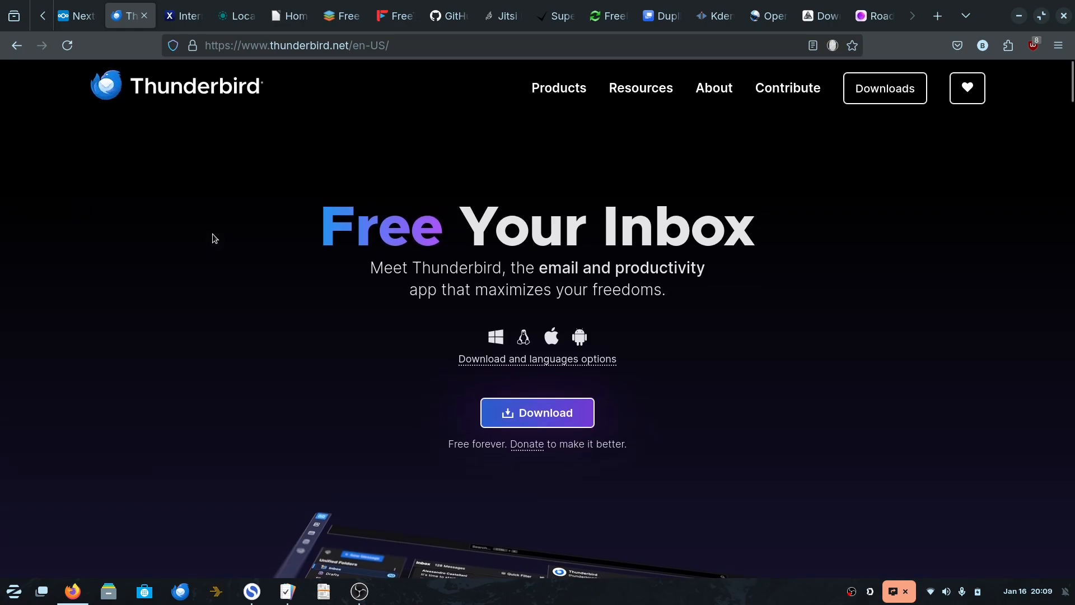
mouse_move(241, 192)
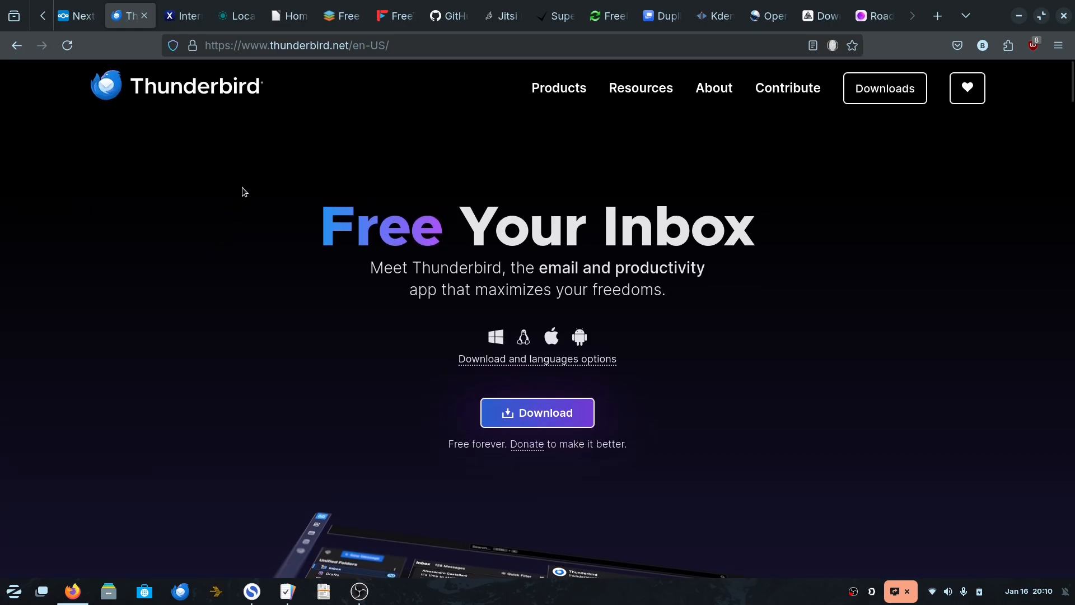
mouse_move(235, 180)
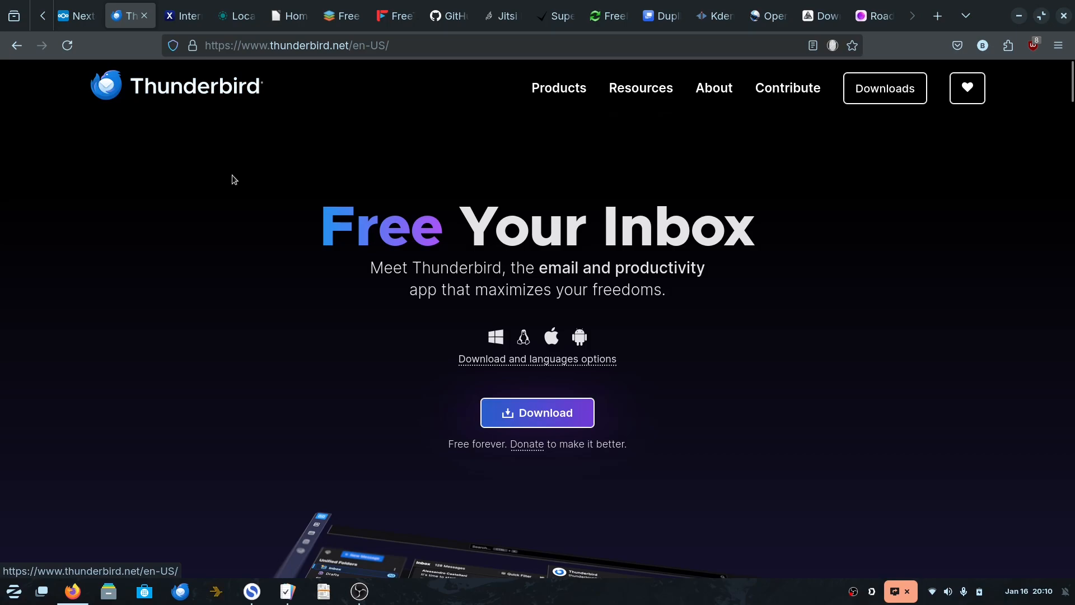
mouse_move(222, 215)
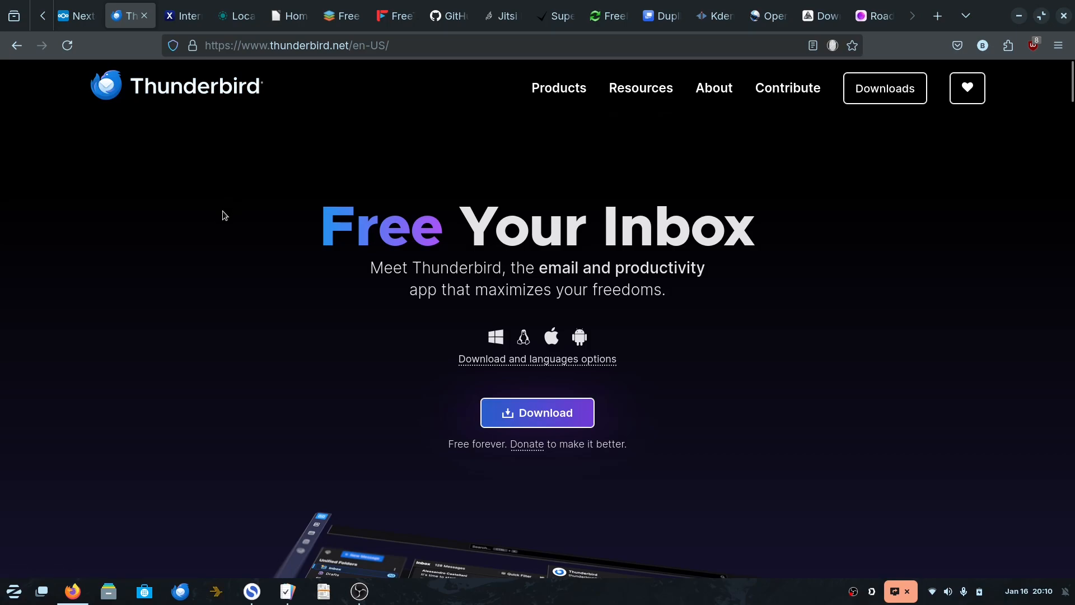
Scroll down through the Thunderbird homepage's feature sections and testimonials.
scroll(down, 3)
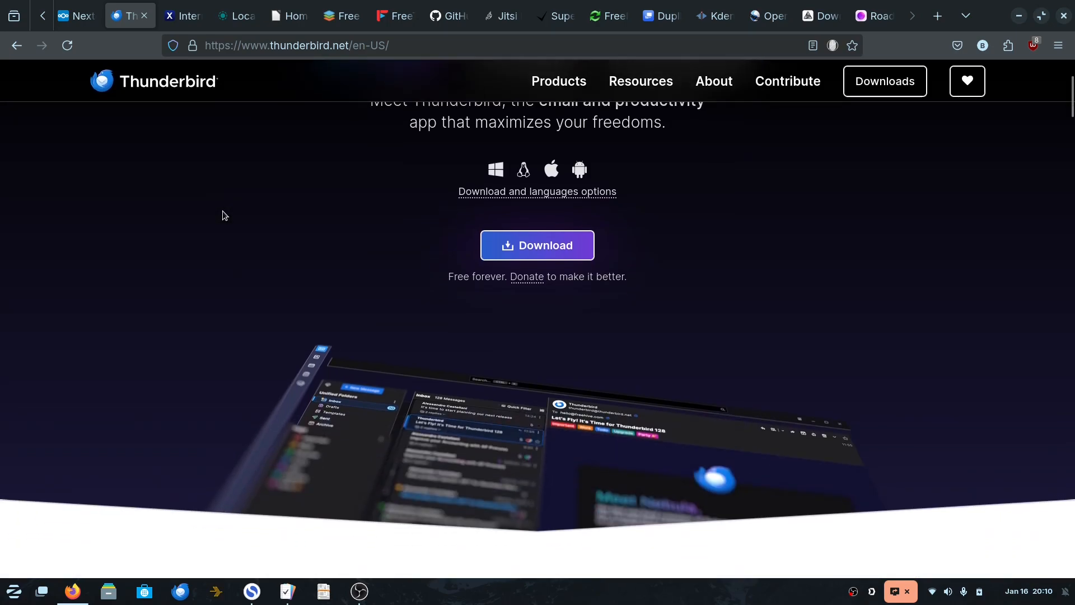
scroll(down, 3)
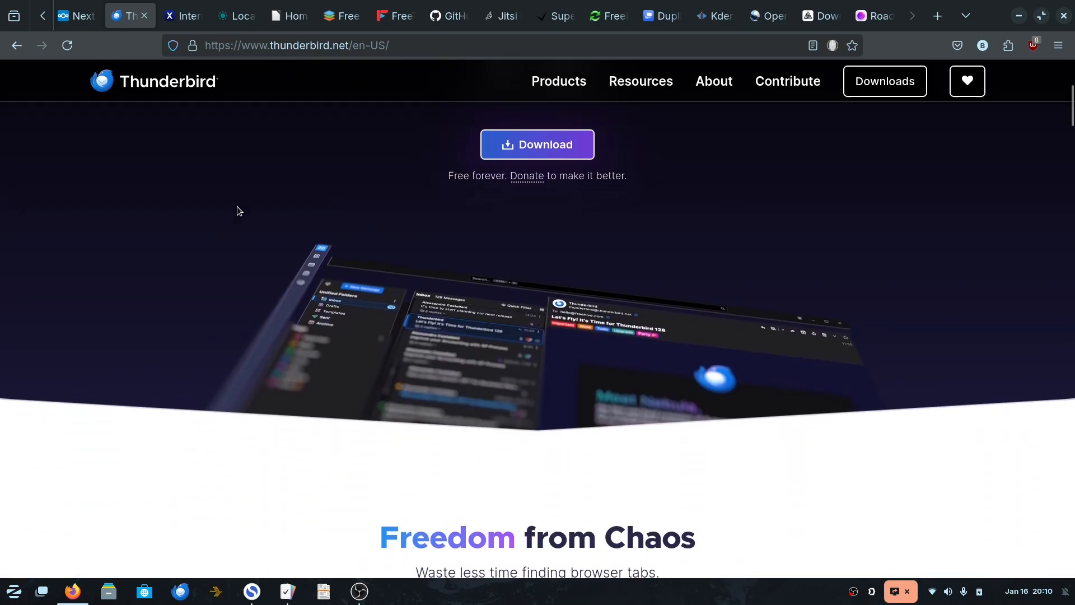
scroll(down, 3)
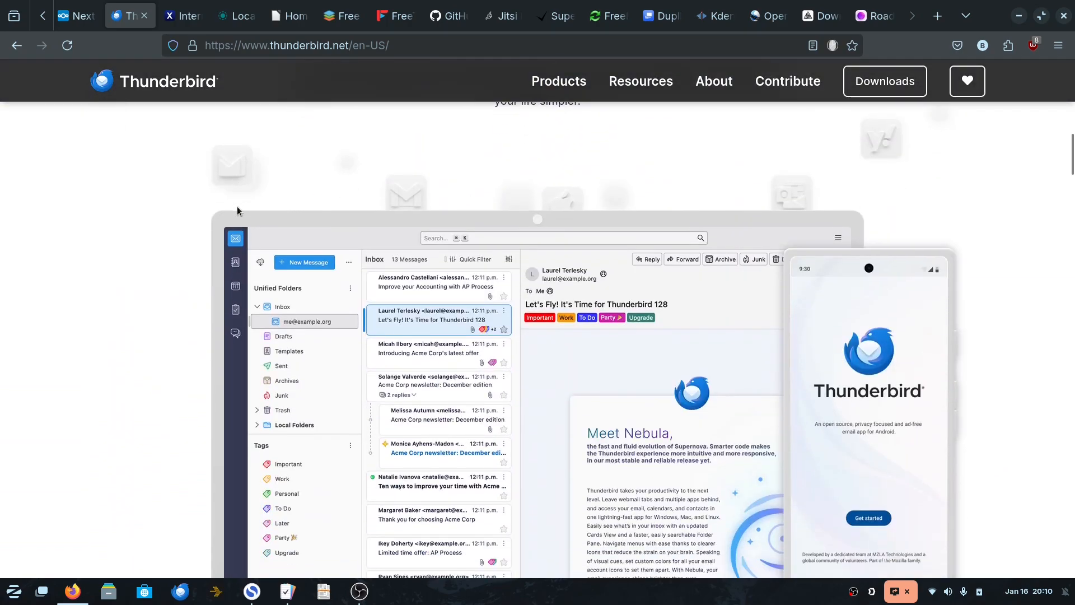
mouse_move(212, 229)
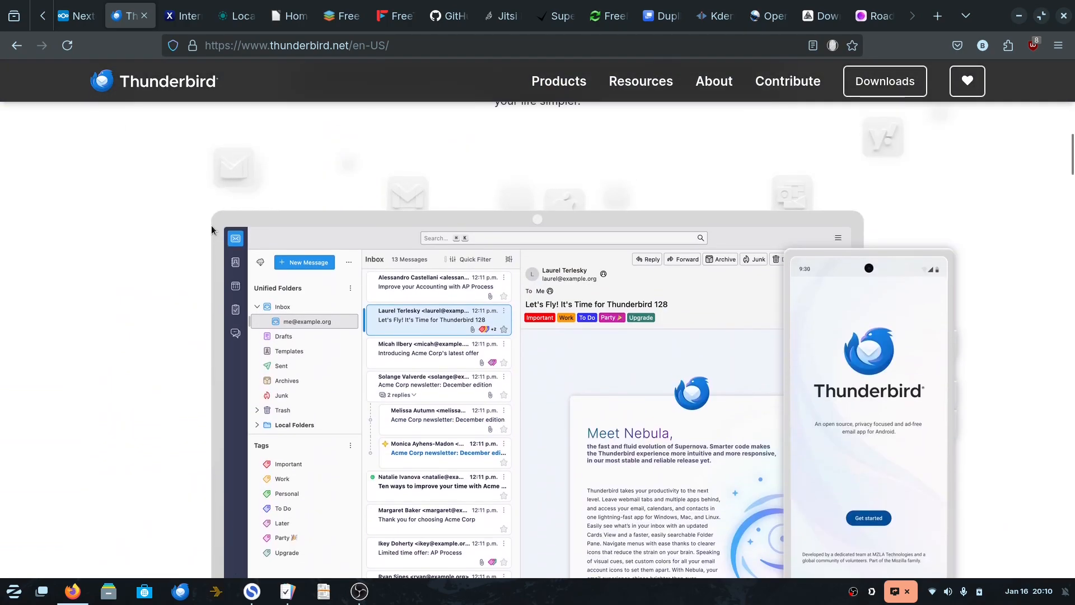
scroll(down, 3)
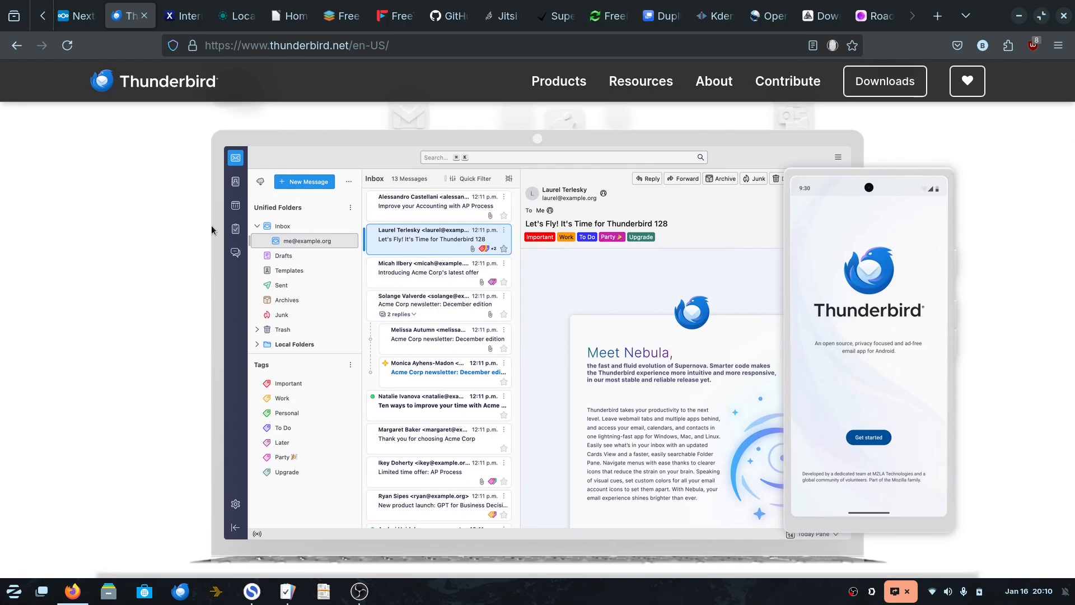
scroll(down, 3)
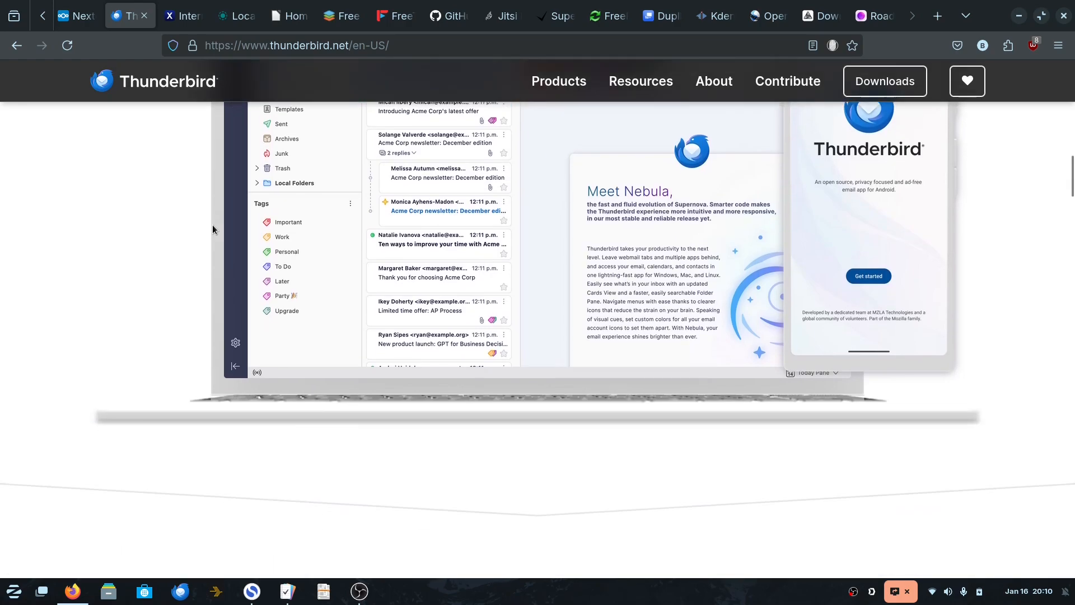
scroll(down, 3)
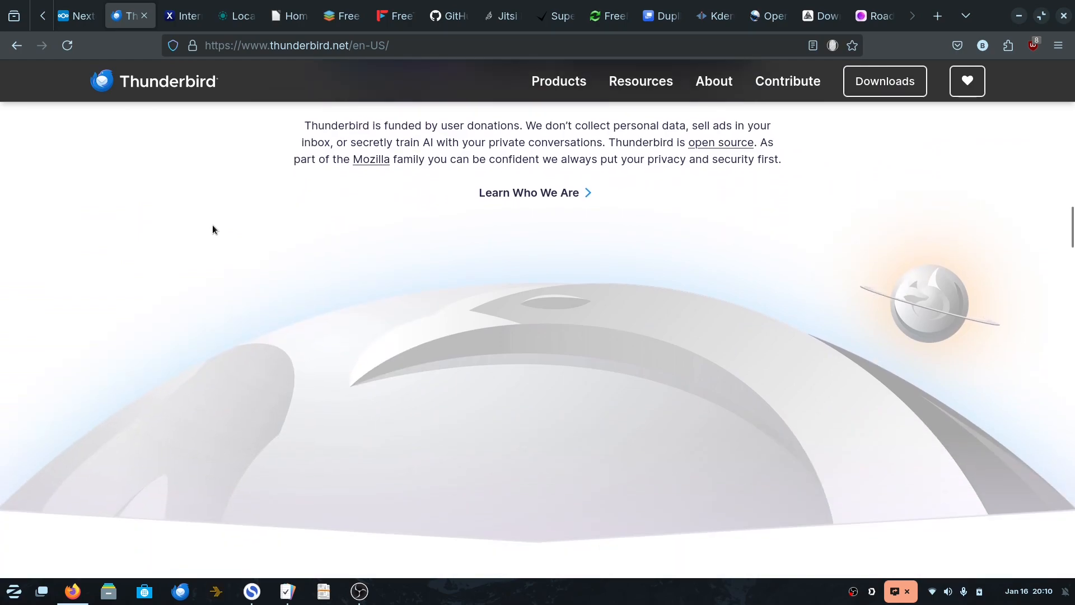
scroll(down, 3)
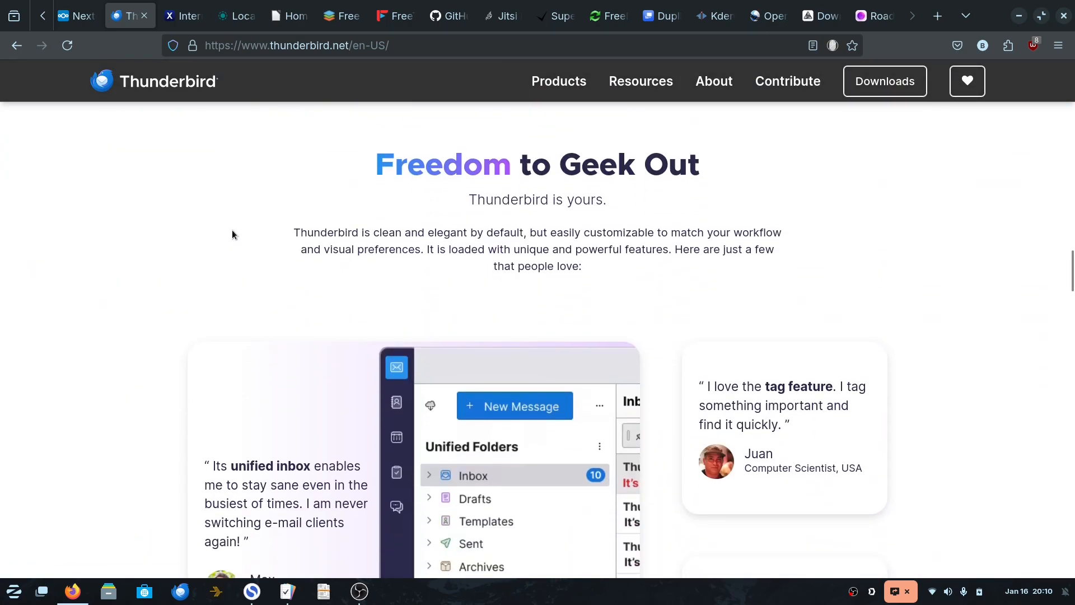
scroll(up, 3)
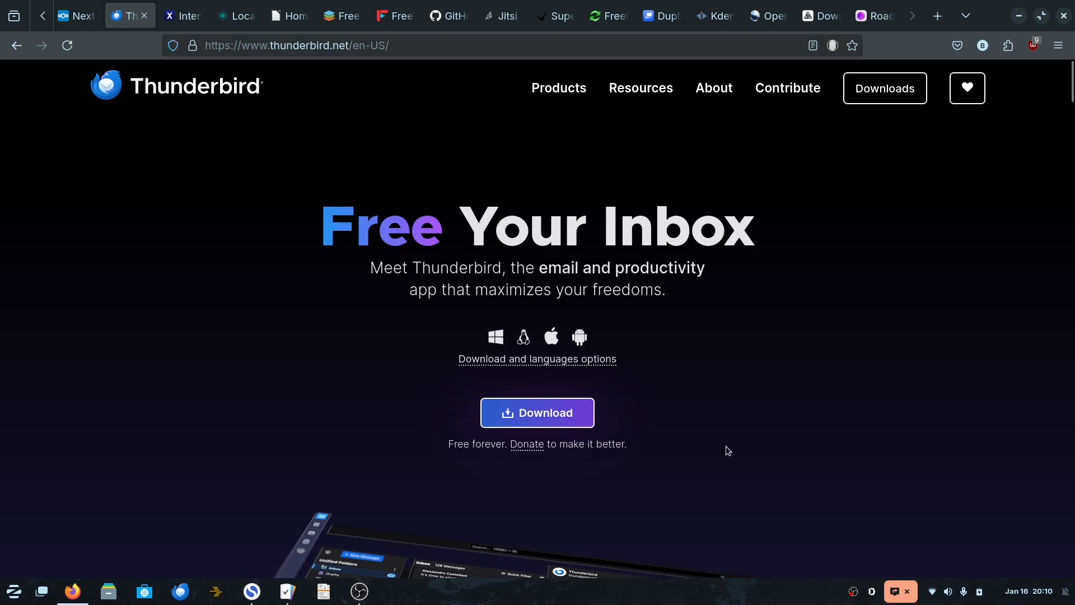
mouse_move(792, 398)
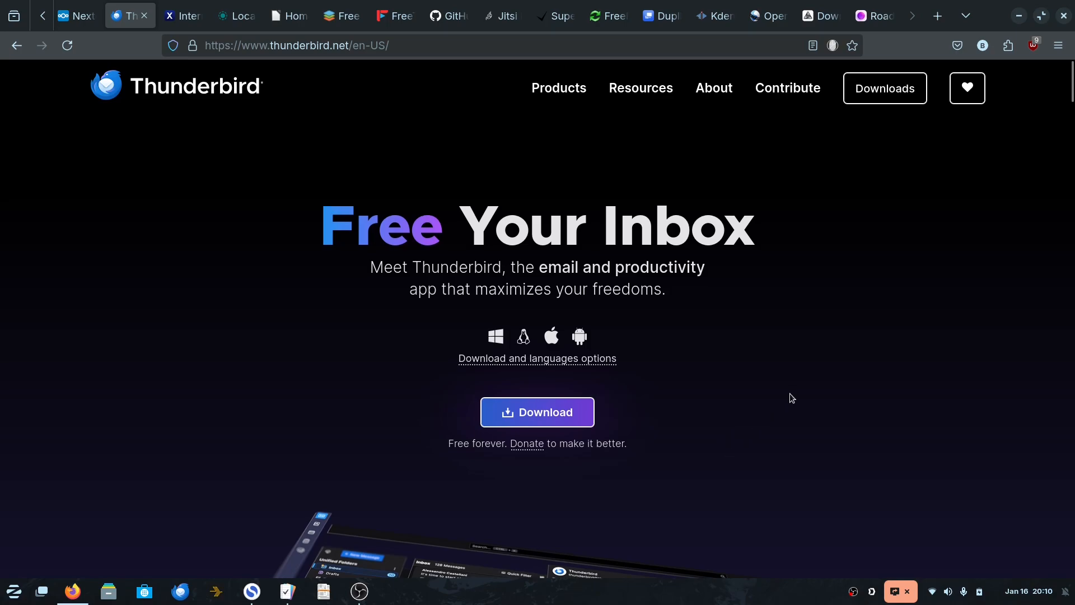
Scroll on past the mobile news, return upward, and open a new empty tab.
scroll(down, 3)
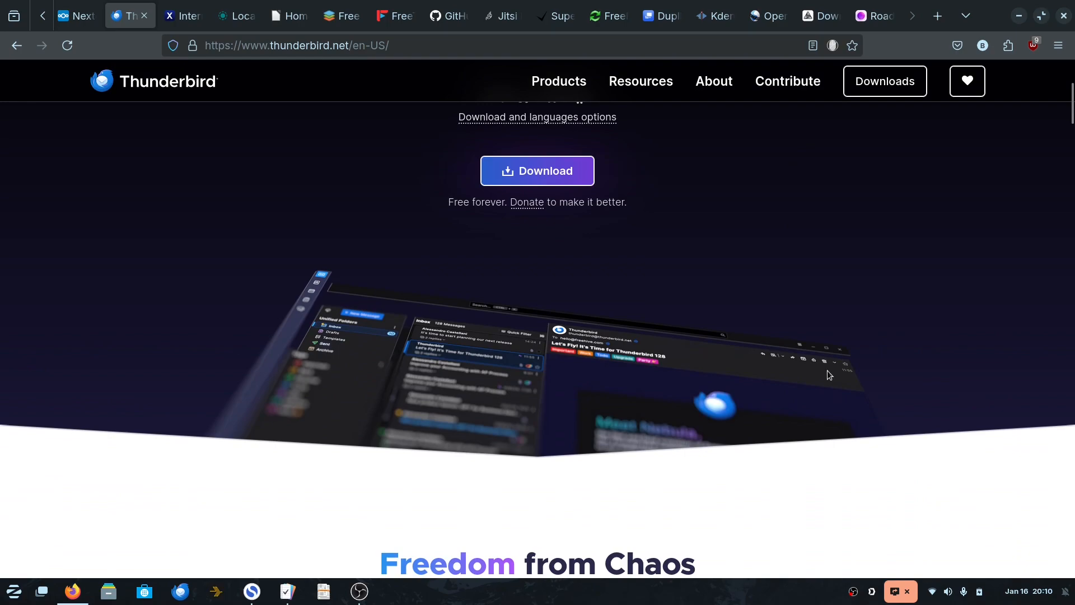
scroll(down, 3)
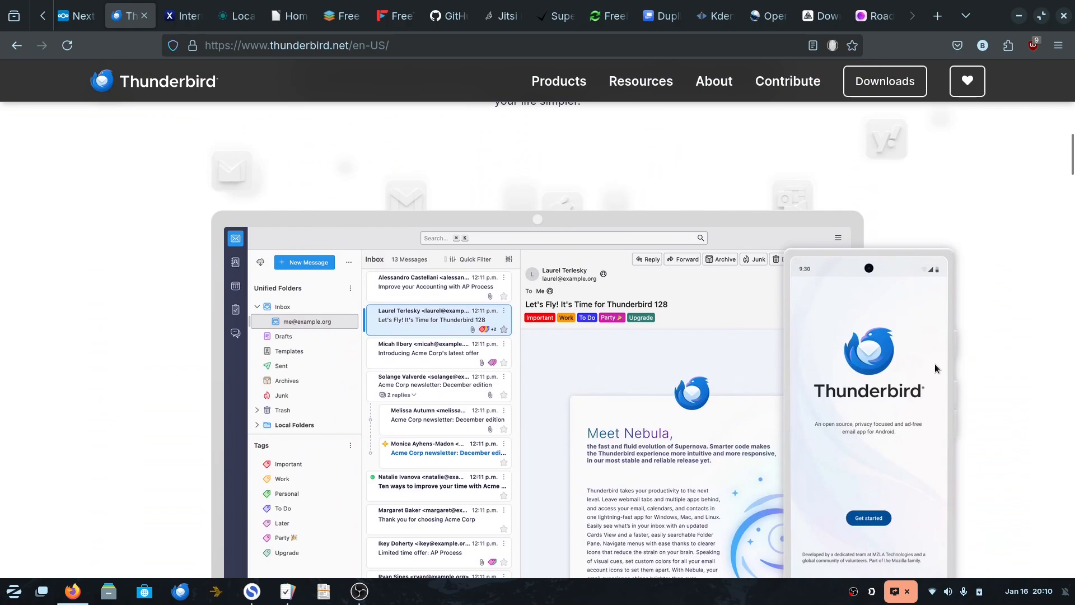
scroll(down, 3)
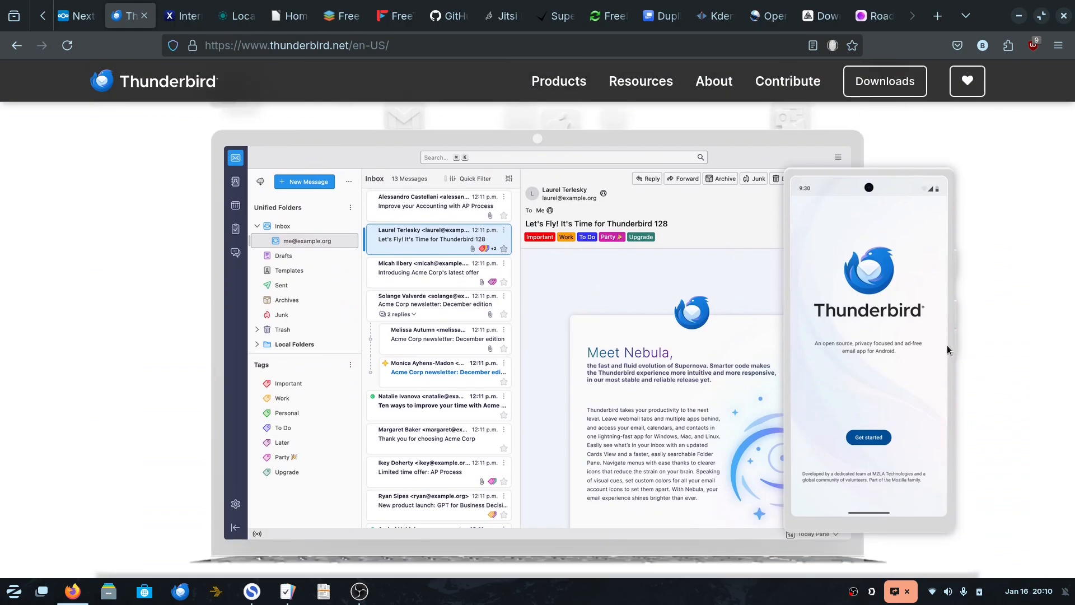
scroll(down, 3)
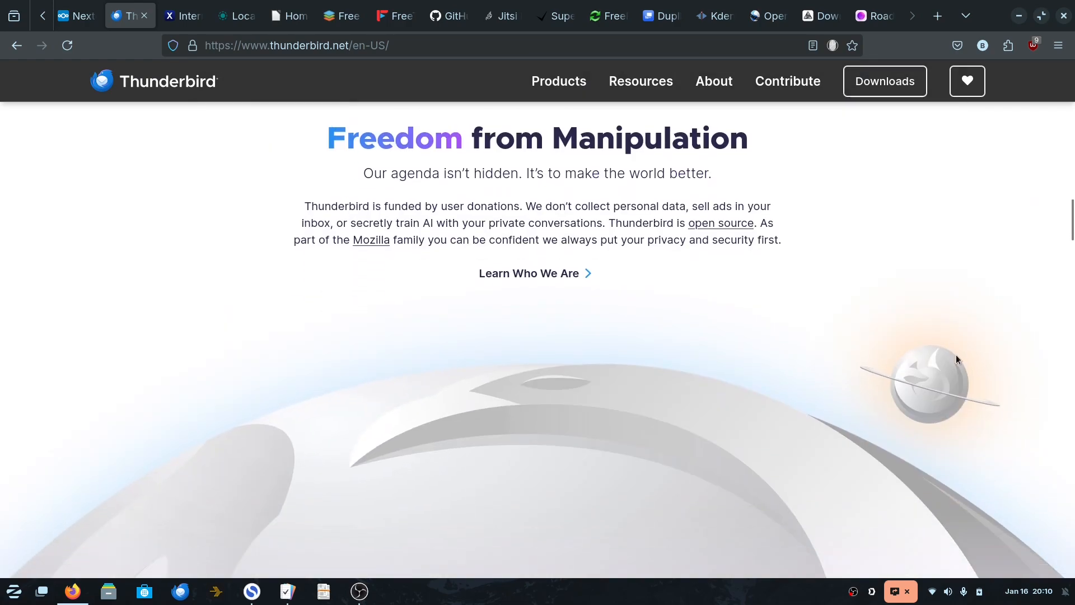
scroll(down, 3)
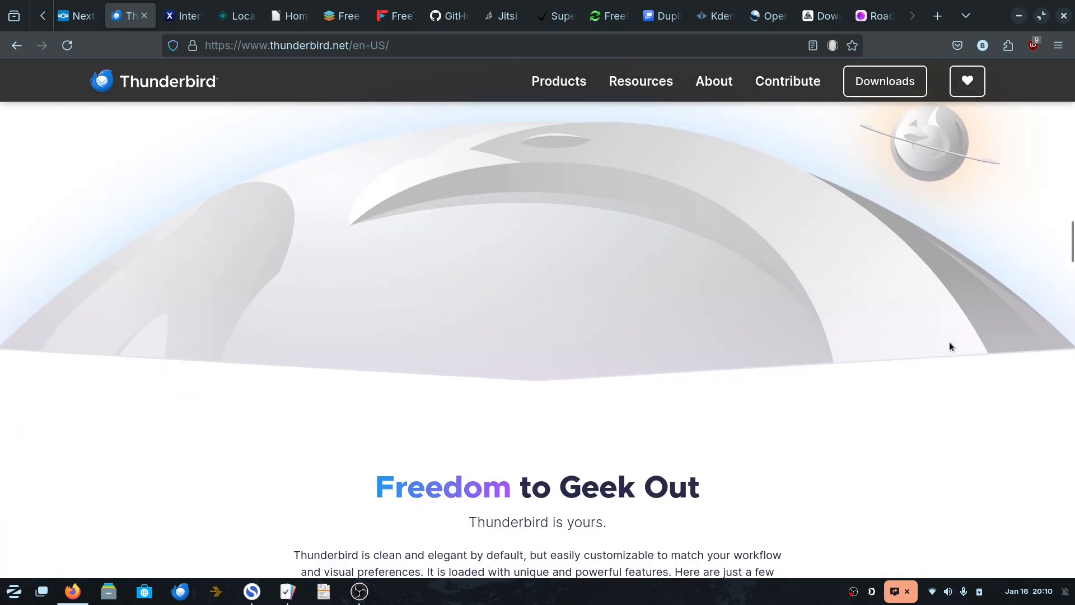
scroll(down, 3)
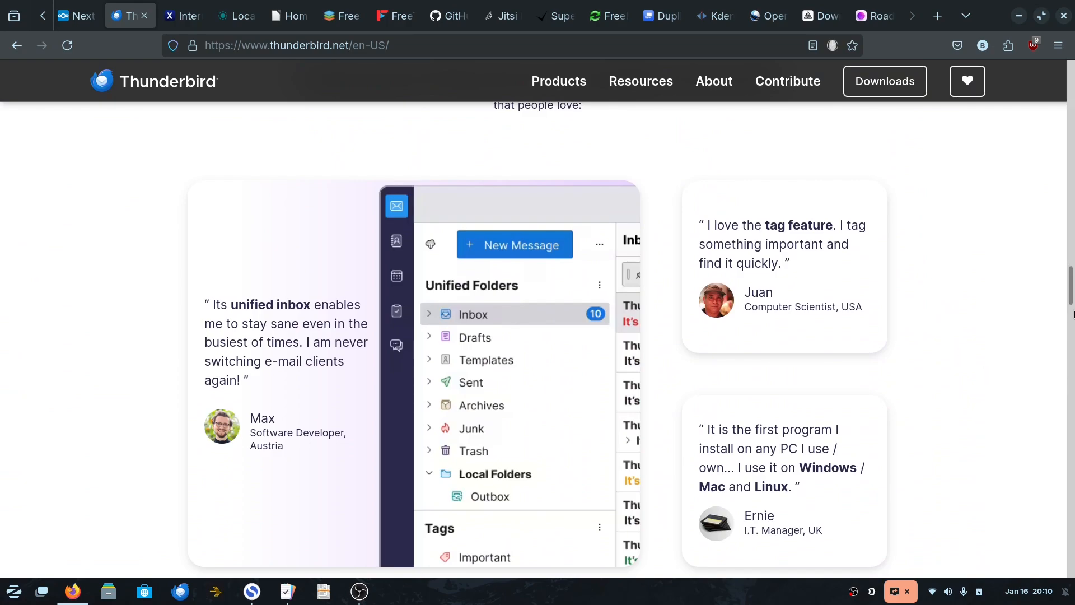
scroll(down, 3)
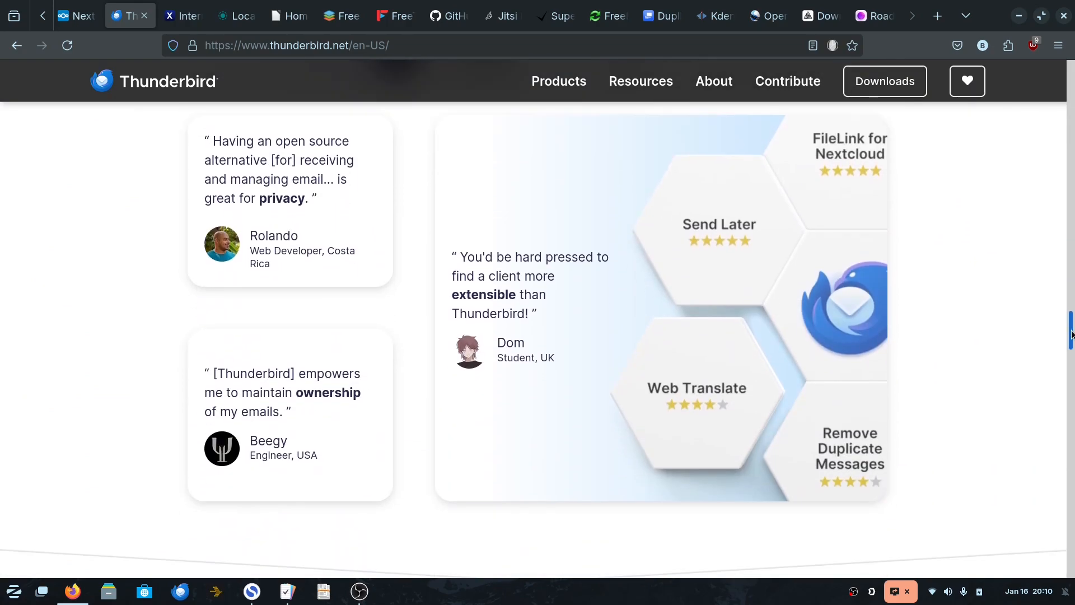
scroll(down, 3)
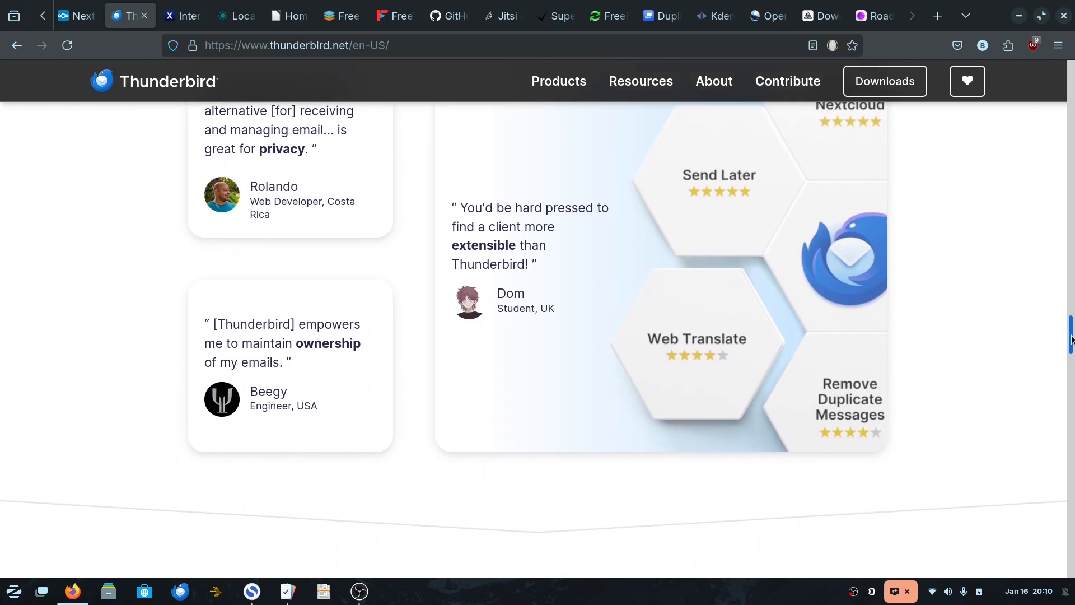
scroll(down, 3)
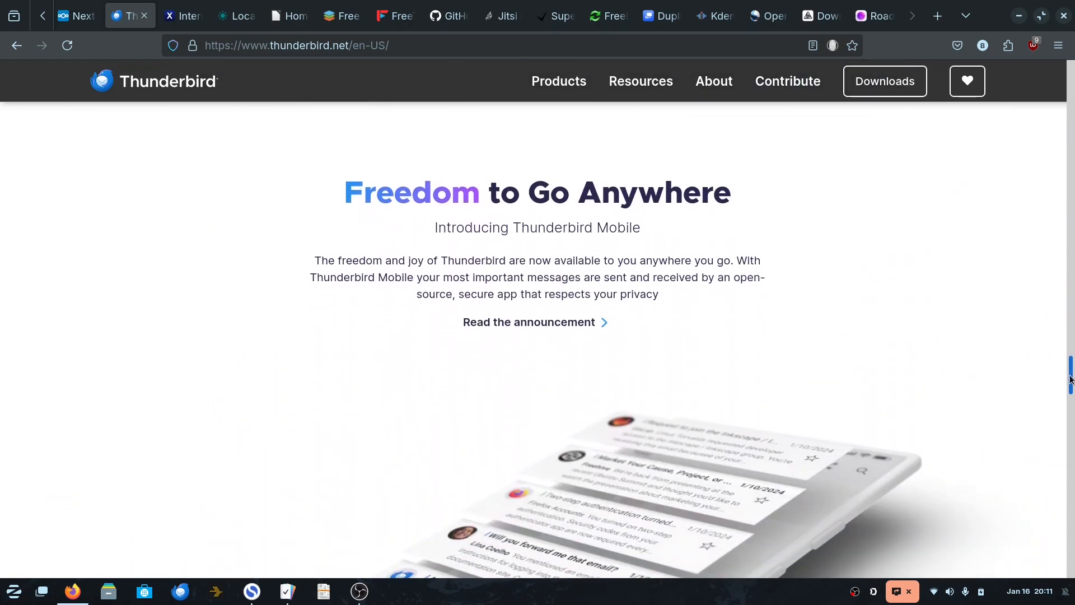
scroll(down, 3)
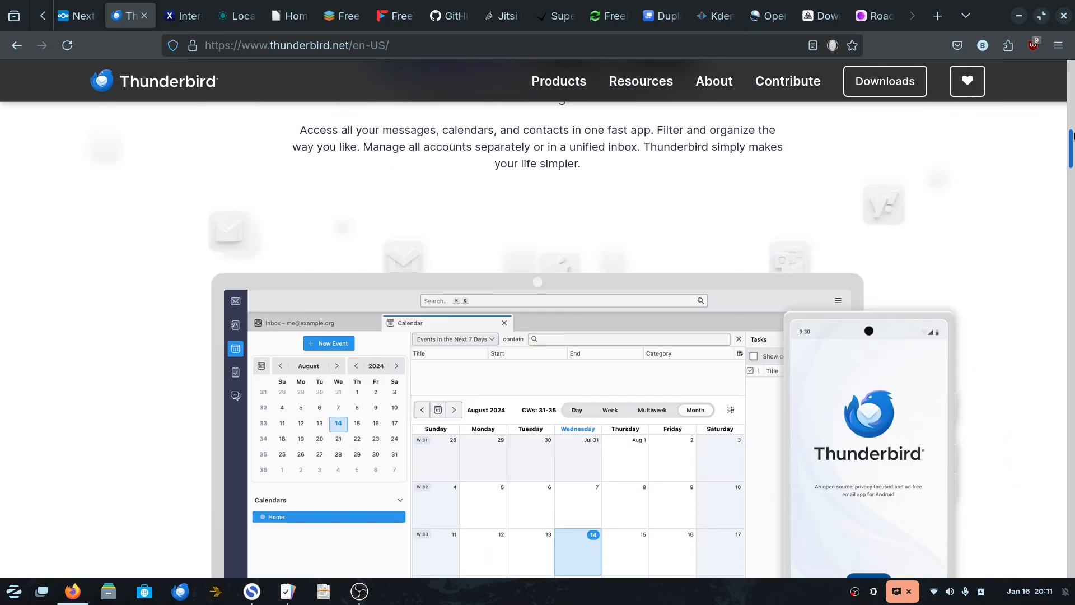
scroll(up, 3)
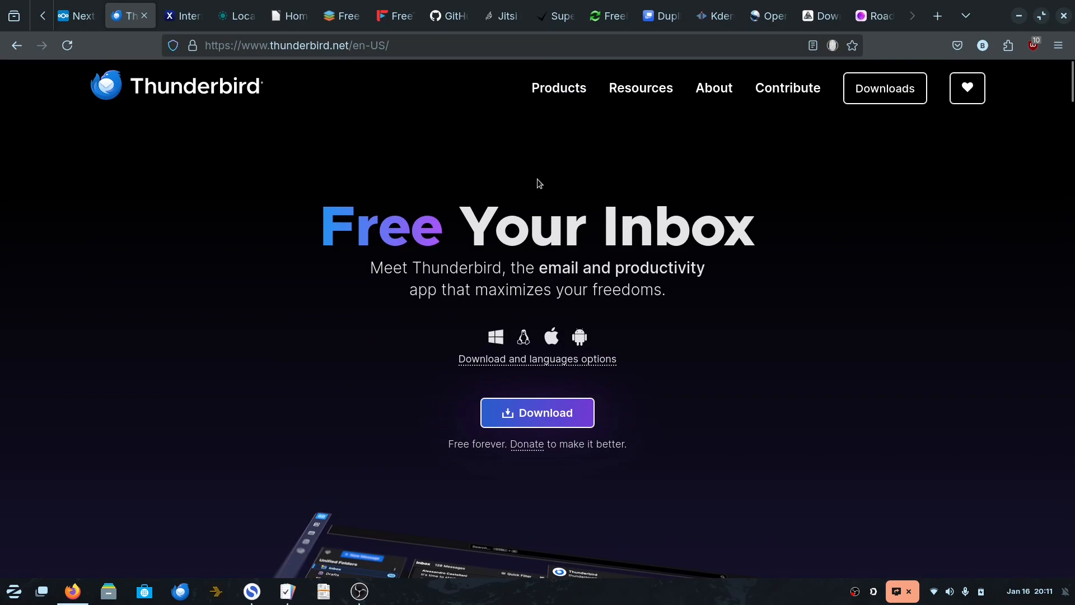
mouse_move(130, 175)
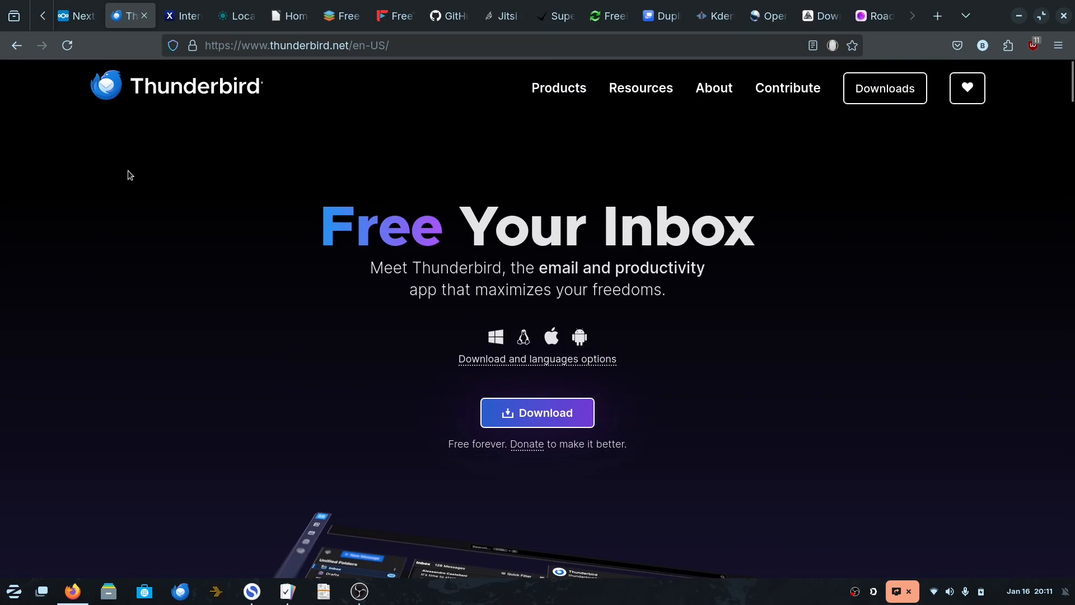
mouse_move(484, 108)
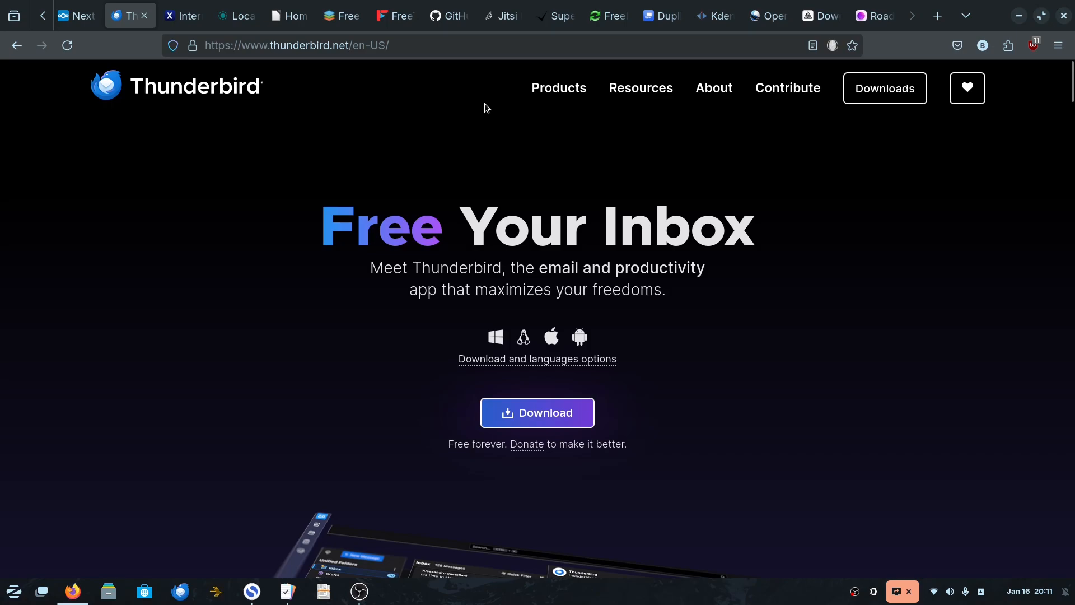
click(935, 15)
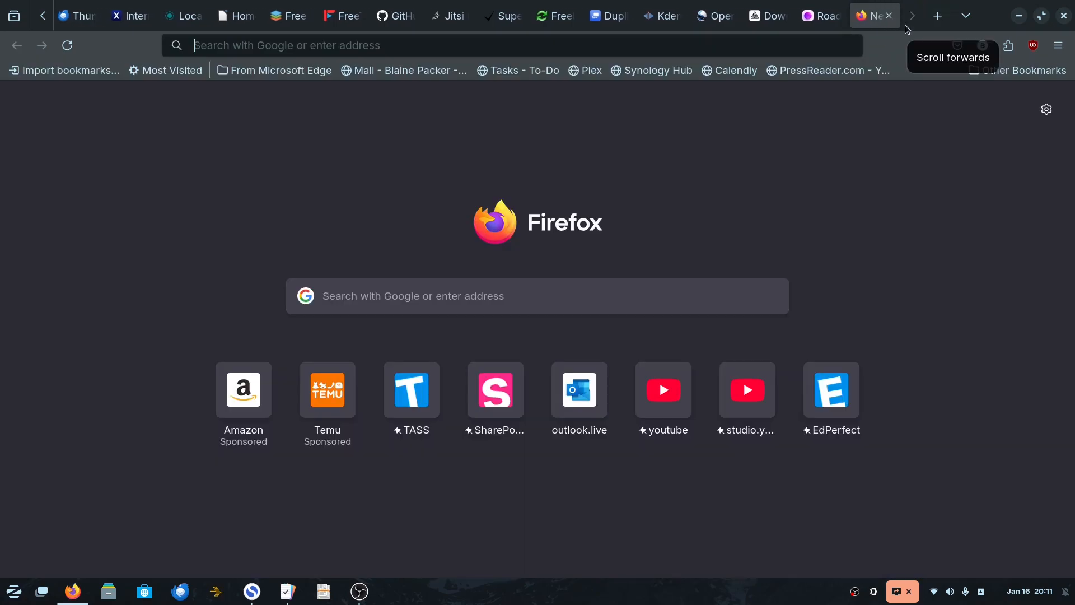
Bring up Proton Mail via 'proton ma', compare with Thunderbird, and scroll its privacy features.
text(proton ma)
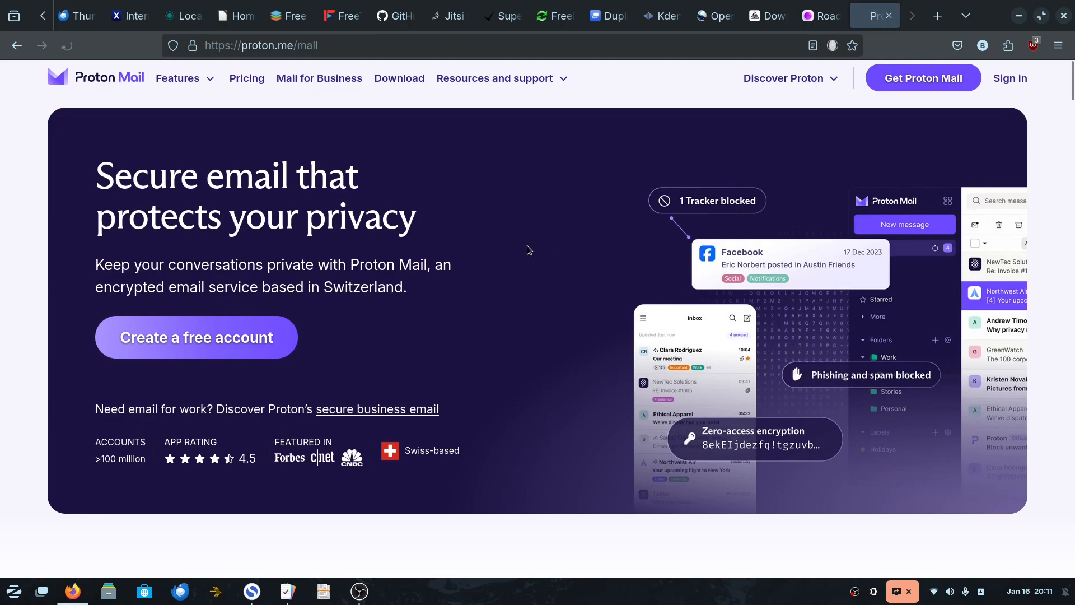
click(76, 15)
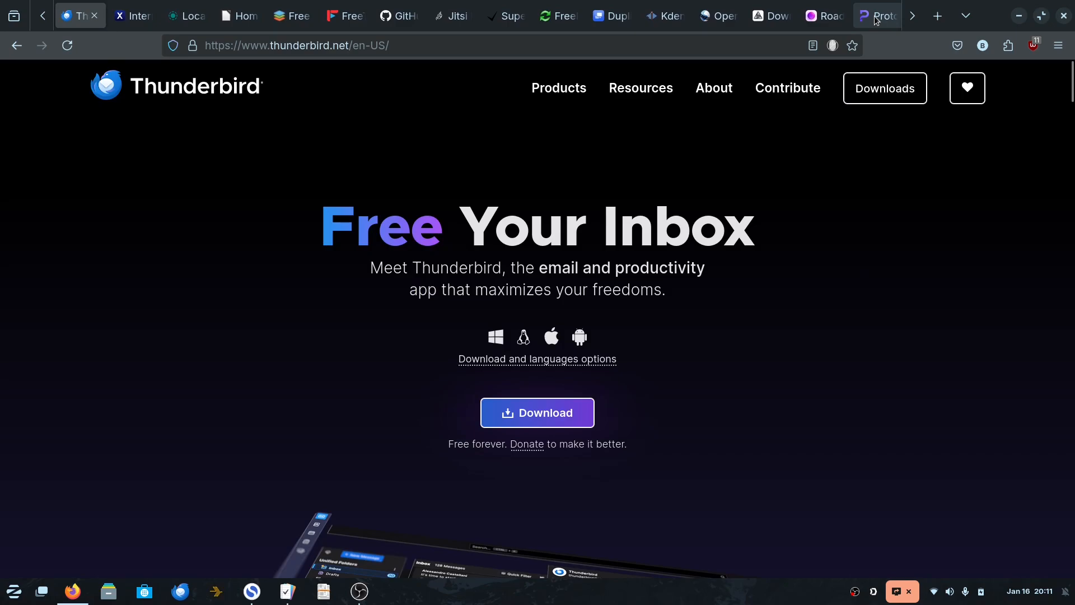
click(876, 15)
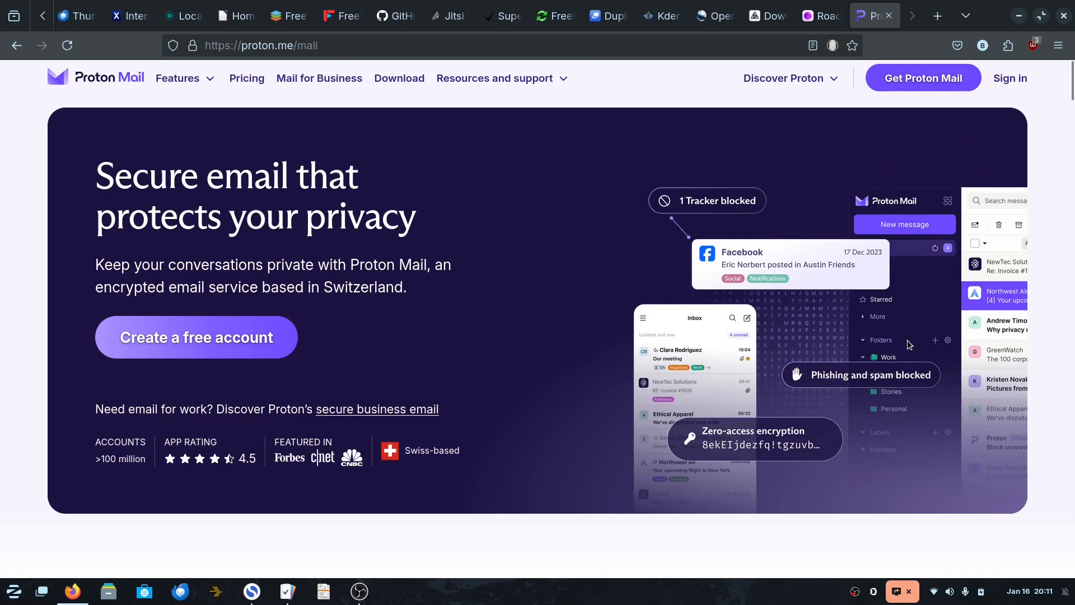
mouse_move(924, 336)
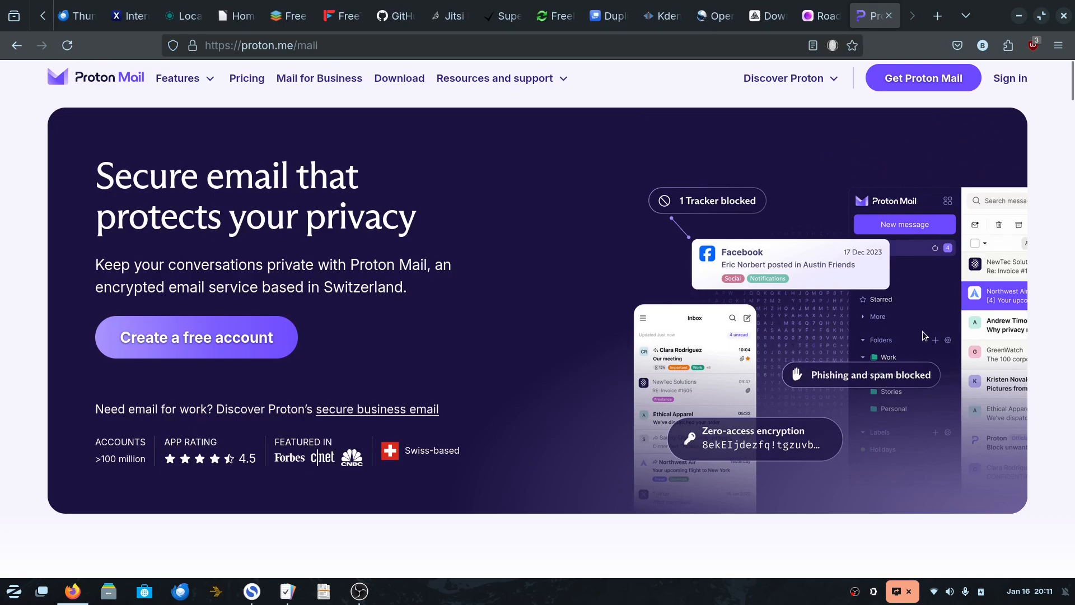
scroll(down, 3)
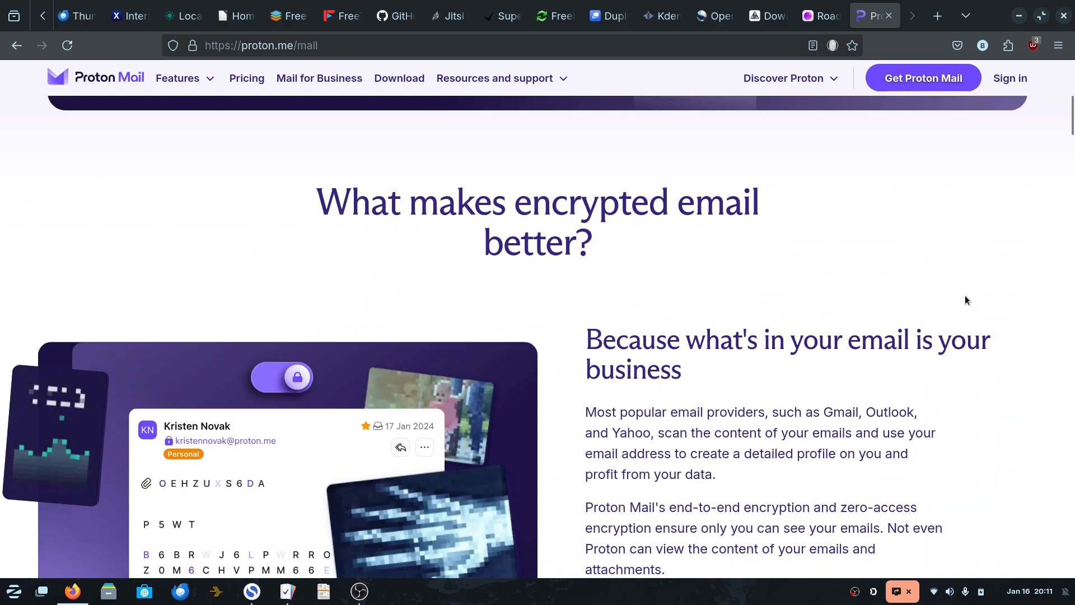
scroll(down, 3)
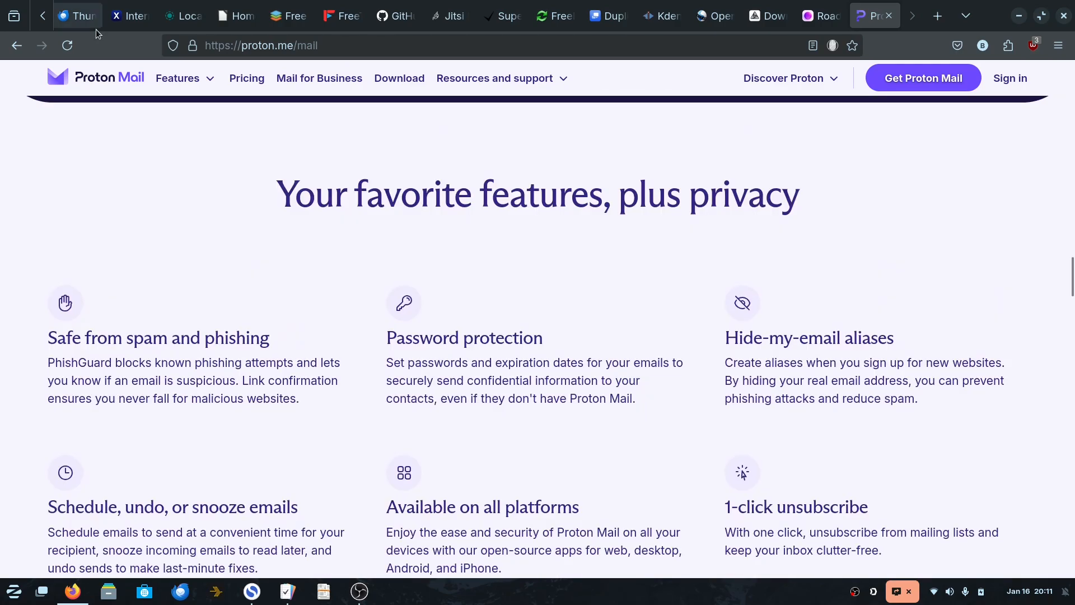
click(76, 15)
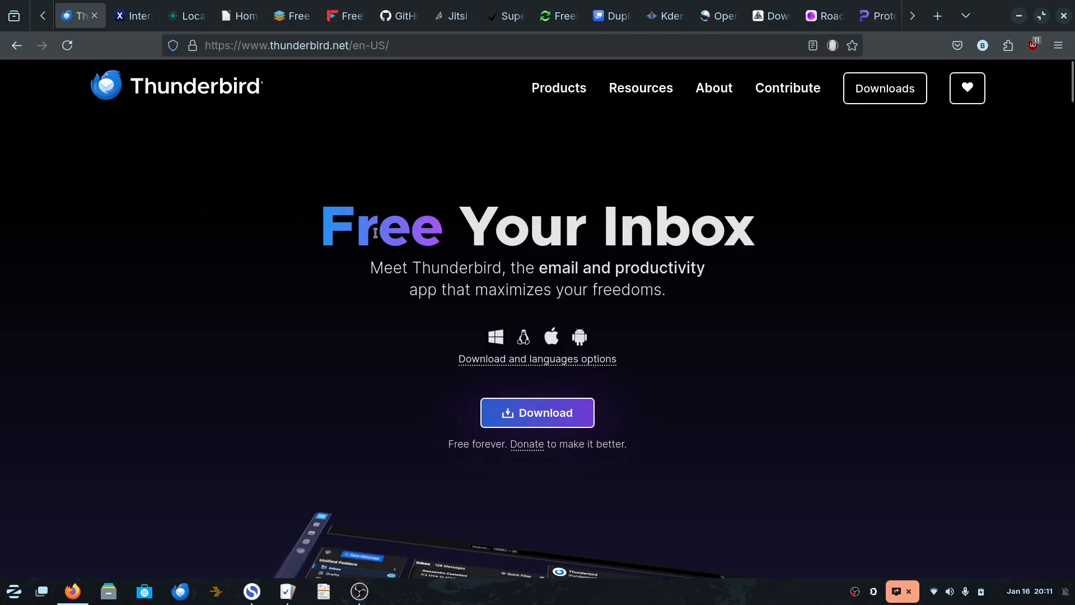
click(874, 15)
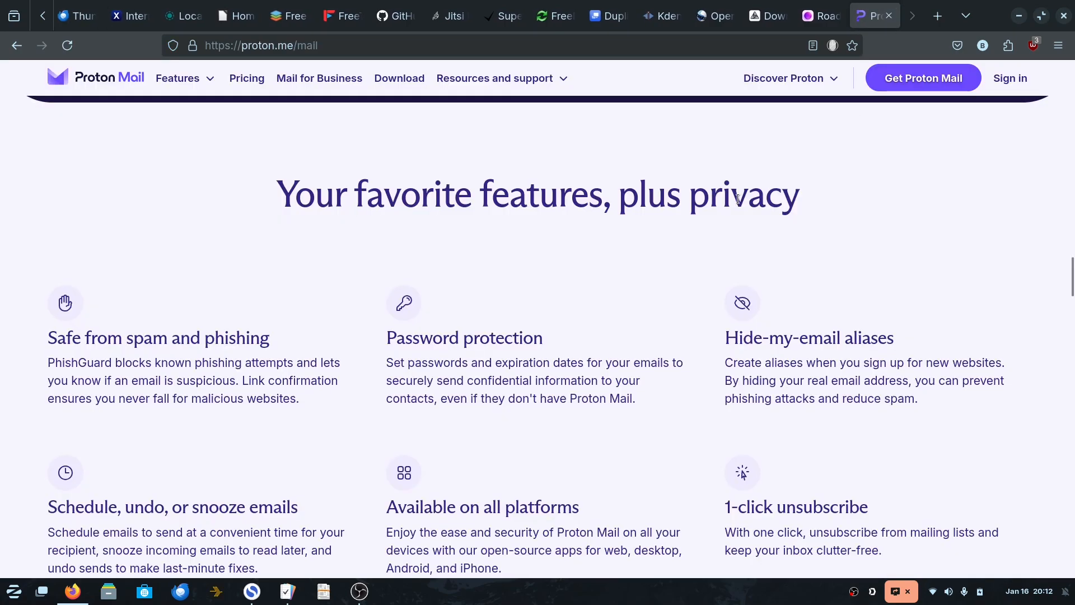
scroll(up, 3)
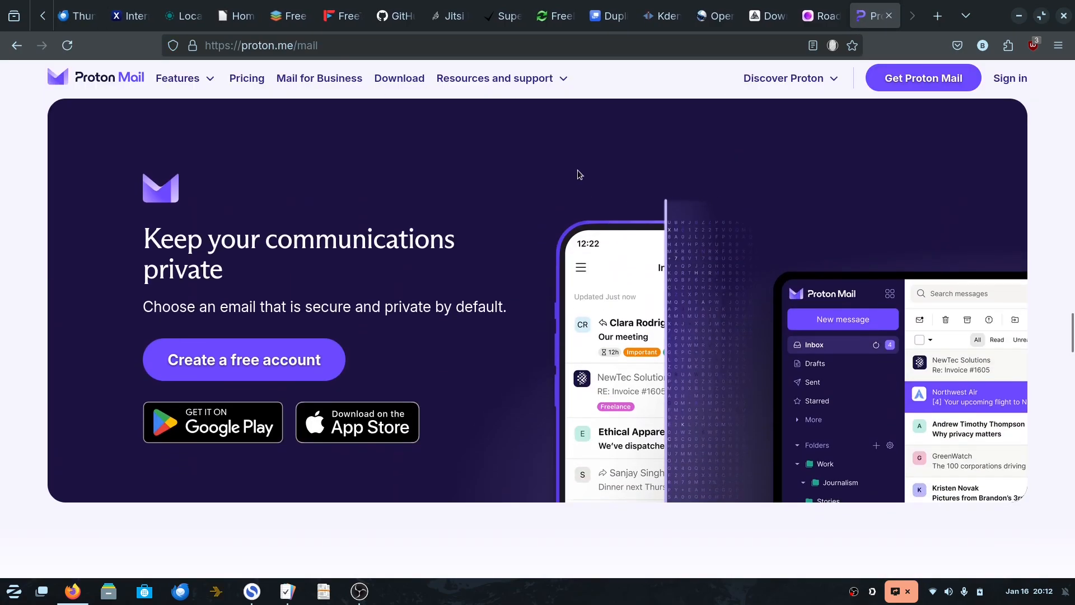
scroll(down, 3)
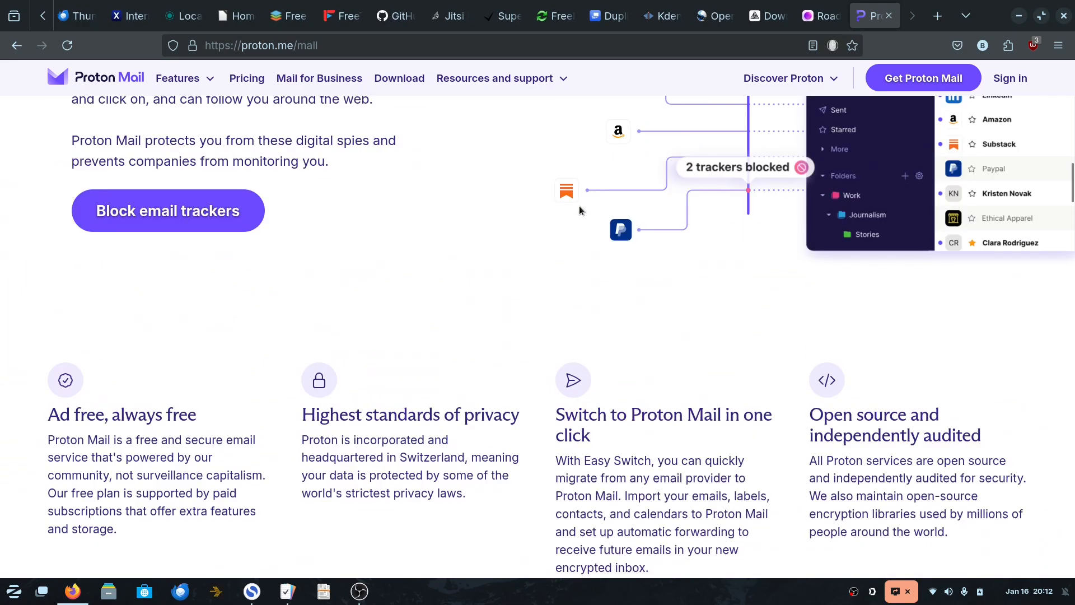
scroll(up, 3)
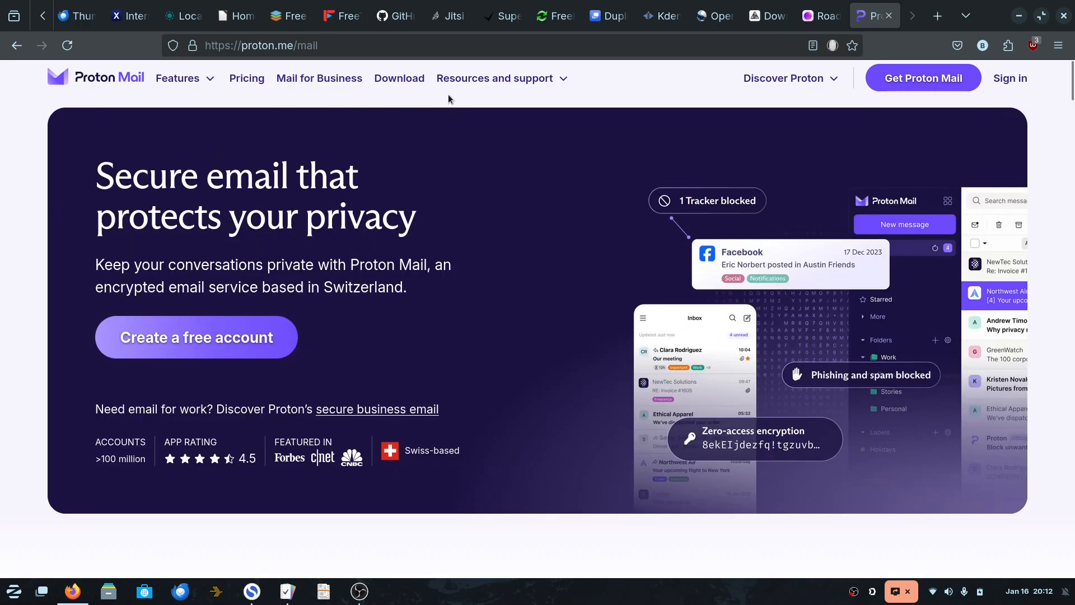
mouse_move(1005, 217)
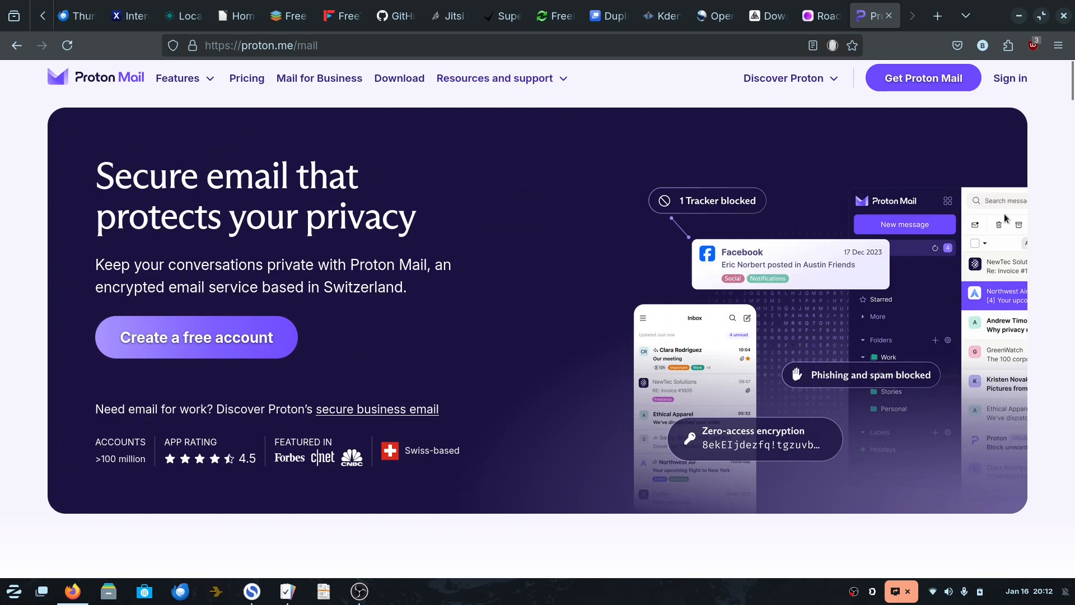
mouse_move(937, 193)
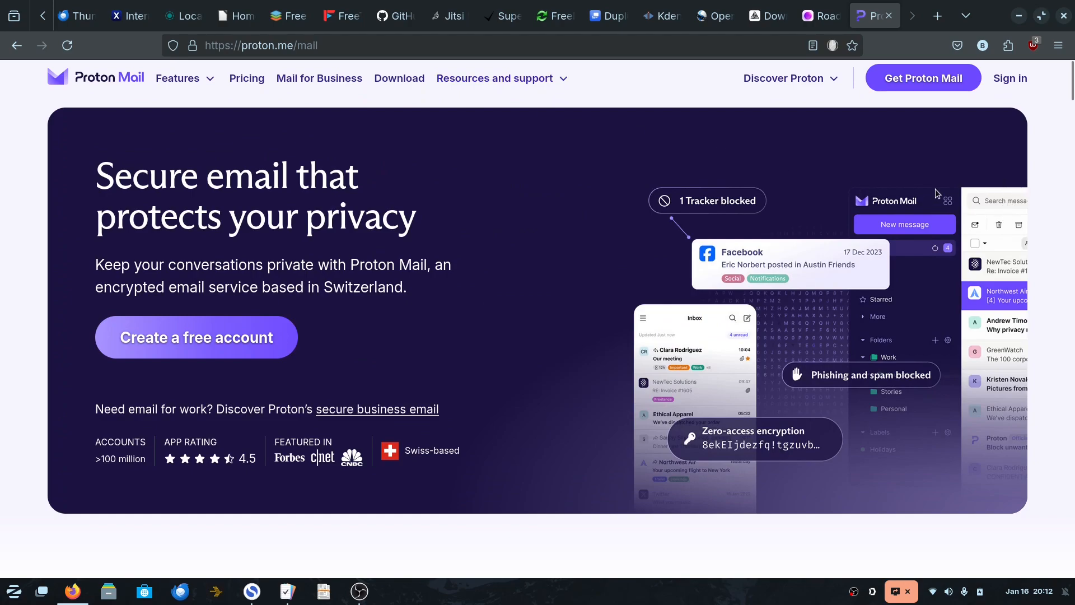
mouse_move(922, 182)
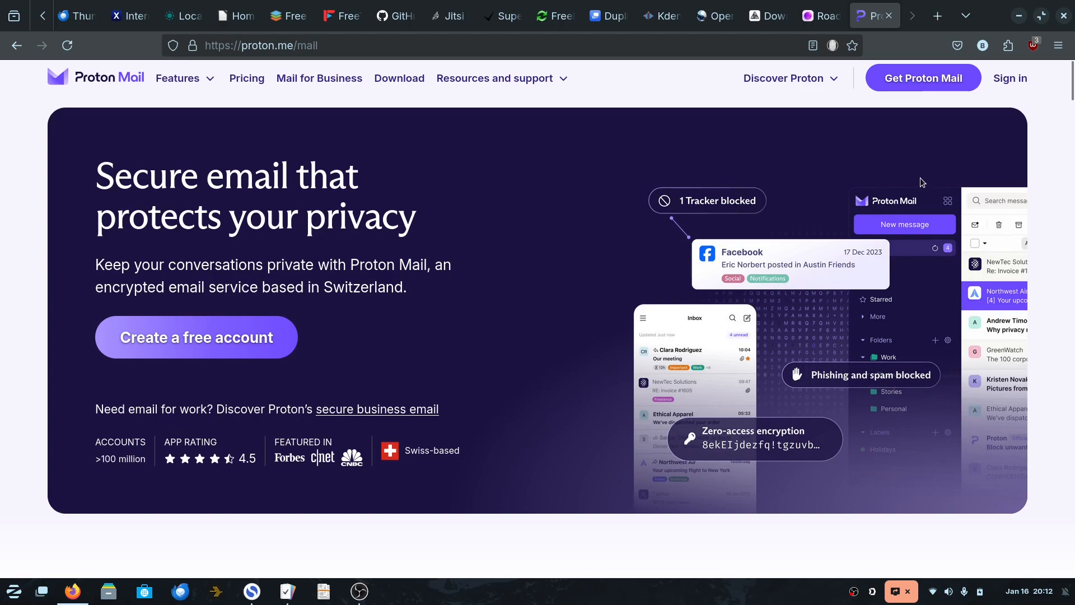
mouse_move(922, 77)
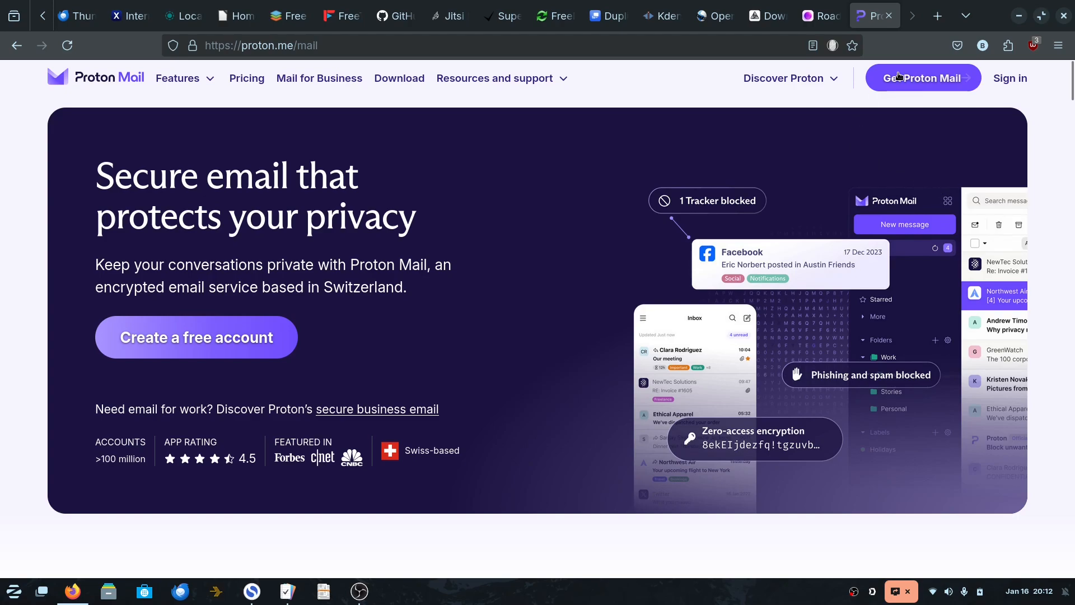
mouse_move(424, 594)
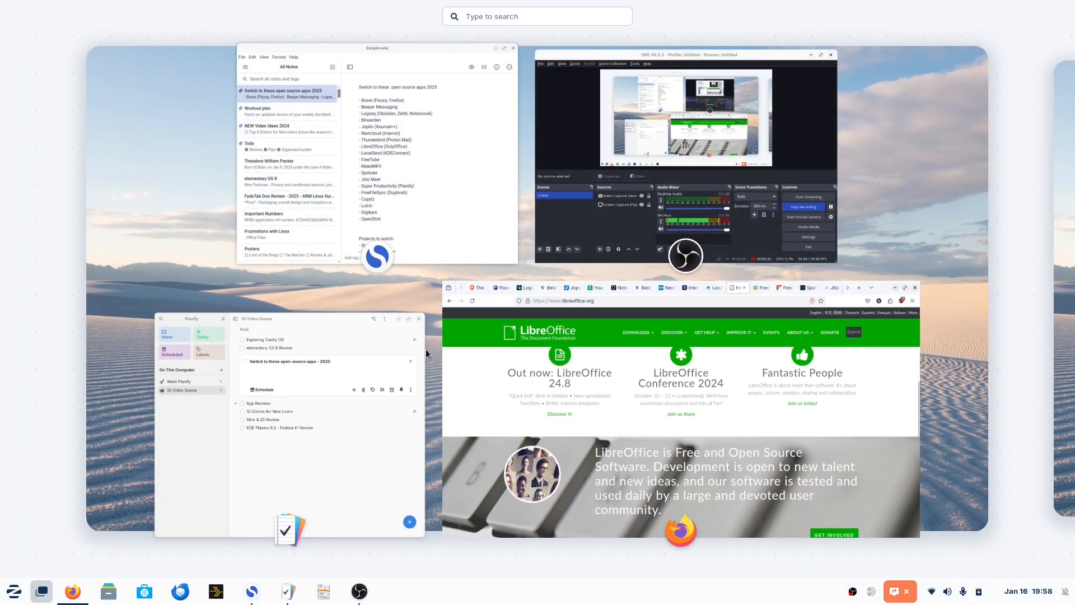
Search 'wri' in the desktop overview and pick the result to bring up Writer.
text(wri)
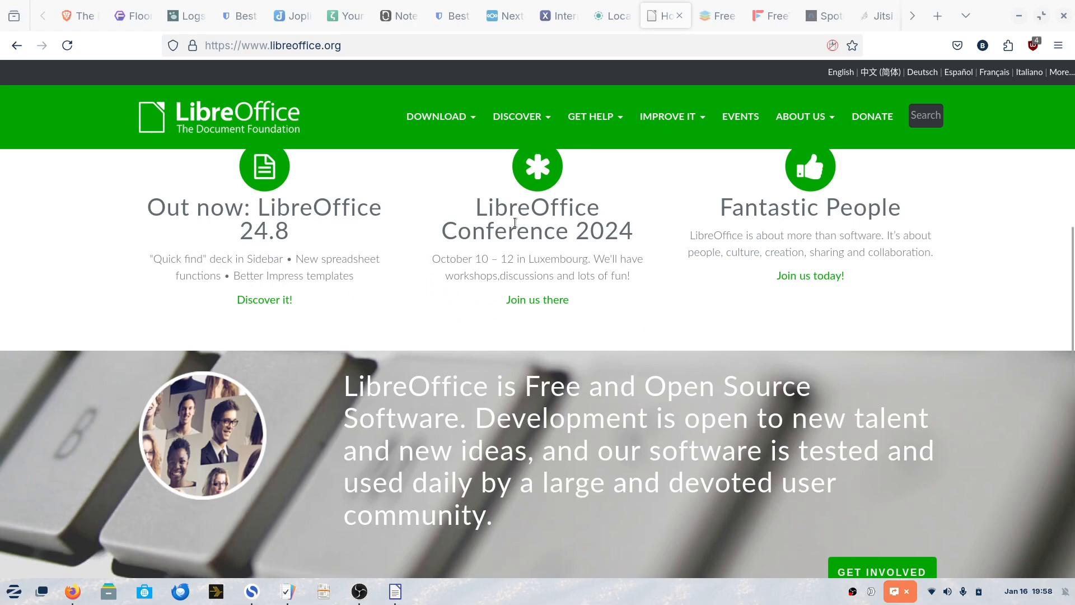
click(395, 592)
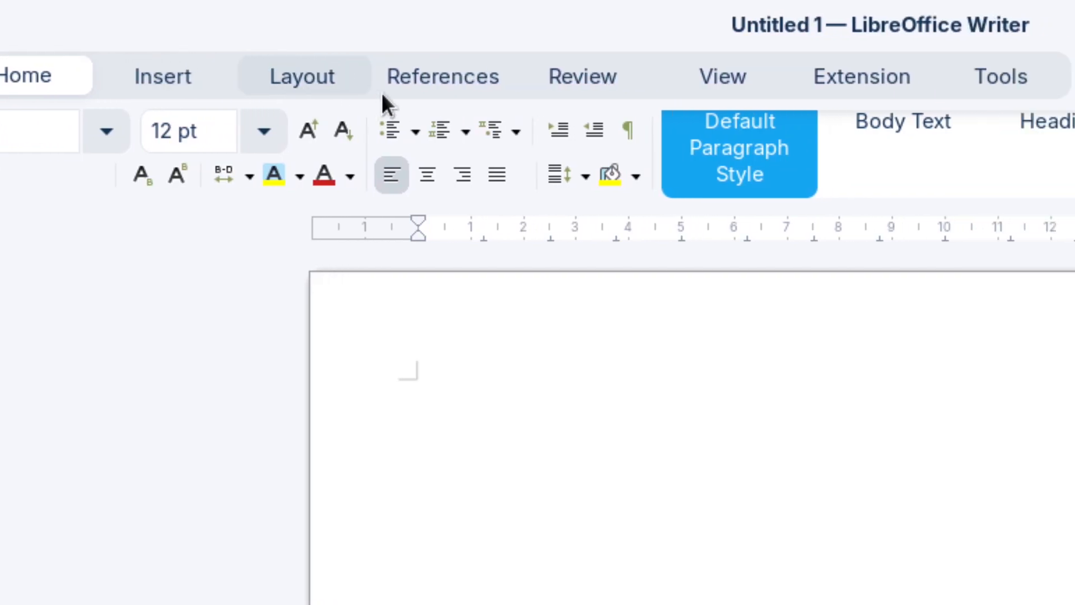
Scroll the blank Untitled 1 document, then close it to return to the LibreOffice homepage.
scroll(right, 3)
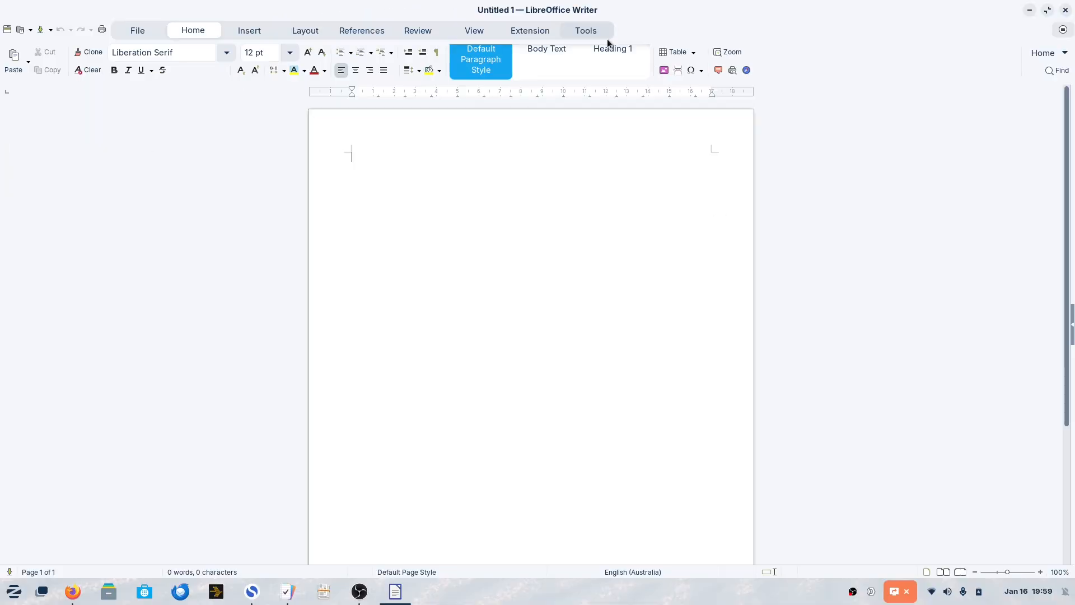
mouse_move(278, 84)
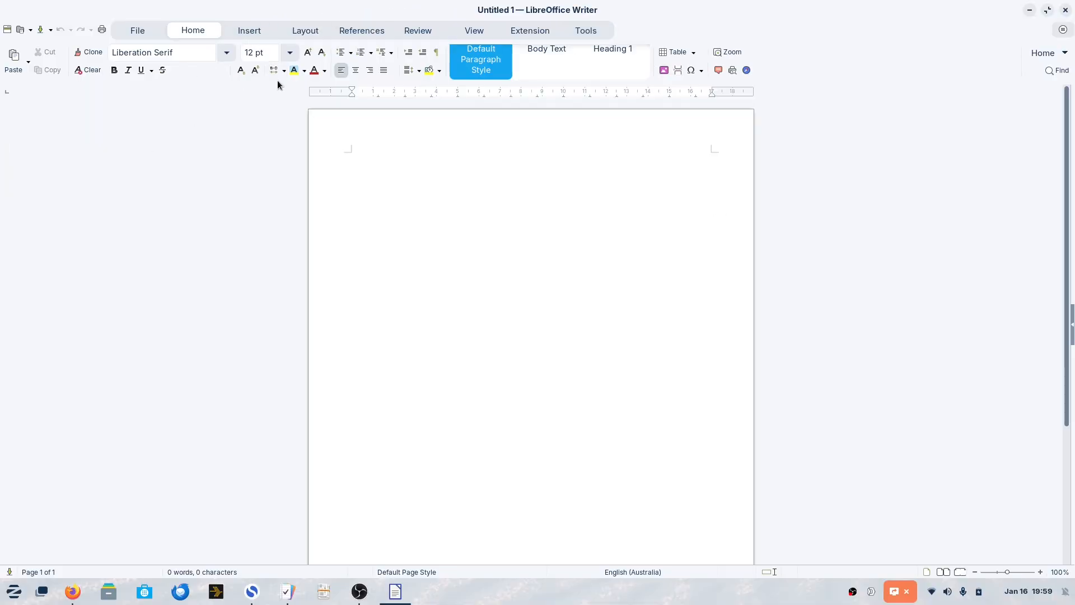
mouse_move(210, 146)
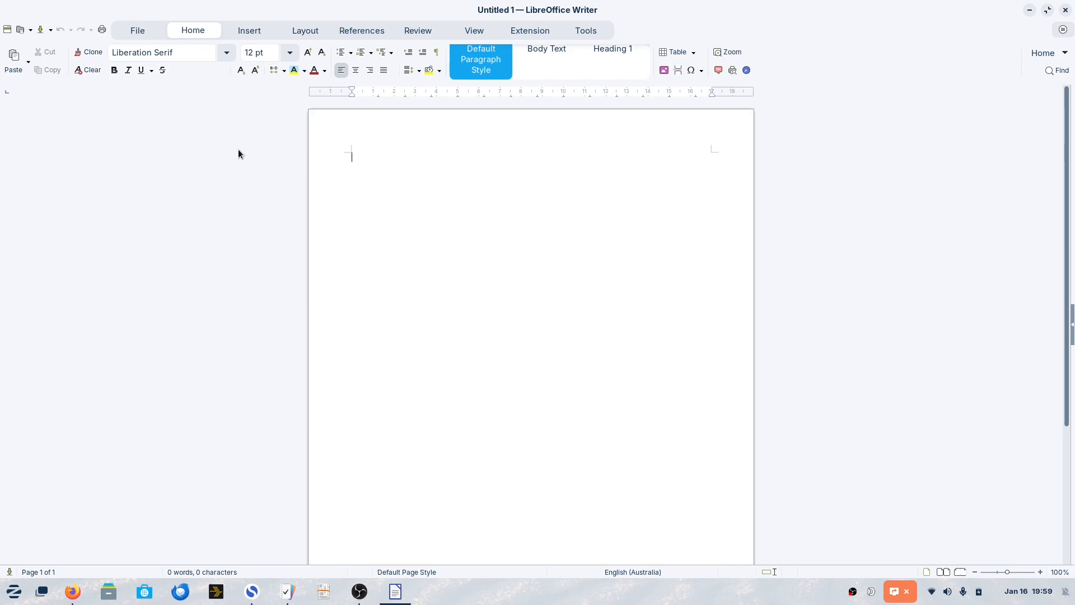
mouse_move(139, 131)
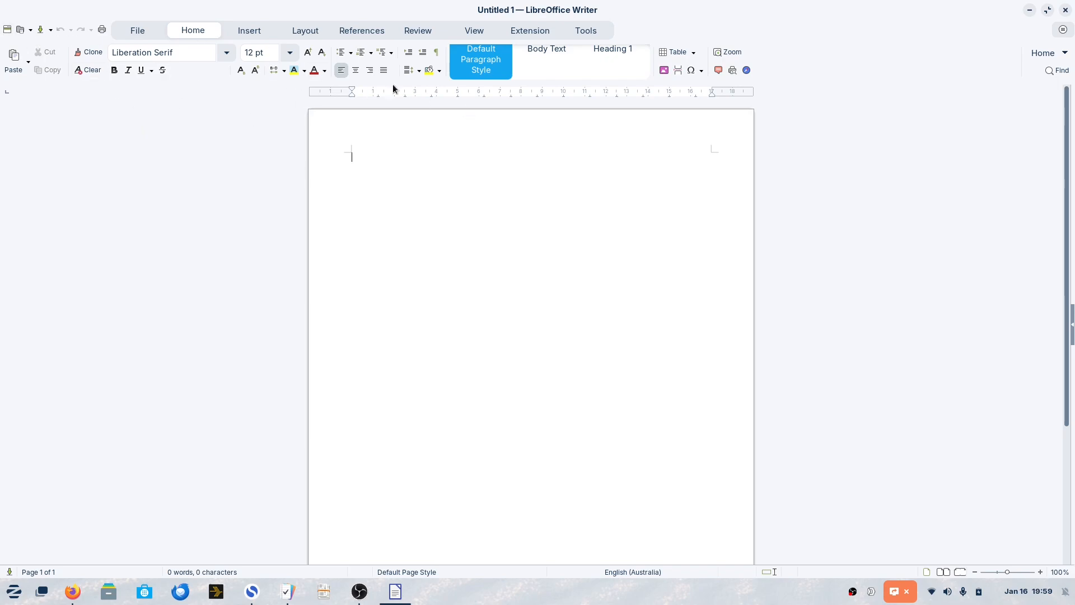
mouse_move(380, 334)
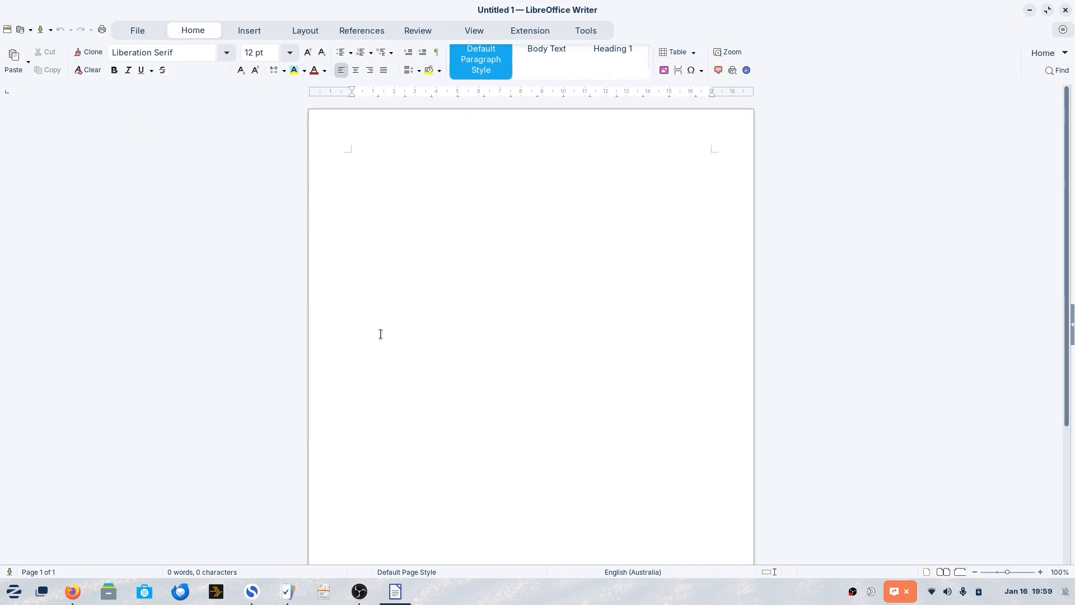
mouse_move(308, 211)
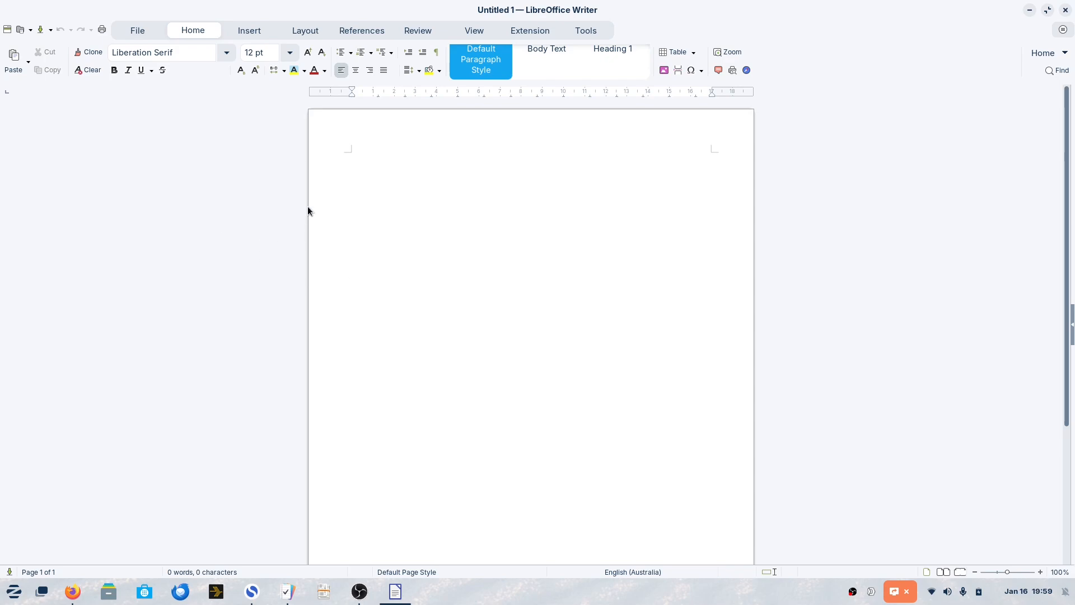
mouse_move(416, 168)
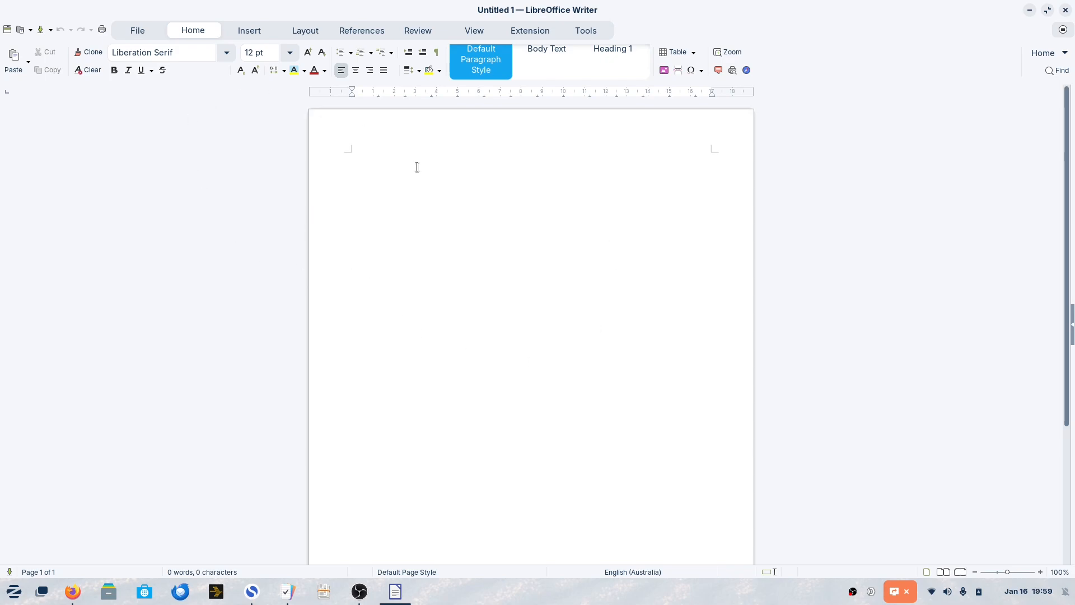
click(351, 156)
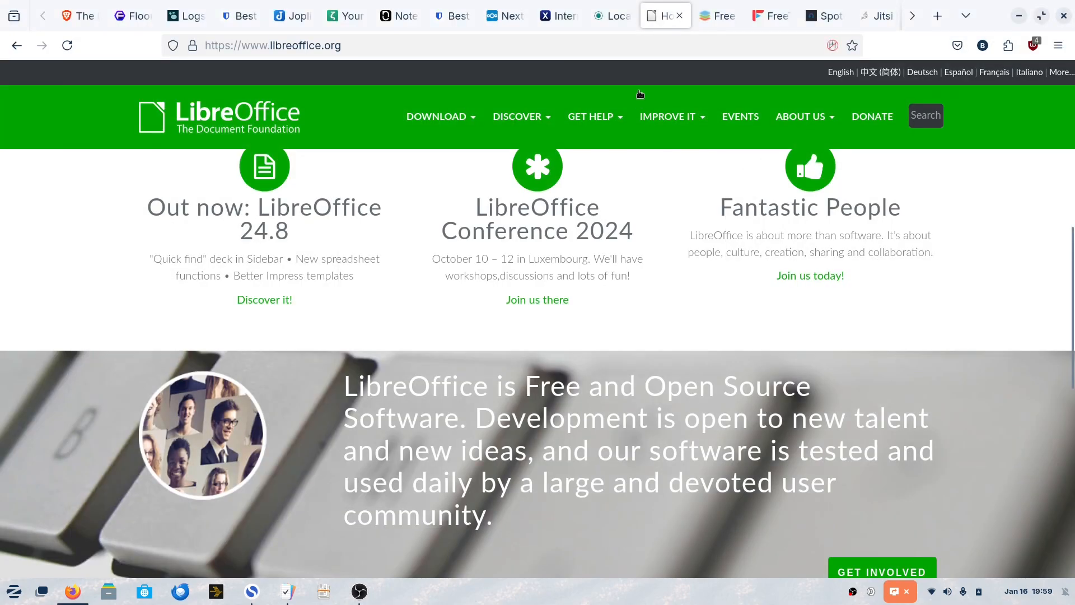
Show the ONLYOFFICE desktop editors page, scrolling past the webinar video to cloud collaboration.
click(718, 15)
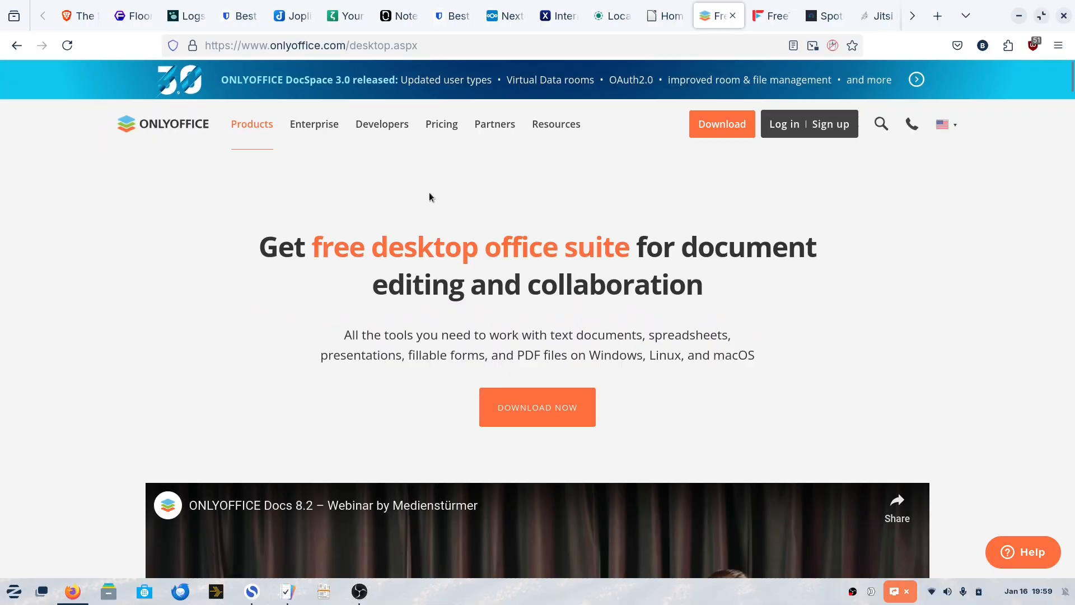
scroll(down, 3)
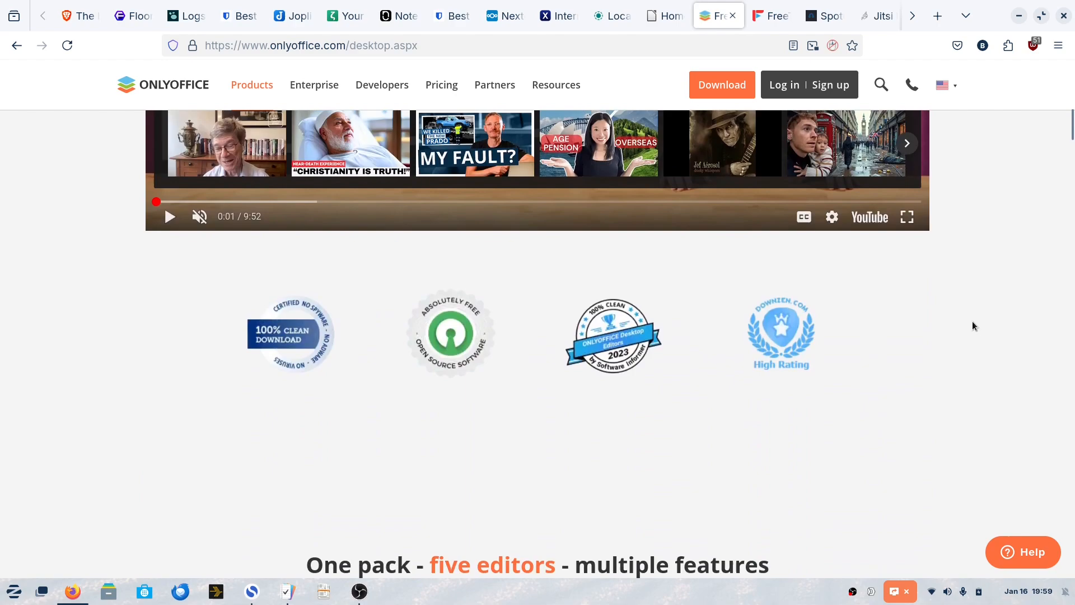
scroll(down, 3)
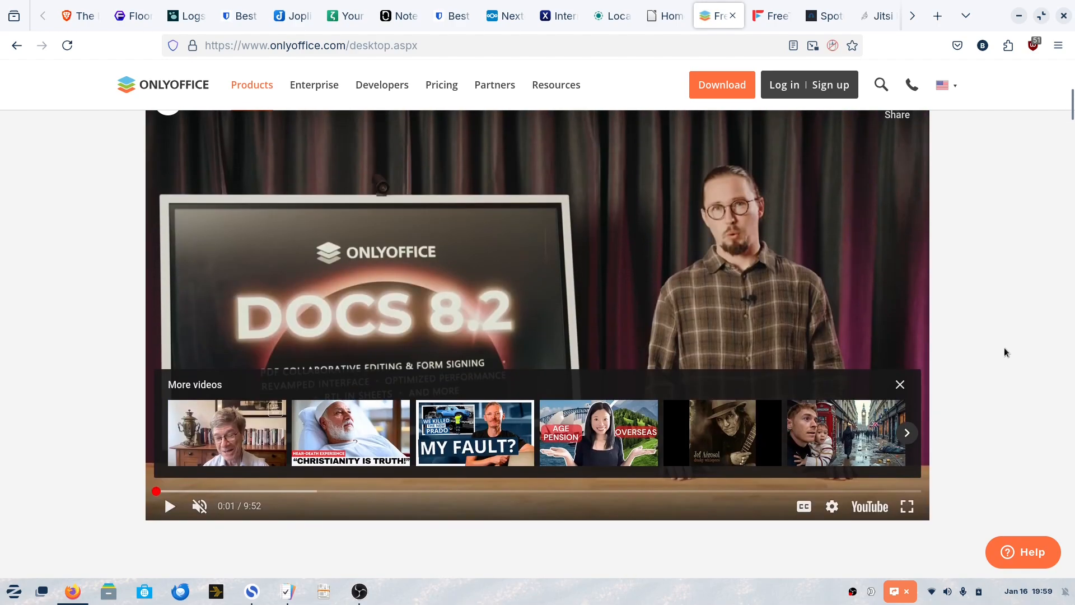
scroll(down, 3)
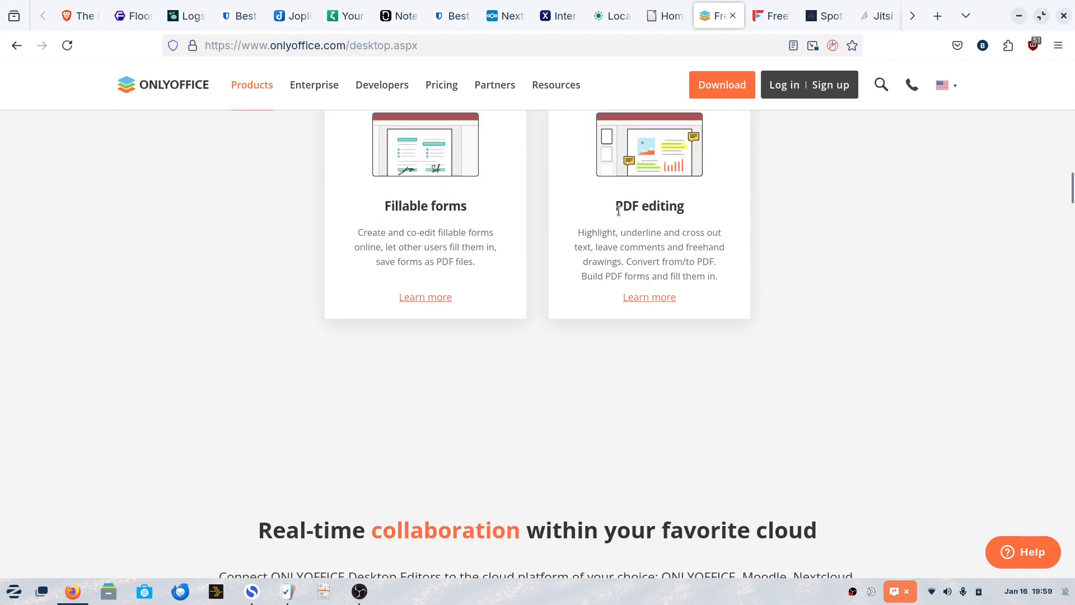
scroll(down, 3)
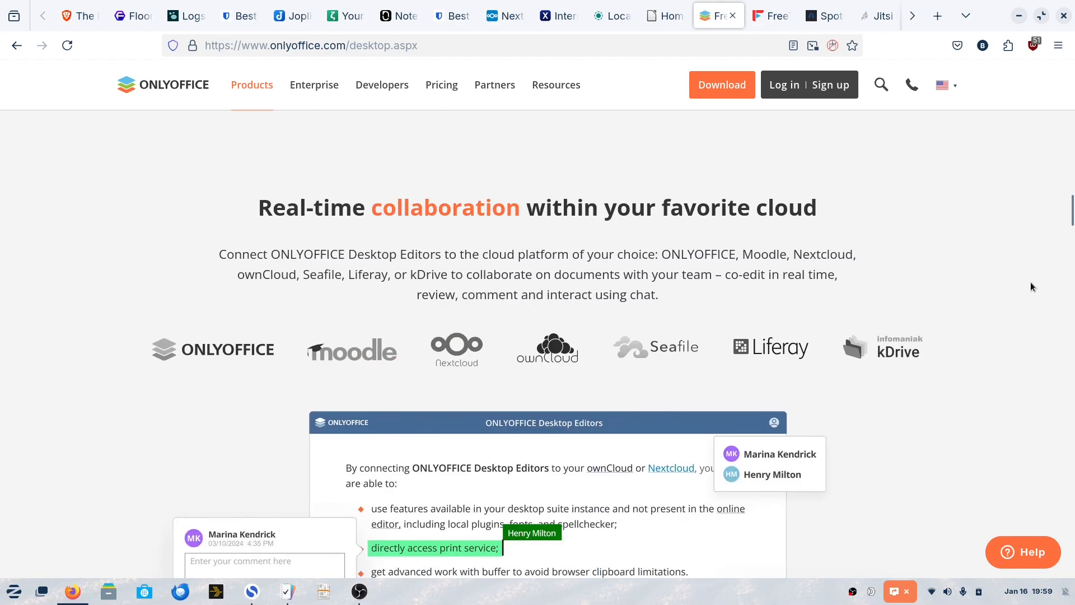
mouse_move(215, 147)
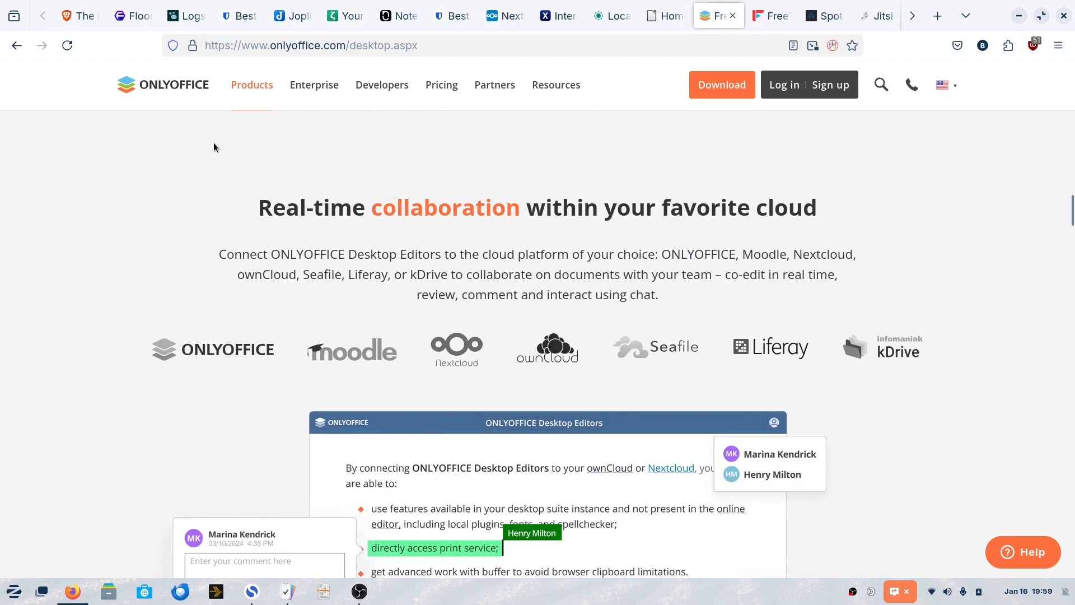
scroll(down, 3)
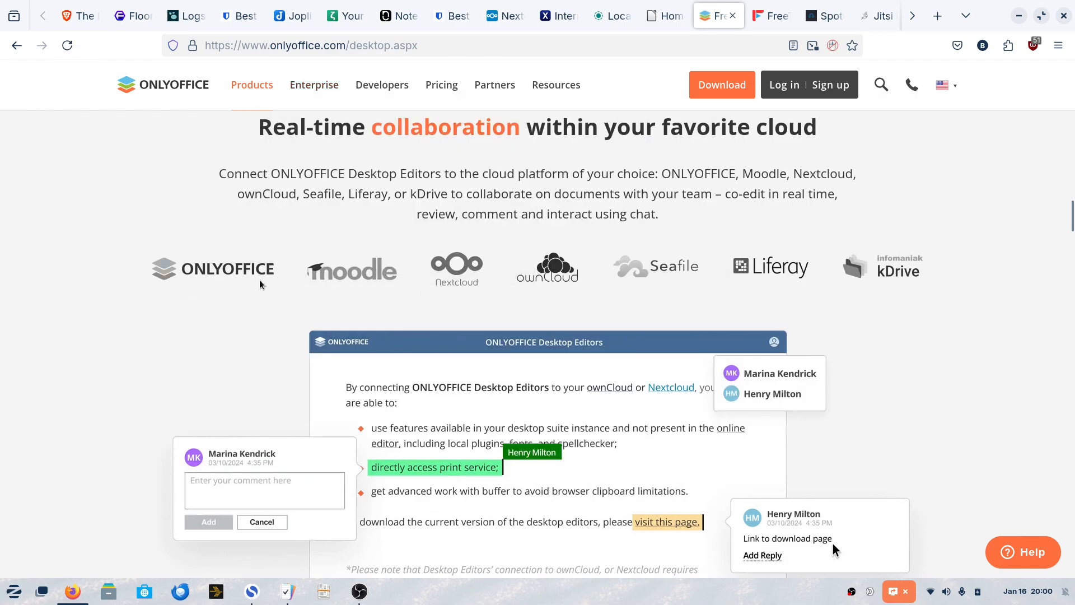
mouse_move(456, 266)
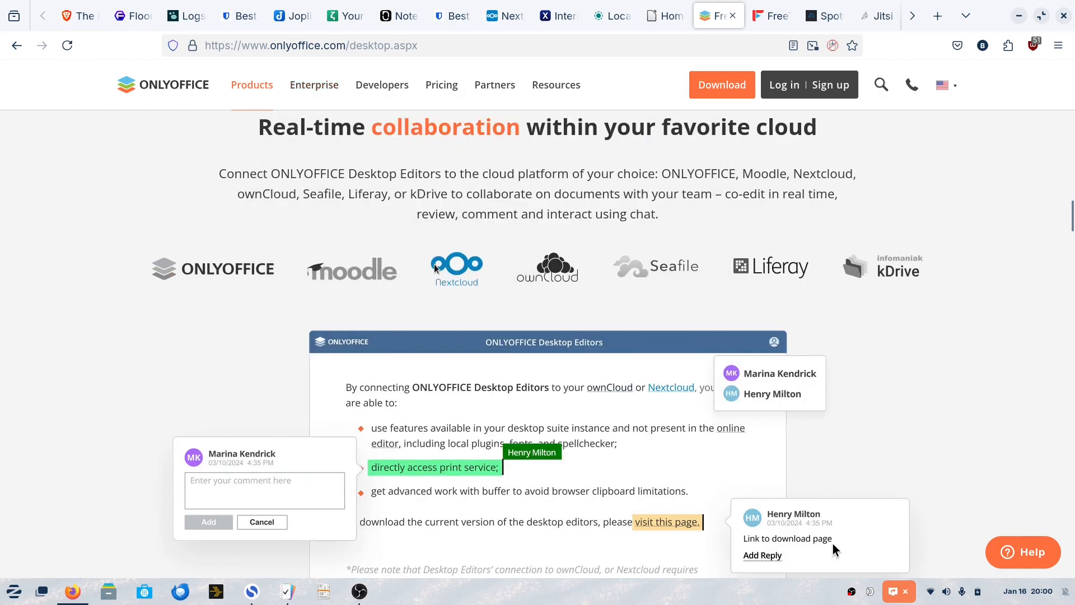
mouse_move(1059, 224)
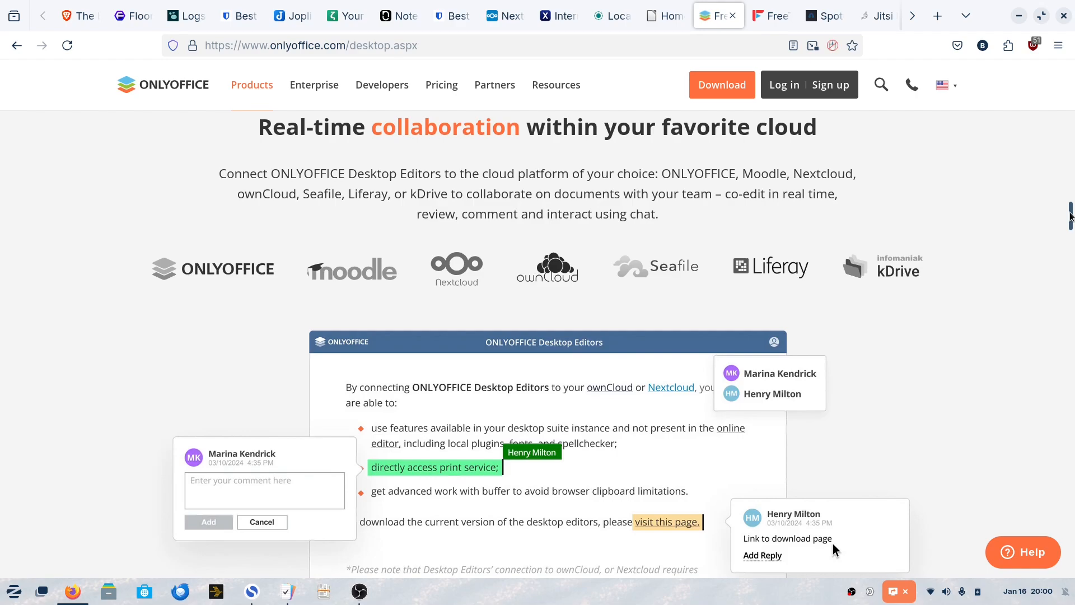
mouse_move(969, 181)
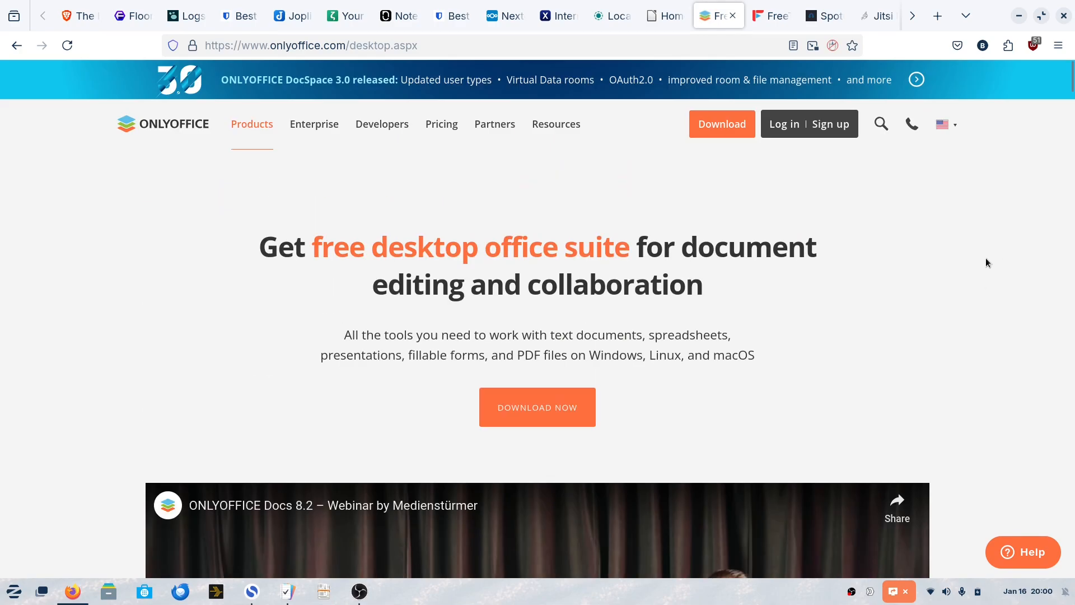
Switch to FreeTube, scroll Current Features, and jump to its Download options.
click(770, 15)
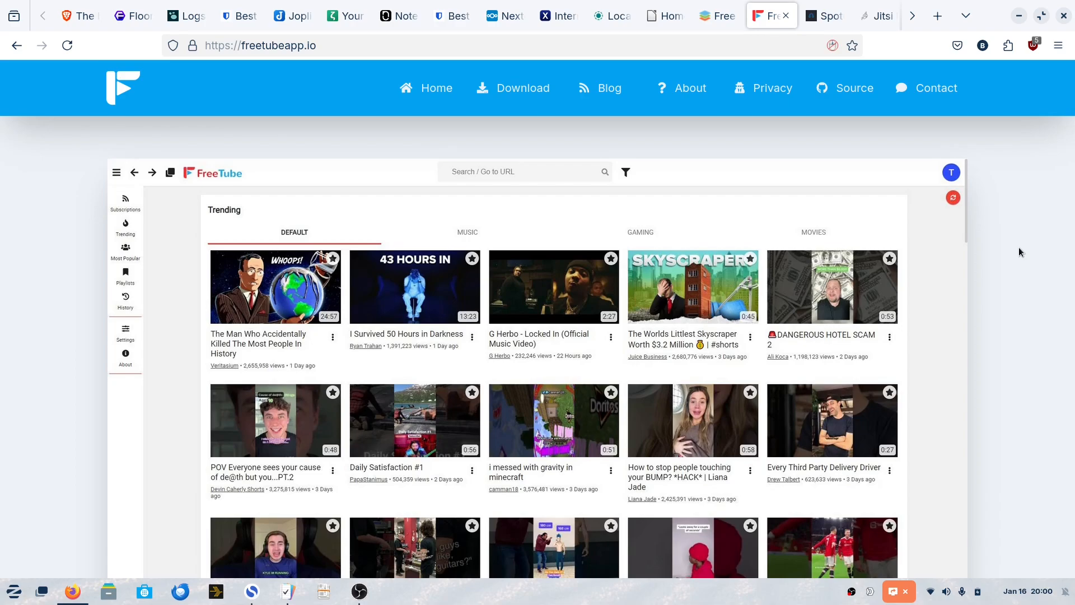
scroll(down, 3)
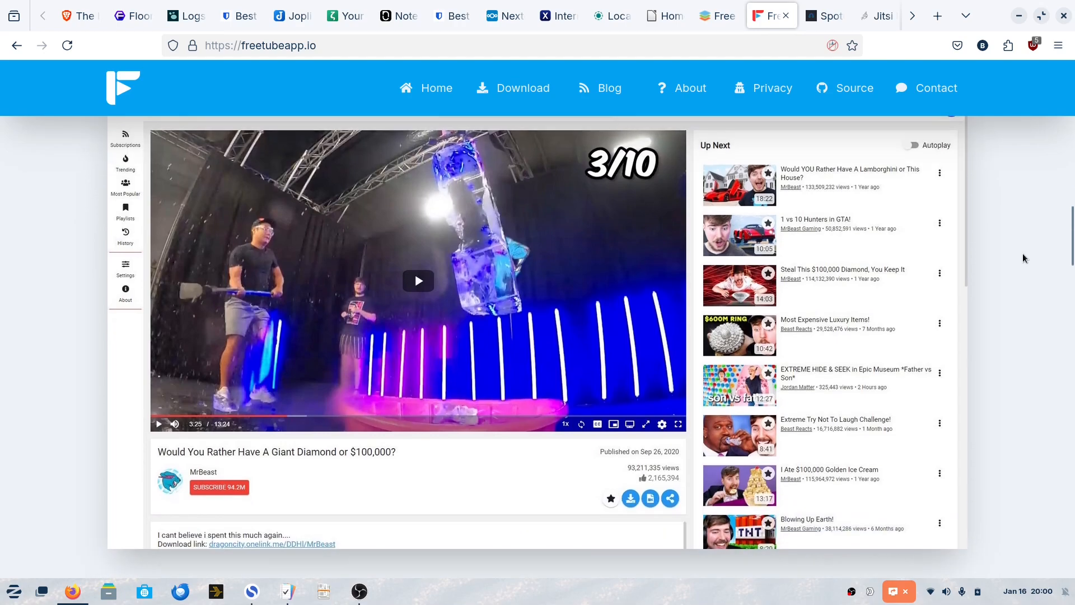
scroll(down, 3)
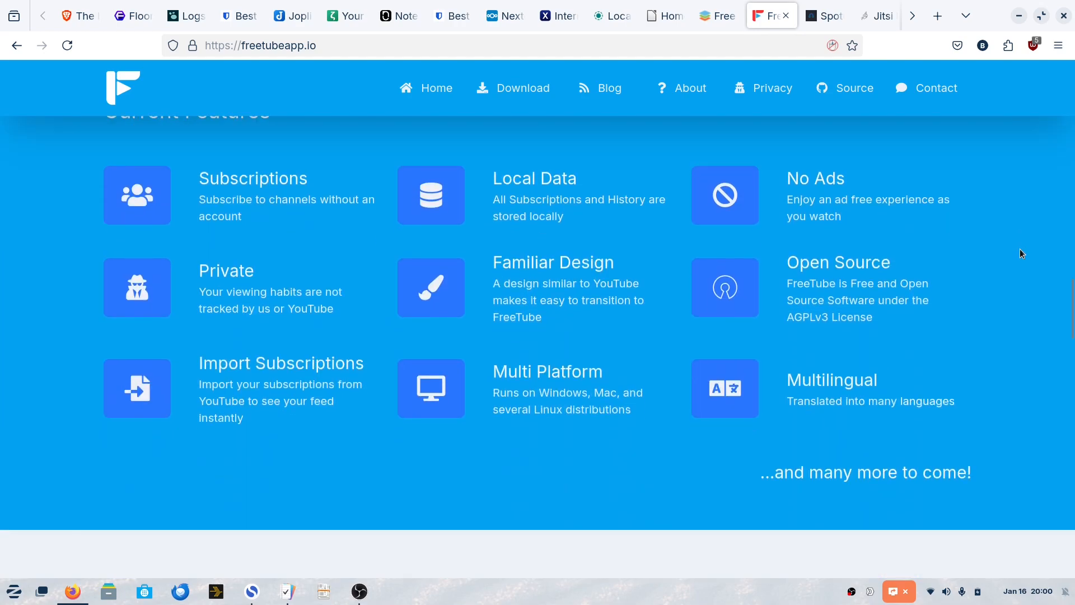
mouse_move(280, 146)
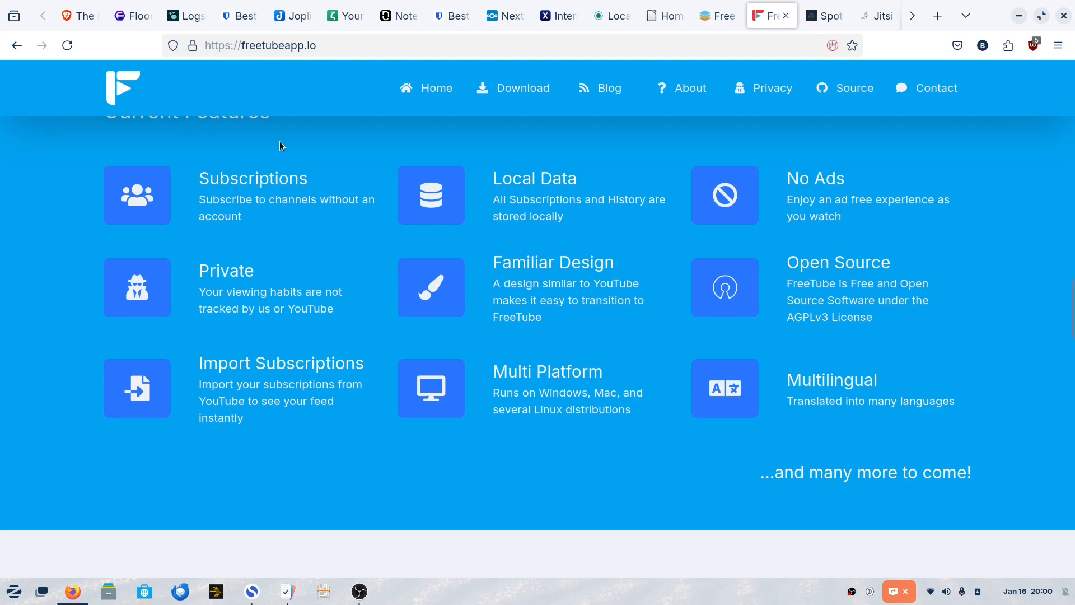
mouse_move(974, 464)
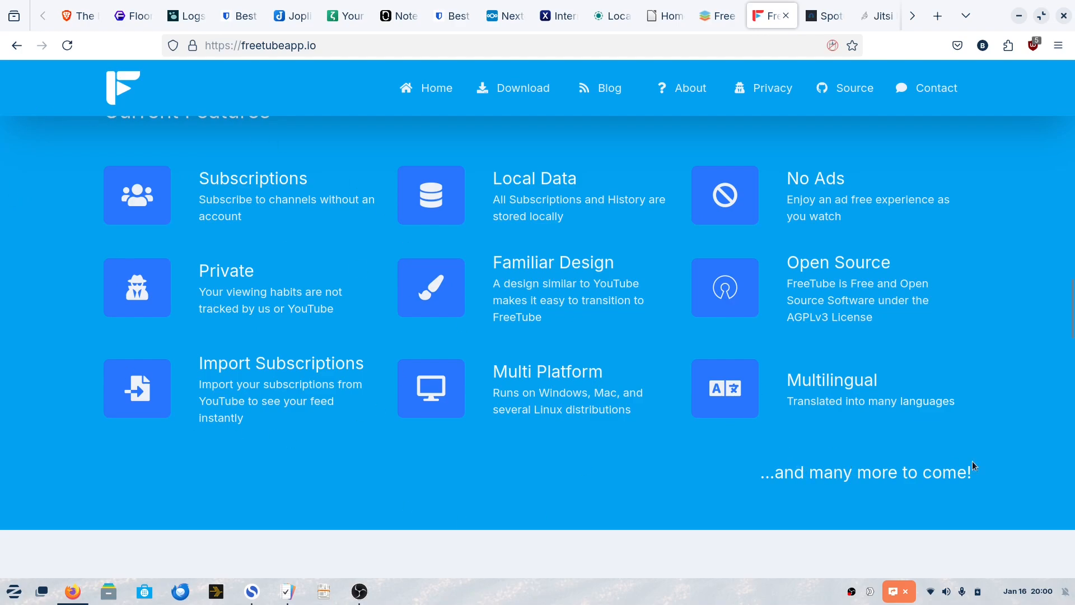
mouse_move(312, 402)
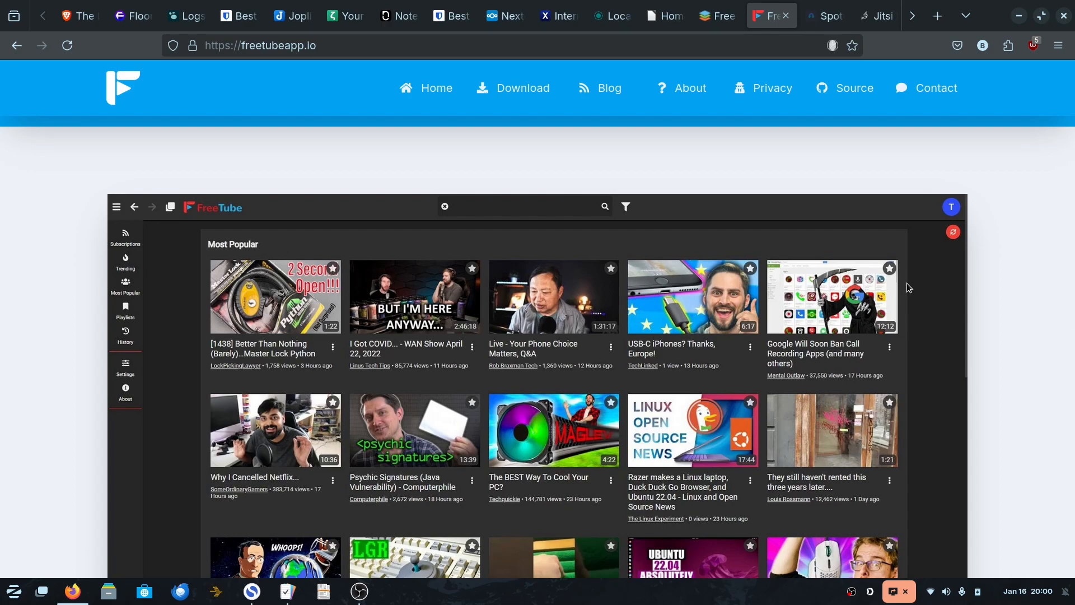
mouse_move(918, 290)
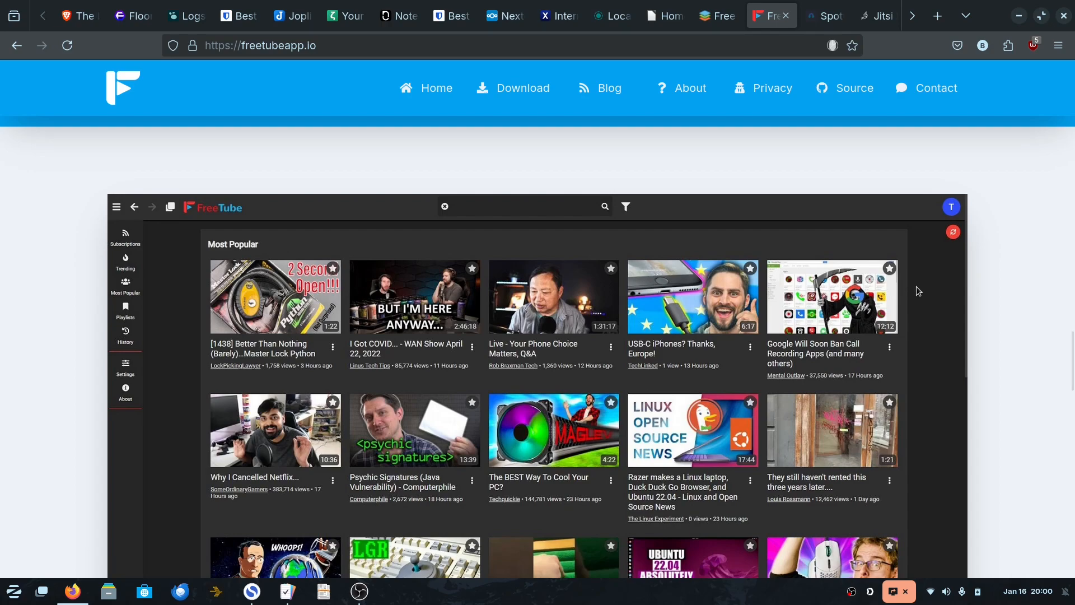
click(522, 88)
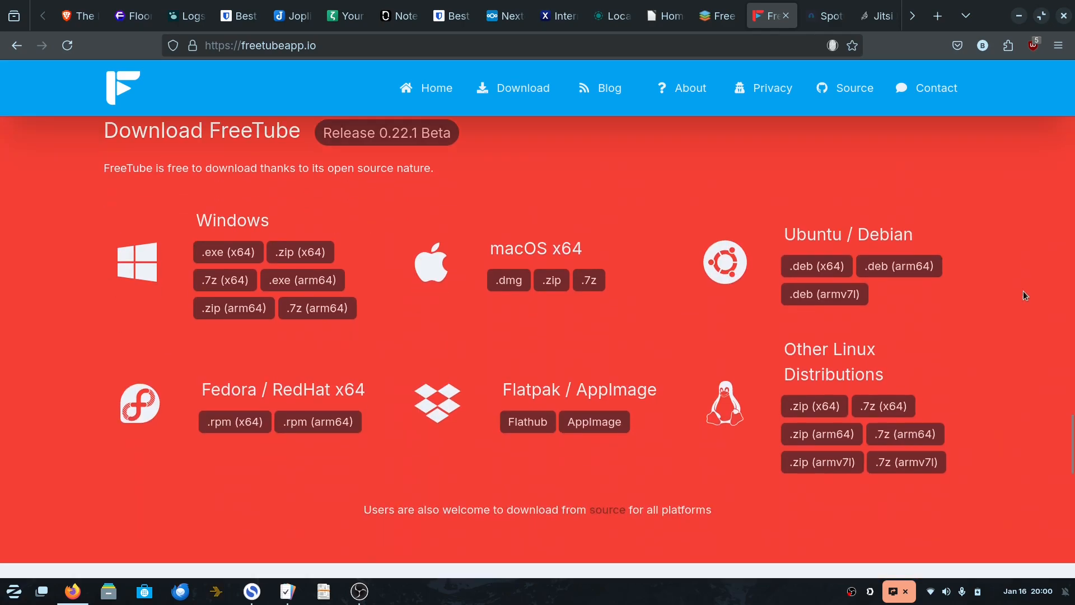
scroll(down, 3)
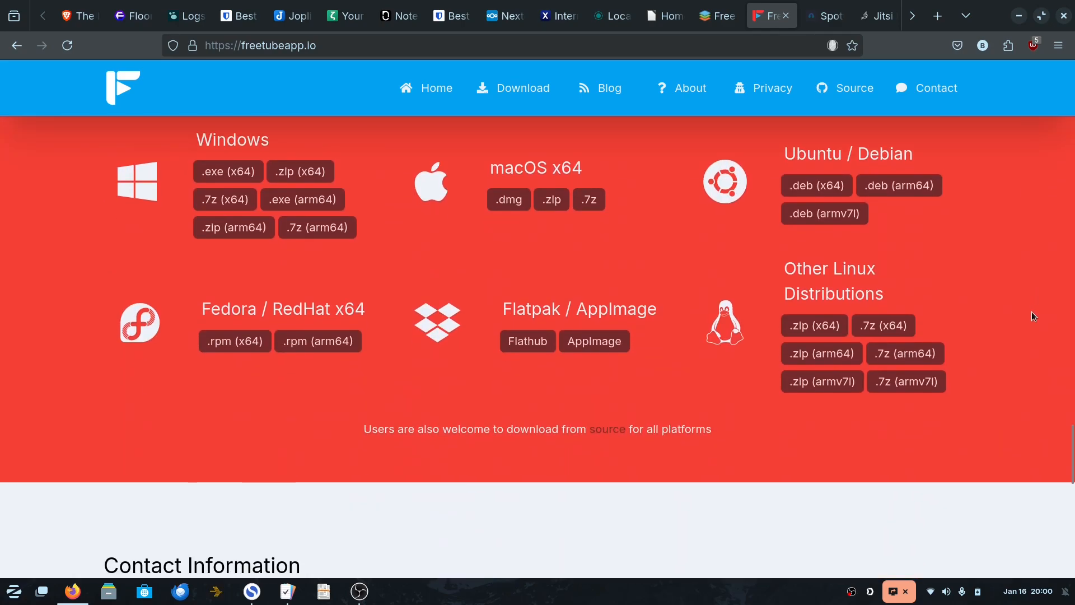
scroll(up, 3)
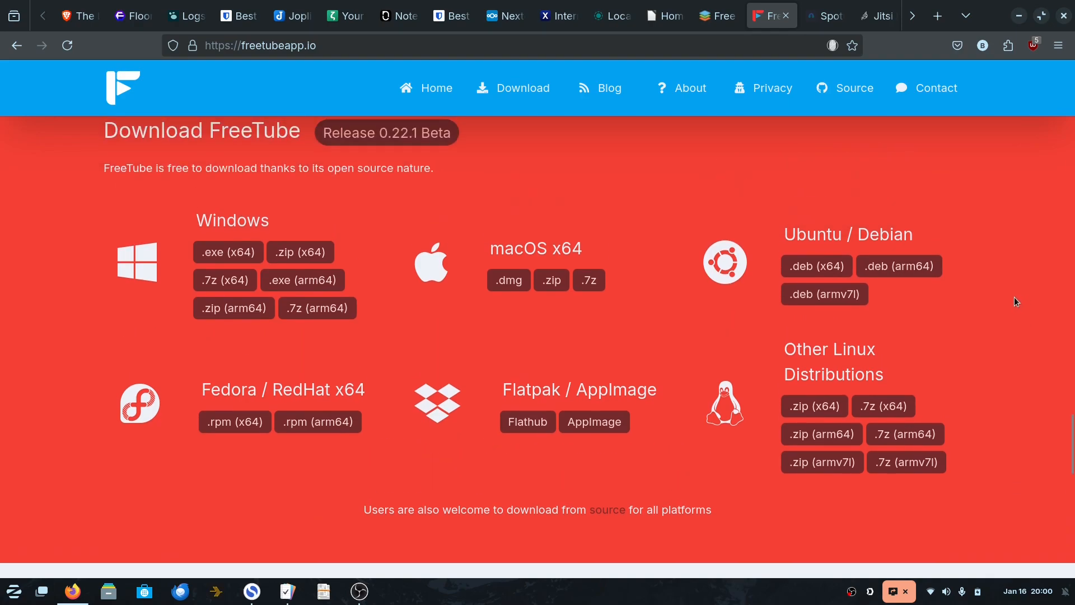
mouse_move(959, 259)
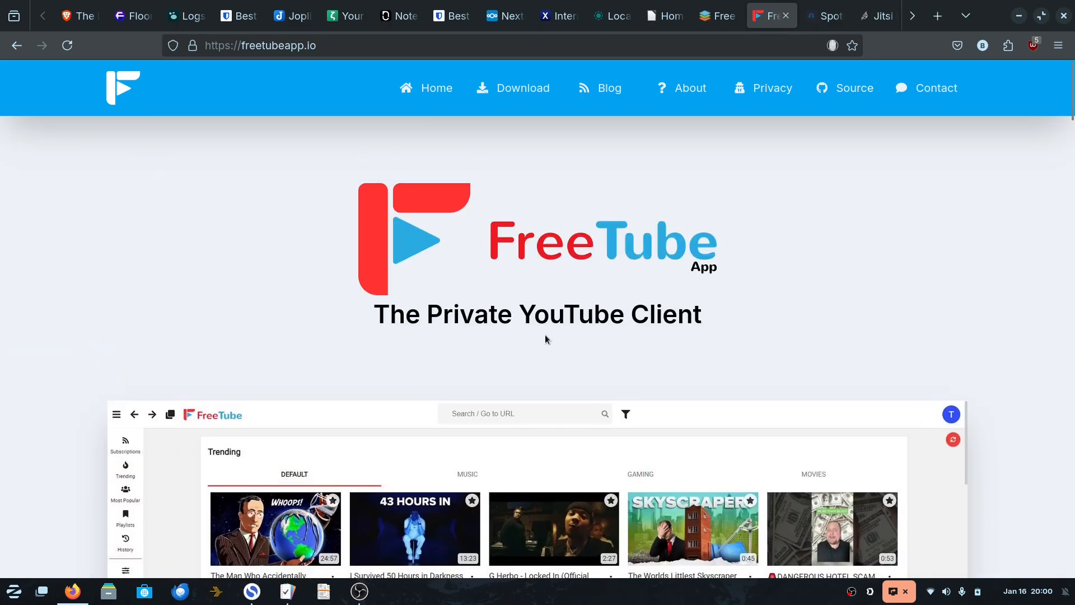
mouse_move(859, 381)
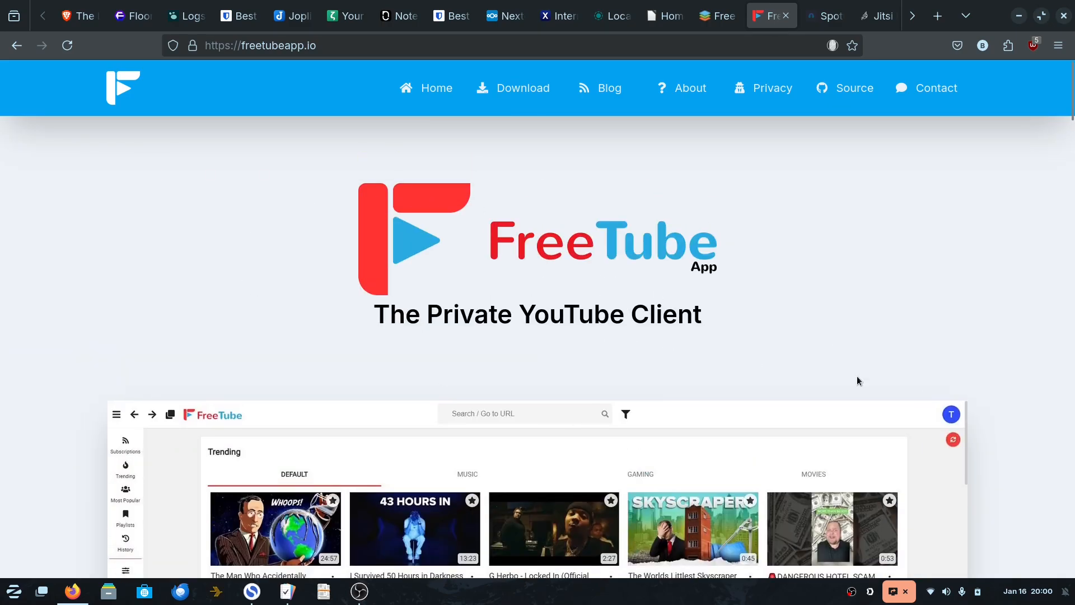
mouse_move(920, 323)
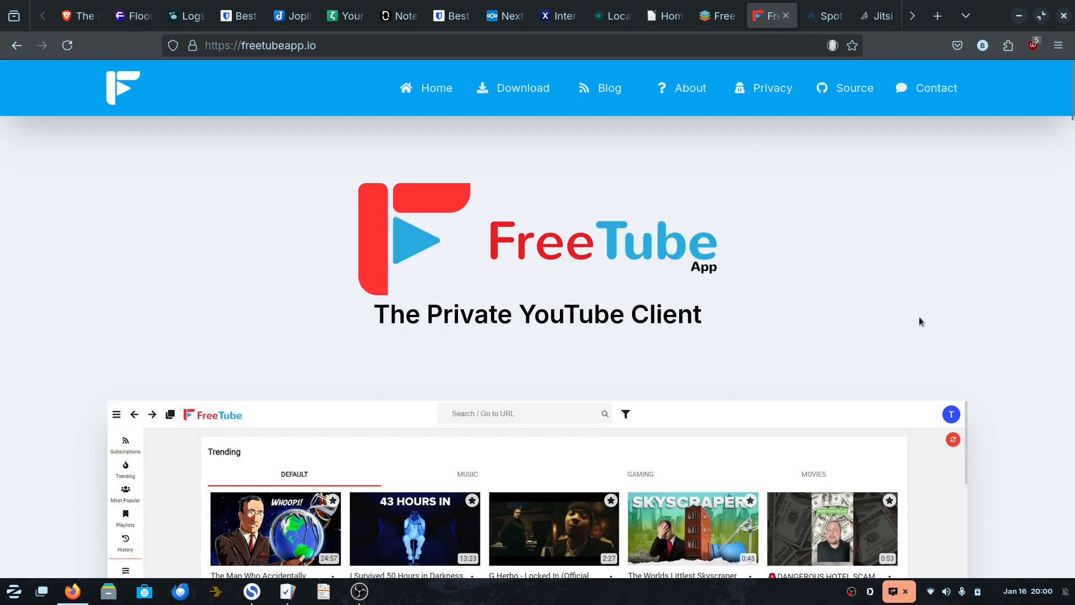
Switch to the Spotube GitHub repository and scroll its README to the Features list.
click(823, 15)
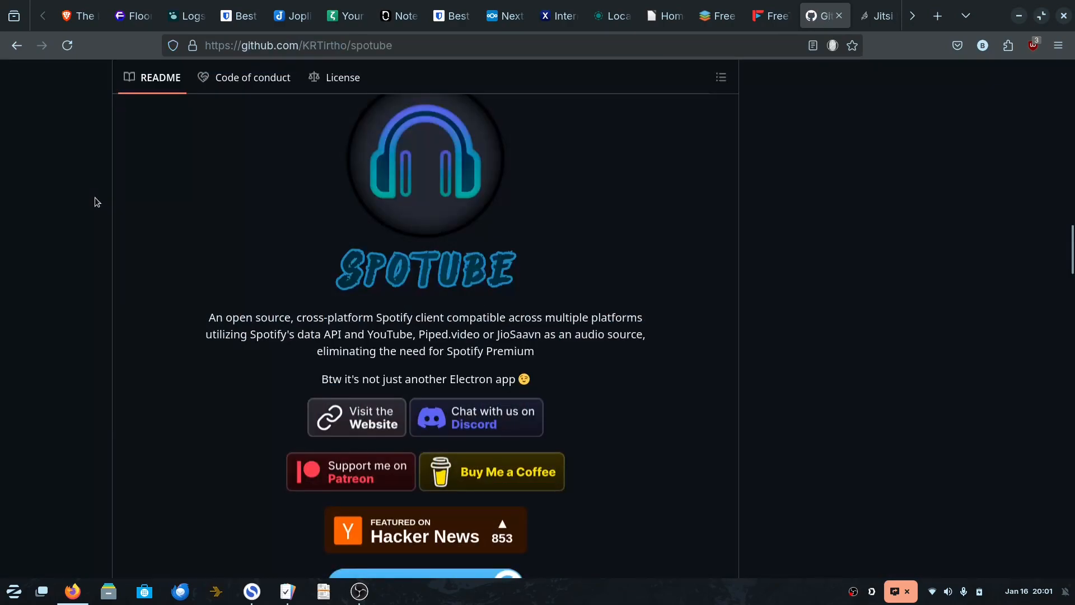
scroll(down, 3)
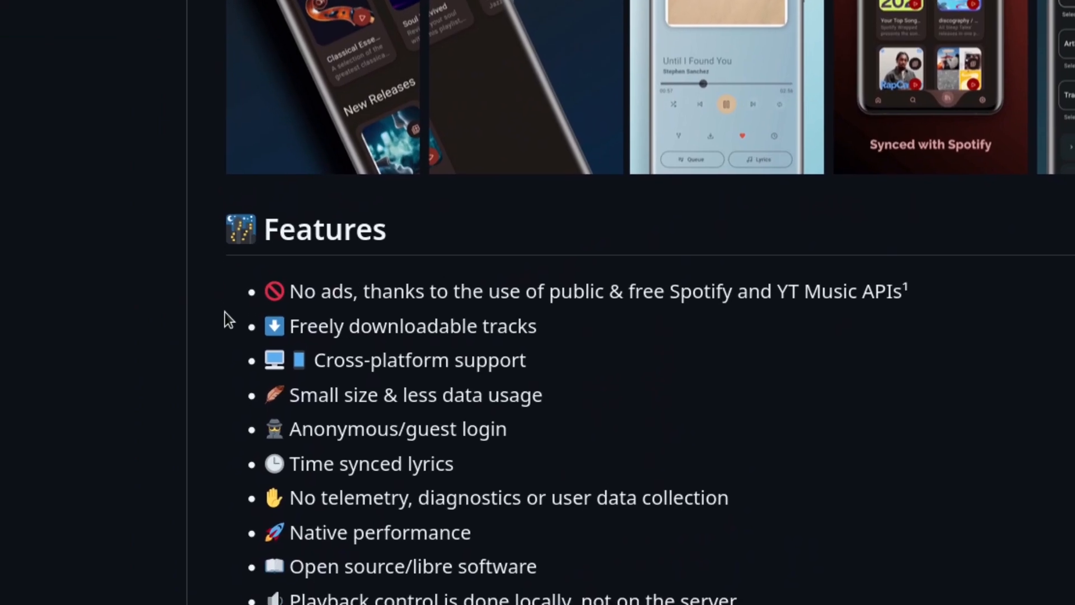
scroll(down, 3)
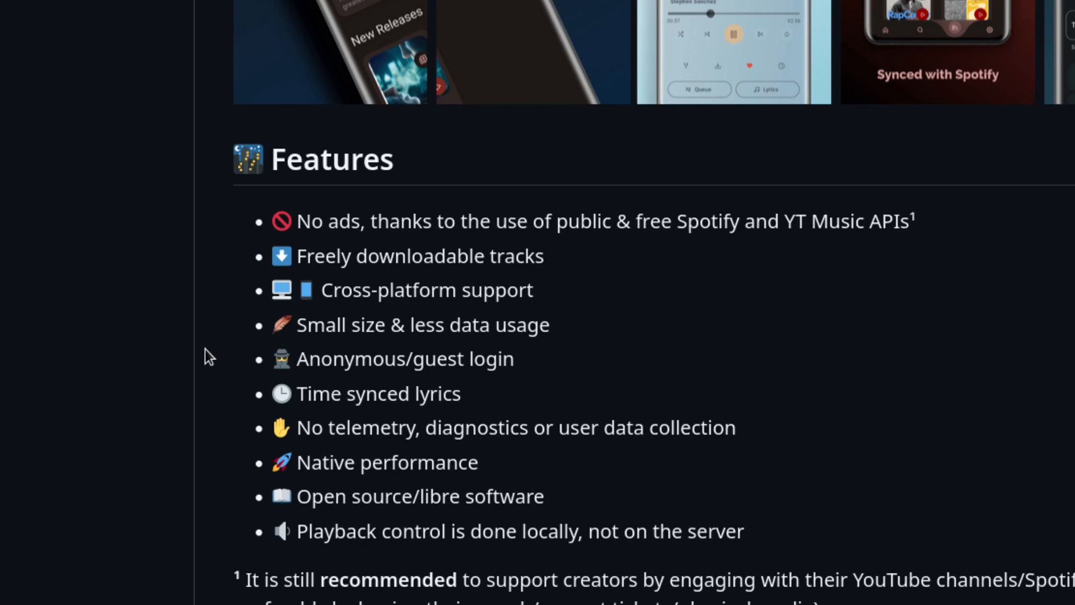
scroll(down, 3)
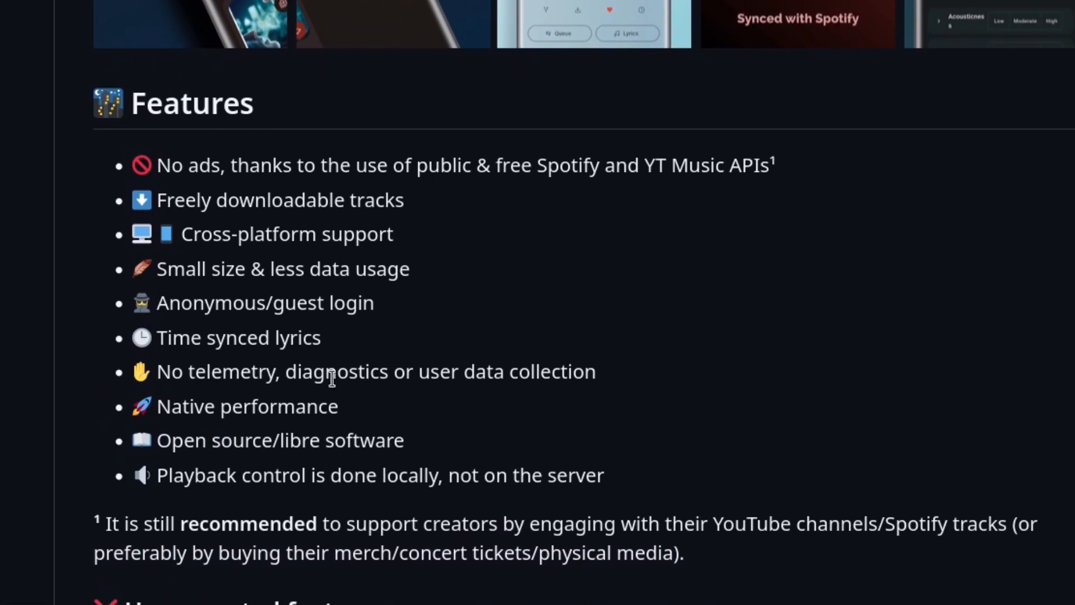
scroll(up, 3)
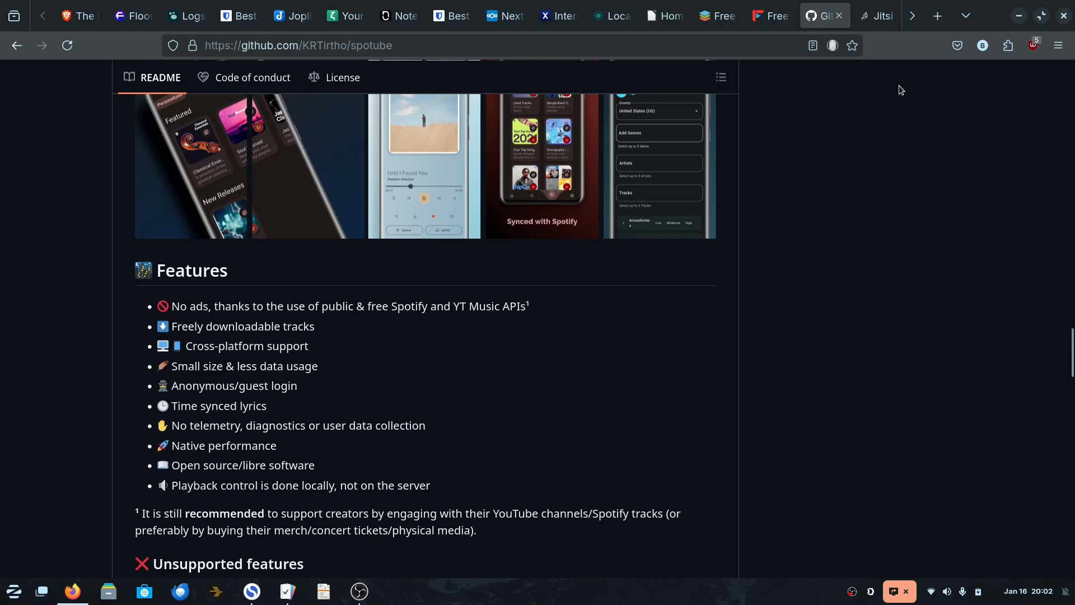
On Jitsi Meet, type 'RelievedStud', go fullscreen, scroll to the footer and back, type 'GenerousSh'.
click(875, 15)
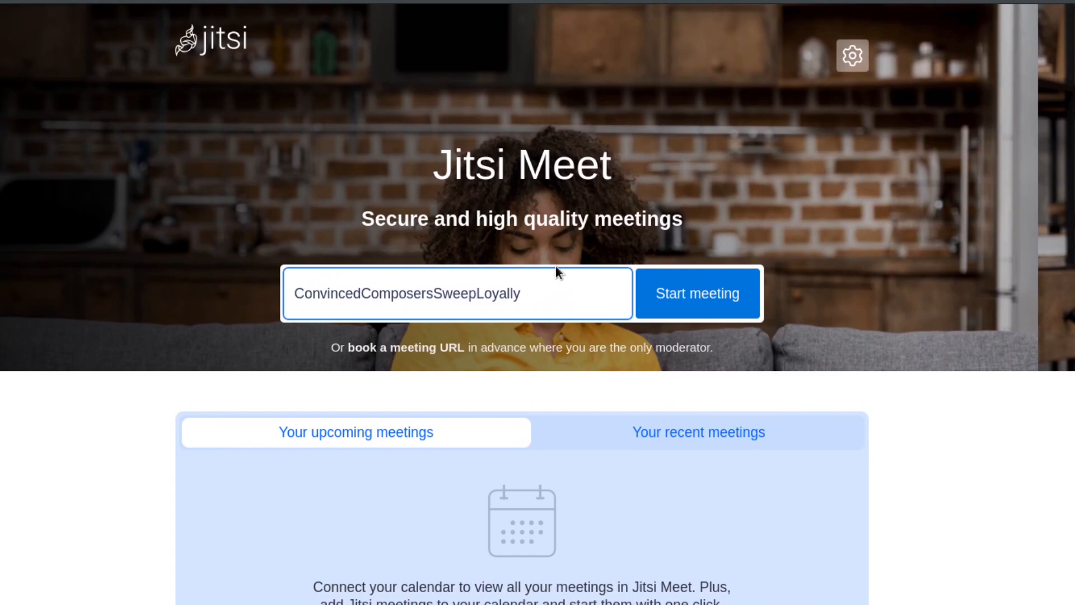
text(RelievedStud)
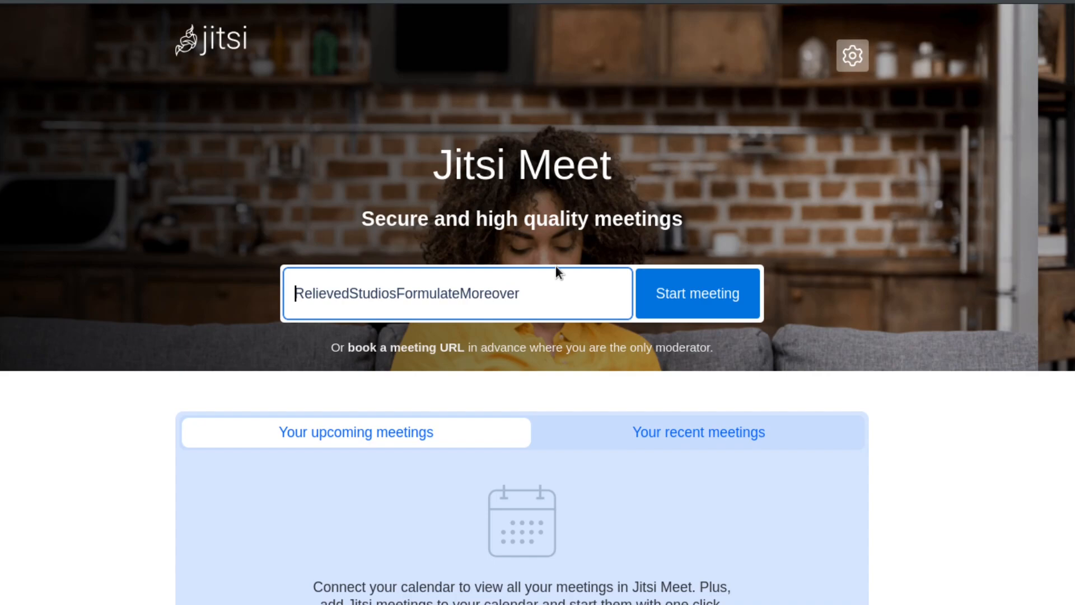
key(F11)
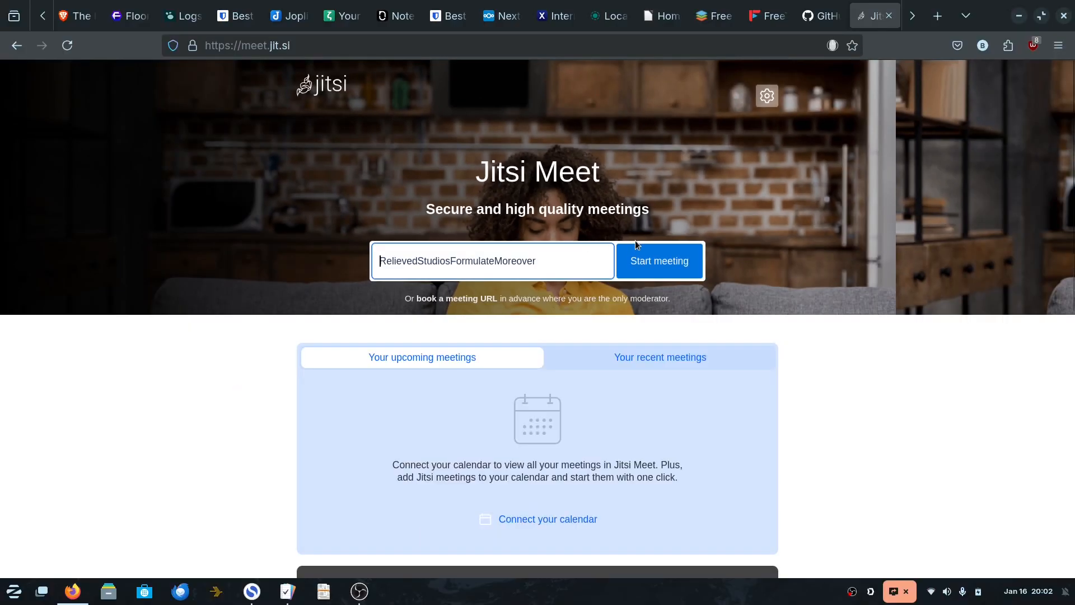
scroll(down, 3)
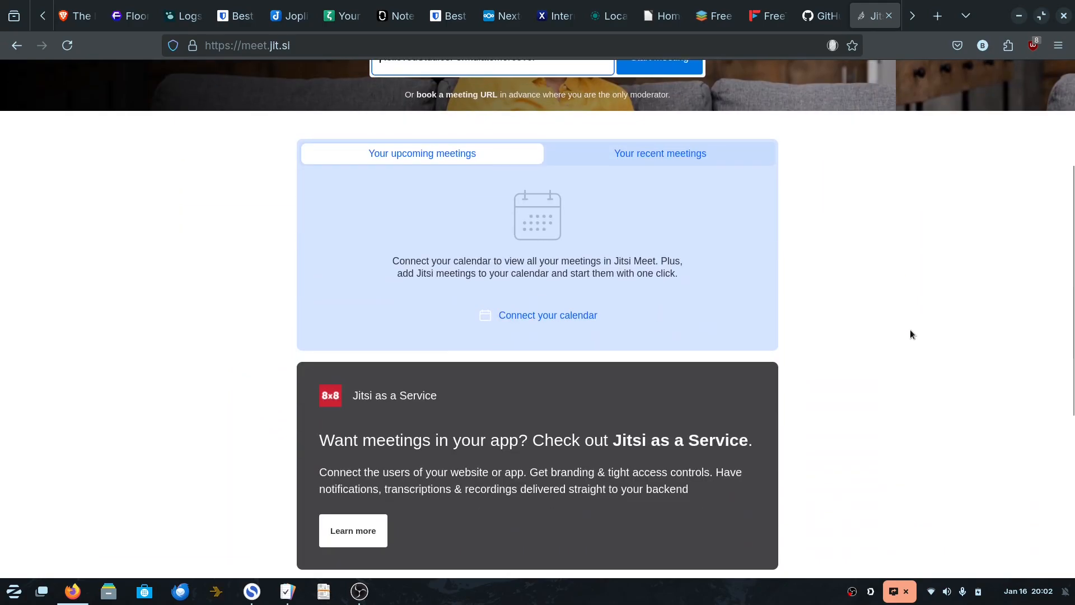
scroll(down, 3)
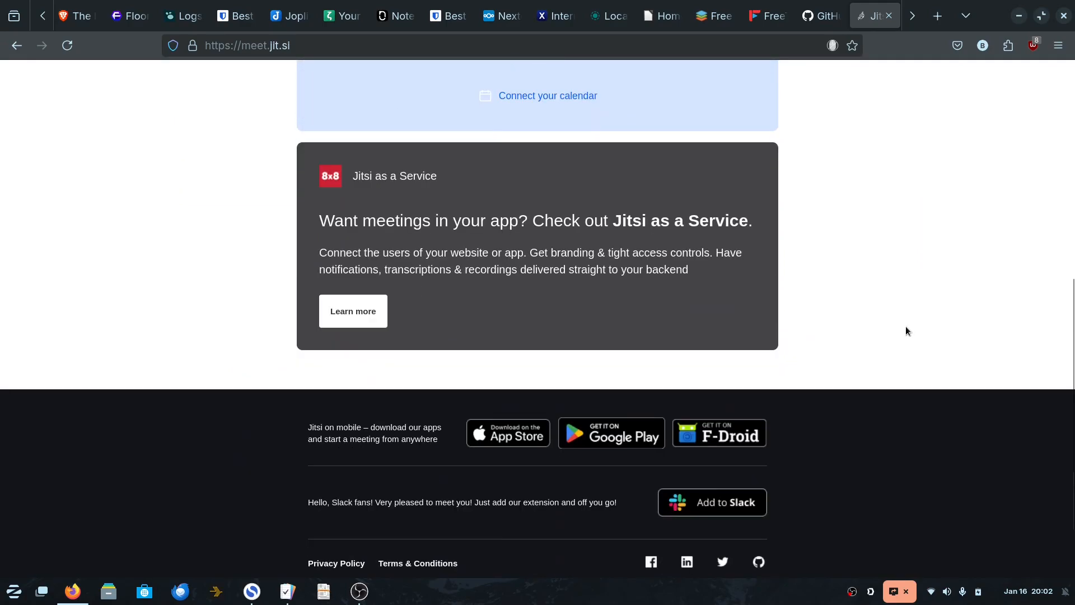
scroll(up, 3)
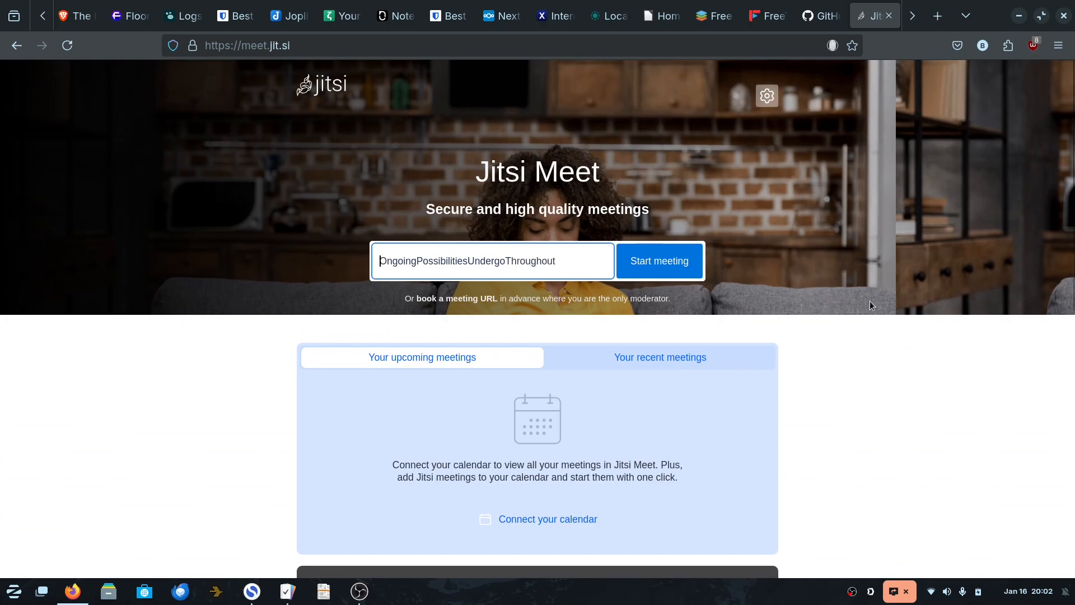
mouse_move(682, 274)
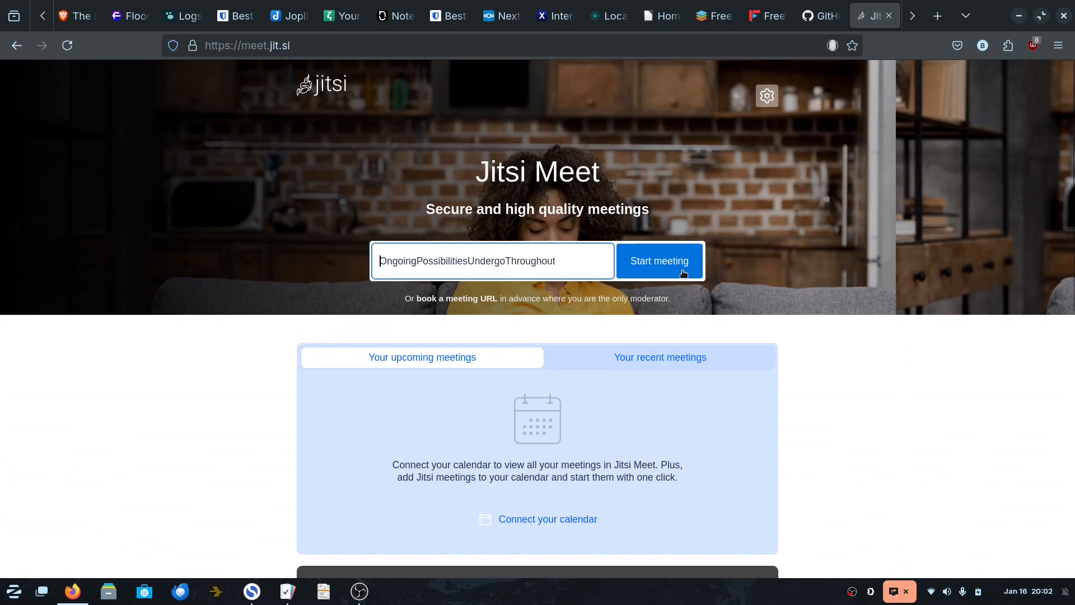
mouse_move(877, 156)
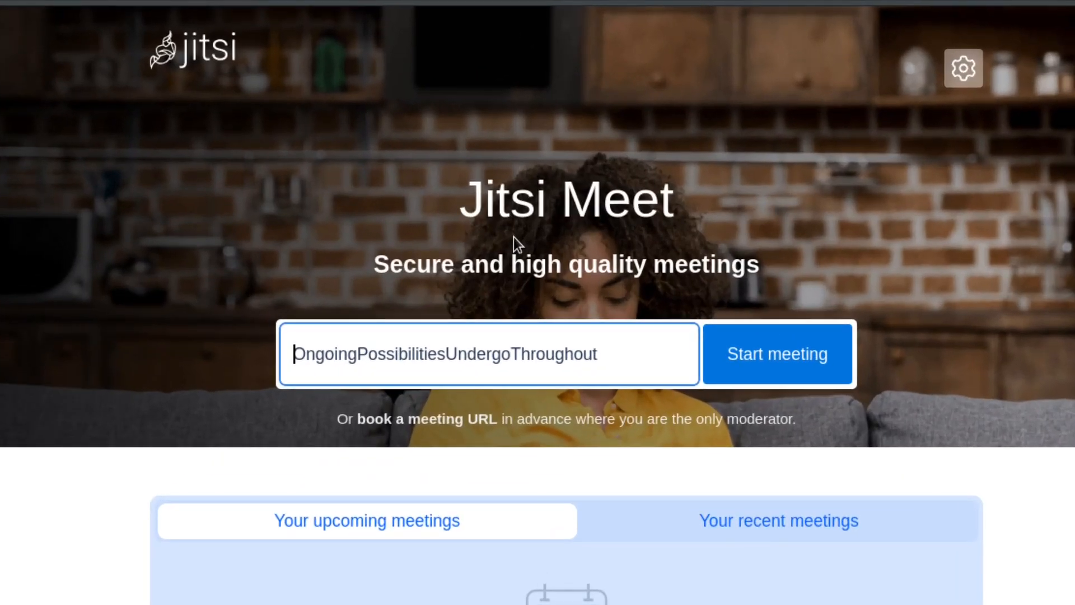
text(GenerousSh)
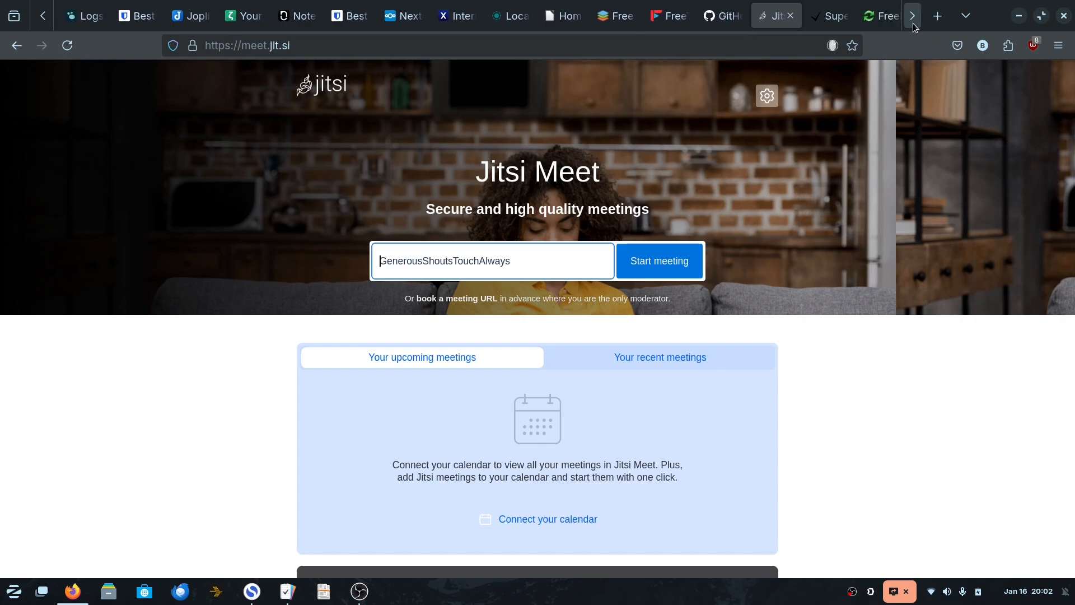
Switch to Super Productivity and scroll through its to-do list and integrations sections.
click(821, 15)
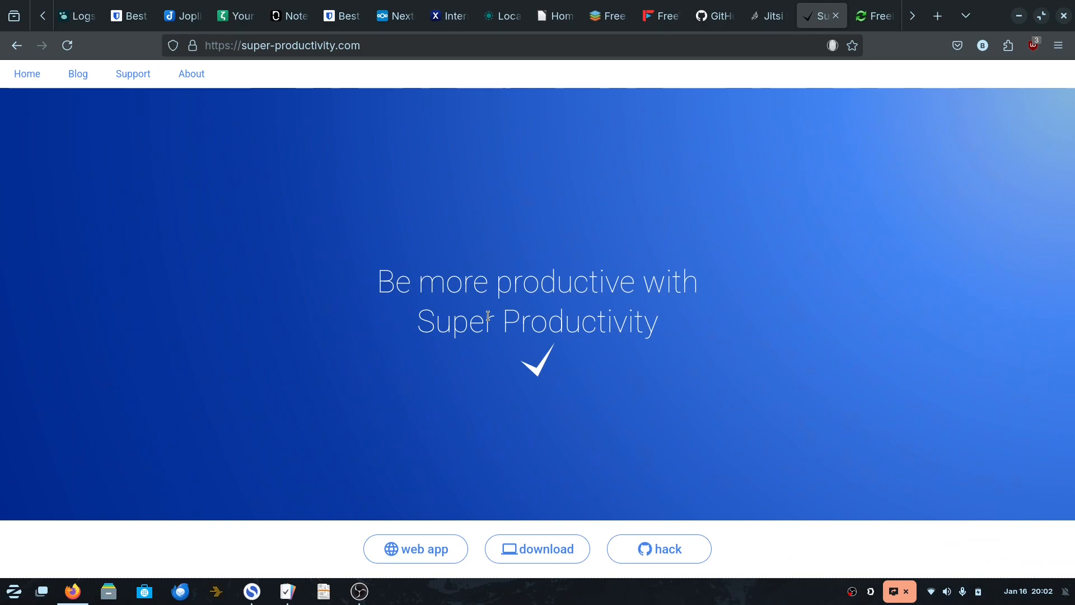
mouse_move(775, 345)
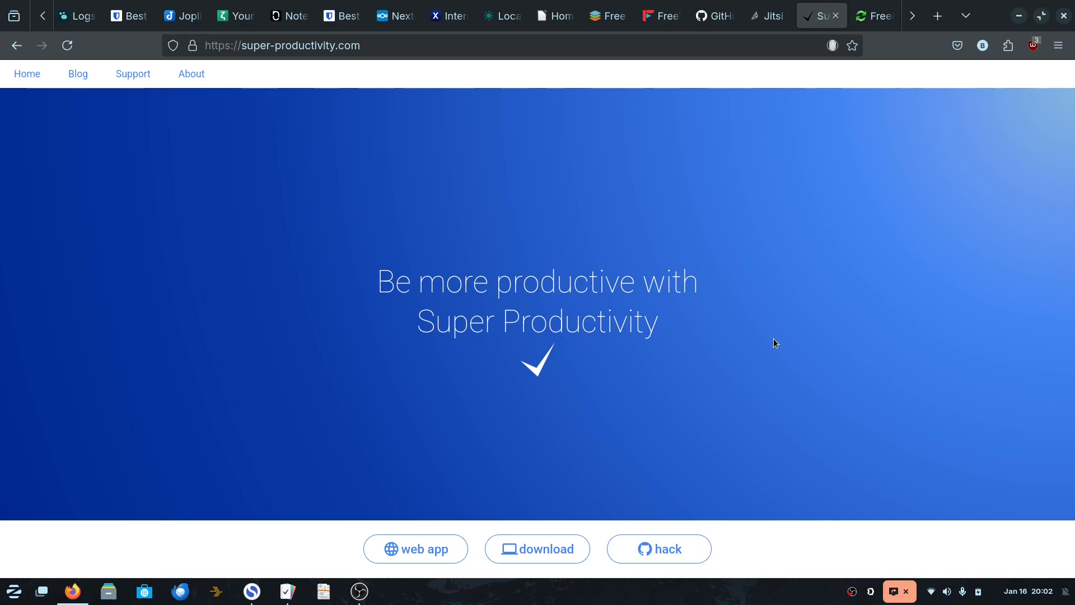
scroll(down, 3)
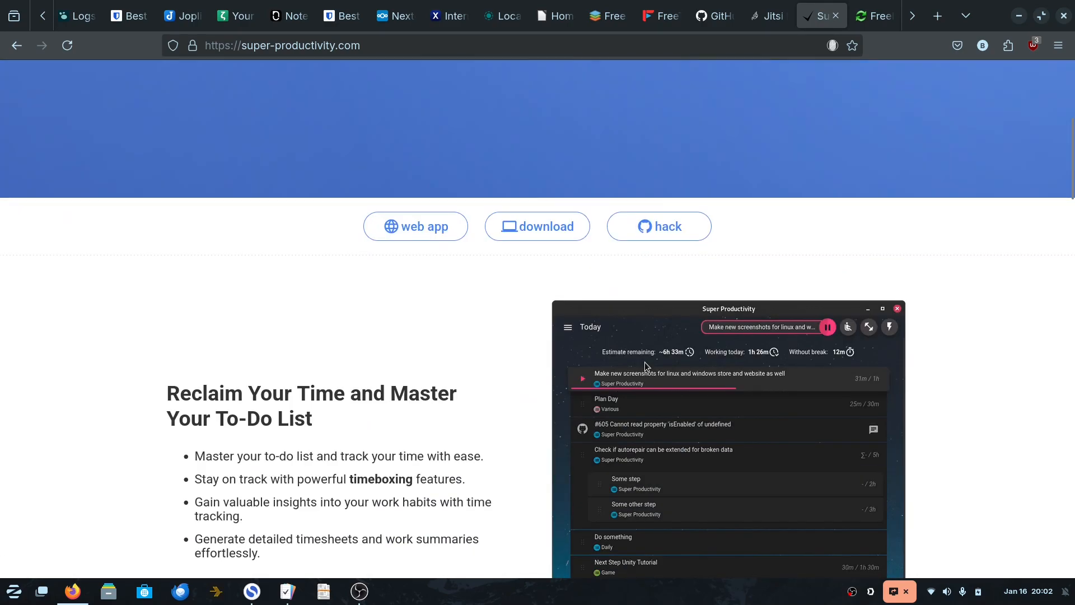
scroll(down, 3)
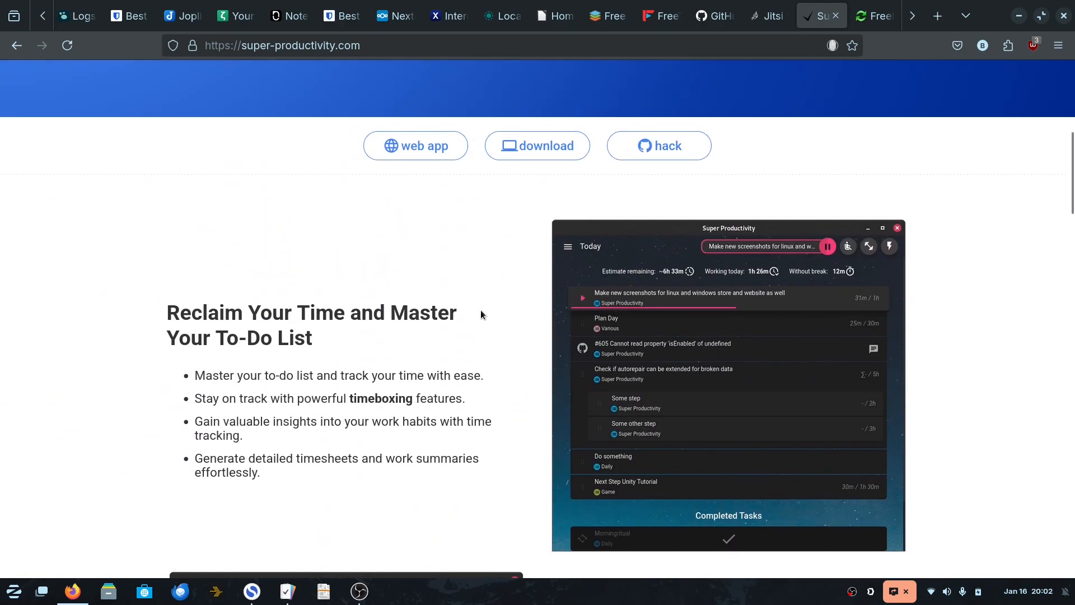
mouse_move(639, 332)
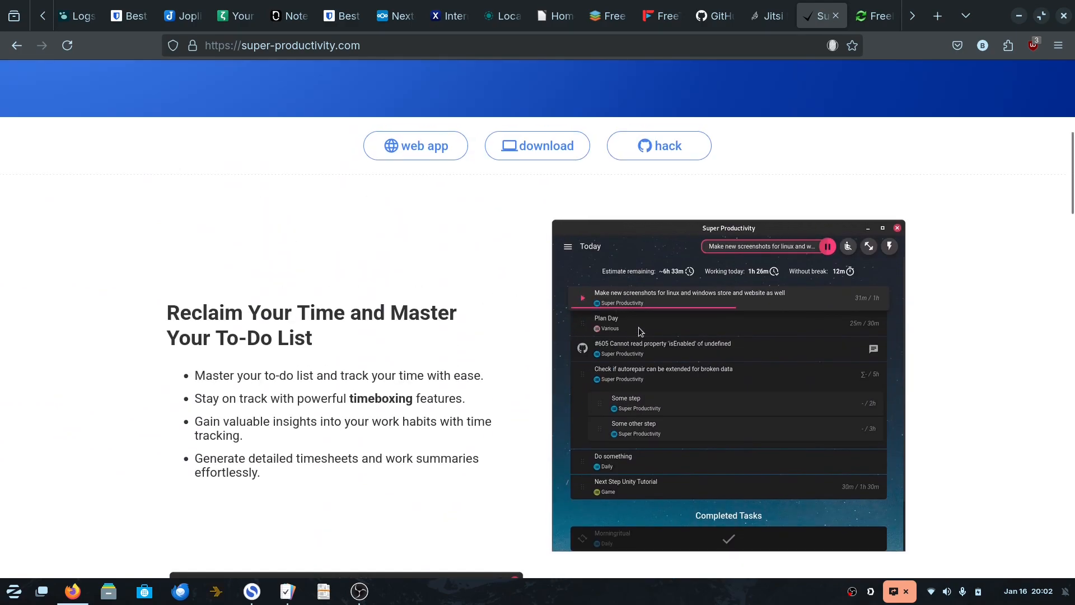
scroll(down, 3)
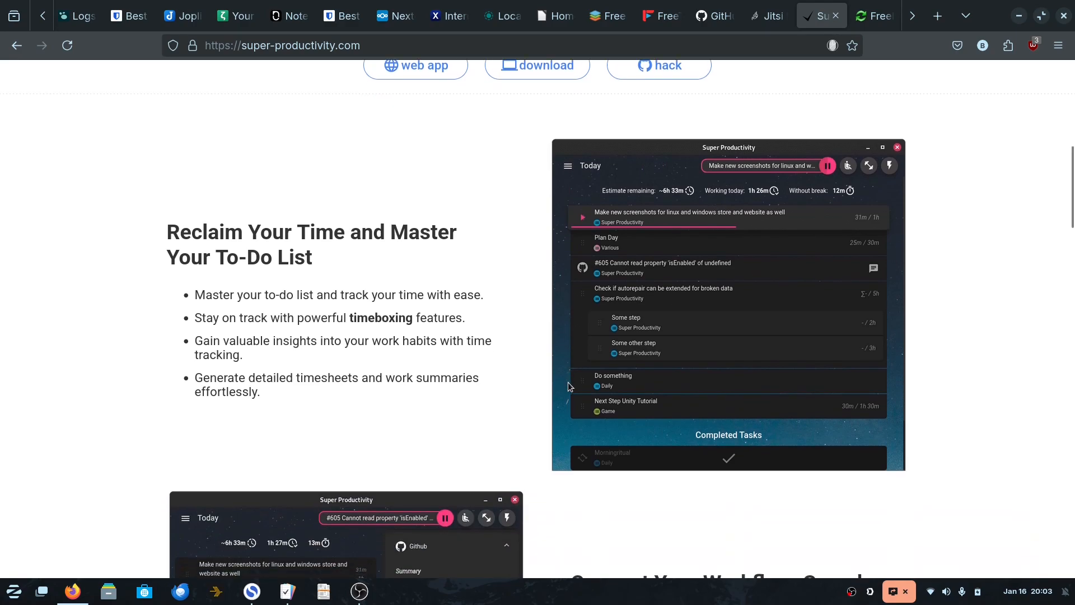
mouse_move(763, 349)
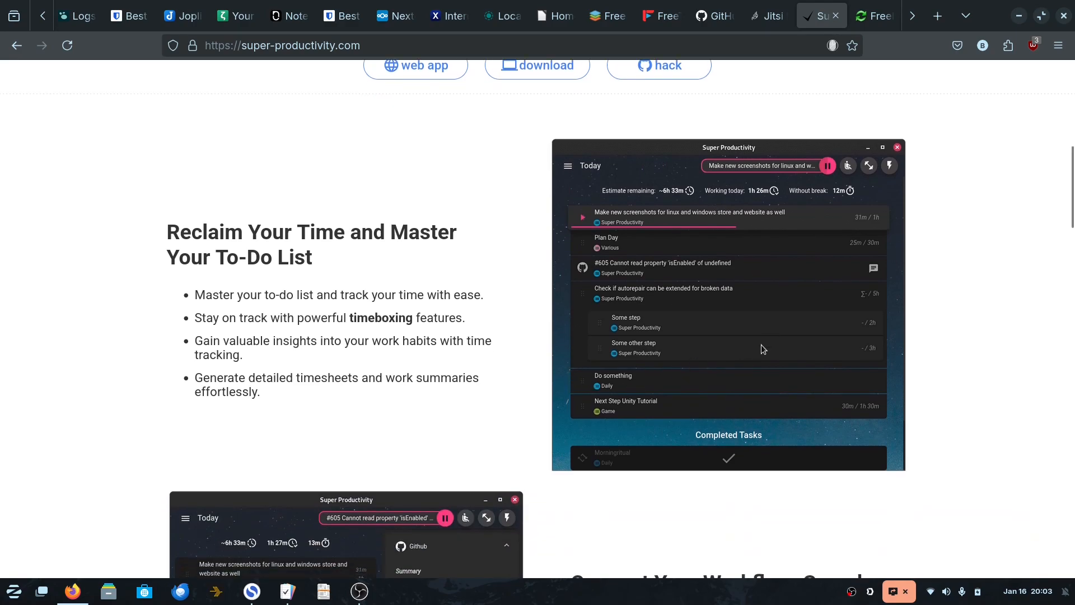
mouse_move(529, 349)
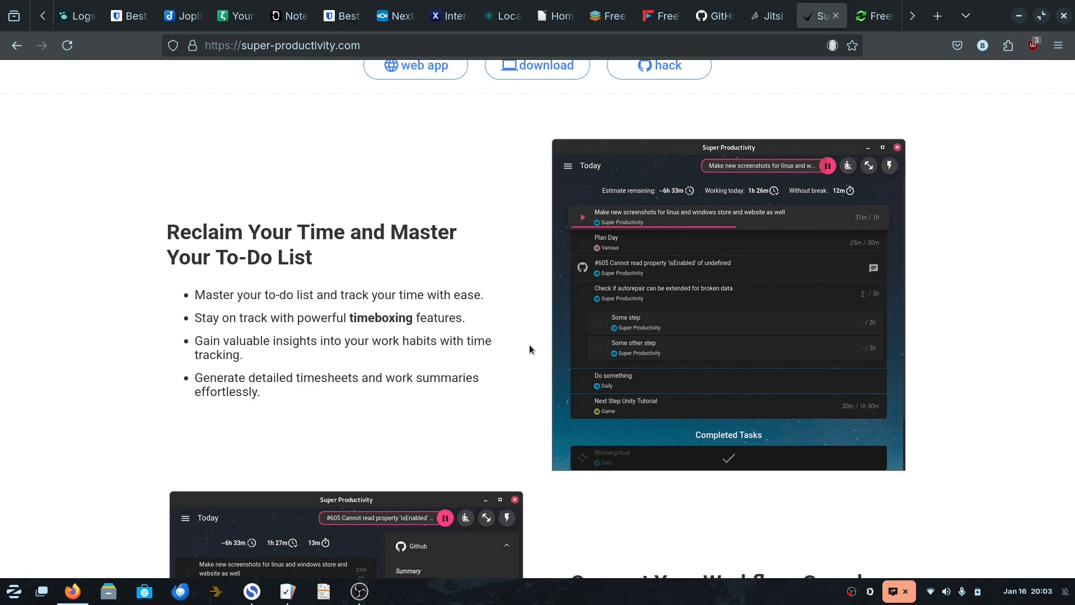
scroll(down, 3)
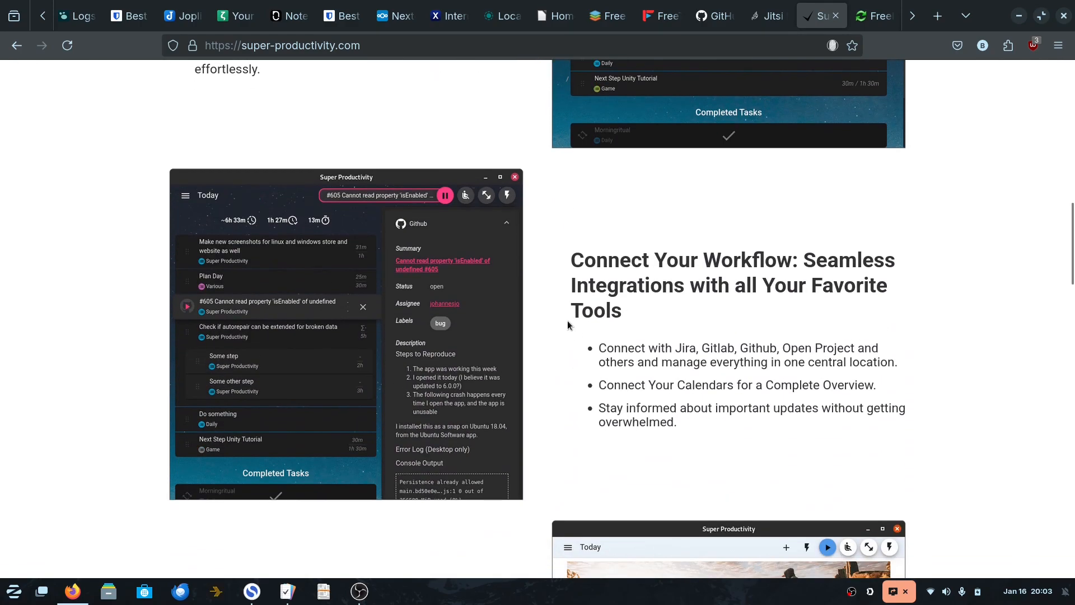
mouse_move(534, 241)
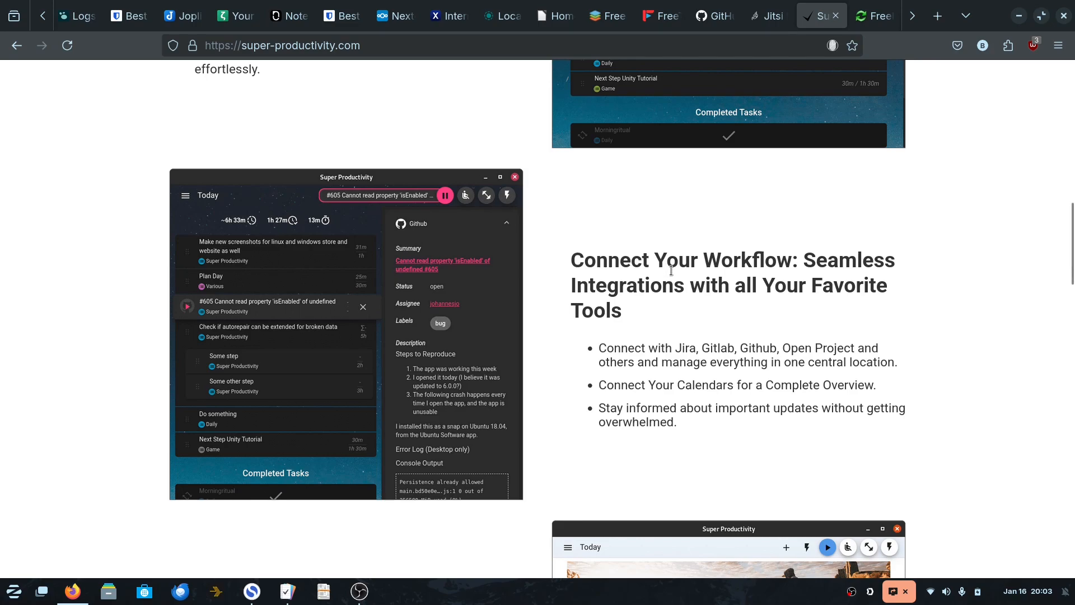
mouse_move(752, 312)
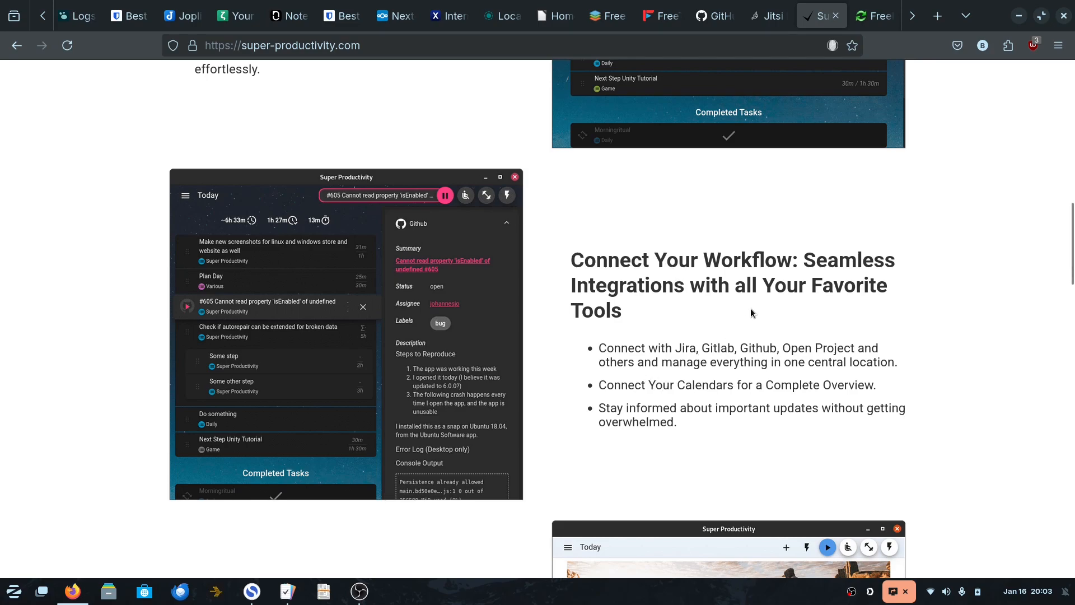
mouse_move(647, 288)
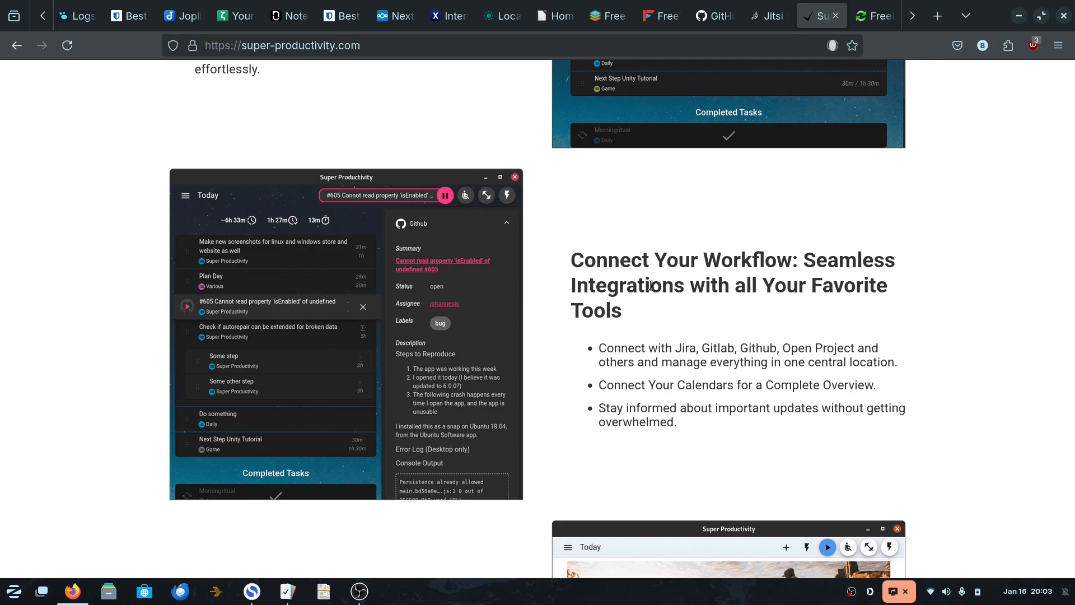
scroll(down, 3)
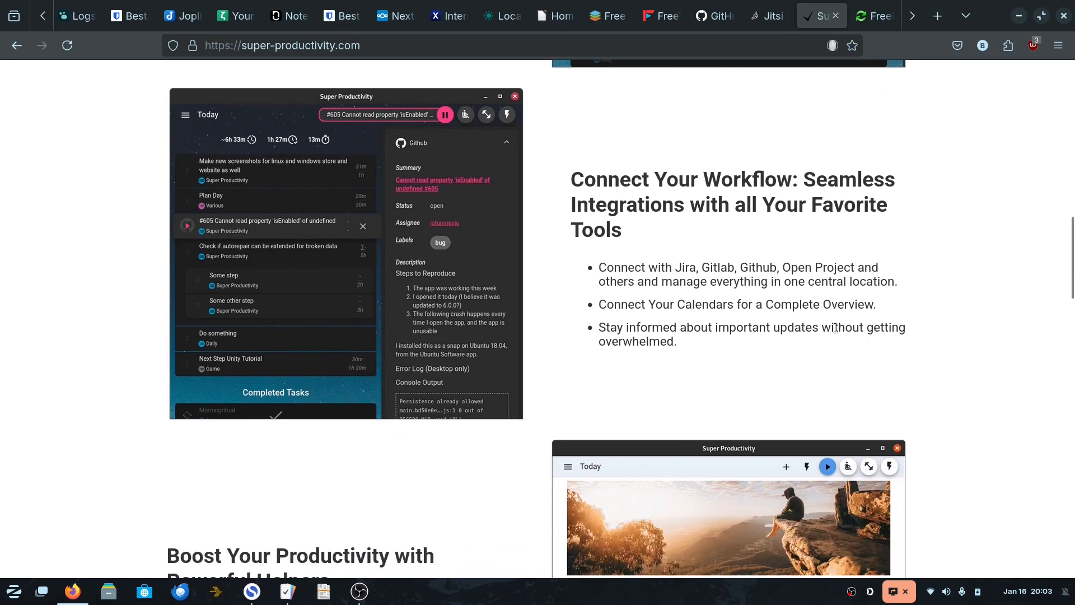
scroll(down, 3)
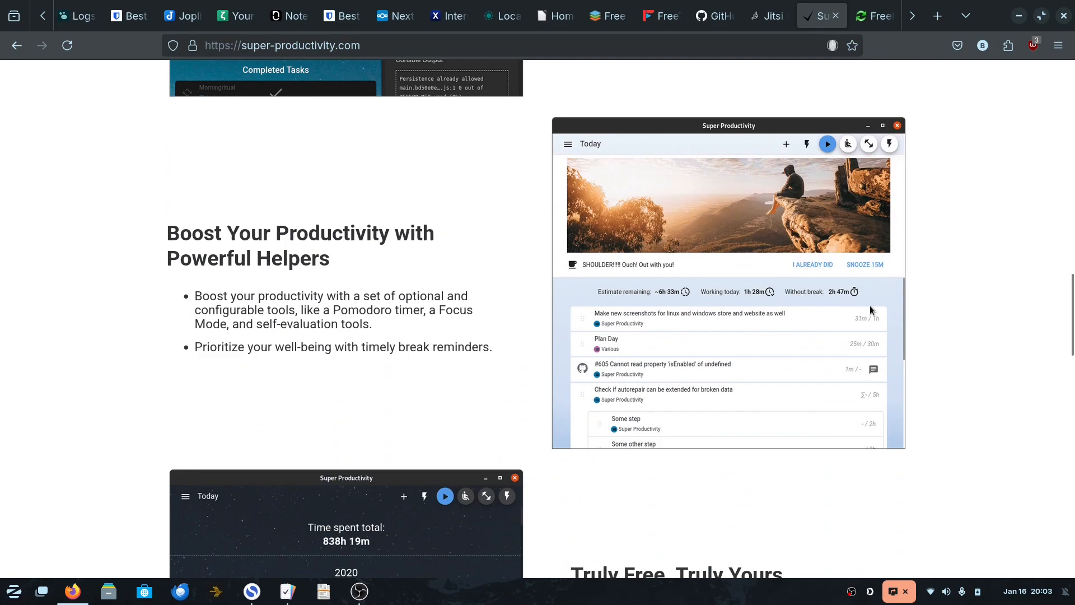
mouse_move(498, 368)
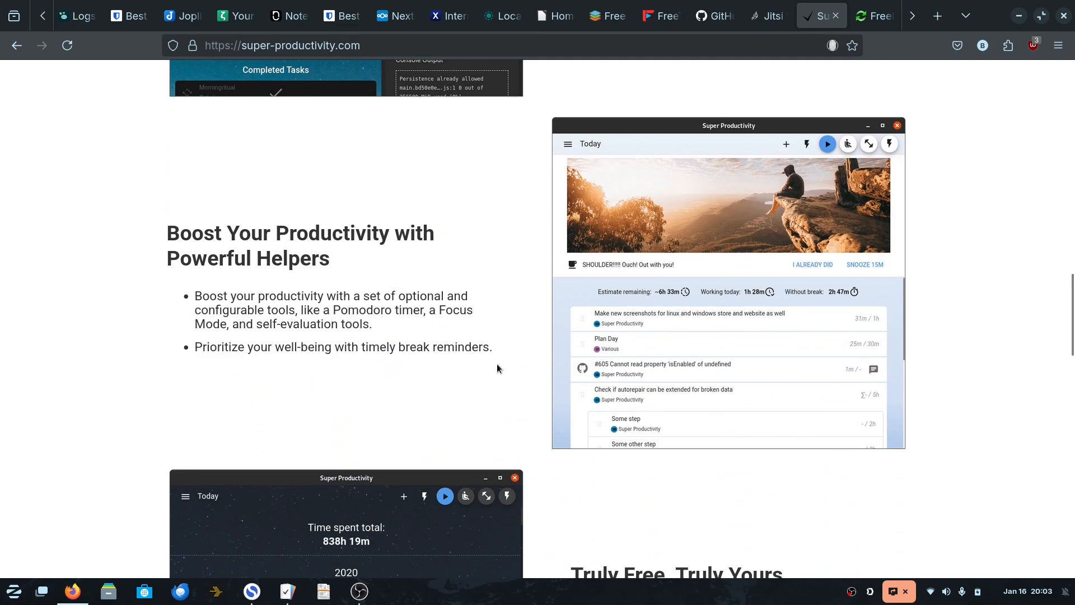
mouse_move(915, 428)
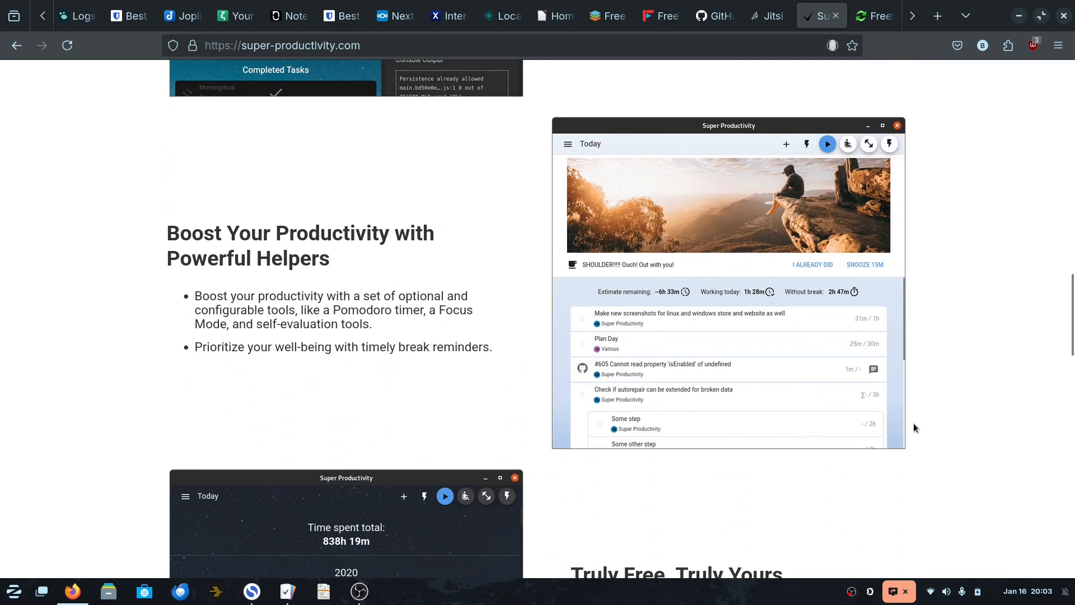
scroll(down, 3)
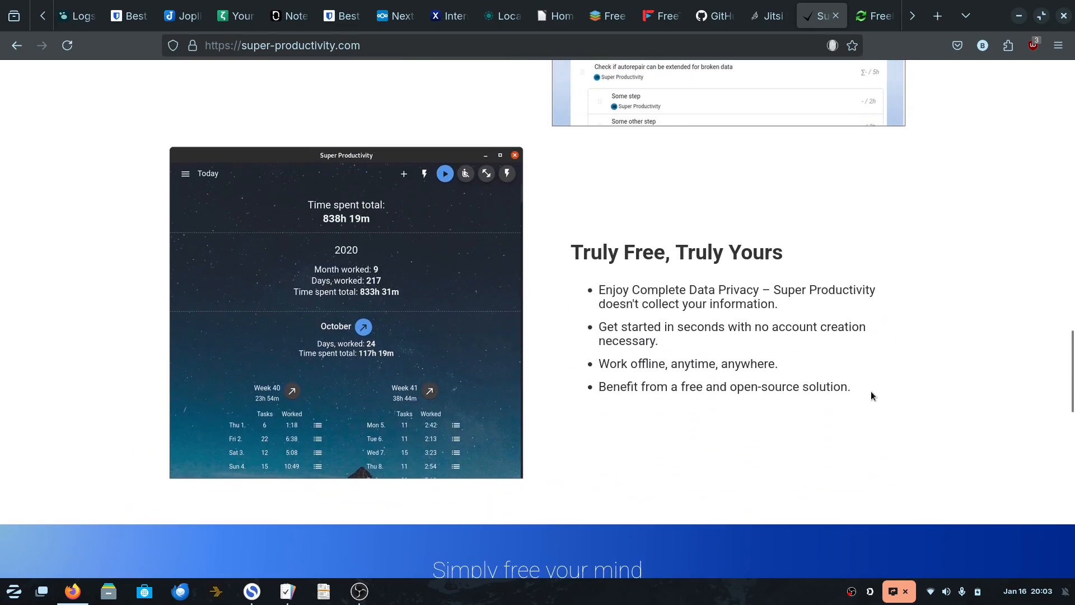
scroll(down, 3)
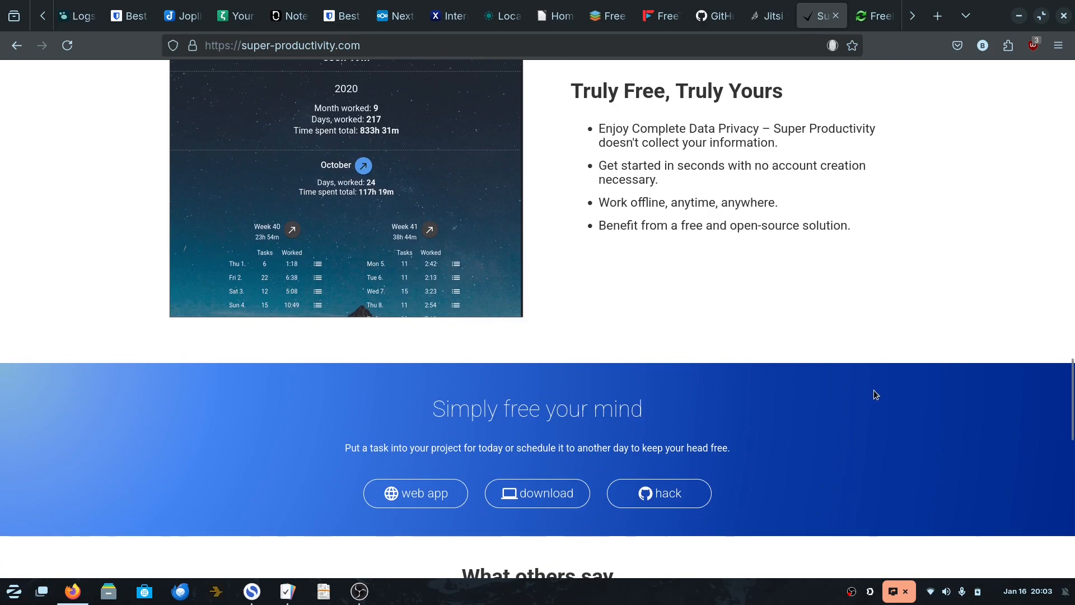
Scroll on through the helpers and privacy sections to free-your-mind, then back up.
scroll(up, 3)
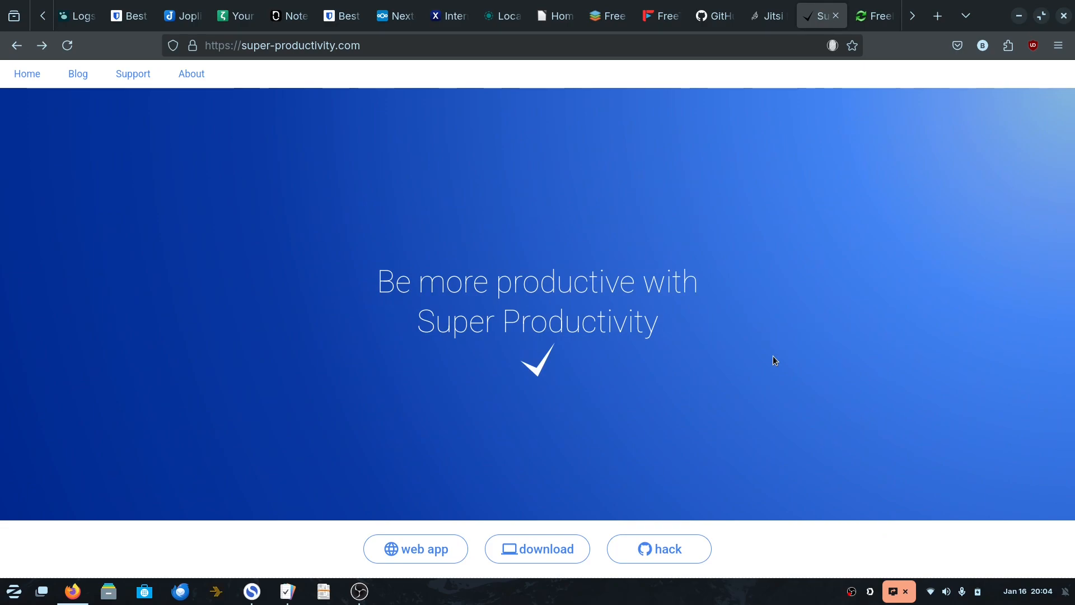
mouse_move(690, 362)
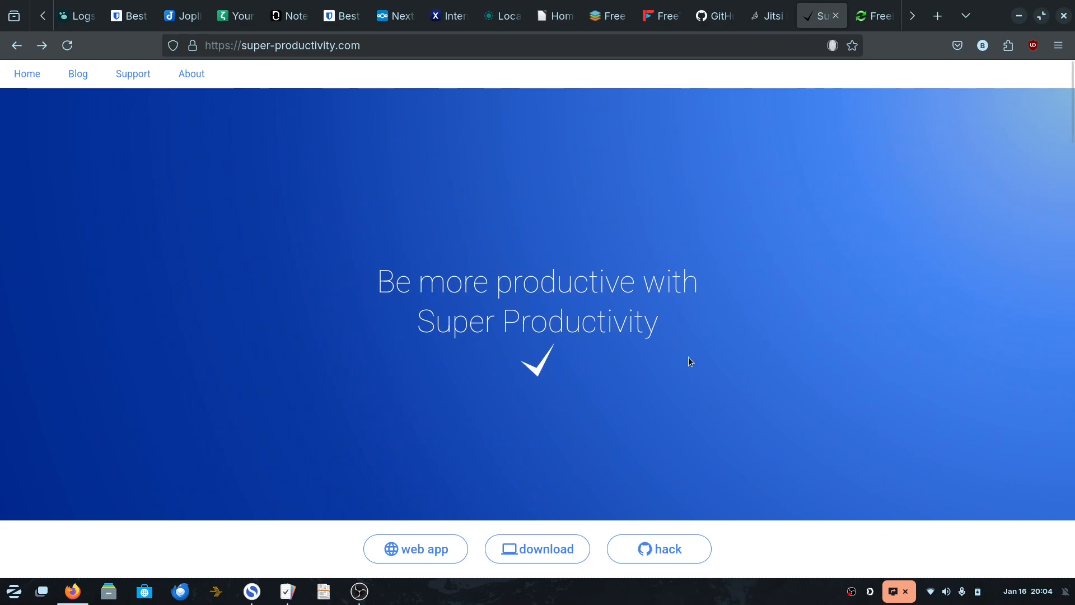
scroll(down, 3)
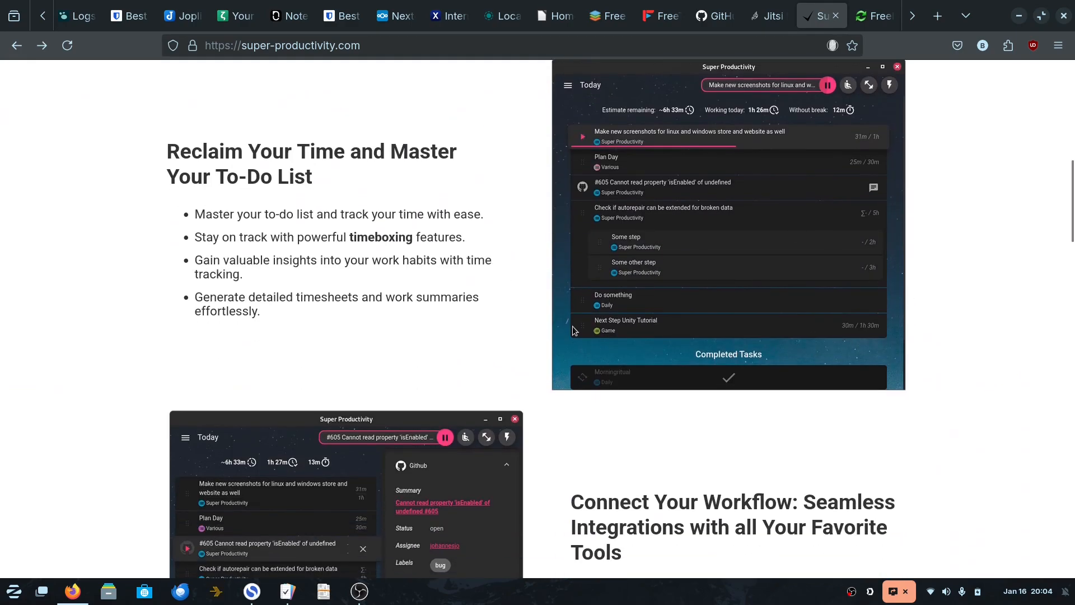
scroll(down, 3)
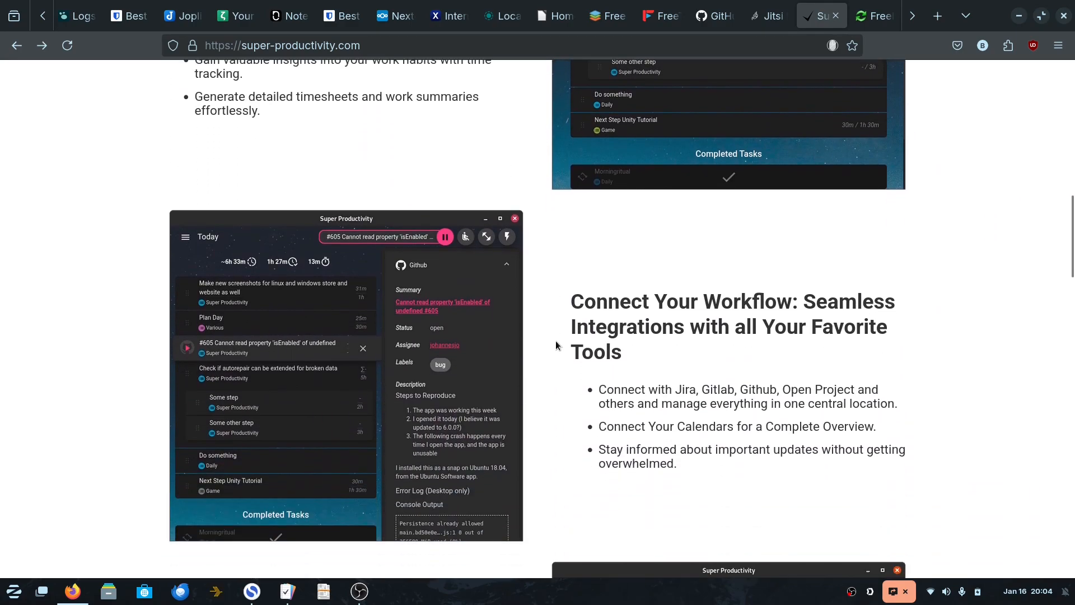
scroll(down, 3)
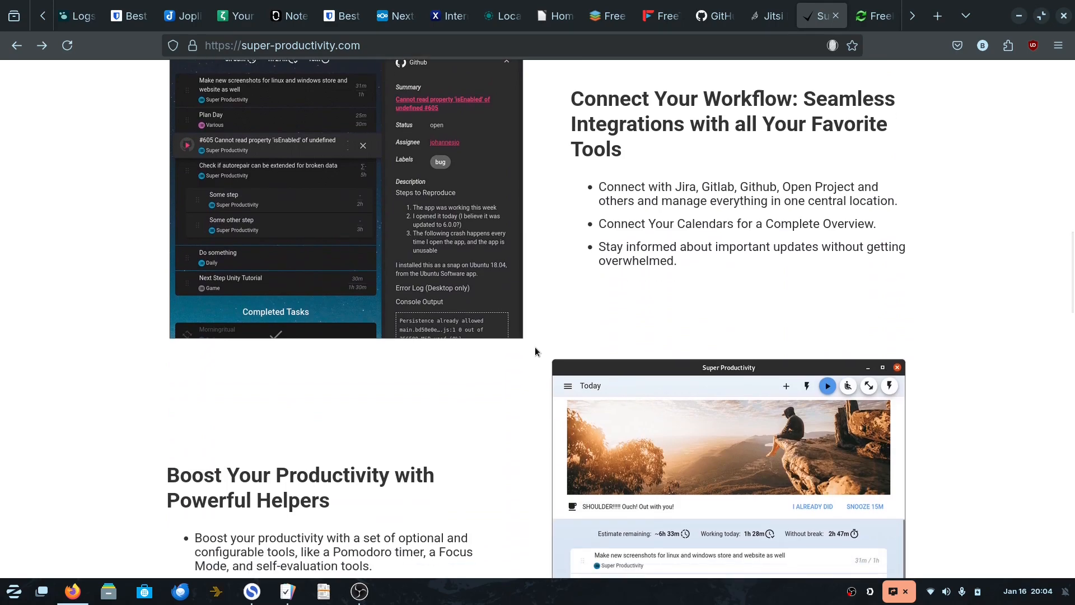
scroll(down, 3)
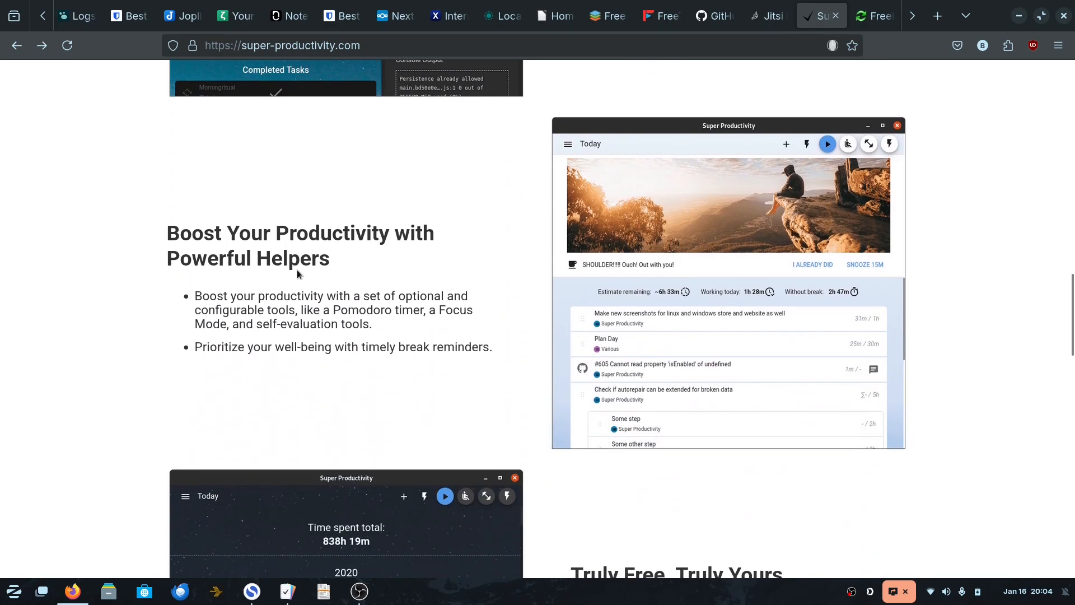
mouse_move(937, 98)
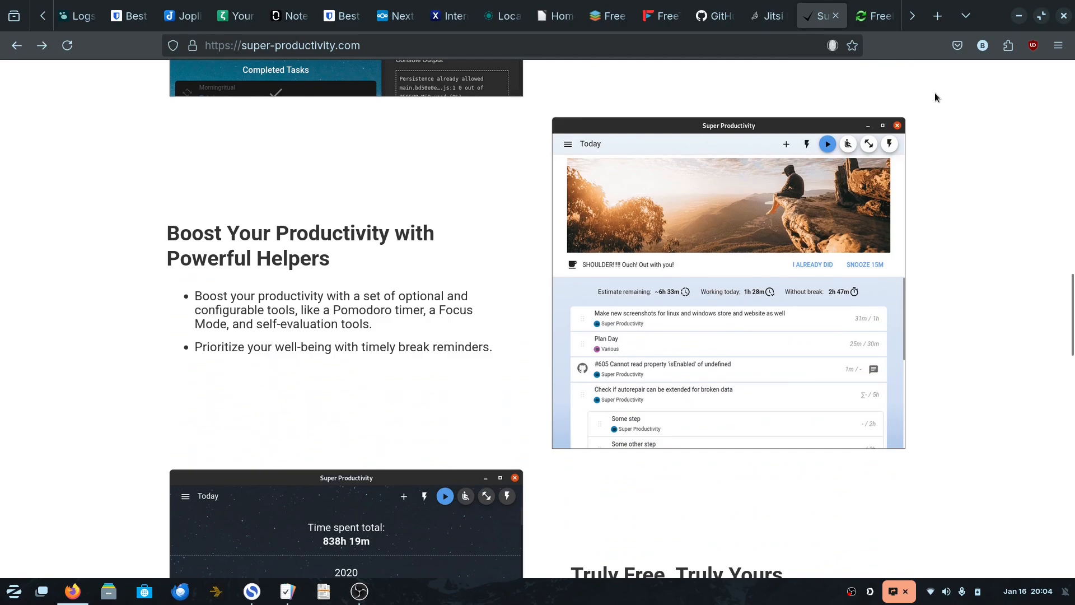
scroll(down, 3)
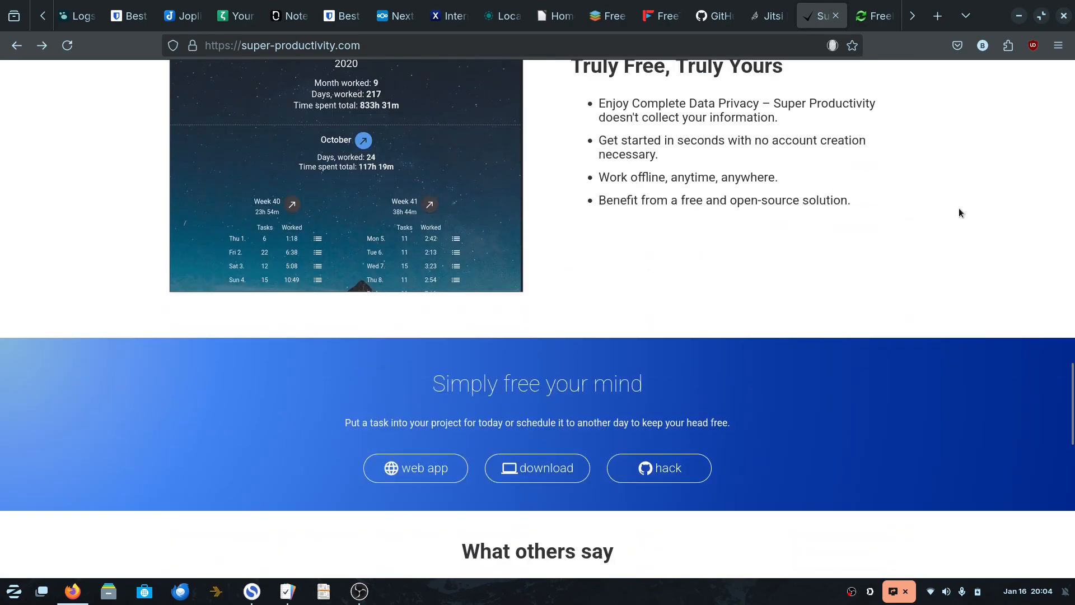
scroll(up, 3)
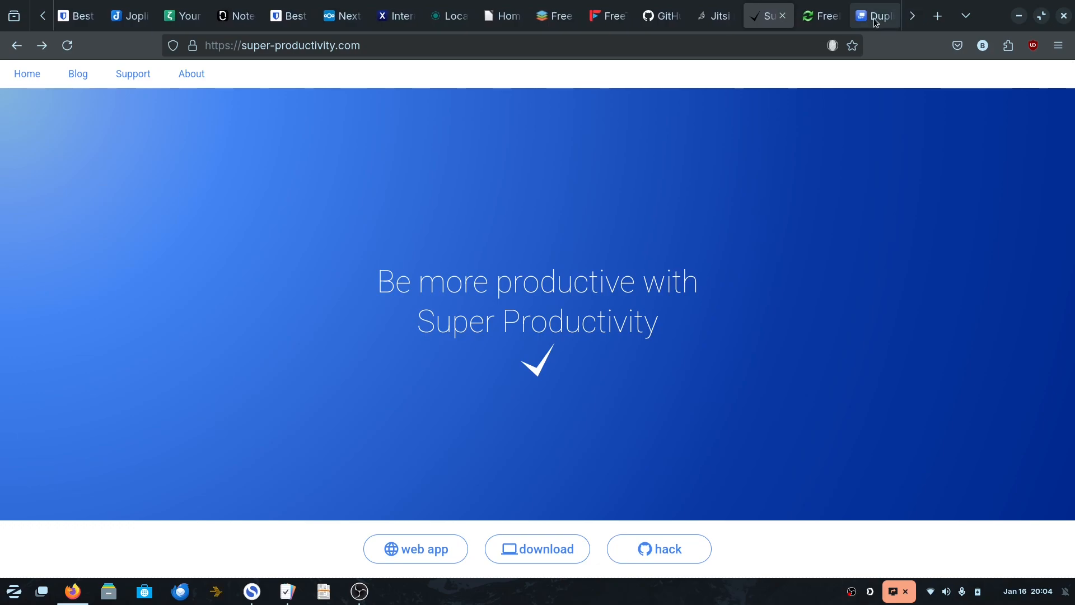
Switch to the FreeFileSync homepage and scroll down to its Latest News list and back.
click(819, 15)
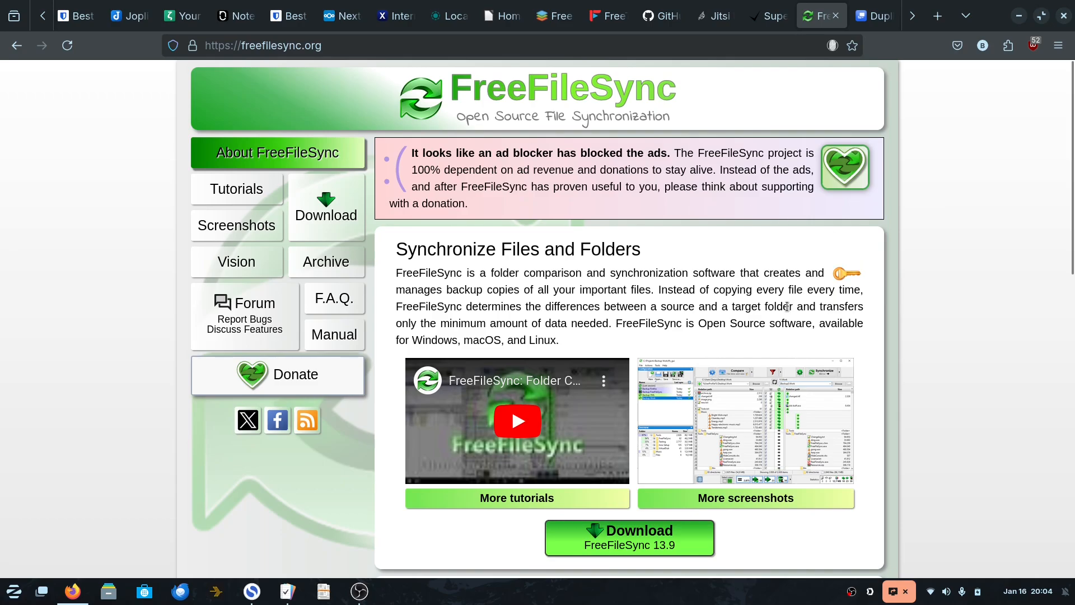
scroll(down, 3)
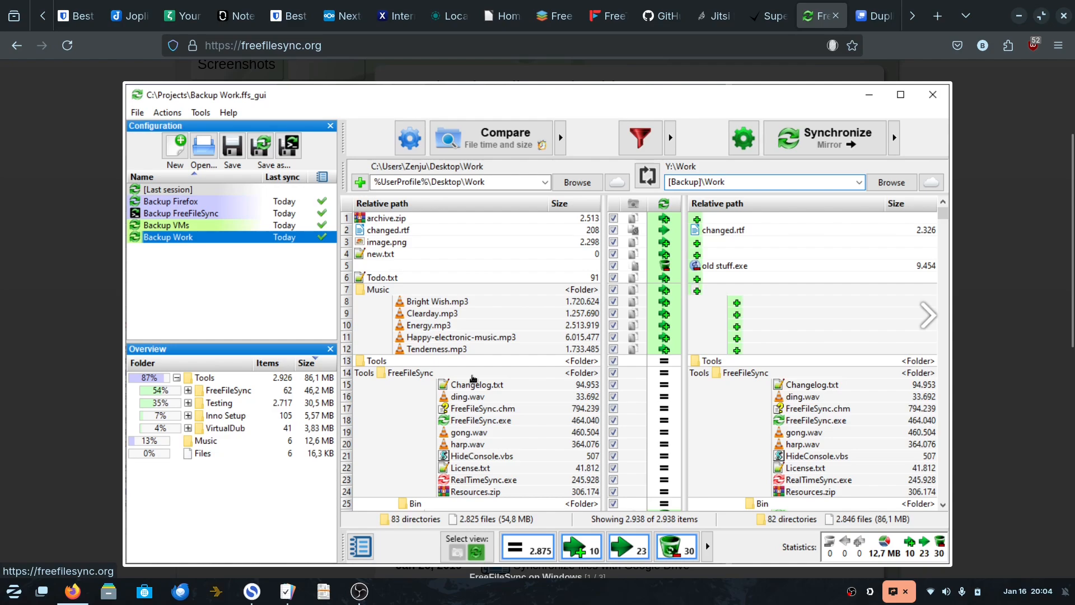
mouse_move(877, 207)
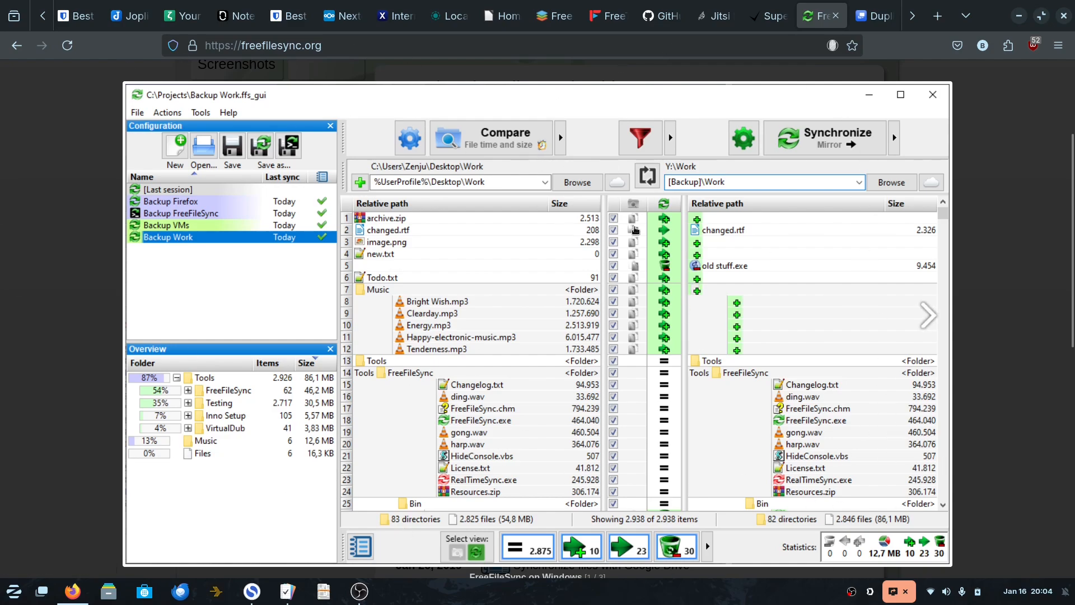
mouse_move(868, 251)
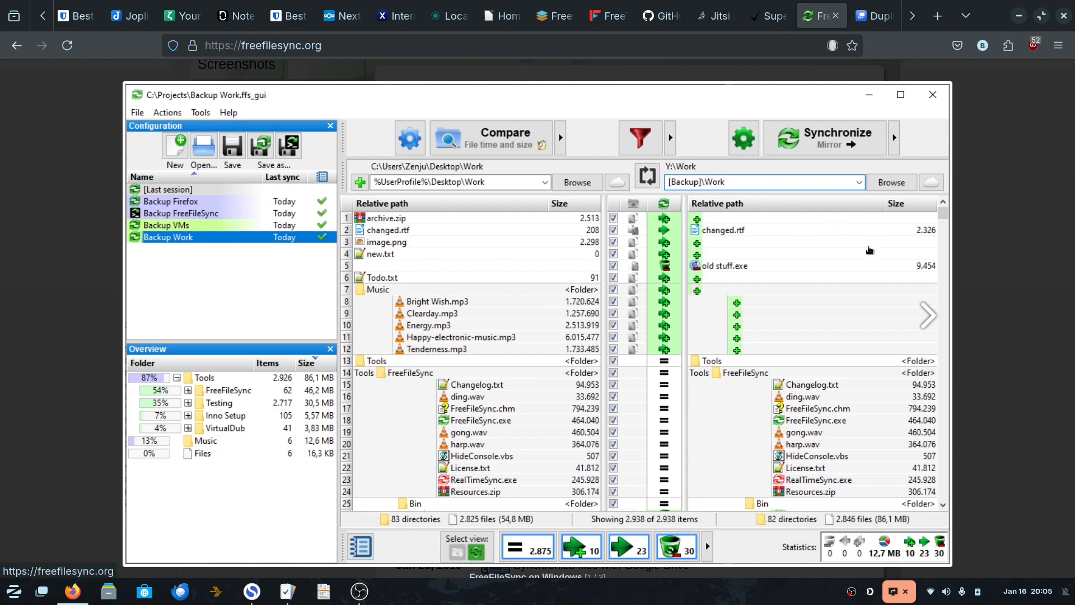
mouse_move(864, 287)
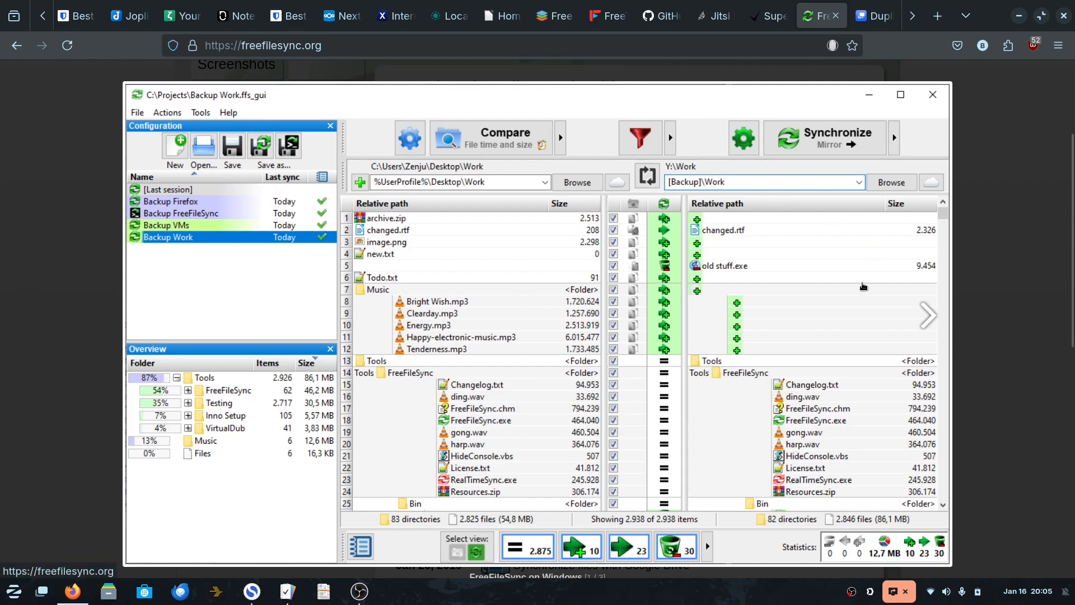
mouse_move(548, 313)
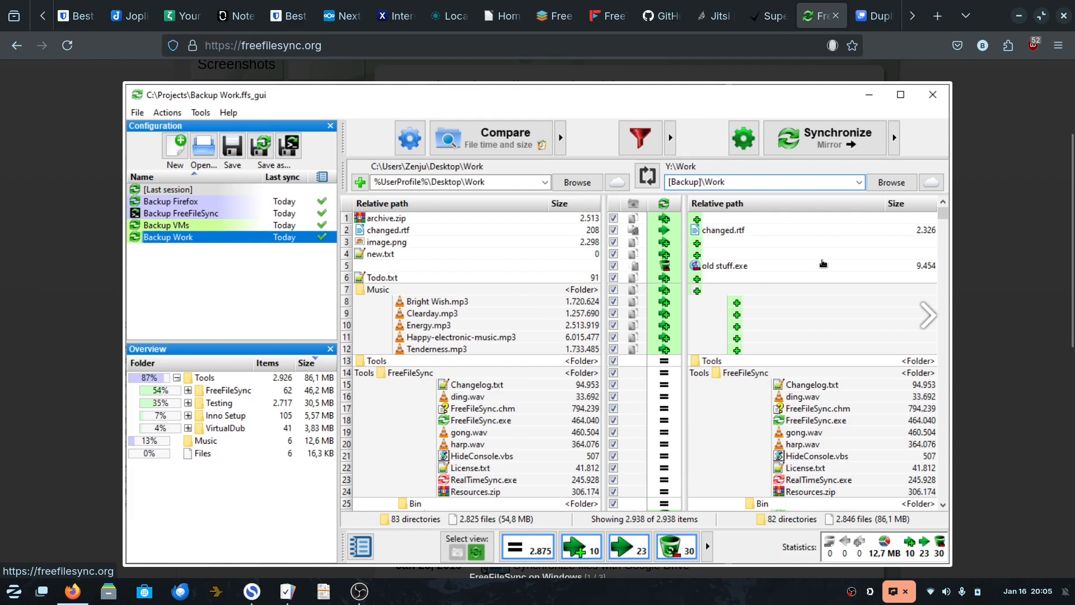
mouse_move(1021, 178)
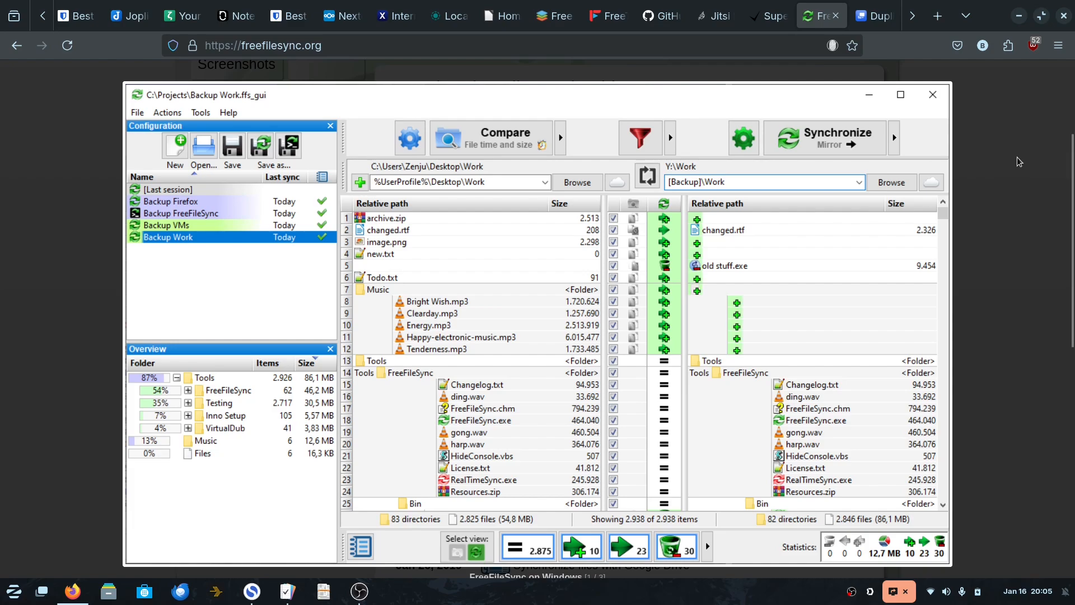
mouse_move(1022, 189)
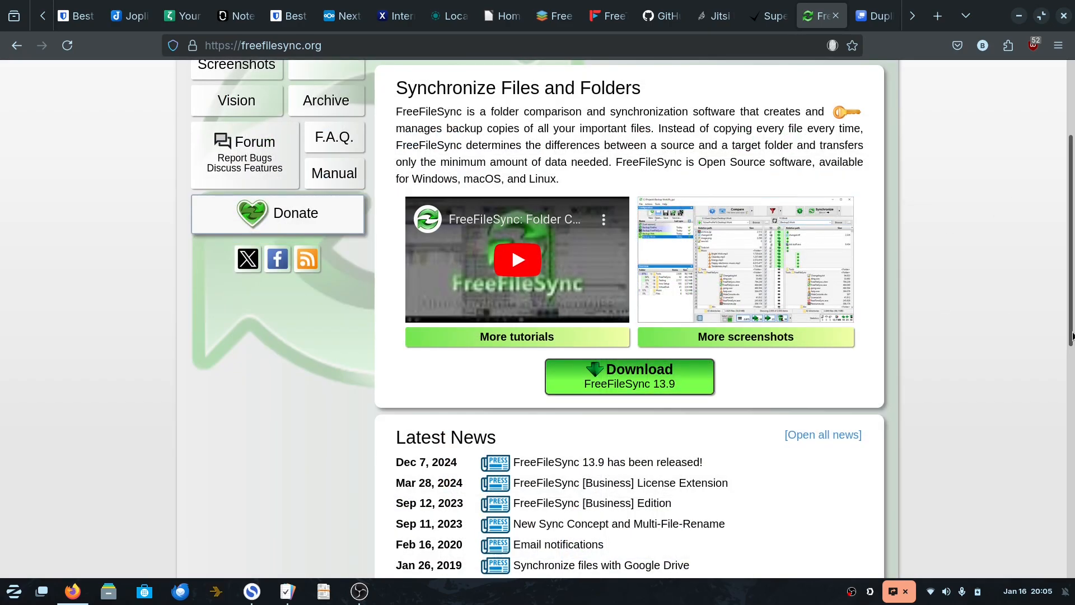
scroll(down, 3)
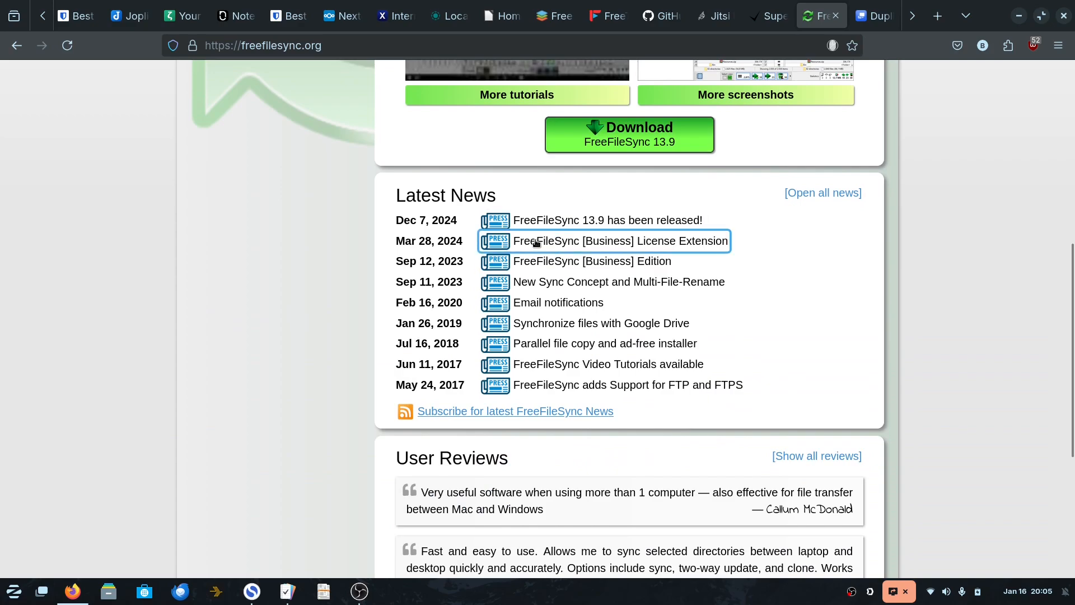
scroll(up, 3)
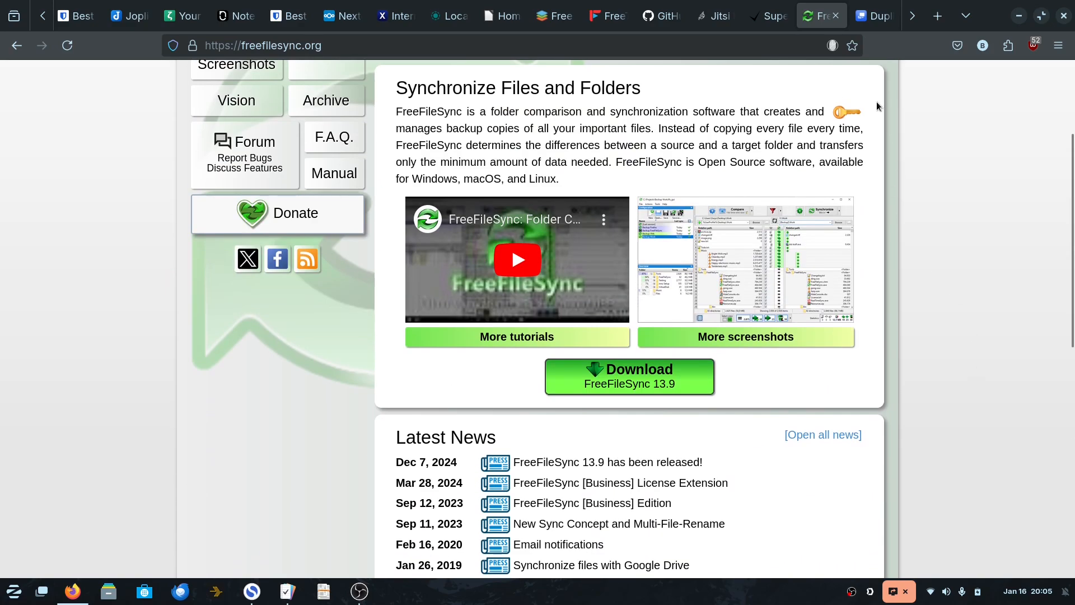
Scroll through Duplicati's features, storage options and pricing plans, then back to the top.
click(873, 16)
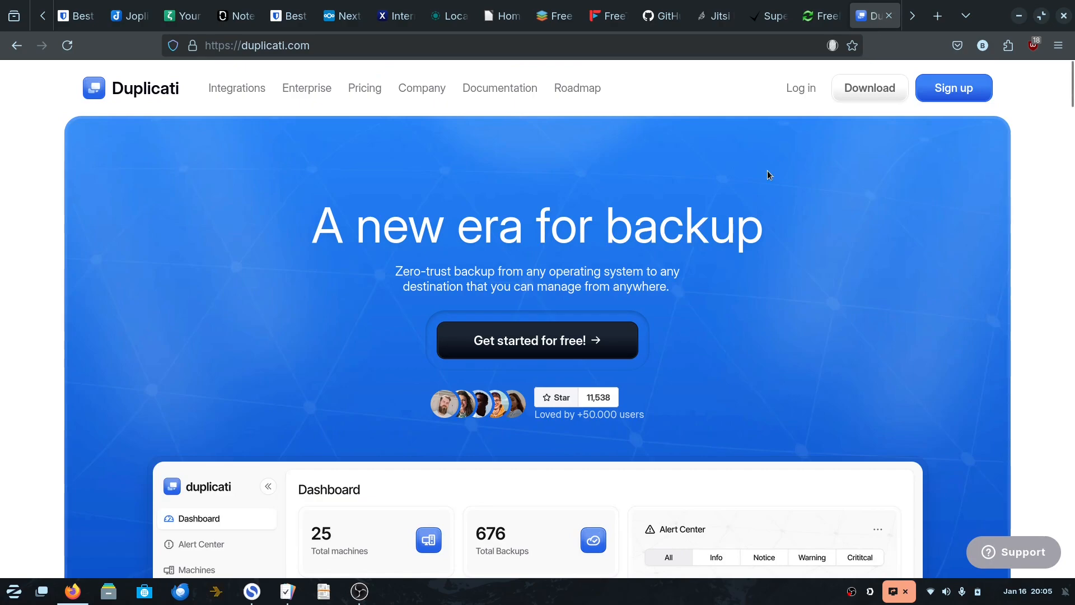
mouse_move(247, 234)
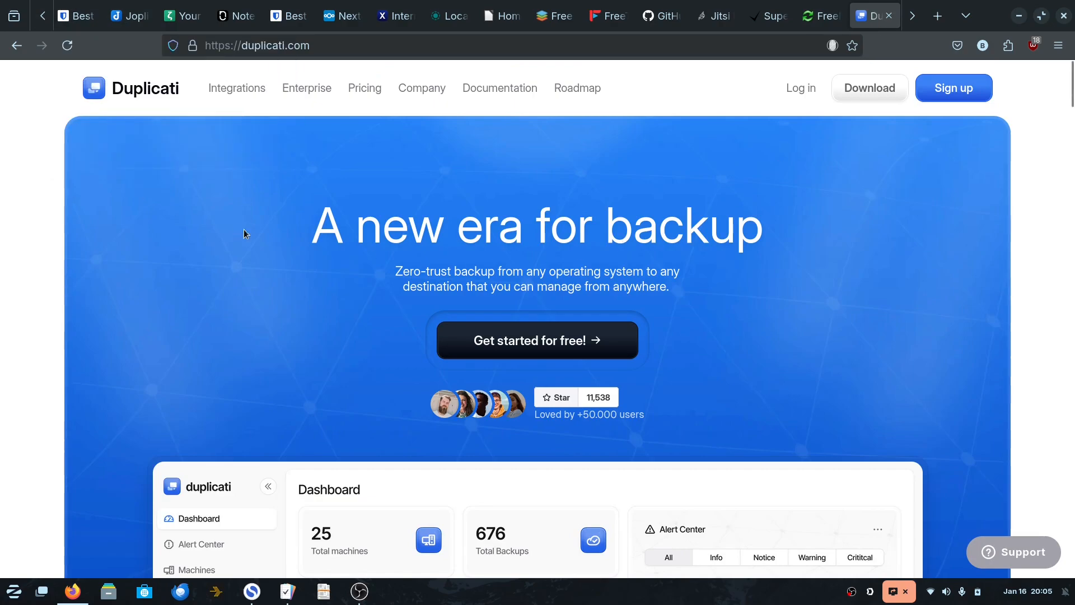
mouse_move(952, 421)
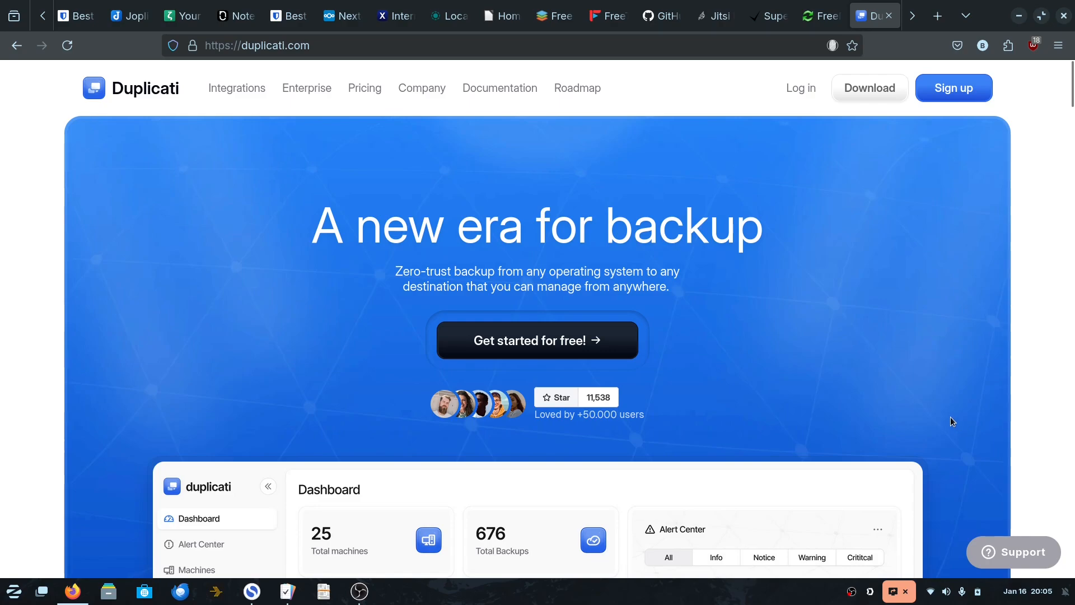
scroll(down, 3)
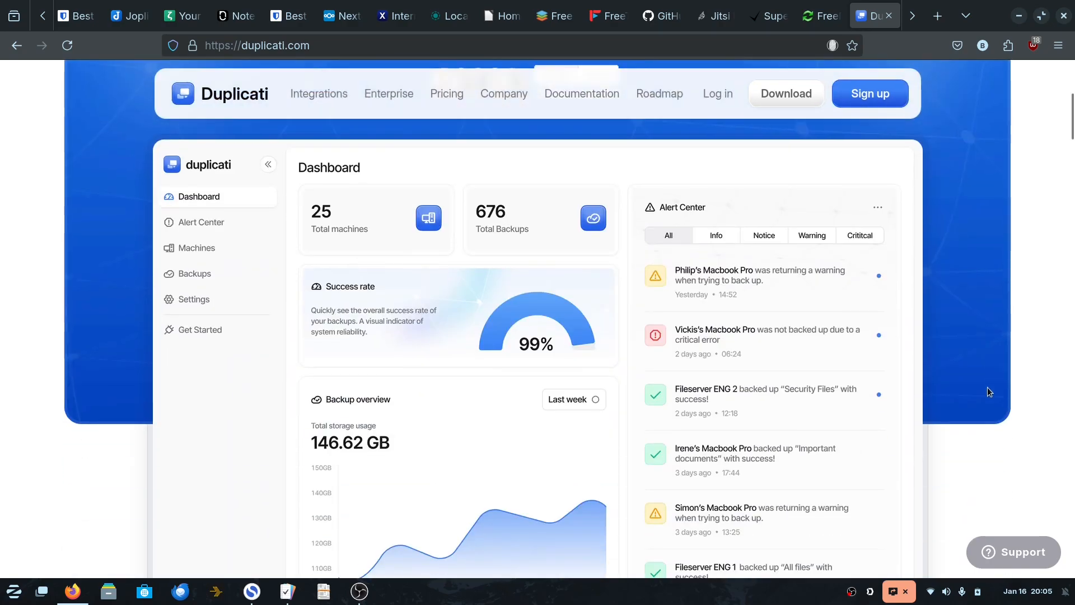
scroll(down, 3)
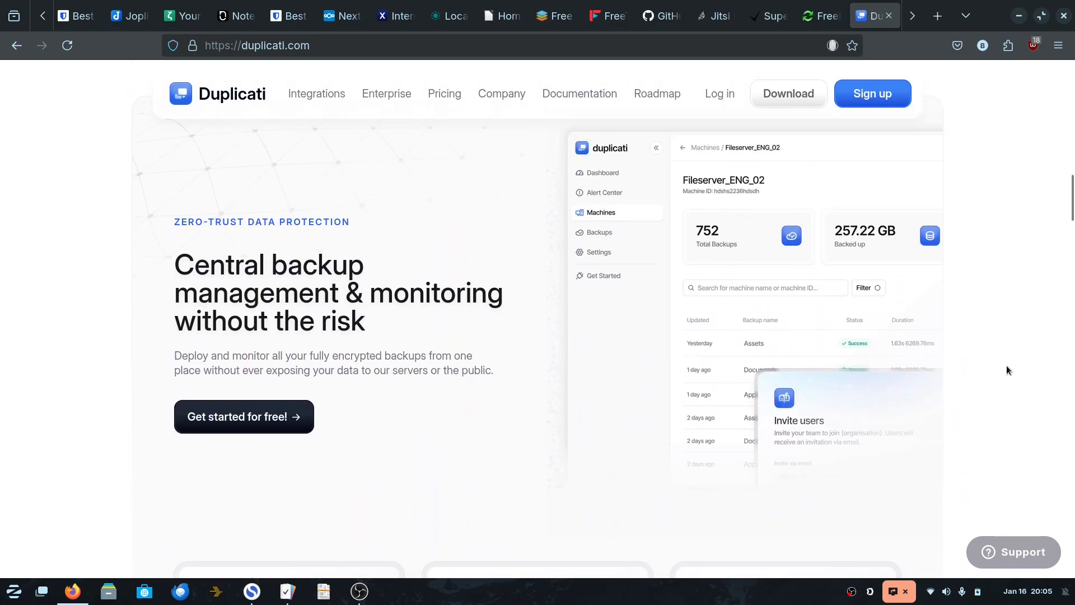
scroll(down, 3)
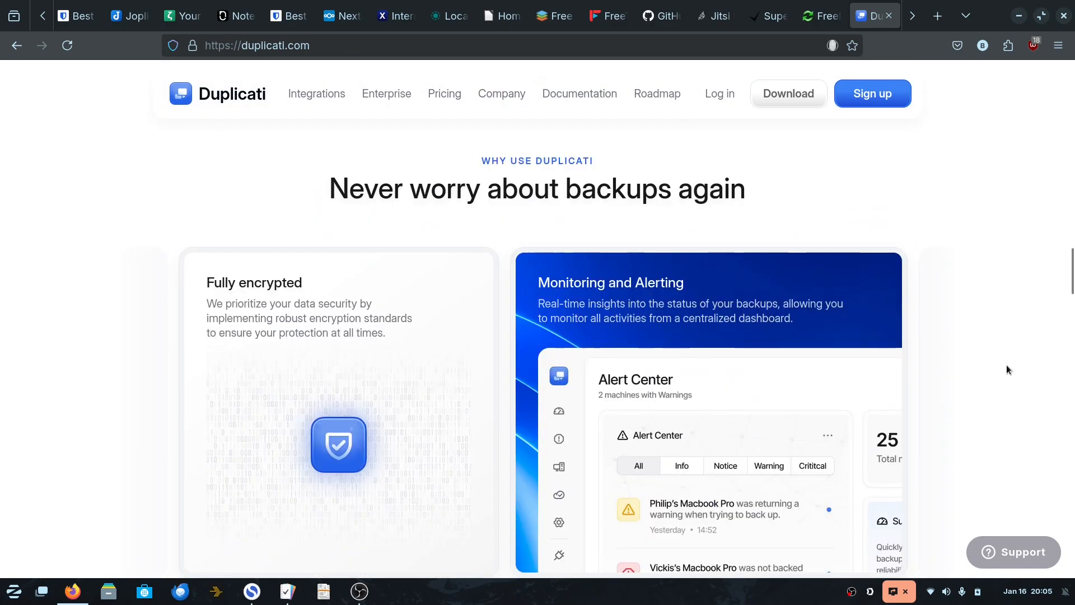
scroll(down, 3)
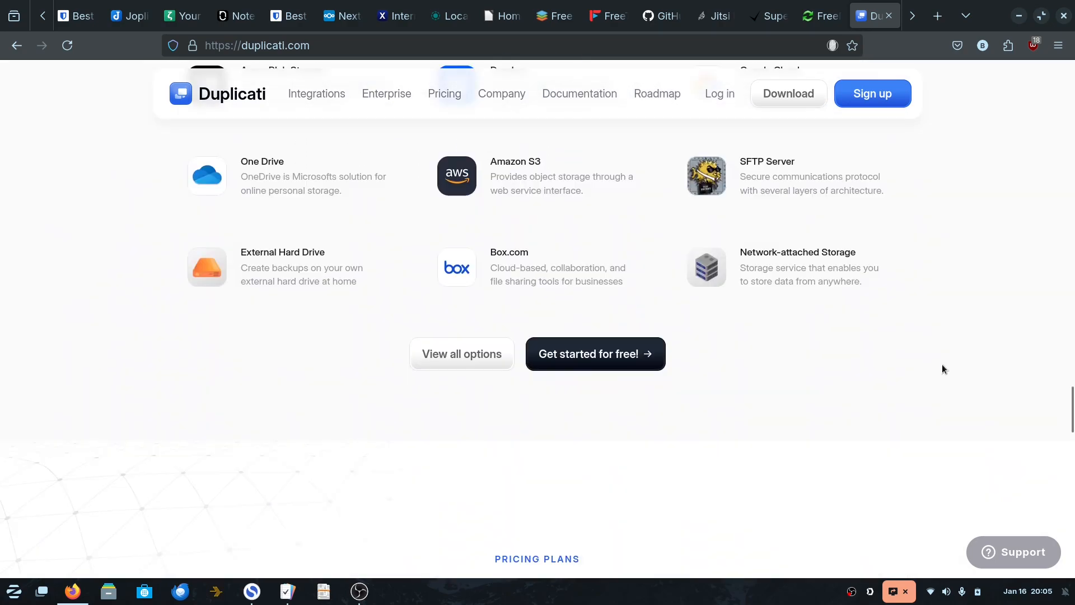
scroll(down, 3)
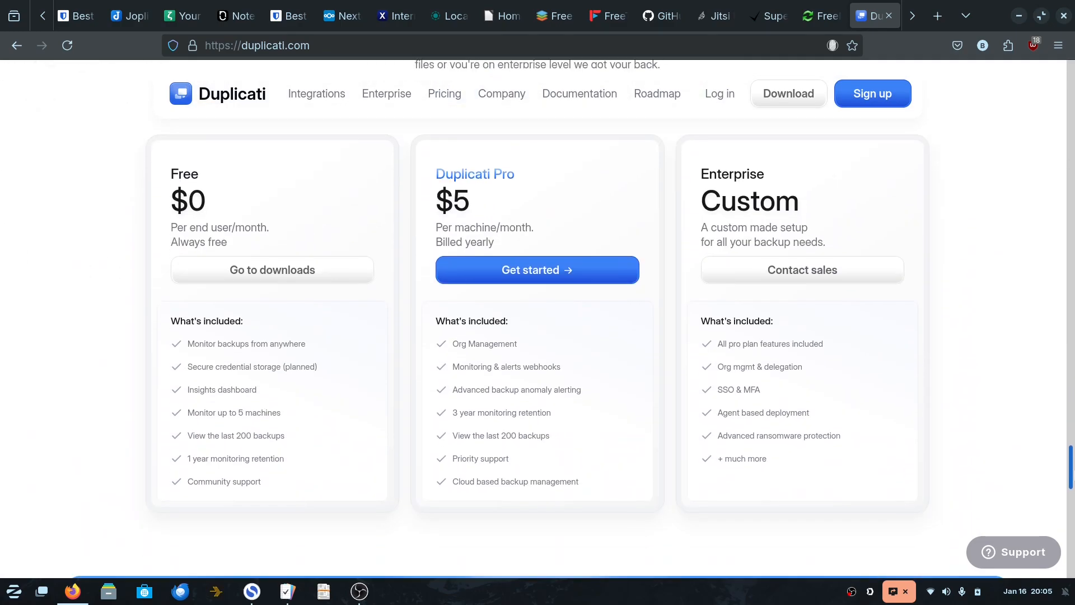
mouse_move(57, 422)
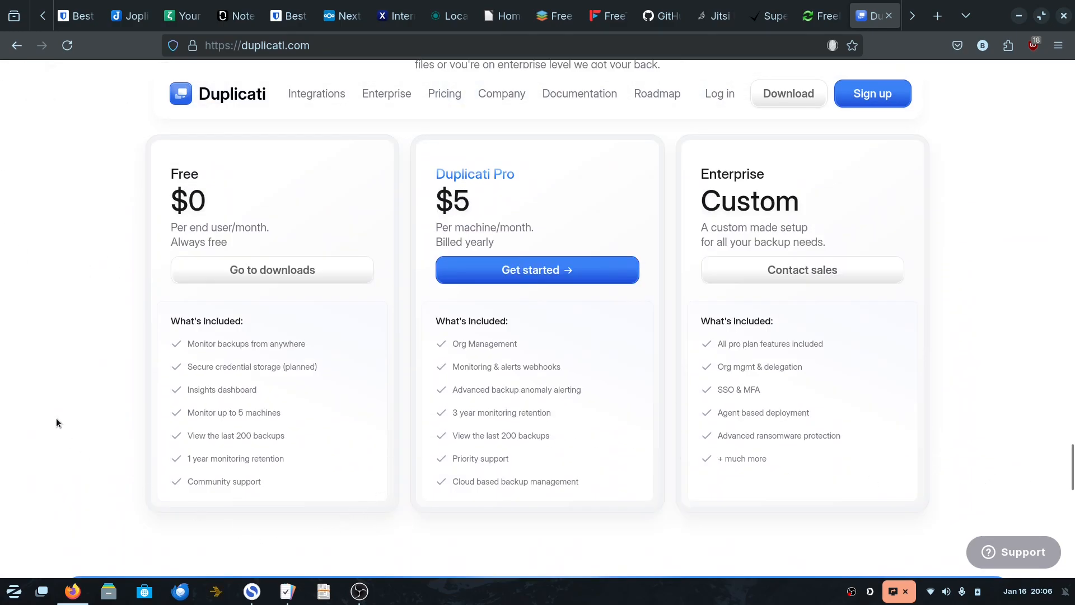
mouse_move(135, 243)
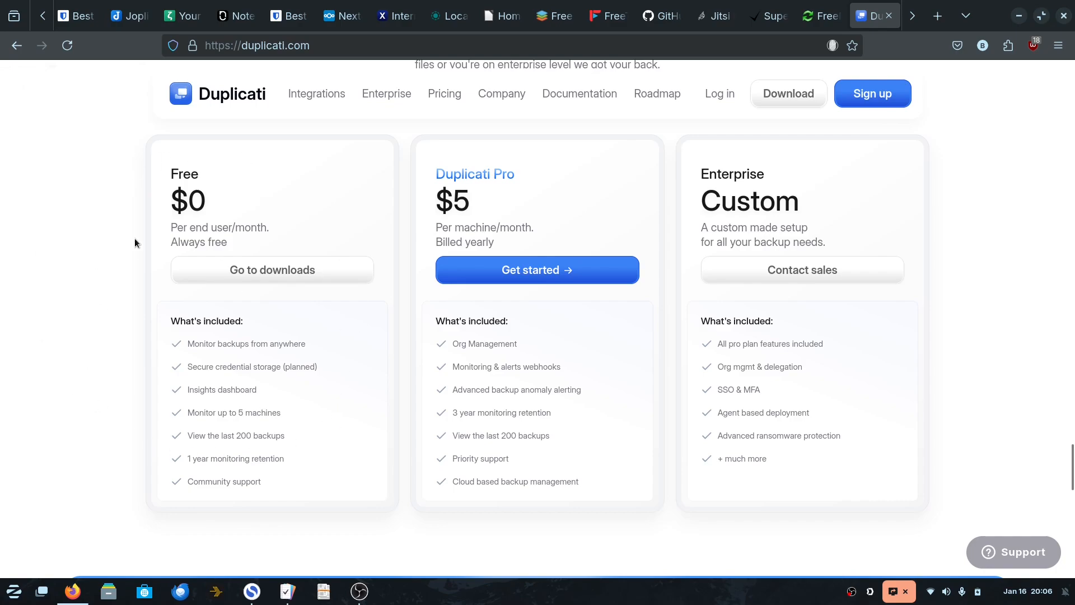
mouse_move(583, 393)
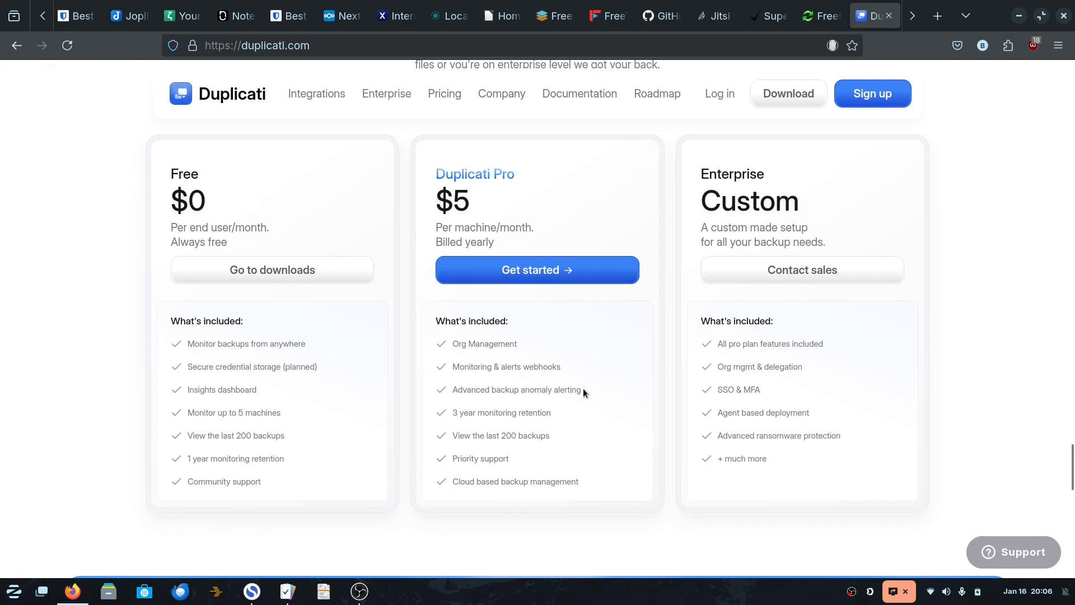
scroll(up, 3)
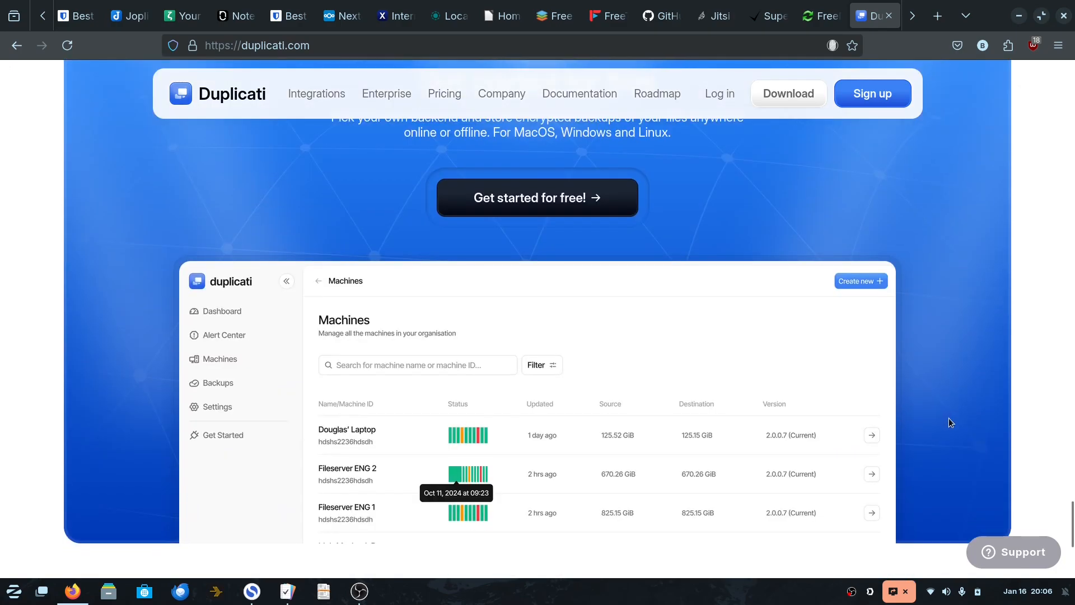
scroll(up, 3)
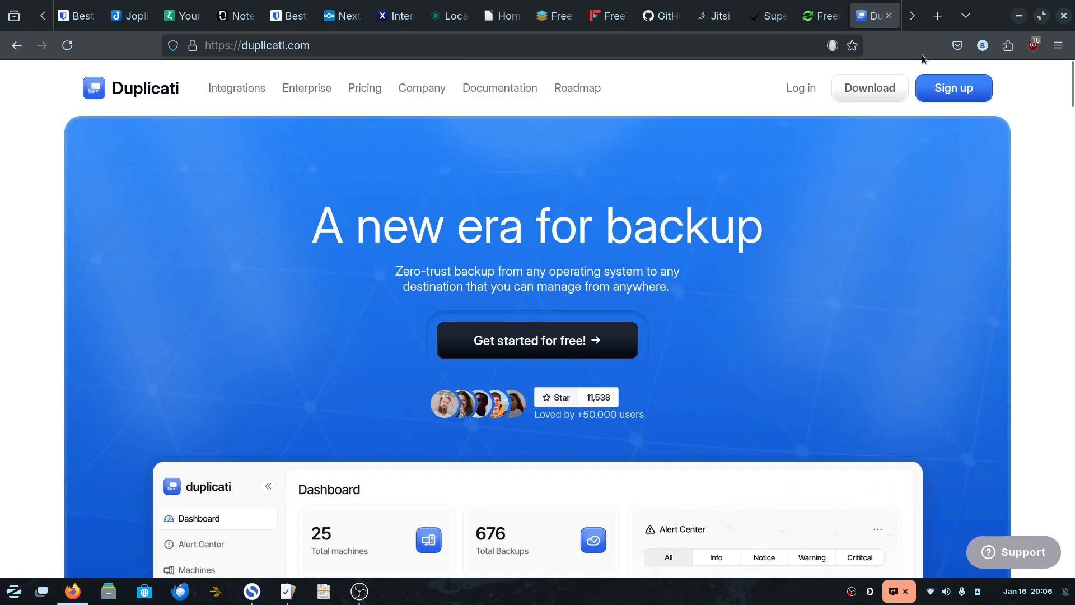
mouse_move(931, 279)
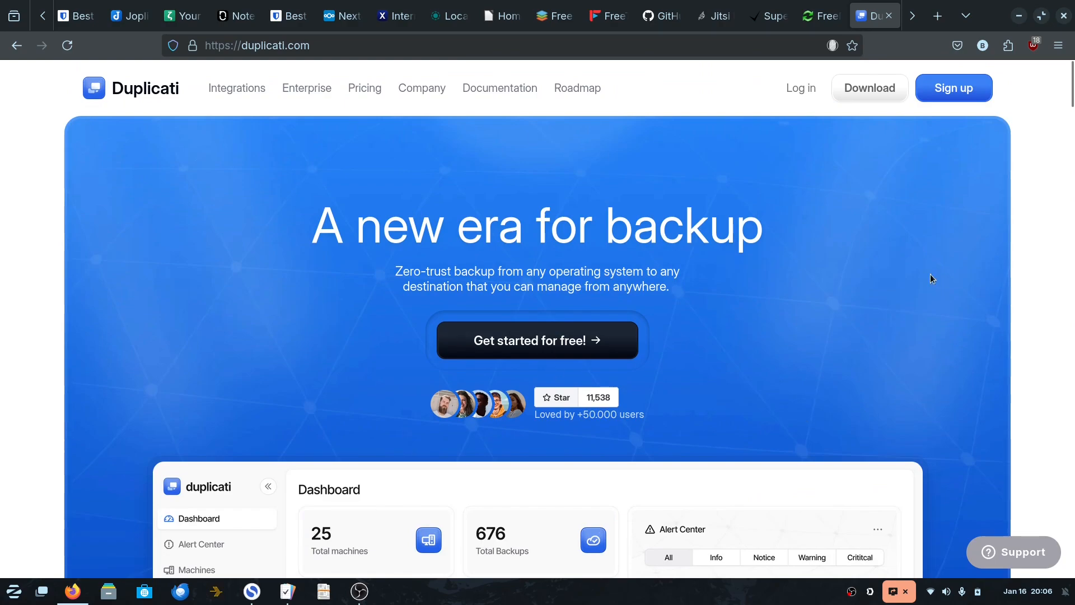
mouse_move(1042, 299)
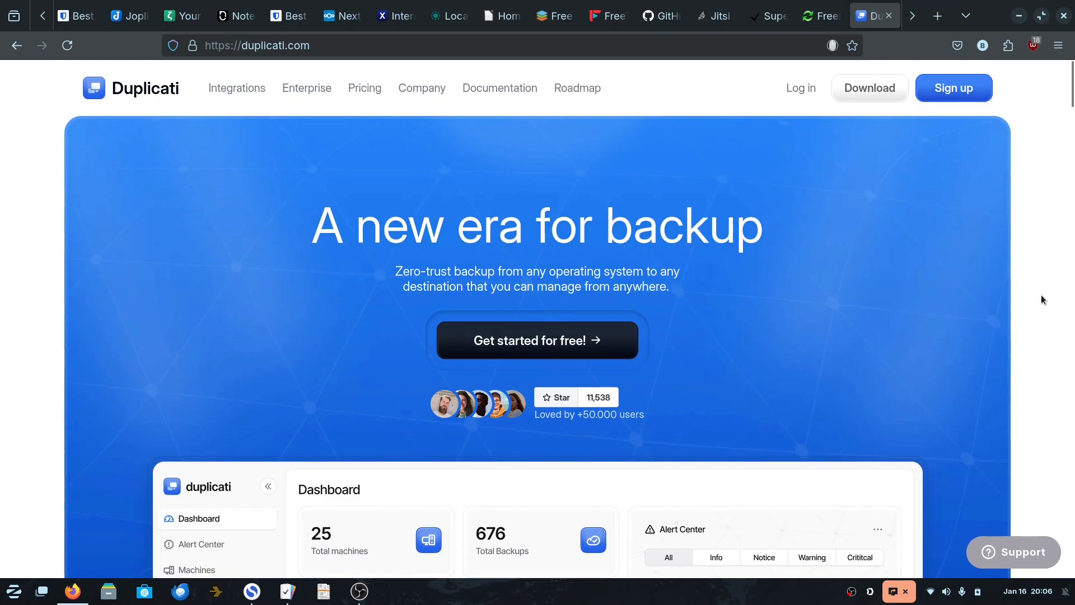
Show the FreeFileSync homepage and scroll the tab strip to reveal later tabs.
click(821, 15)
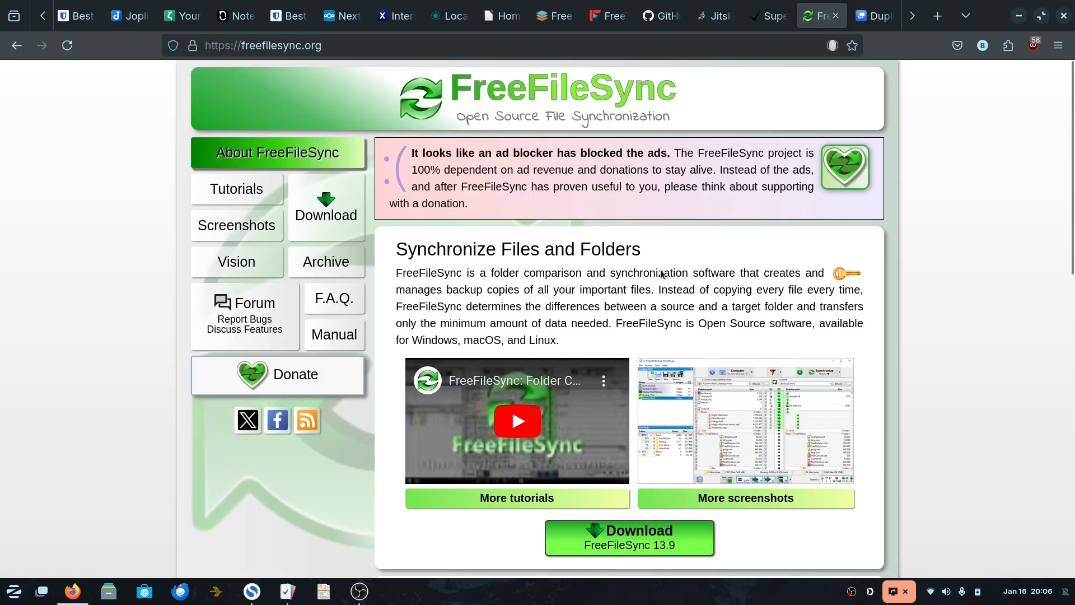
mouse_move(527, 187)
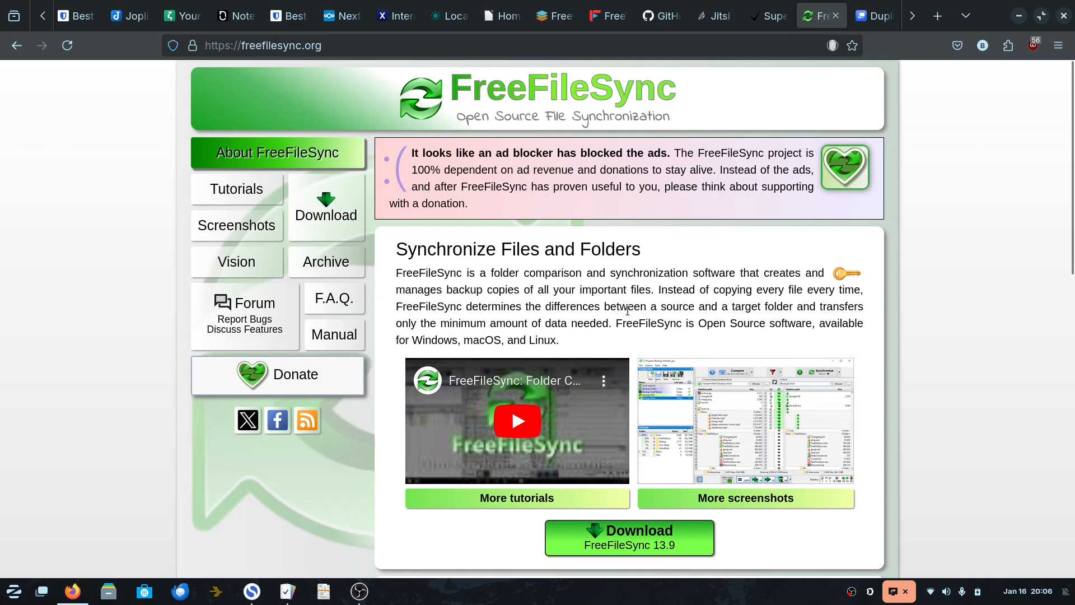
mouse_move(902, 52)
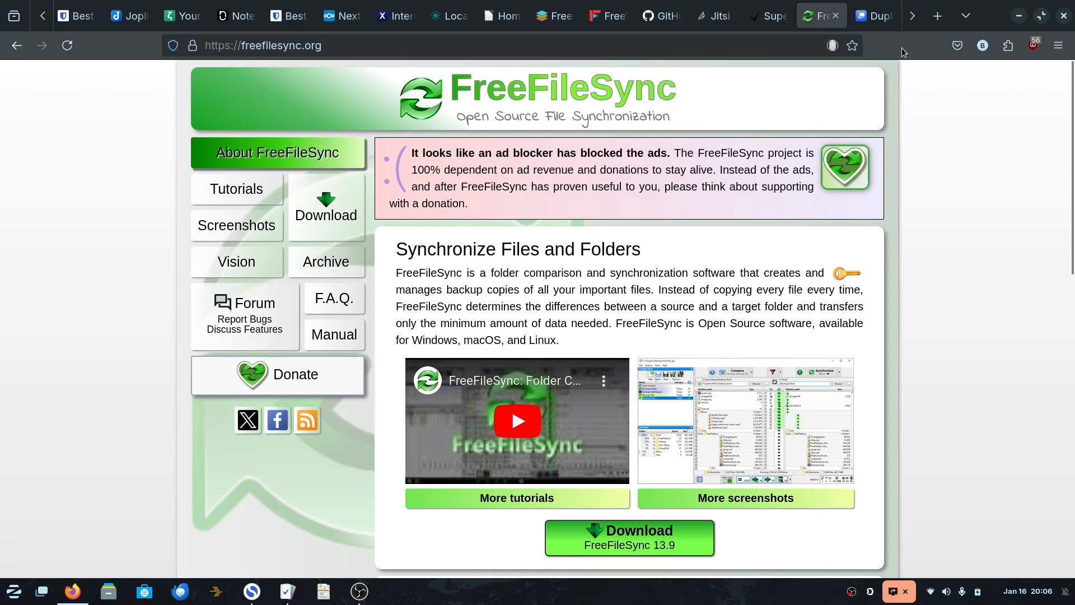
click(912, 15)
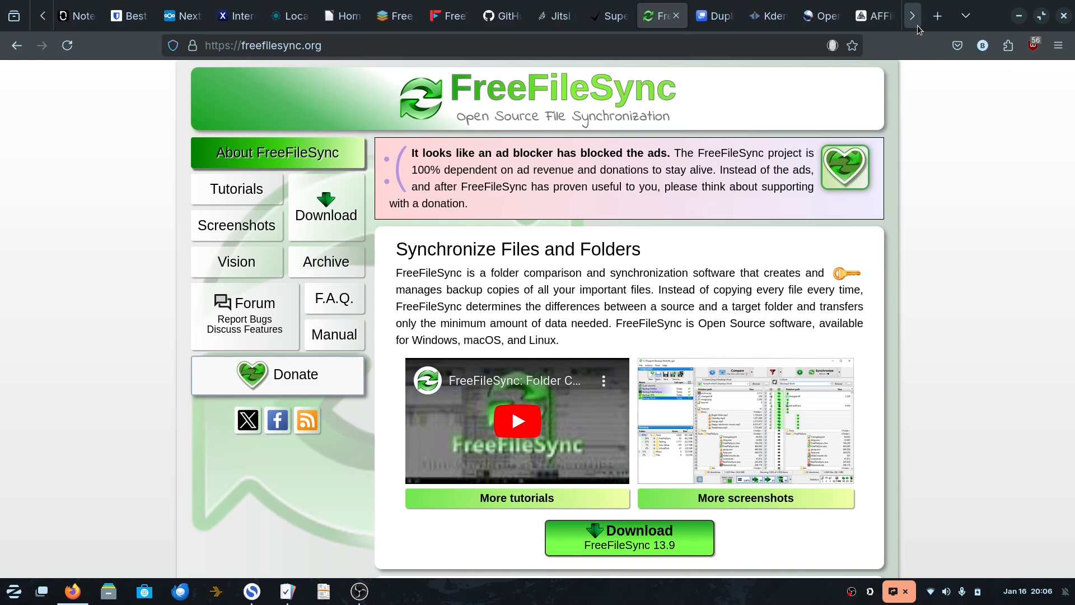
mouse_move(569, 129)
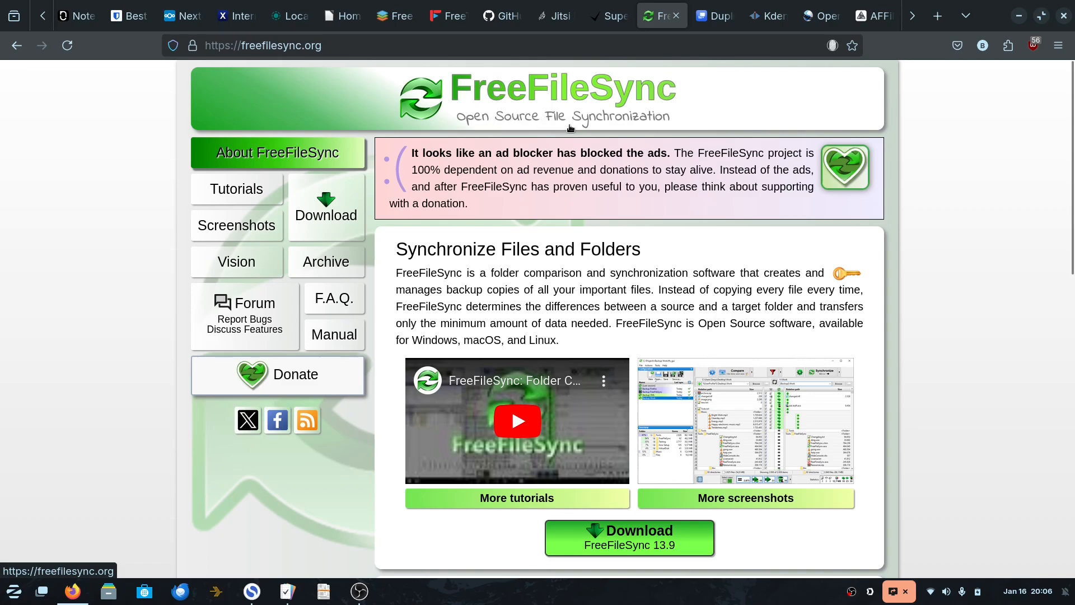
mouse_move(884, 137)
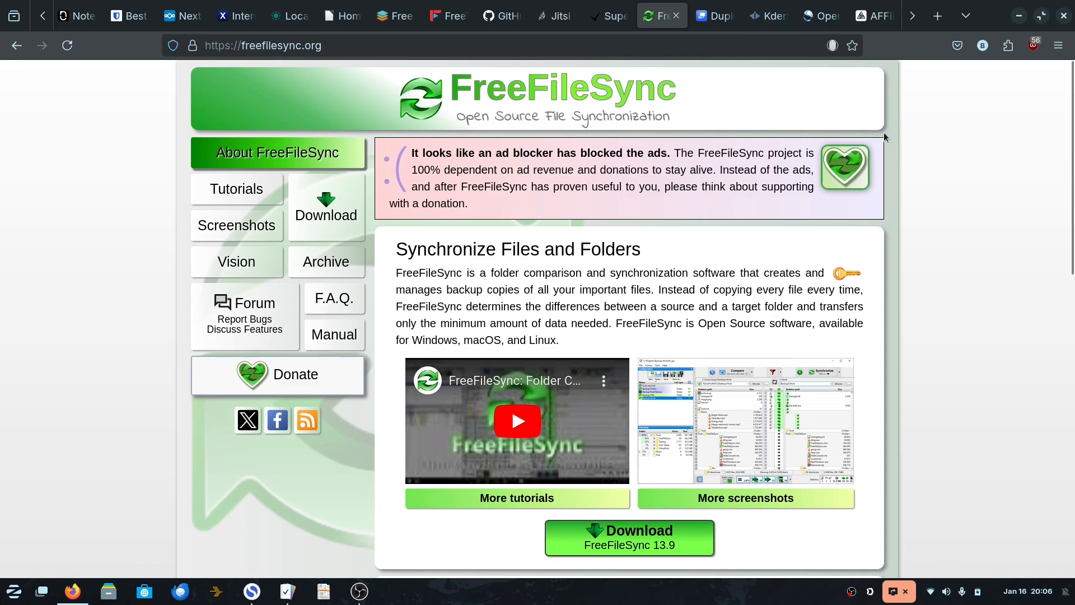
Flip between the OpenShot and Kdenlive tabs, briefly scrolling the Kdenlive page.
click(816, 15)
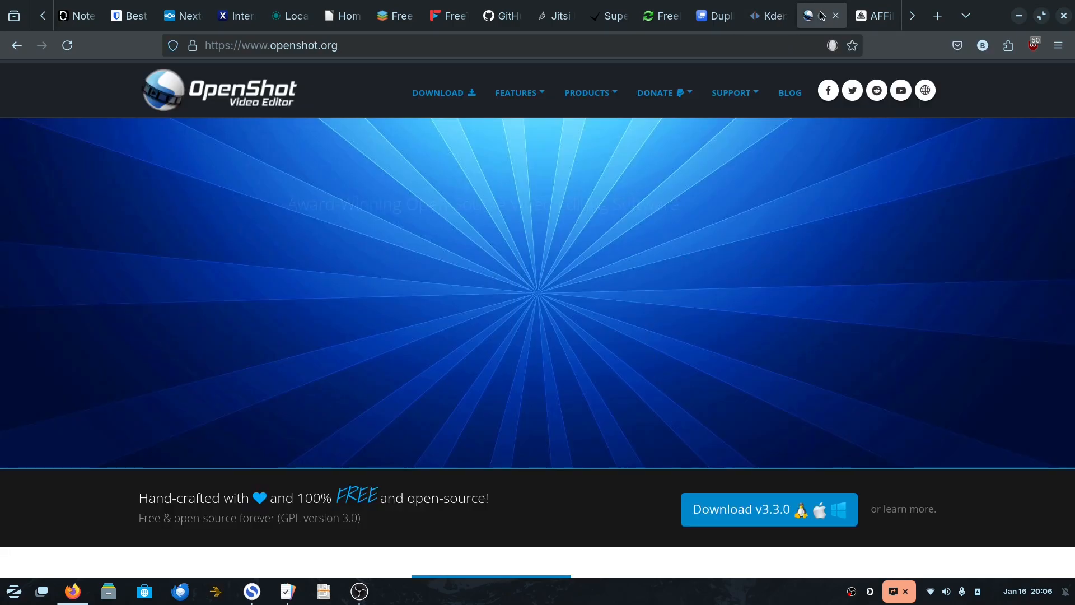
click(766, 15)
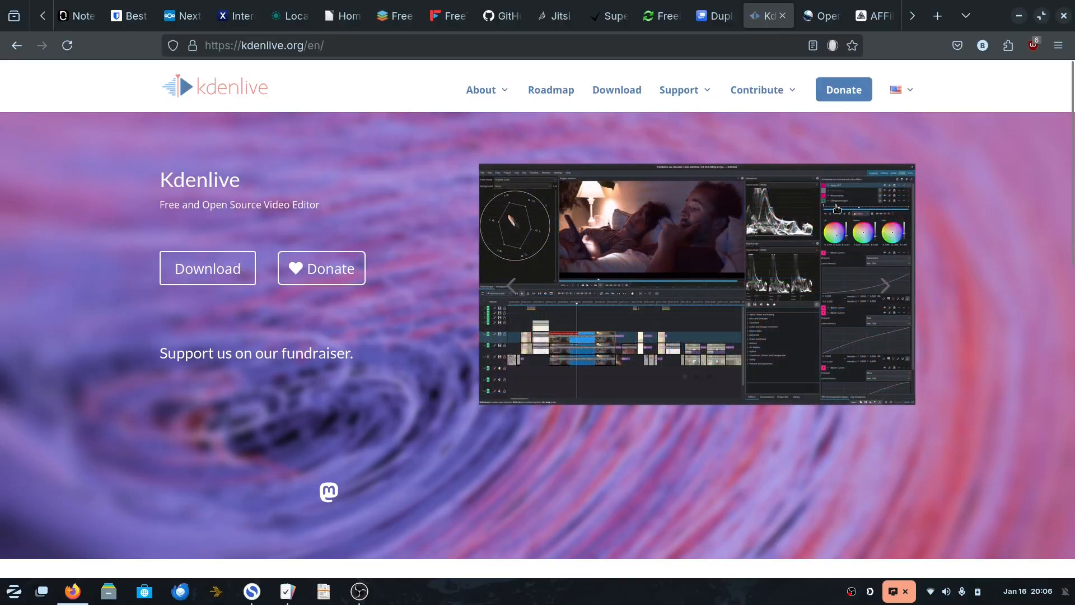
mouse_move(835, 208)
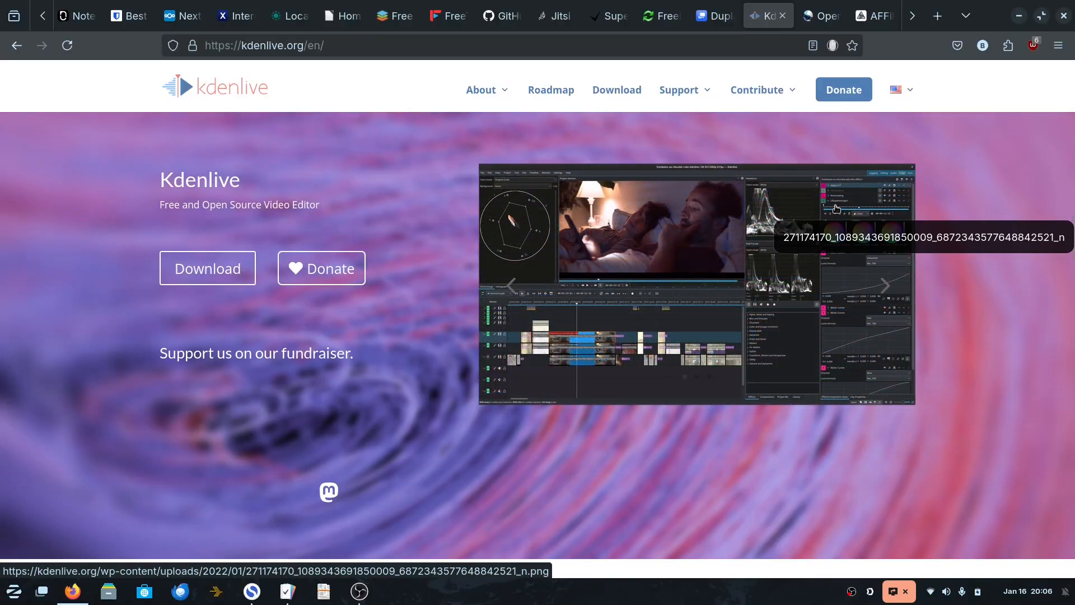
scroll(down, 3)
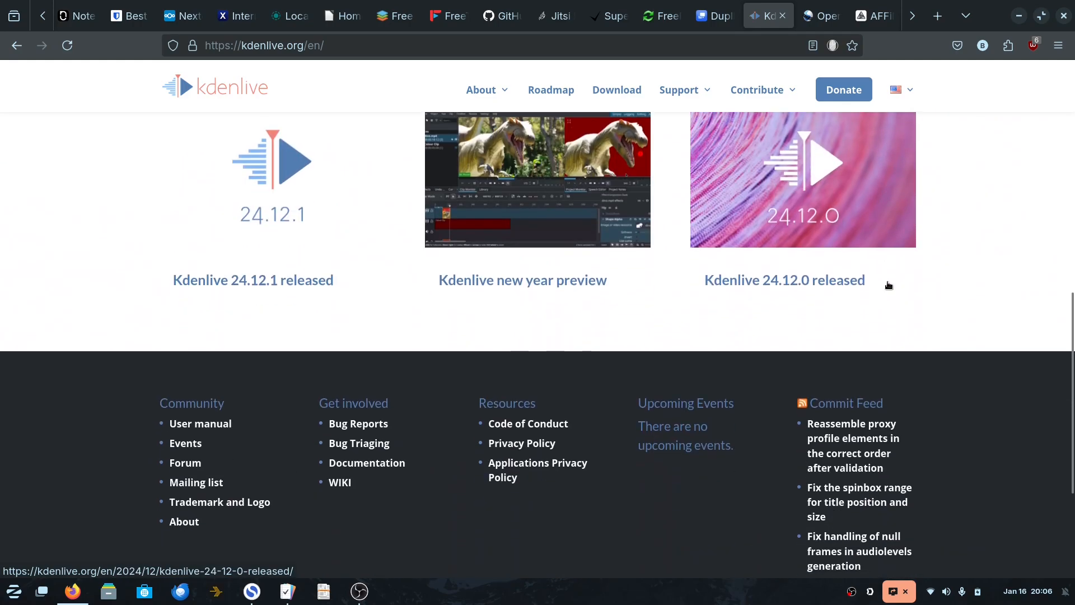
scroll(up, 3)
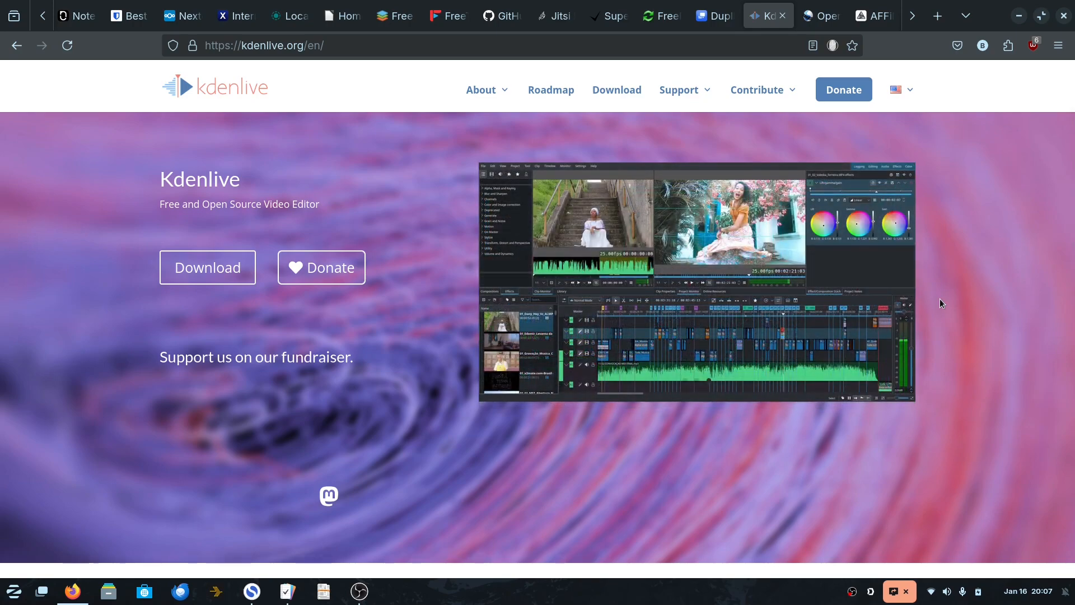
click(821, 15)
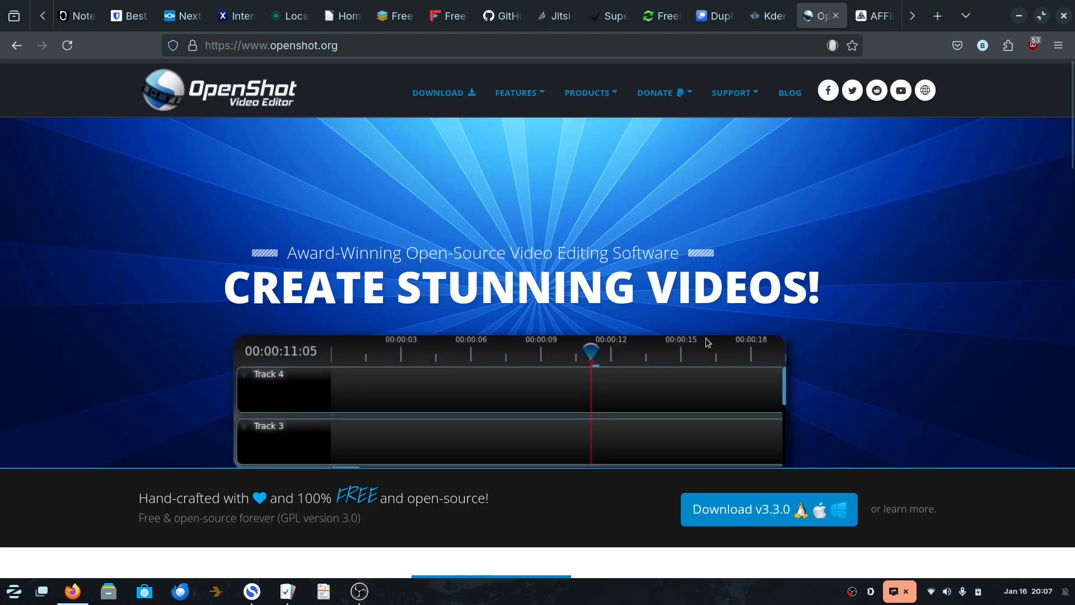
Scroll OpenShot's homepage and view its 3.3 release post, ending on Kdenlive.
scroll(down, 3)
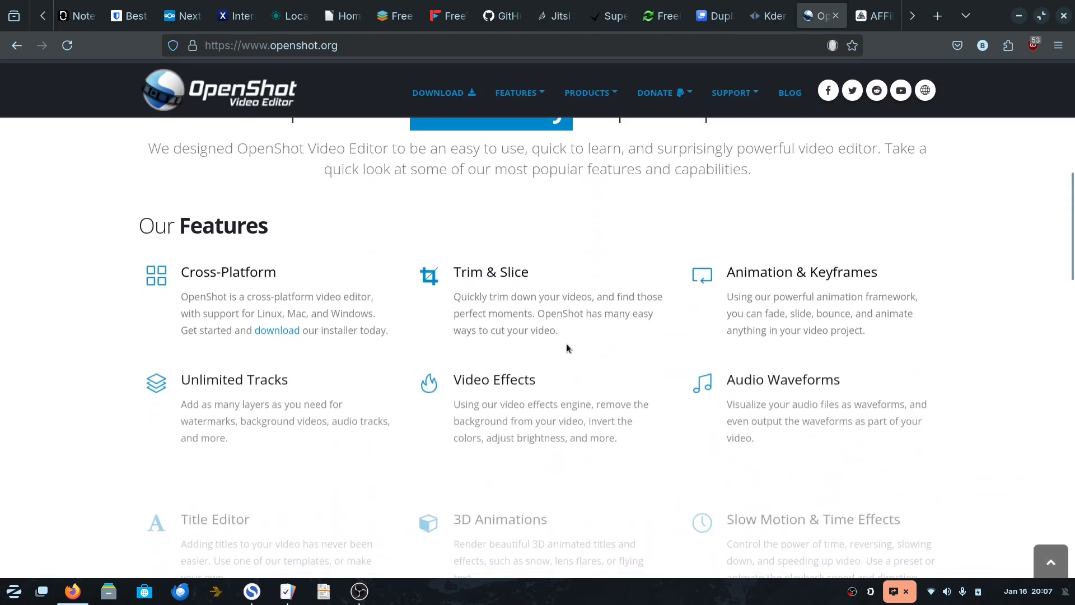
click(587, 92)
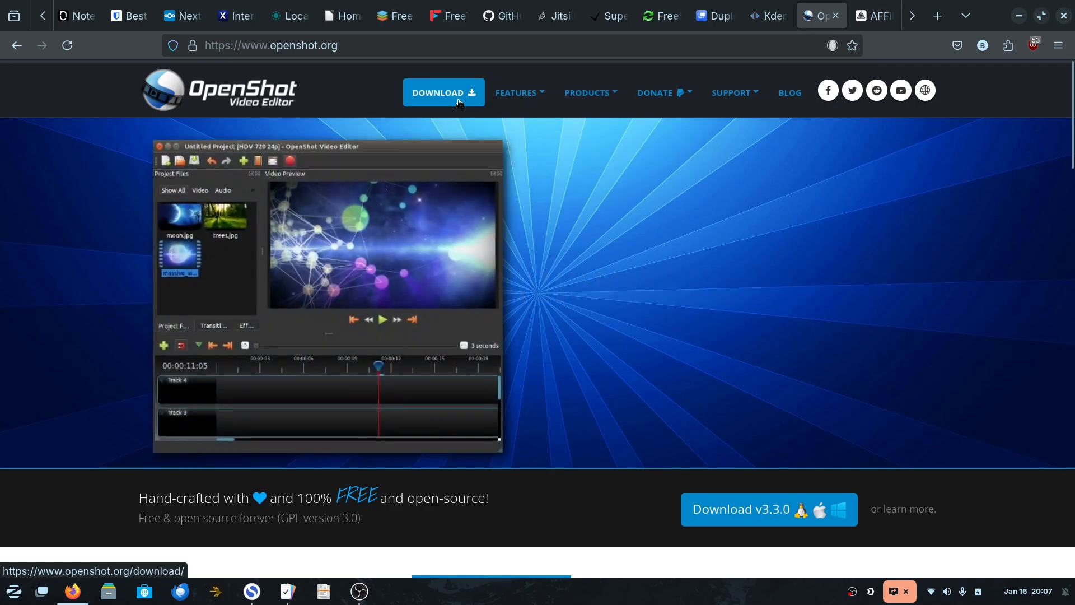
scroll(down, 3)
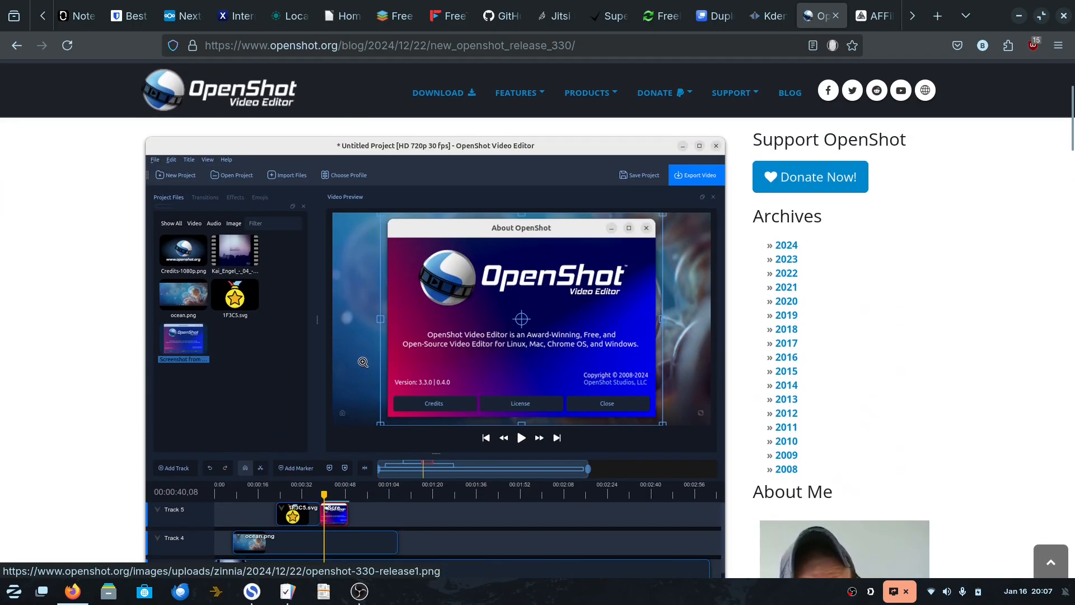
click(766, 15)
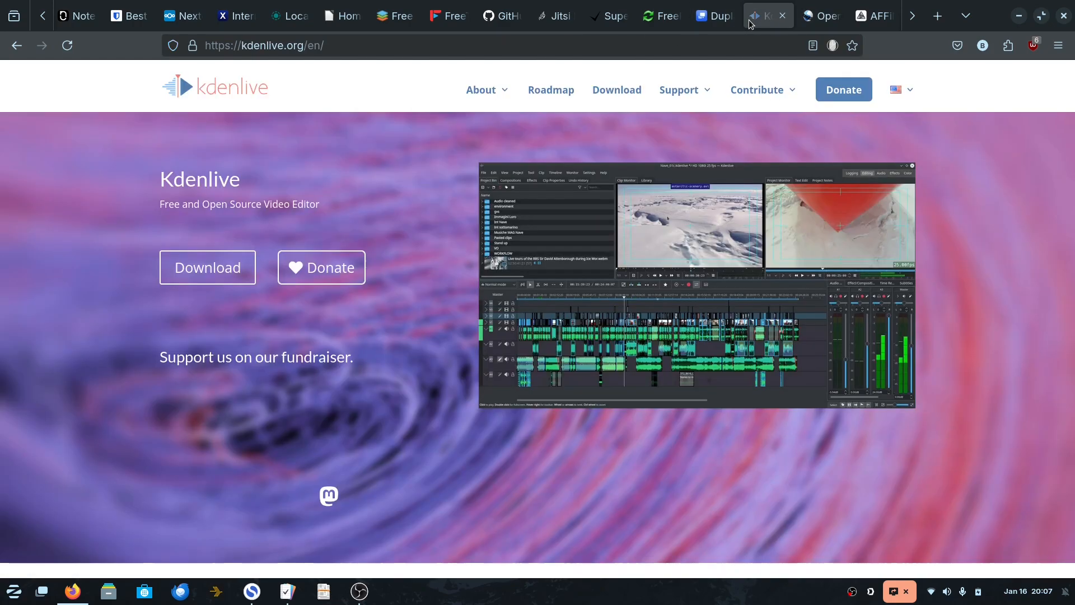
mouse_move(554, 272)
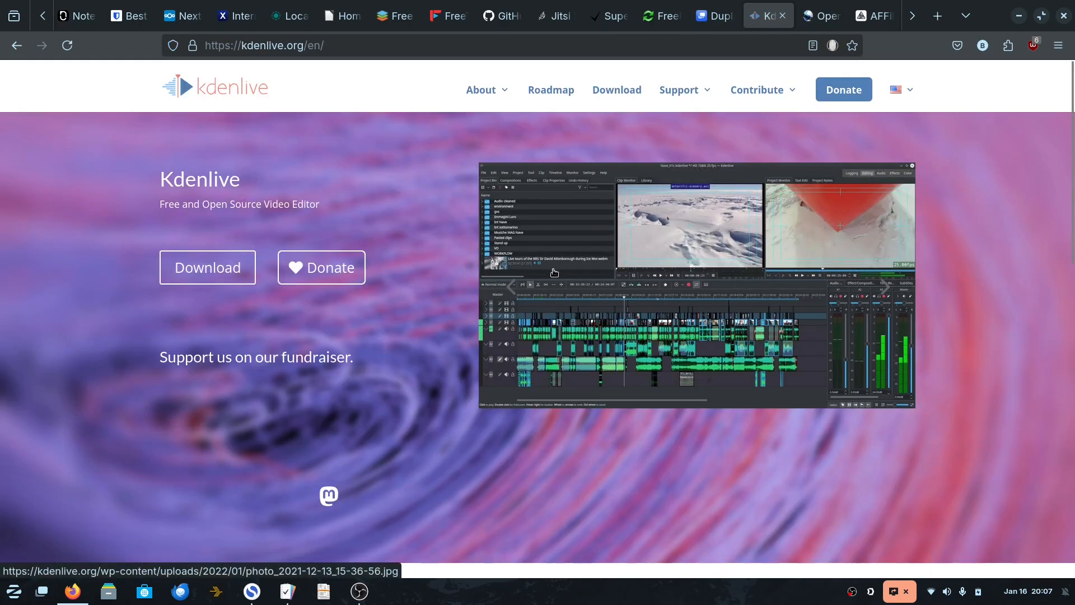
mouse_move(1032, 268)
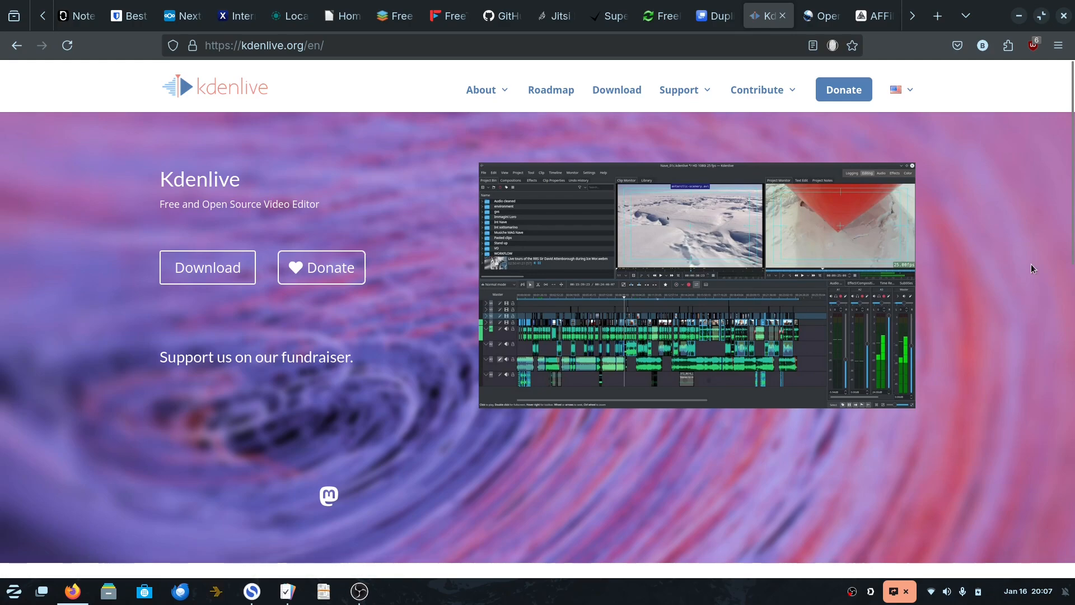
mouse_move(1022, 287)
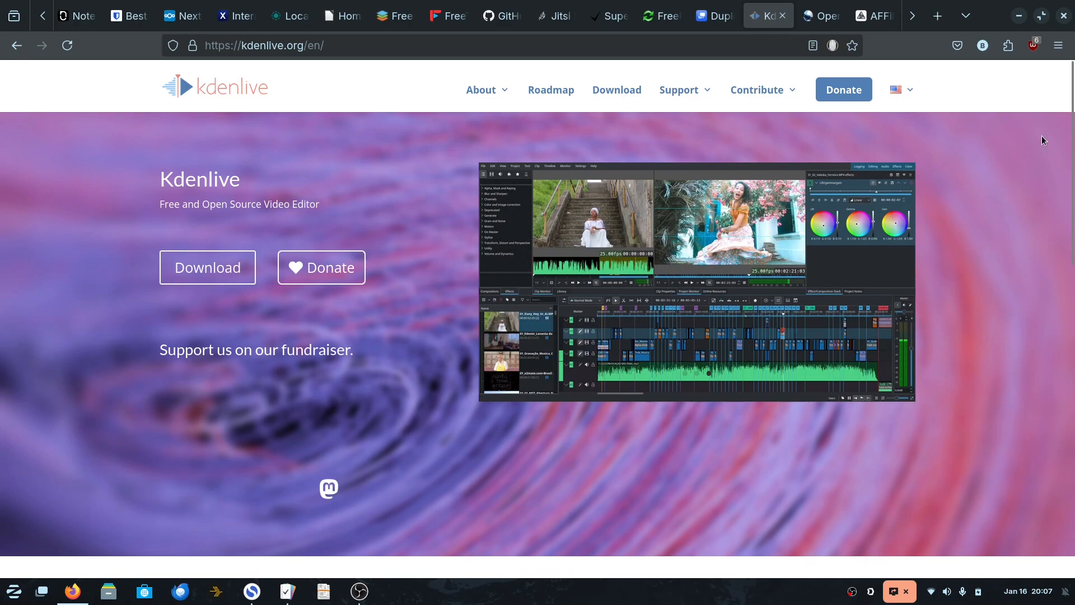
click(815, 15)
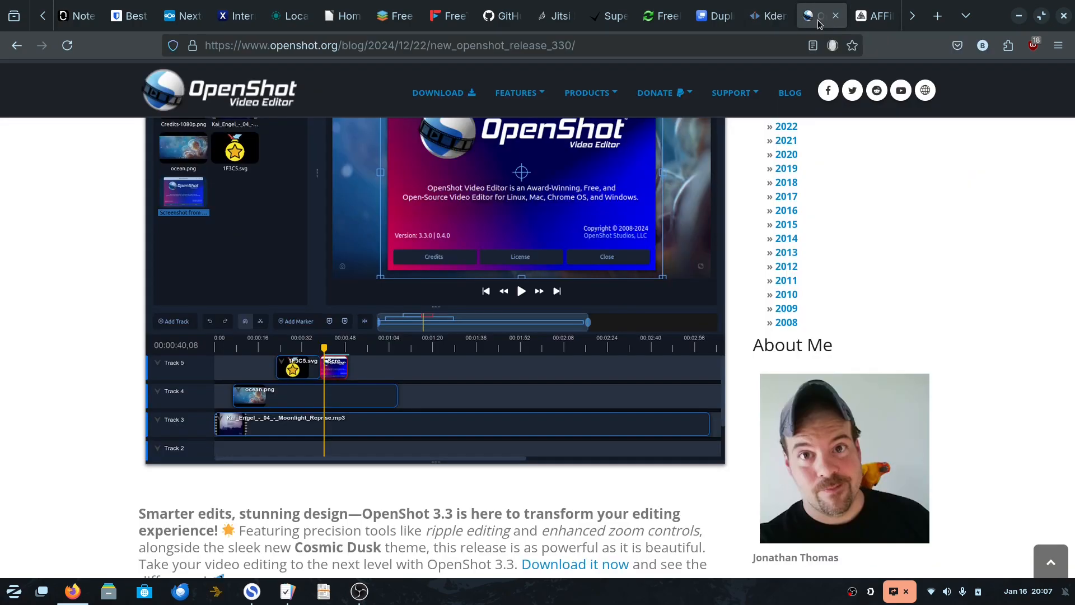
click(767, 15)
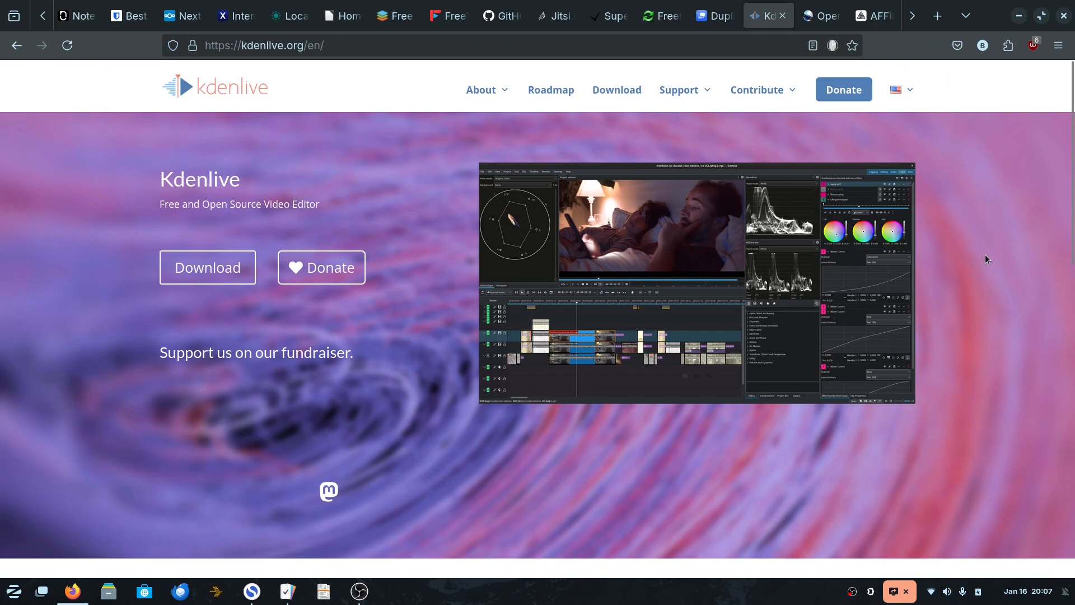
mouse_move(993, 284)
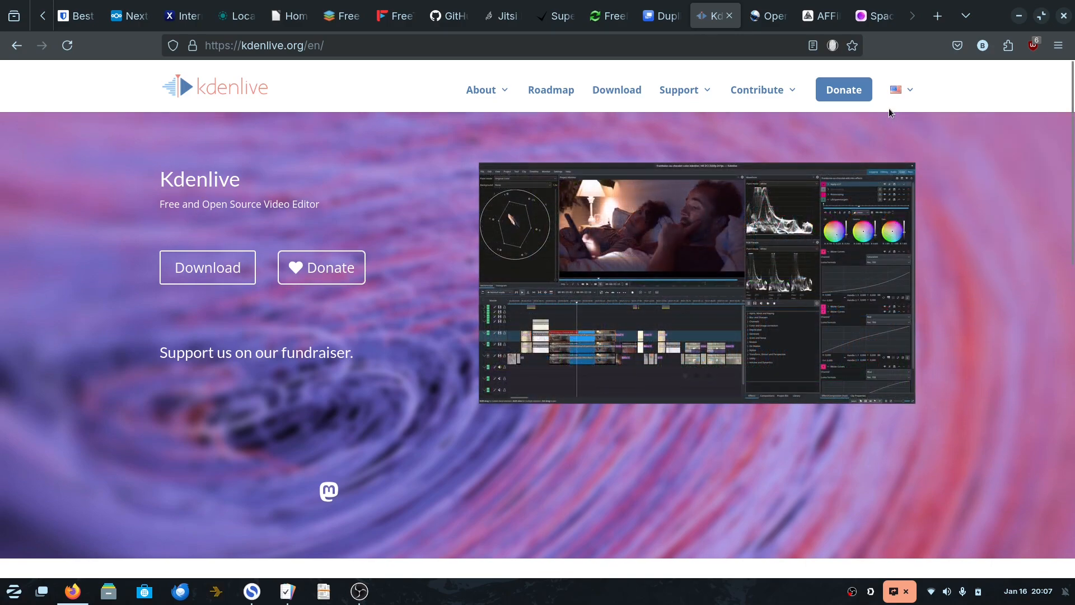
Present AFFiNE's whiteboard demo frame by frame, stop it, and view the trusted-by logos.
click(820, 15)
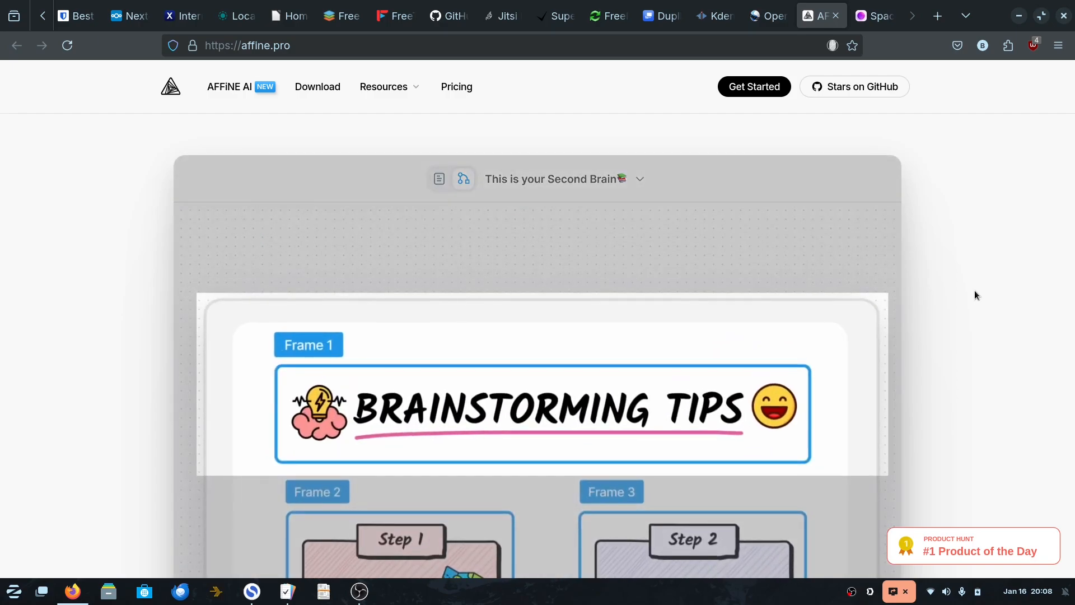
scroll(down, 3)
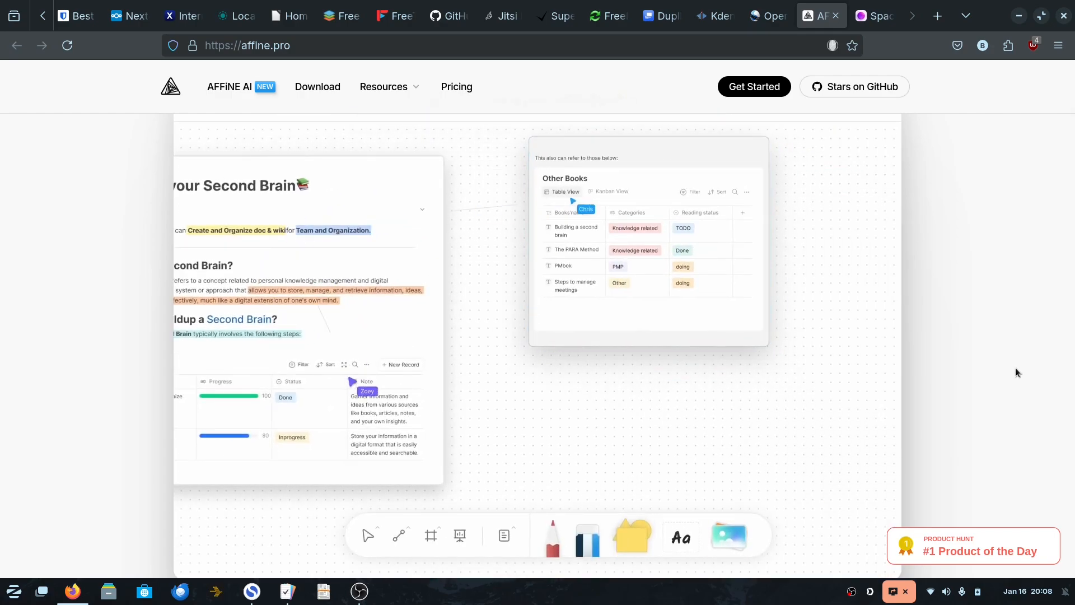
click(610, 192)
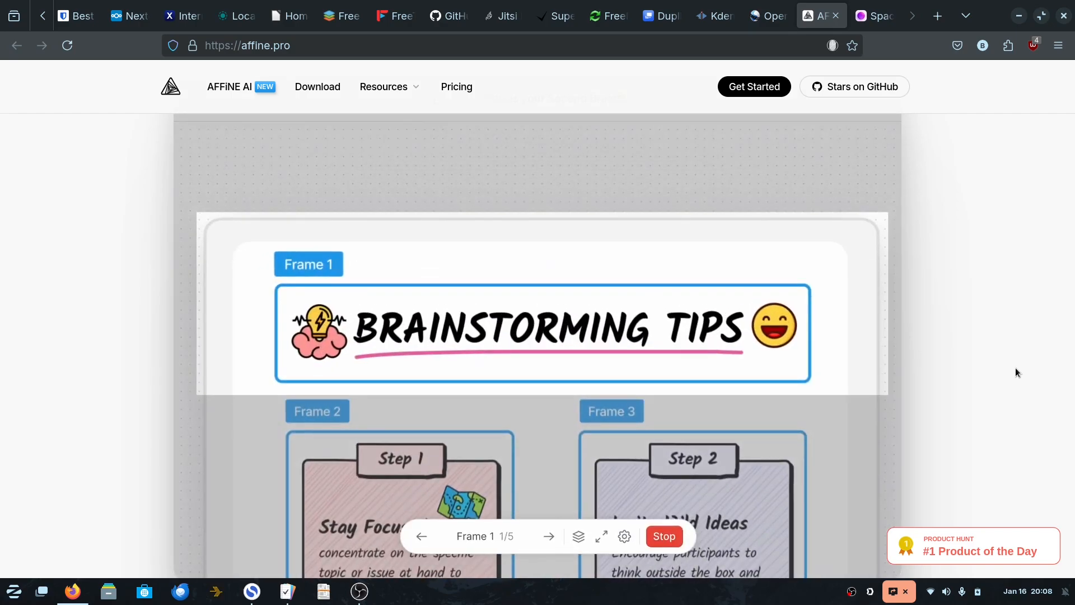
click(662, 536)
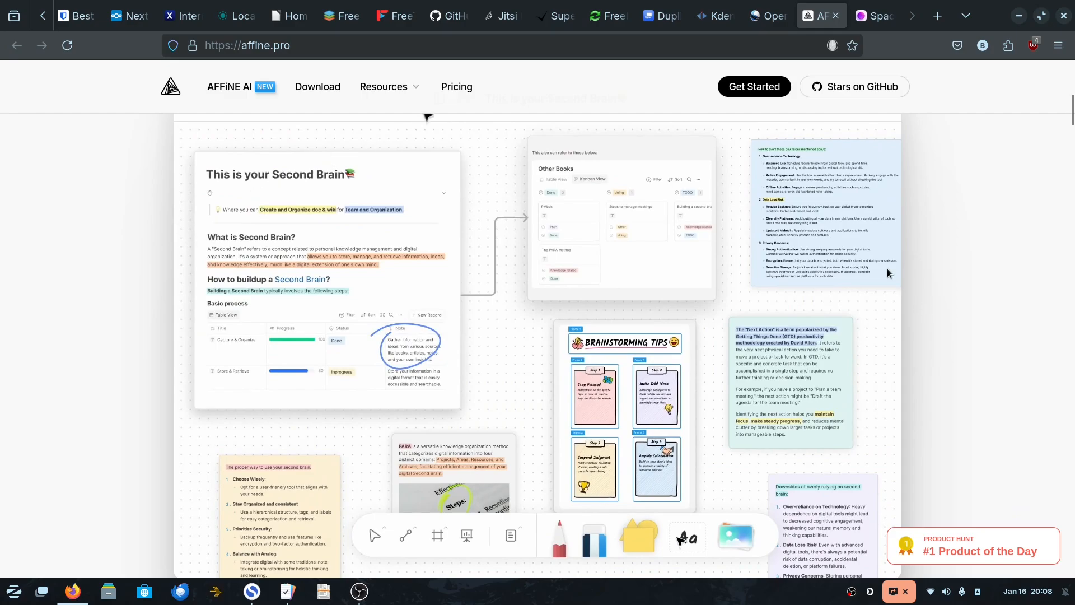
scroll(down, 3)
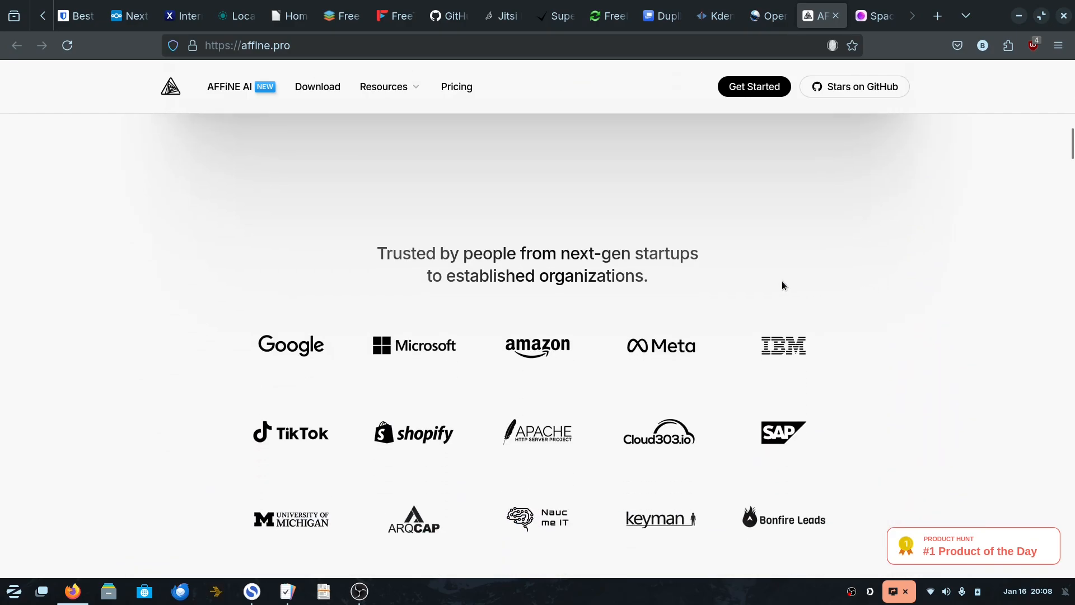
scroll(up, 3)
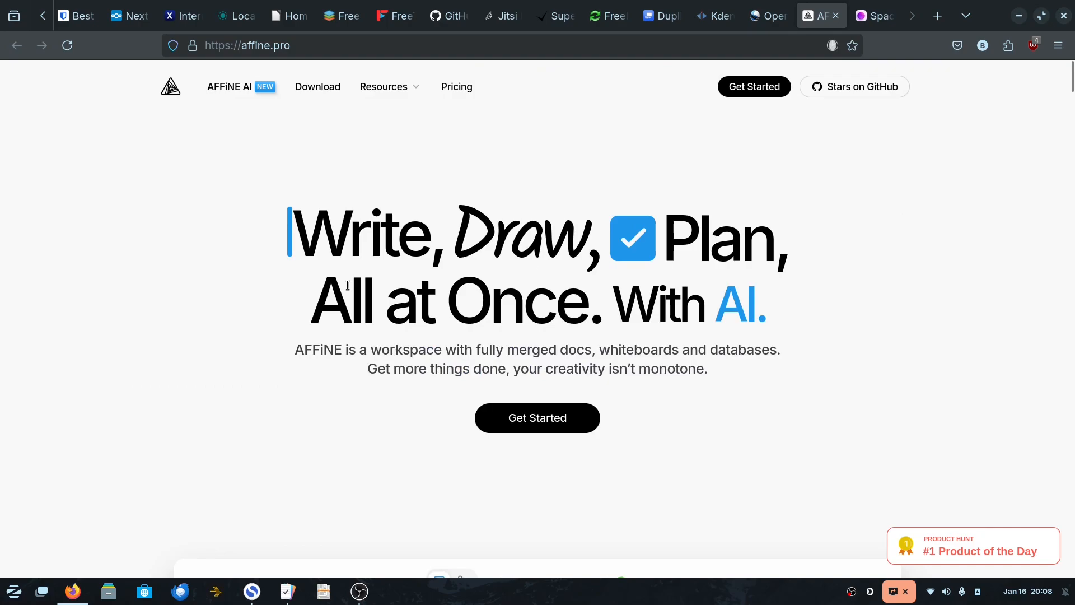
Scroll Spacedrive's homepage through the file explorer preview and footer, then back to the preview.
click(874, 16)
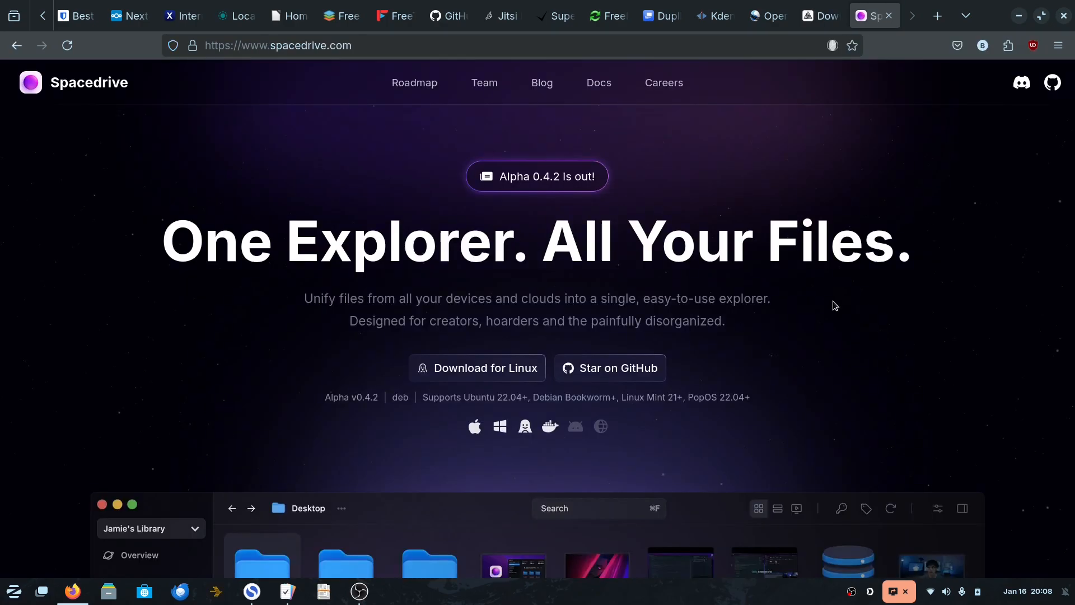
mouse_move(931, 375)
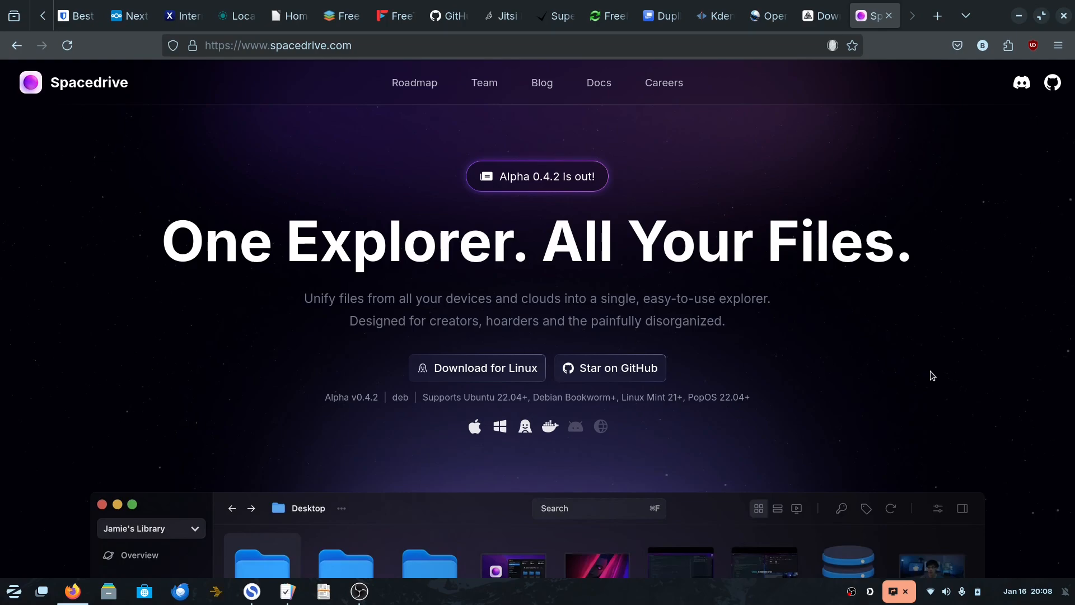
scroll(down, 3)
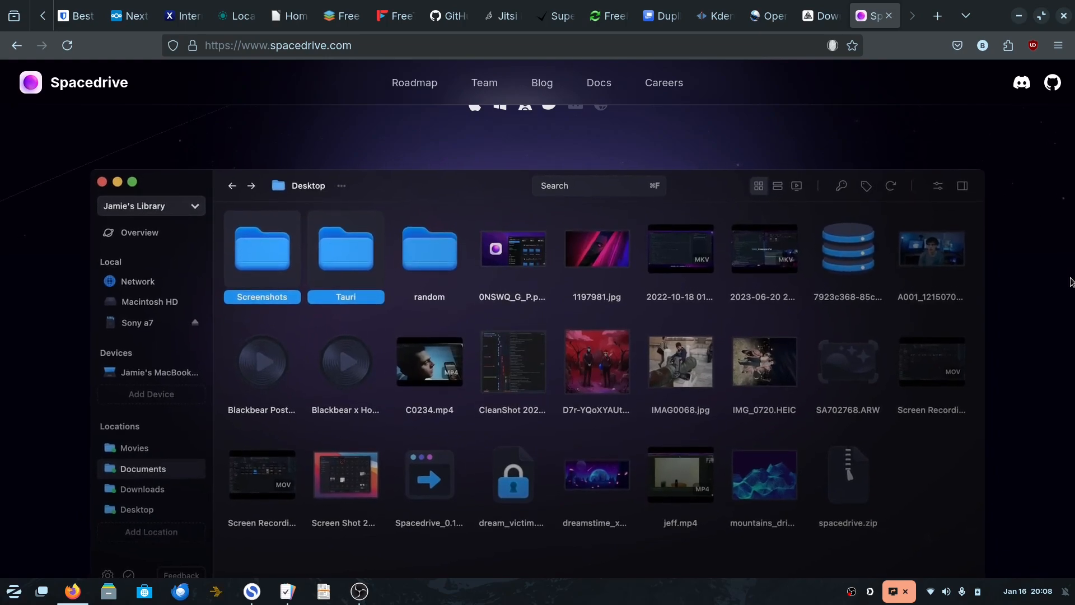
scroll(down, 3)
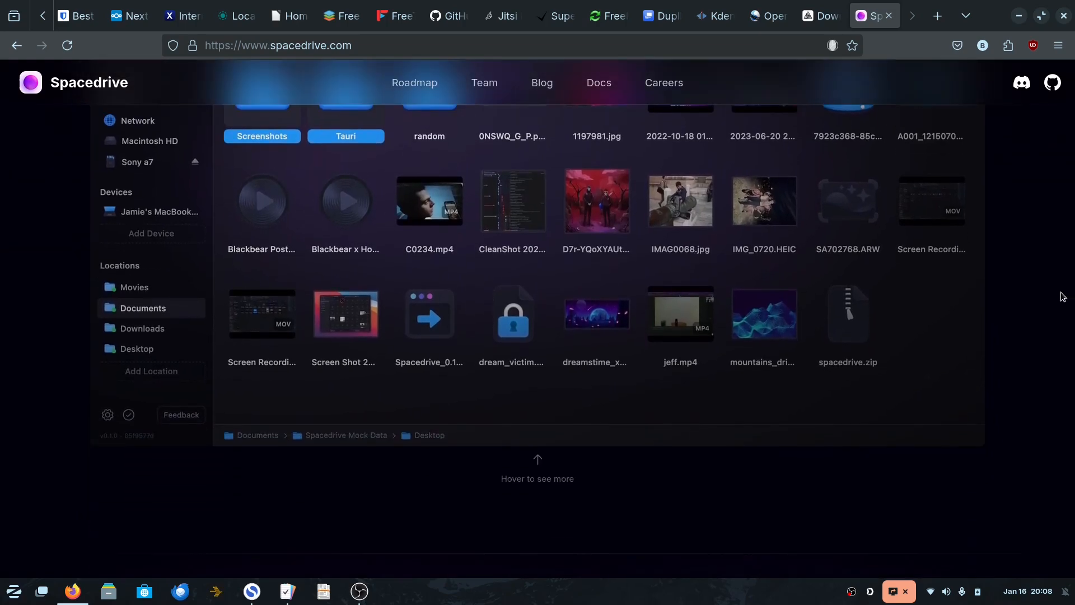
scroll(down, 3)
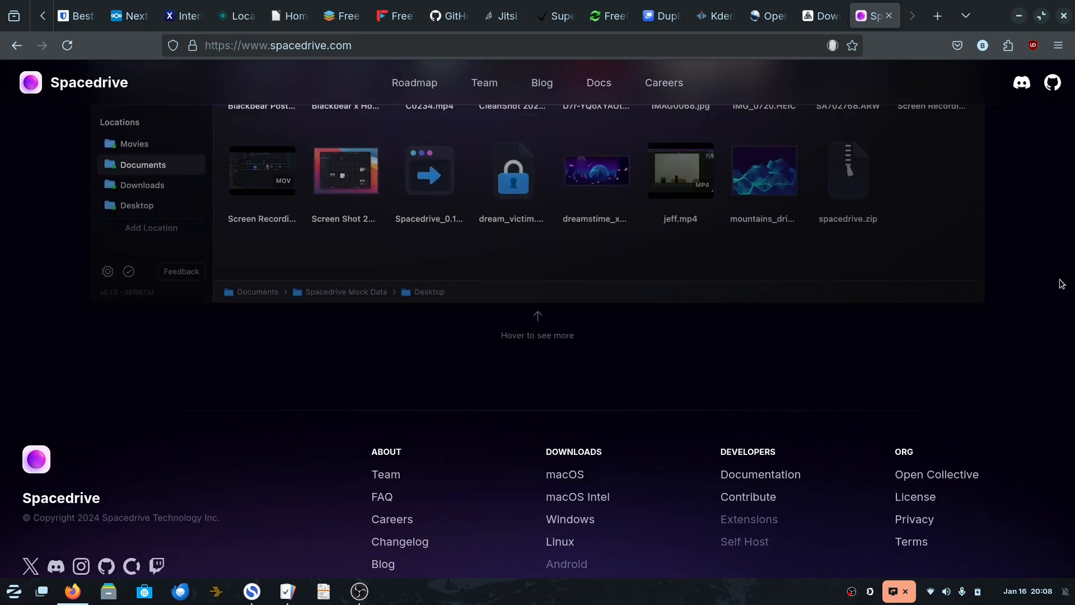
scroll(up, 3)
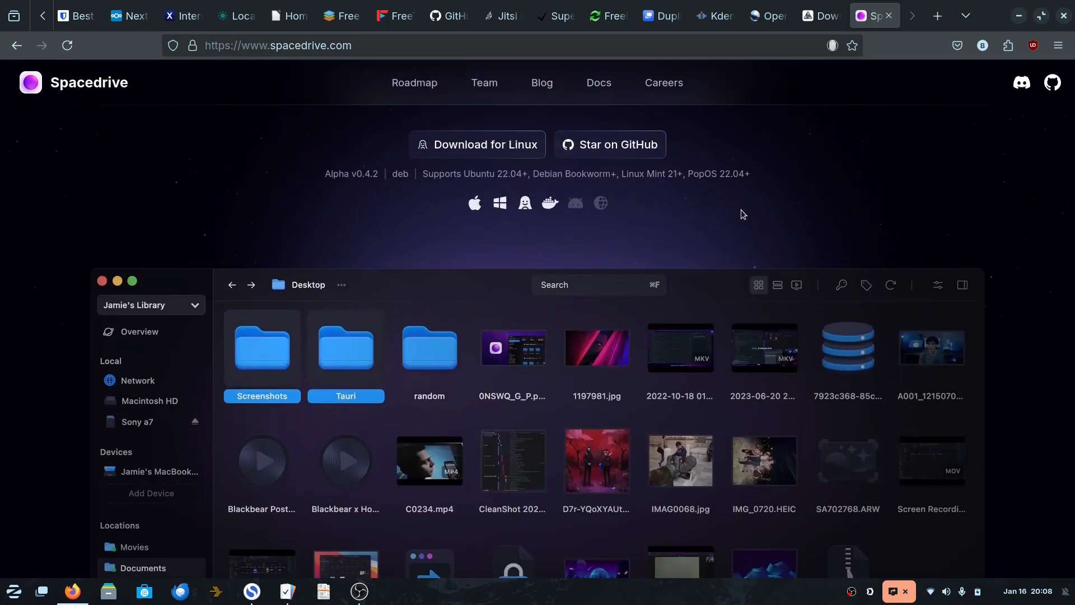
scroll(up, 3)
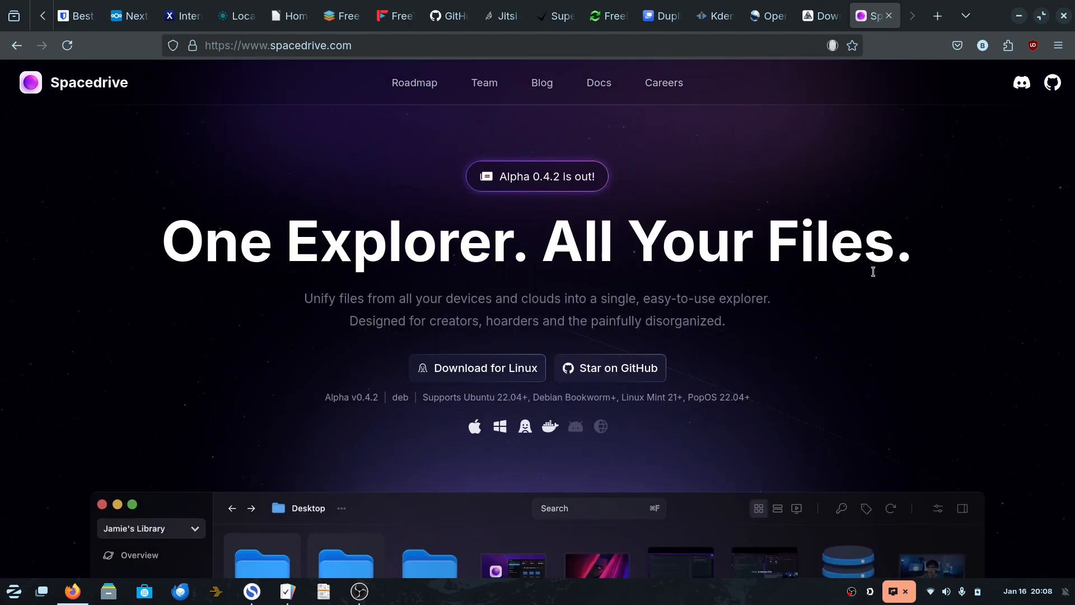
mouse_move(168, 372)
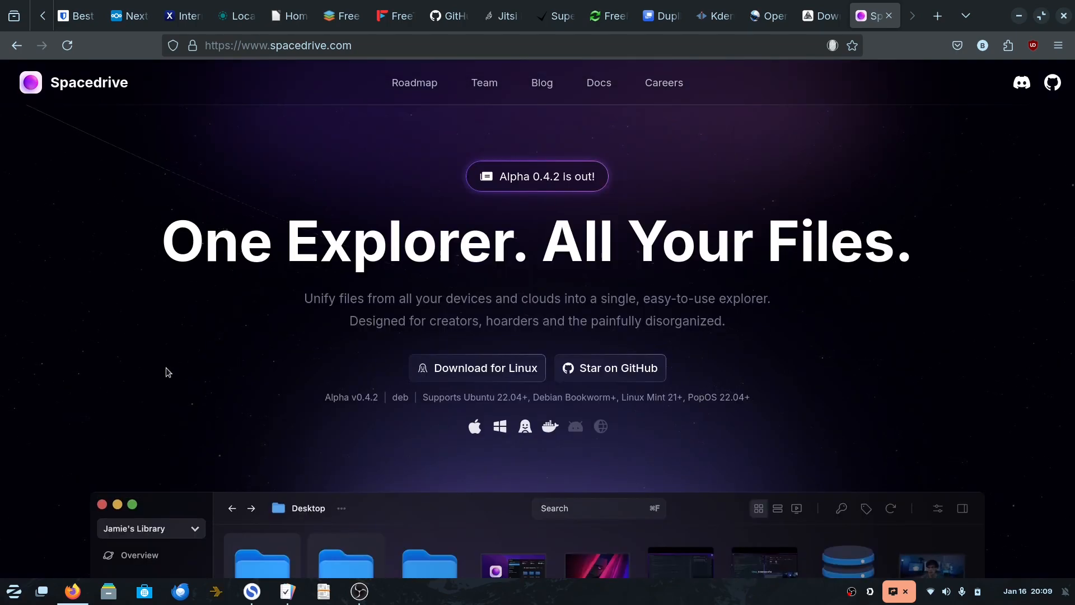
scroll(down, 3)
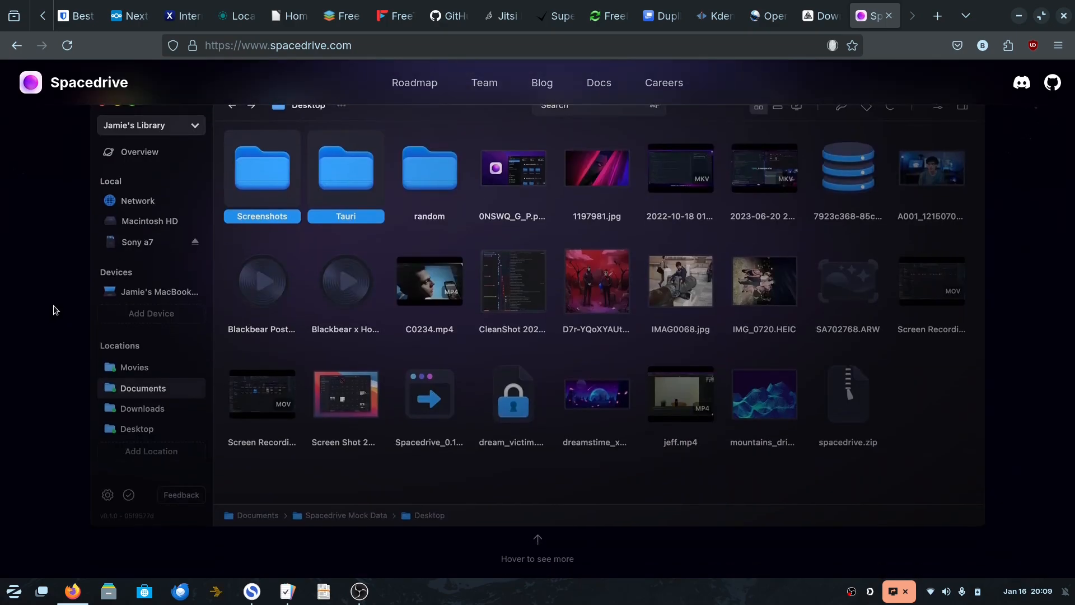
mouse_move(30, 304)
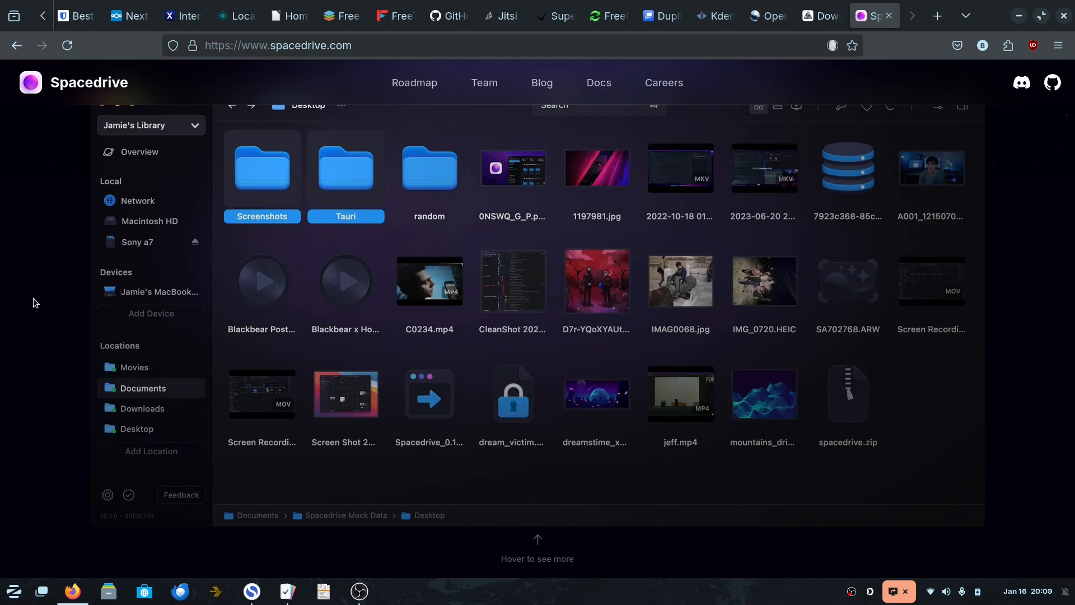
Open the Spacedrive roadmap listing file discovery, preview generation and statistics.
click(414, 82)
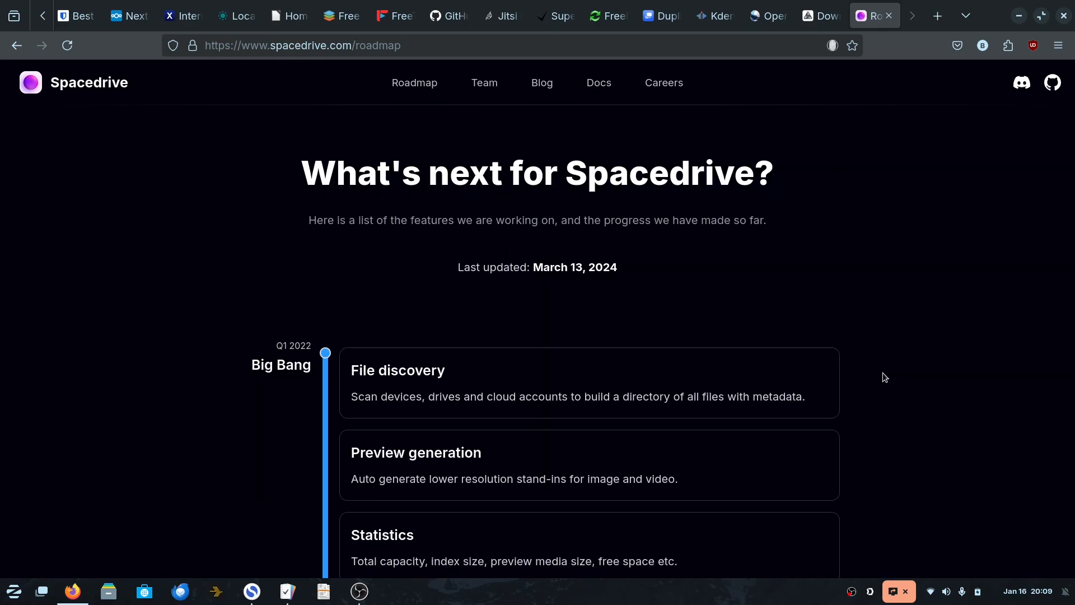
mouse_move(534, 269)
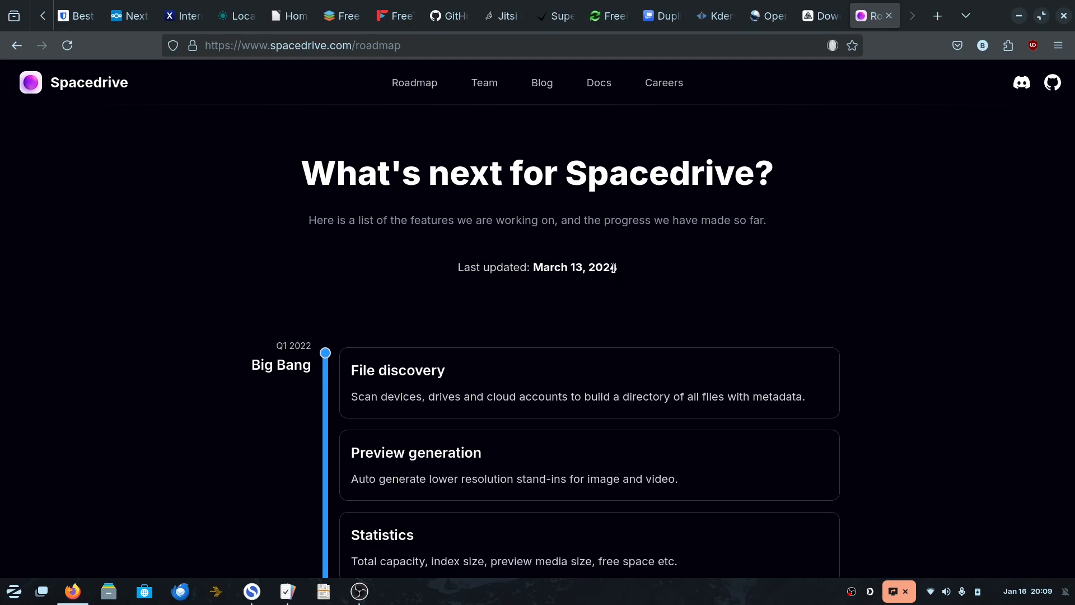
mouse_move(979, 122)
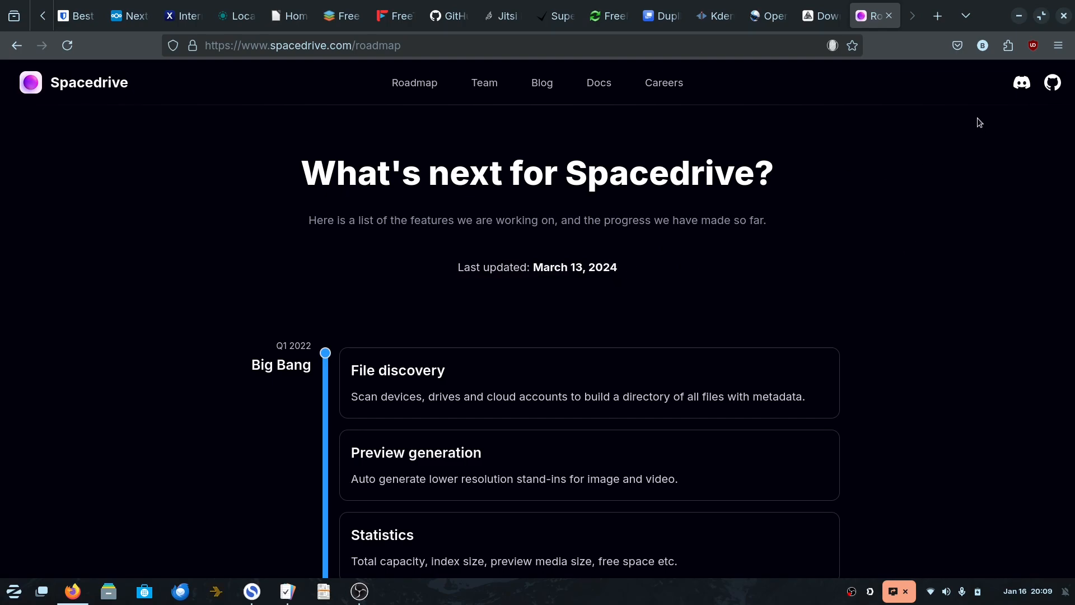